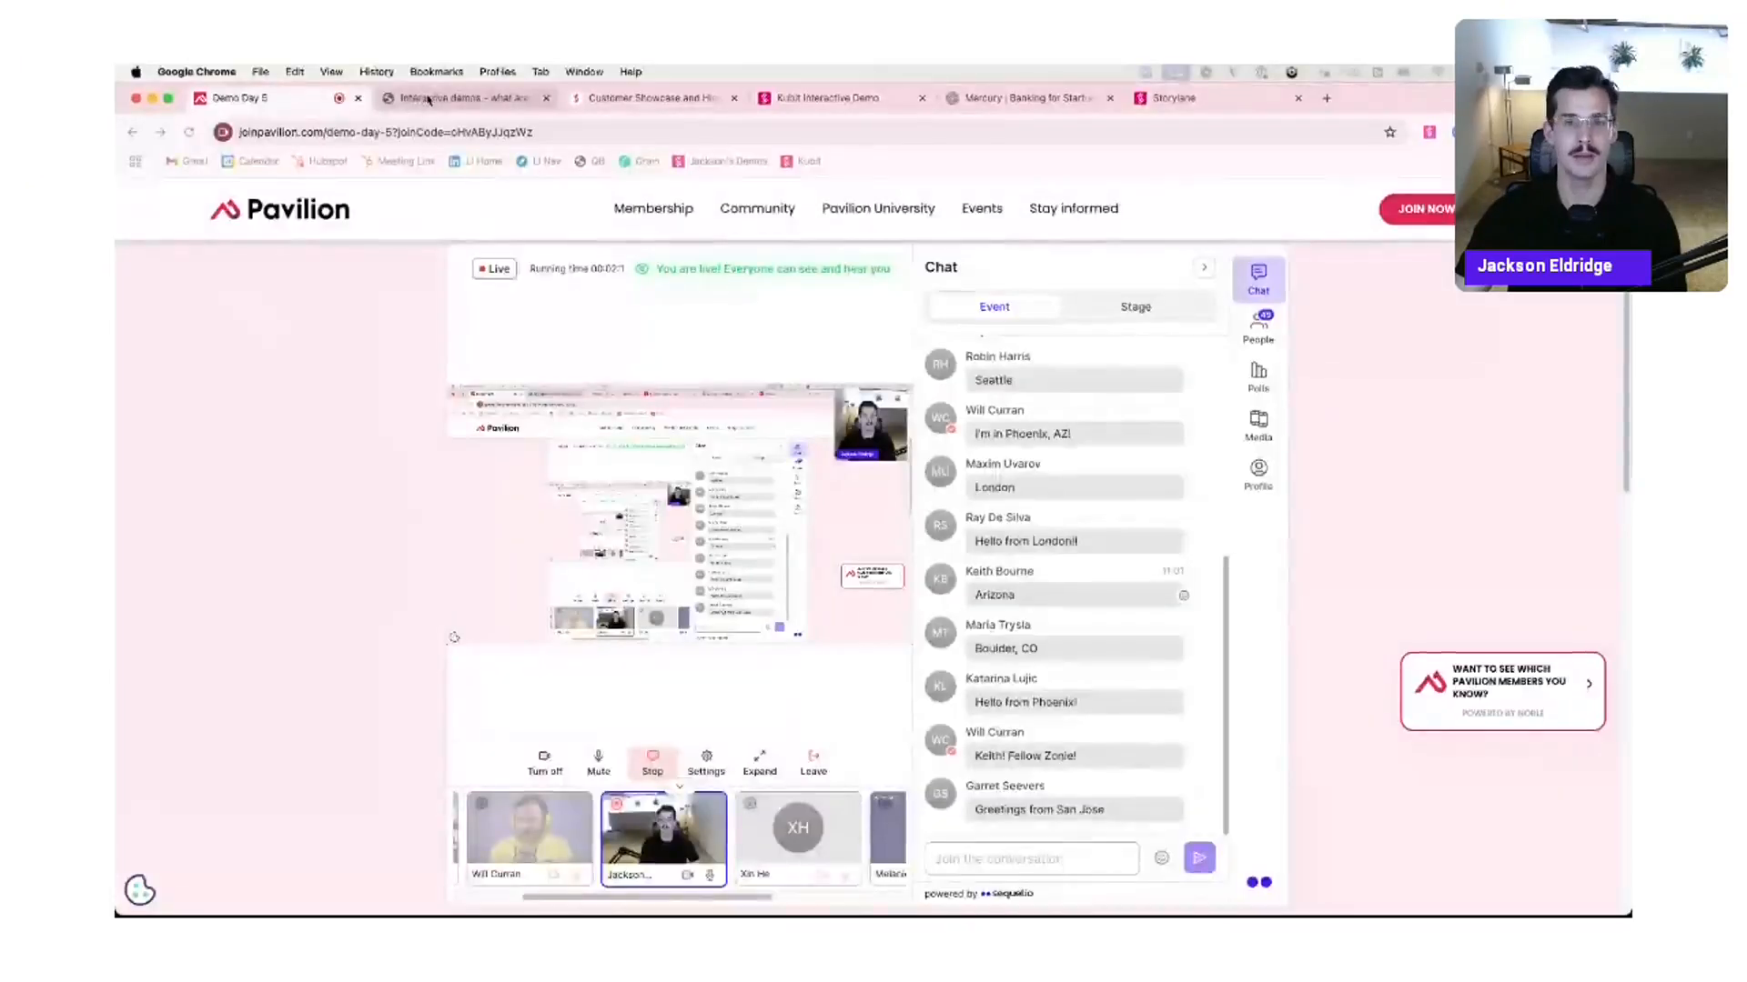
Step: Bring up the 'Interactive demos – what are they?' PDF at its page on accelerating sales cycles
click(462, 99)
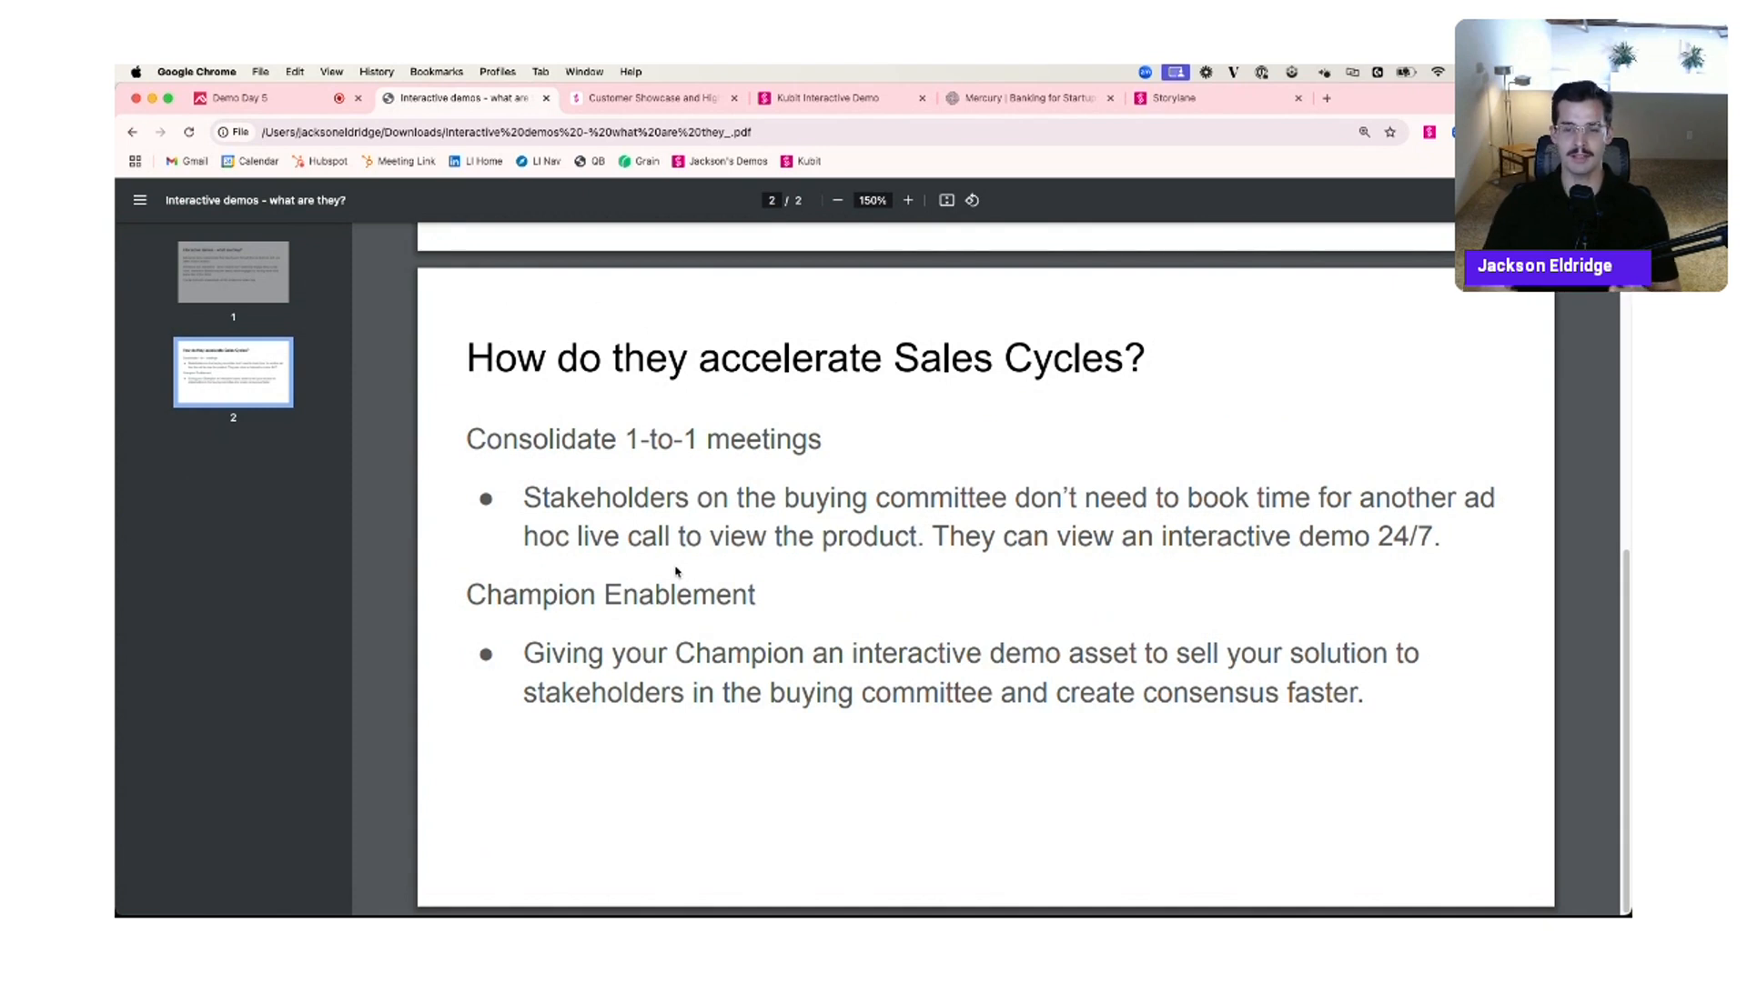
mouse_move(782, 568)
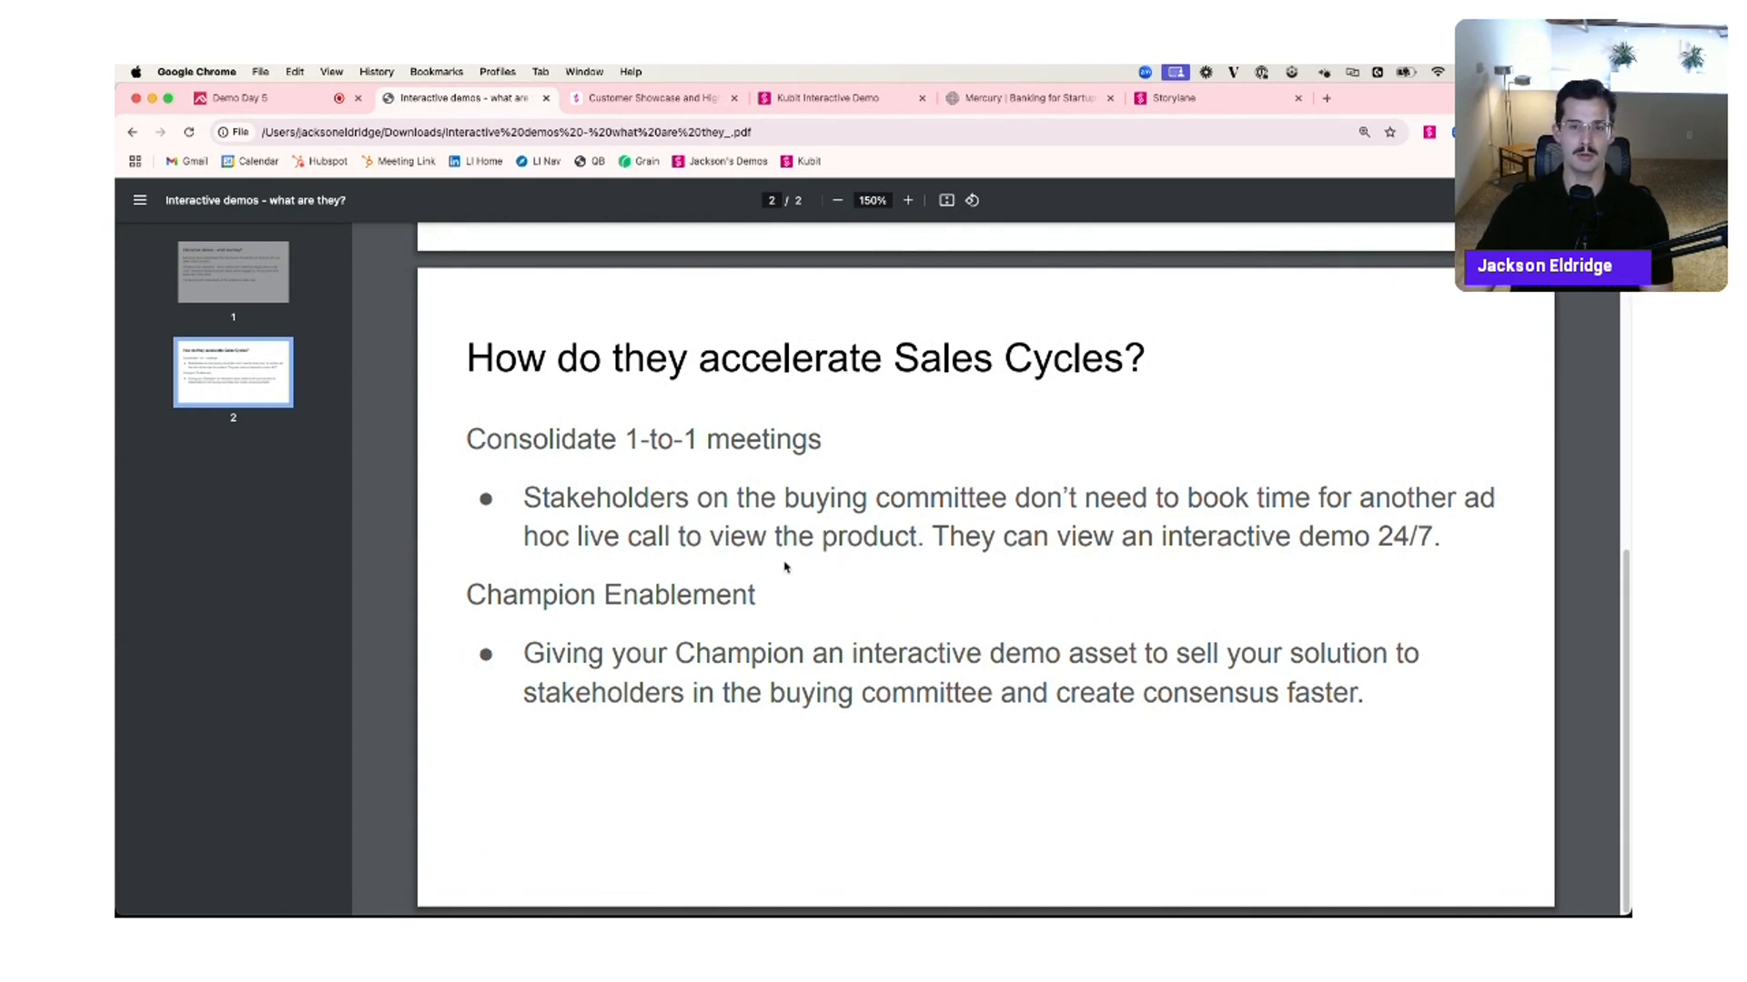
Step: Return to the Mercury dashboard, dismiss the Demo Day live event page and begin the Storylane capture
click(1025, 98)
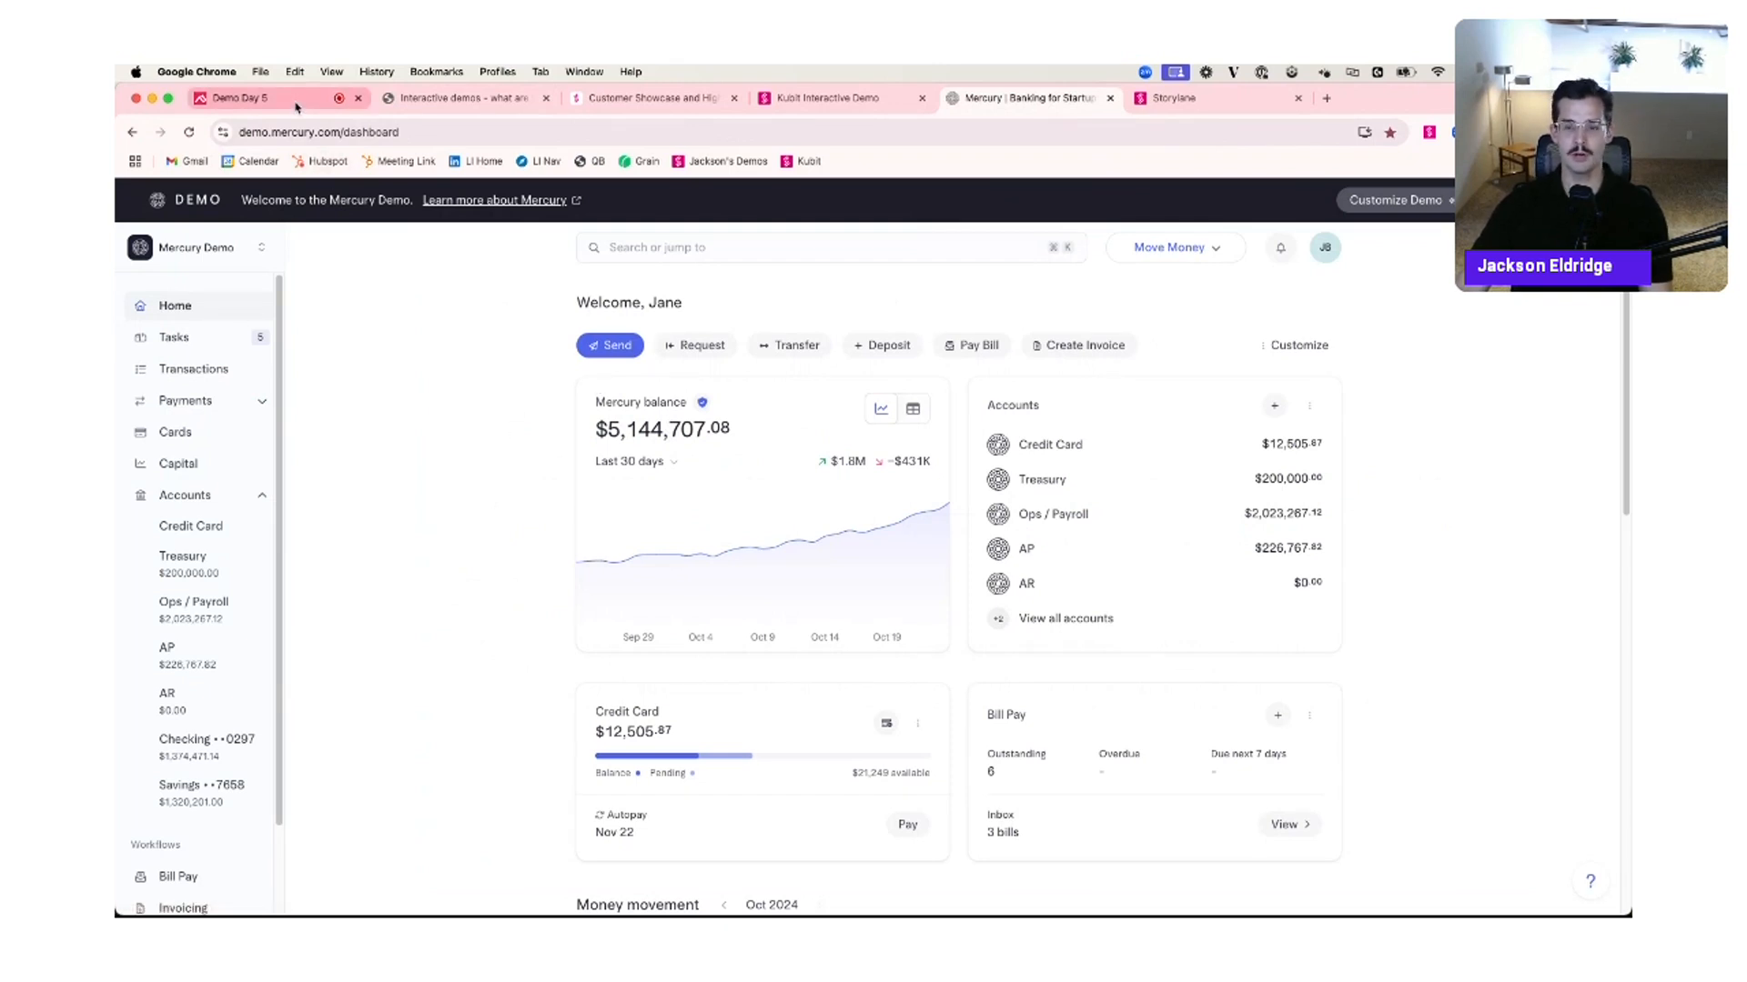
click(355, 99)
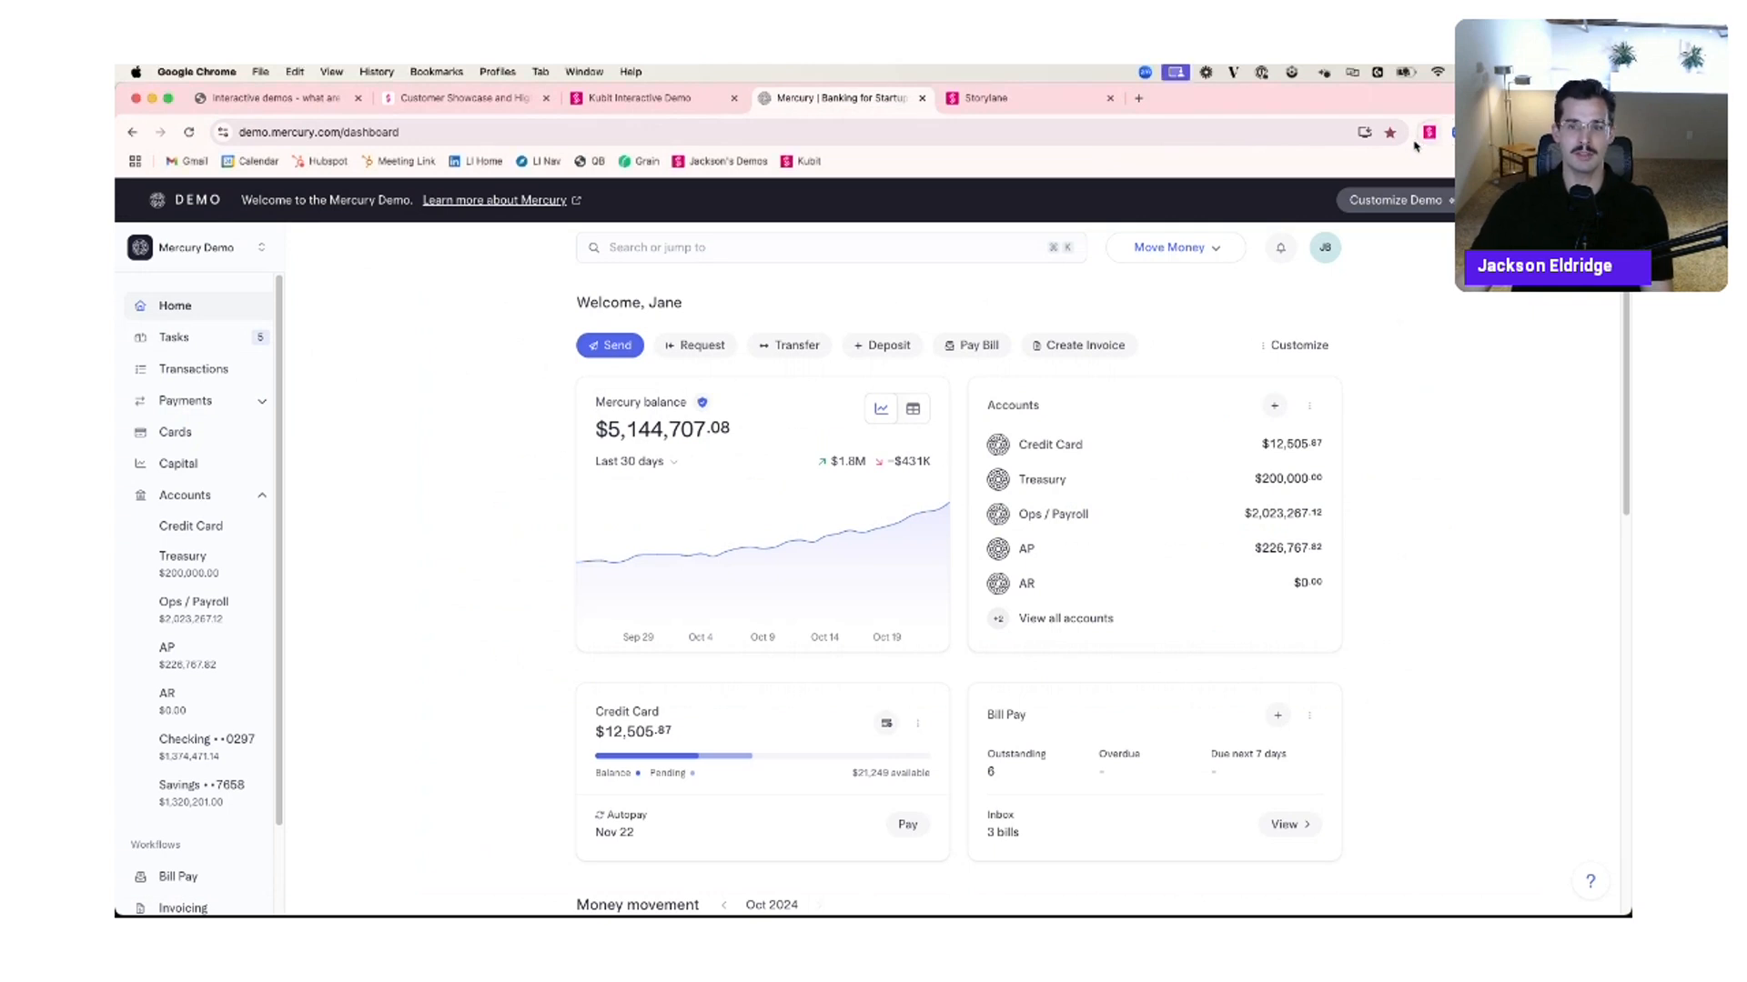
click(1430, 131)
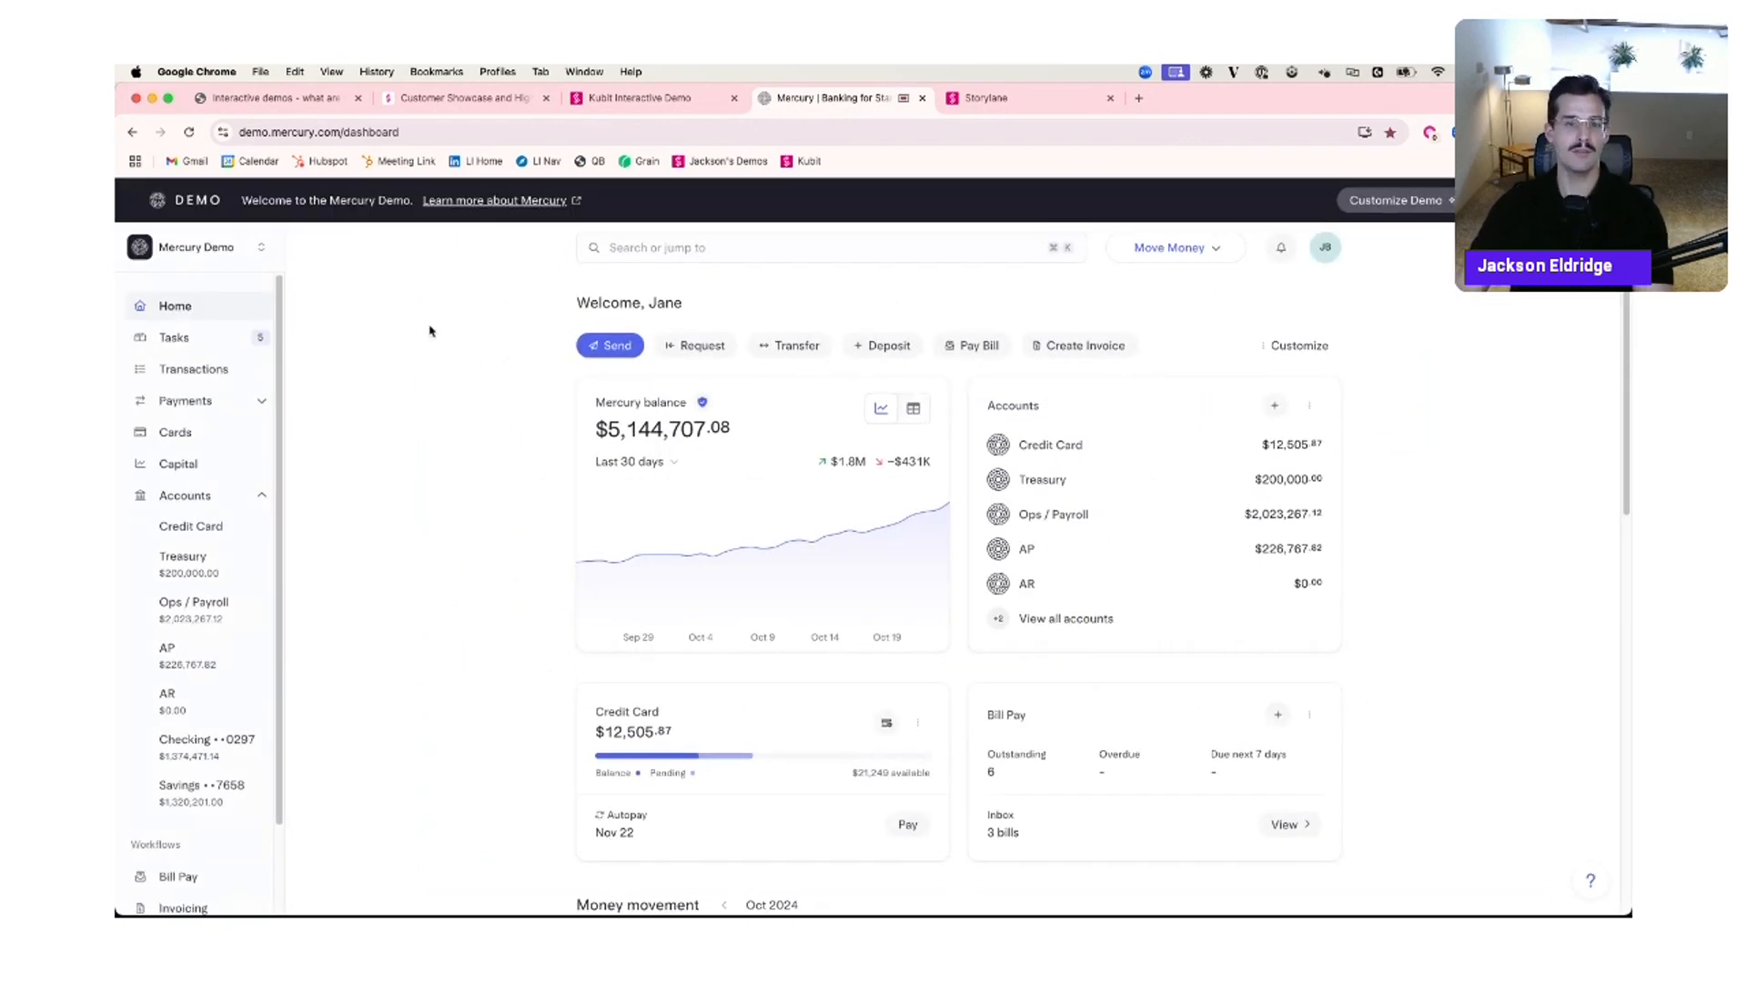
mouse_move(174, 306)
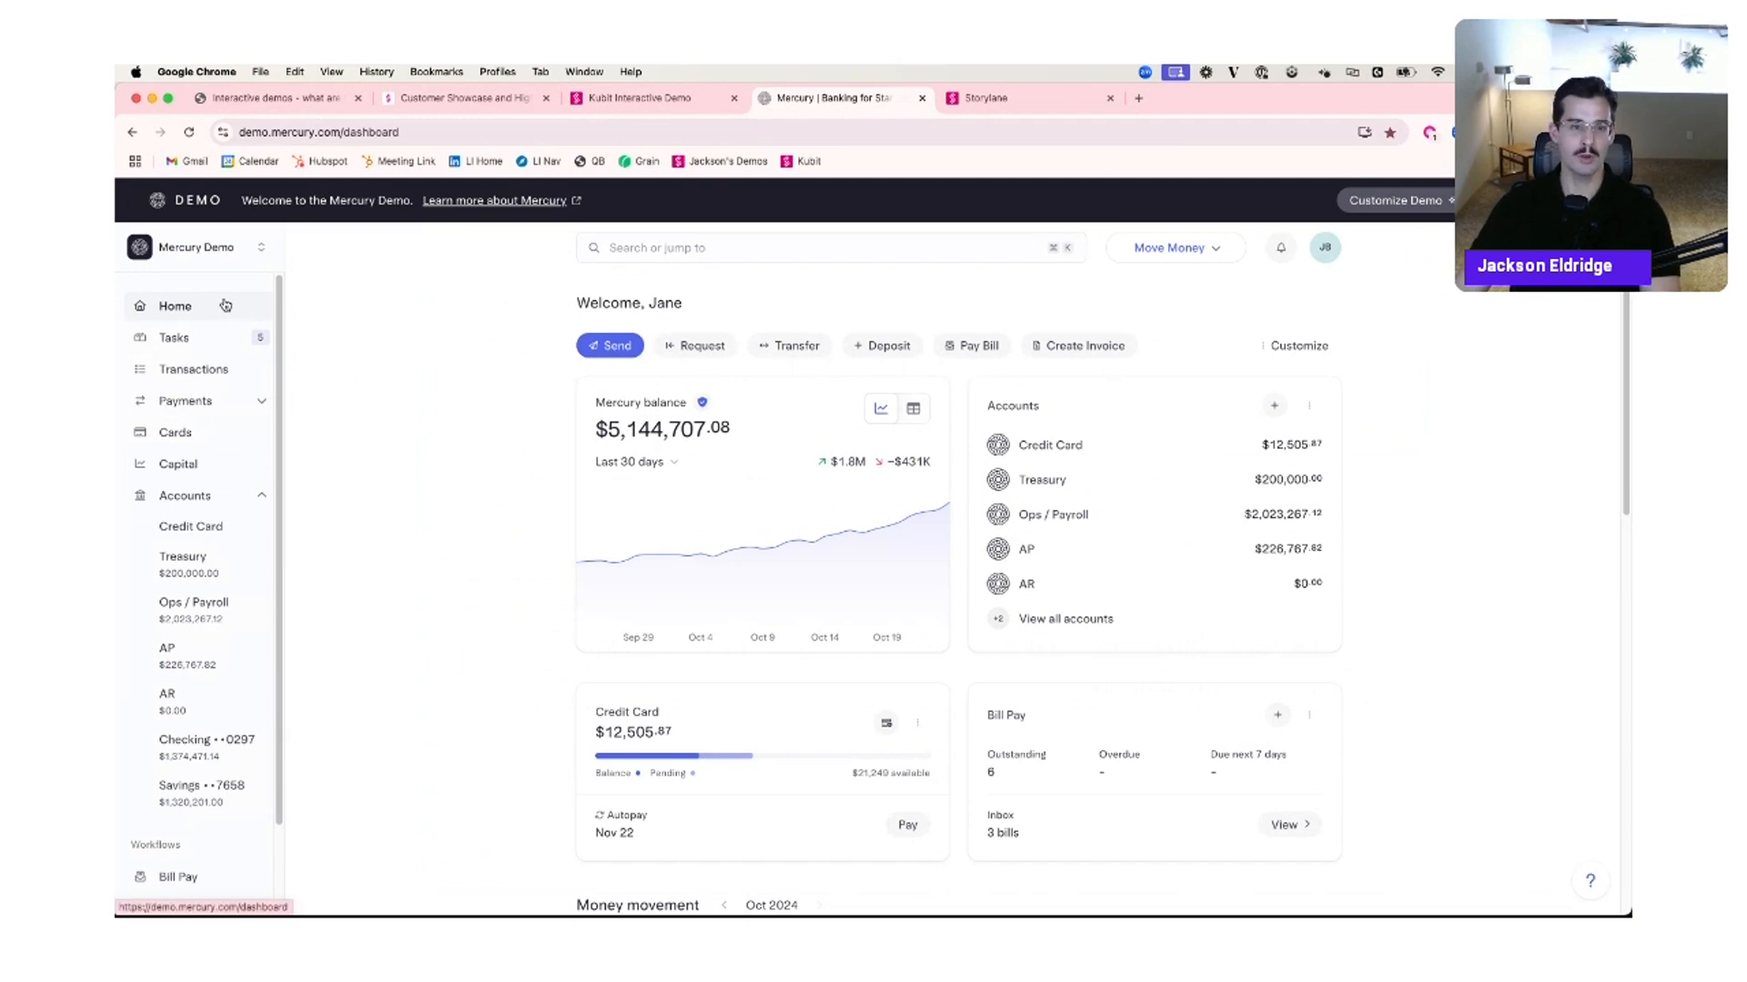
Step: Browse Transactions and search for 'Google', finishing the capture into a Storylane preview
click(192, 369)
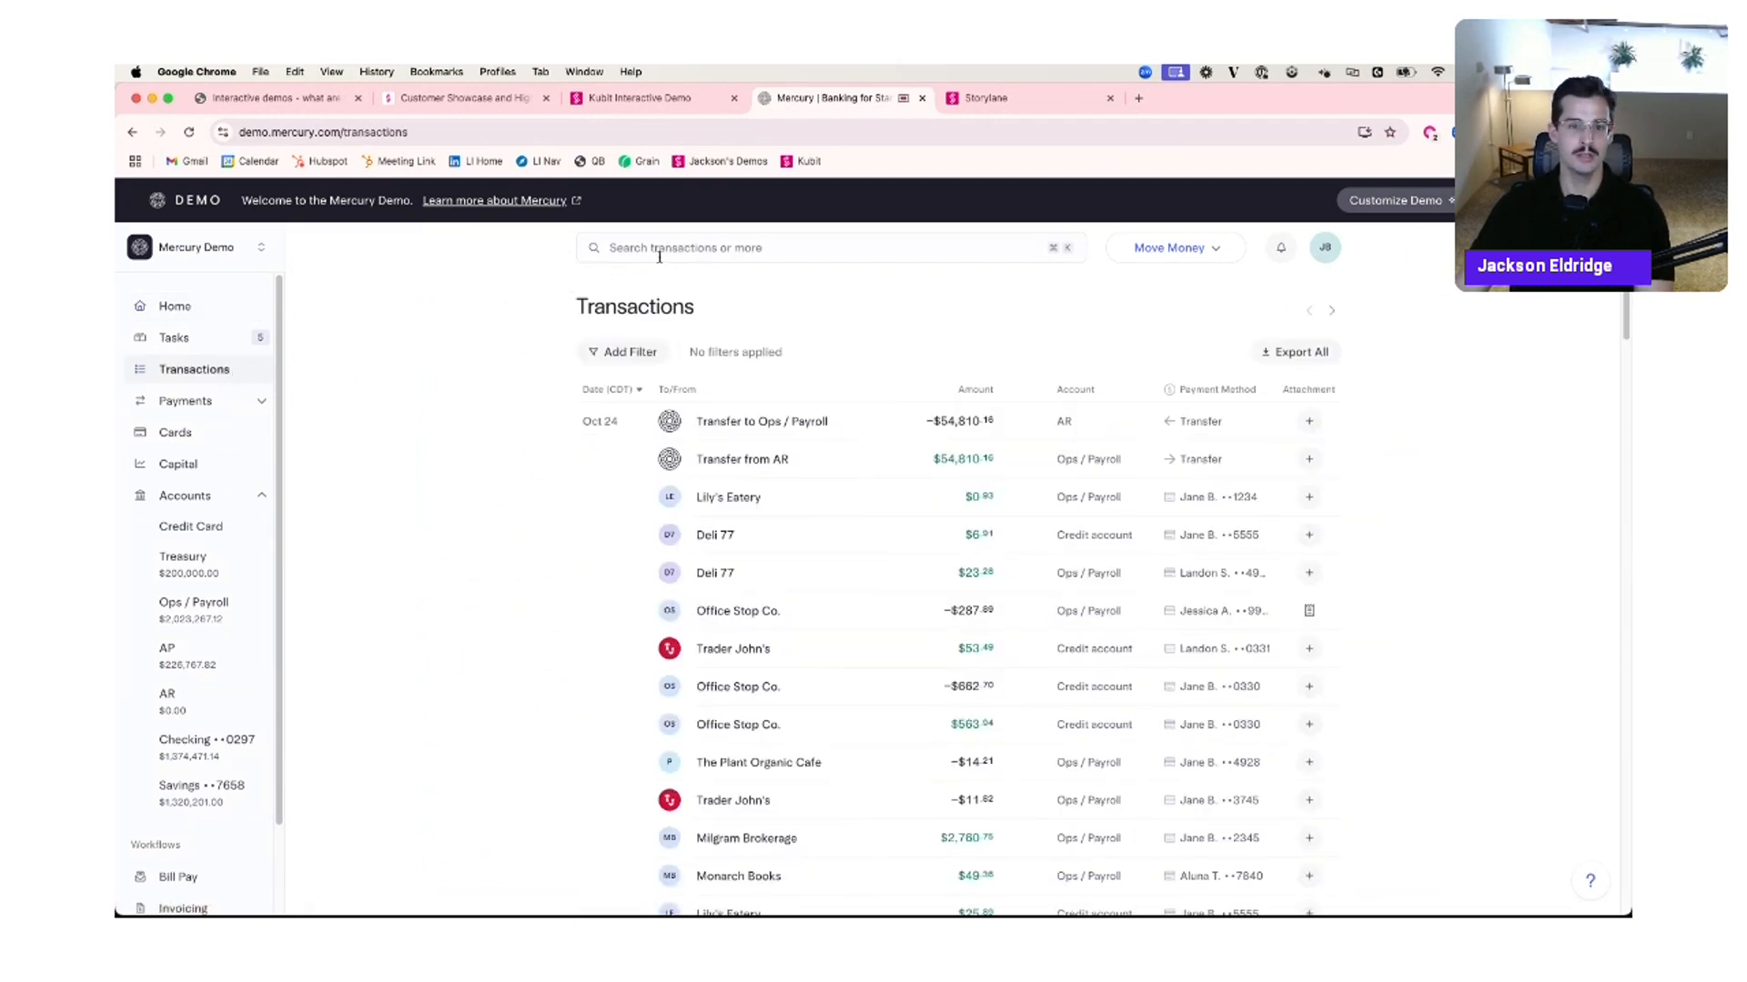
text(Google)
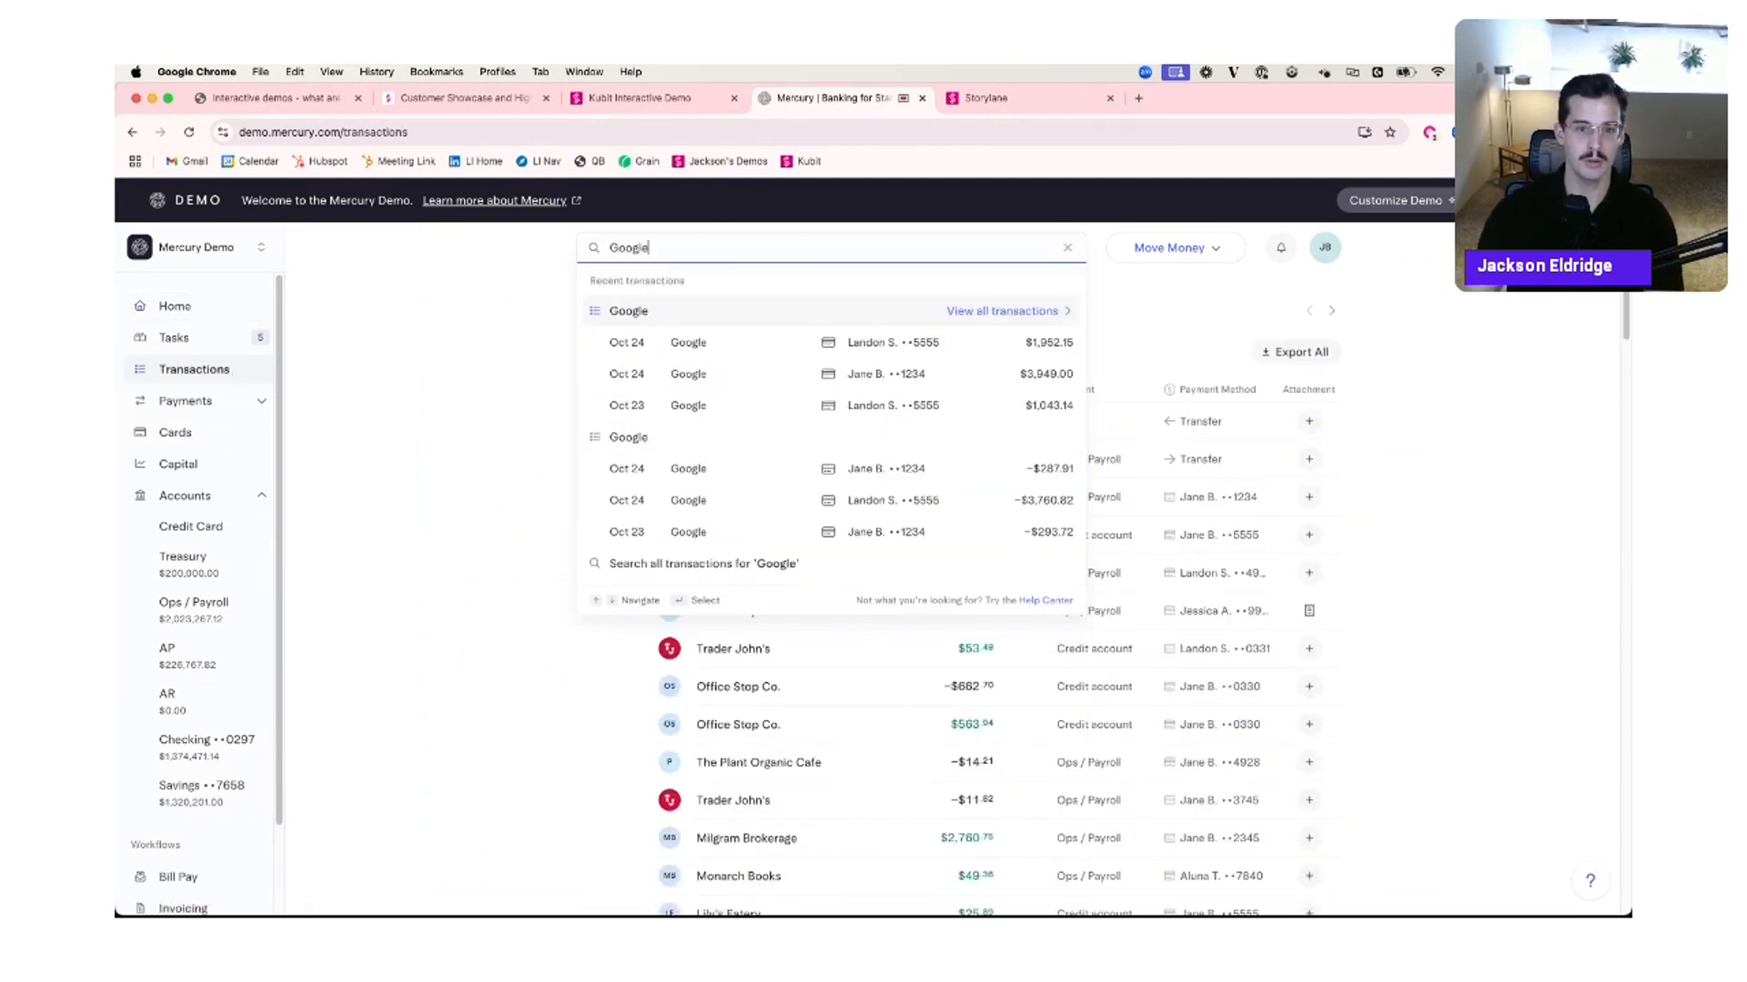
click(703, 562)
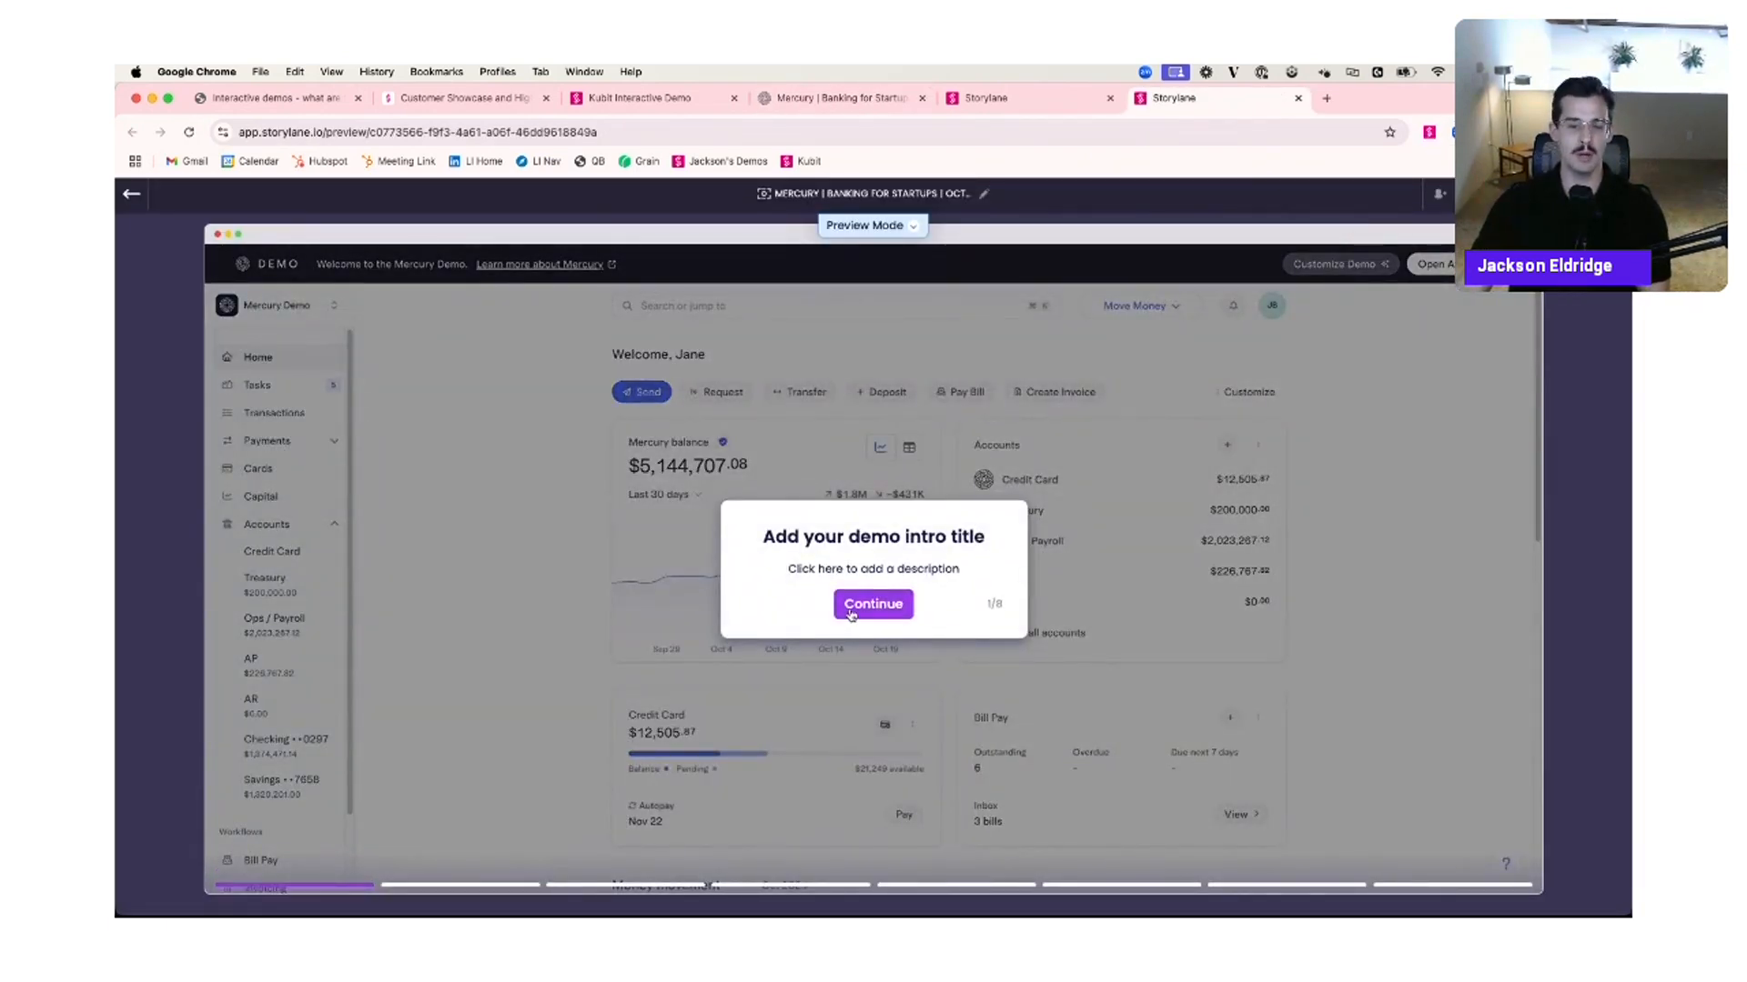
Step: Click through the preview's intro and Transactions step, then return to the editor
click(872, 603)
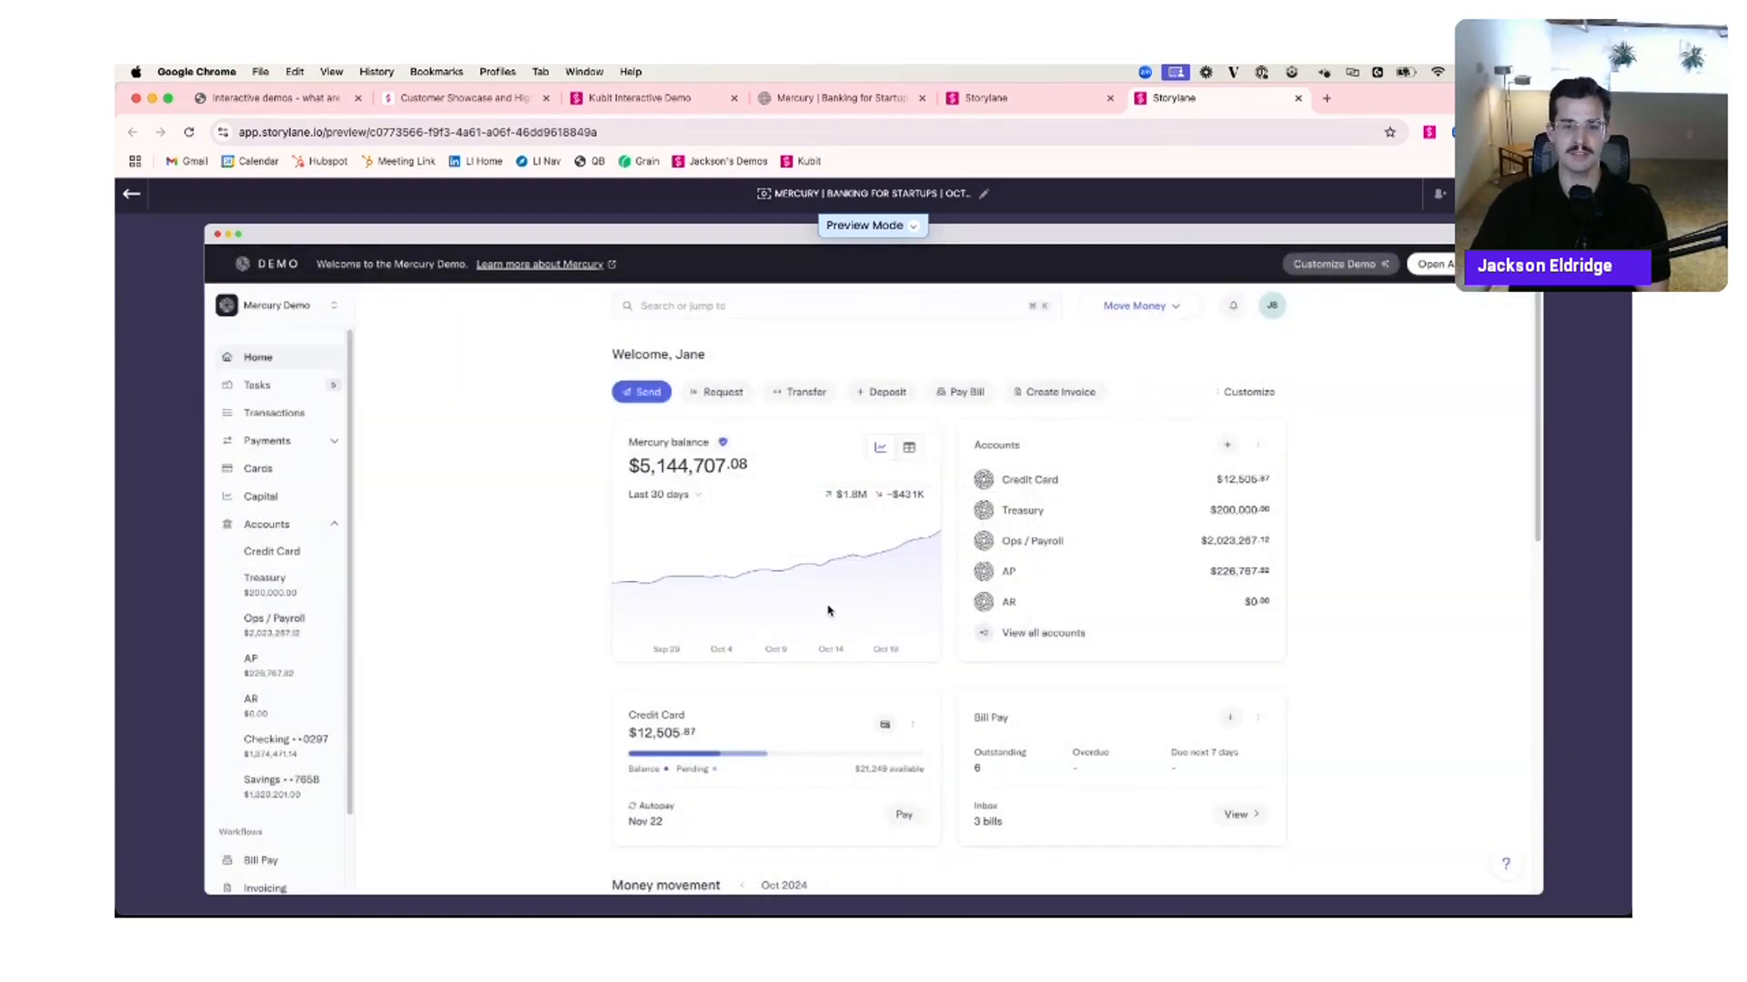
mouse_move(296, 359)
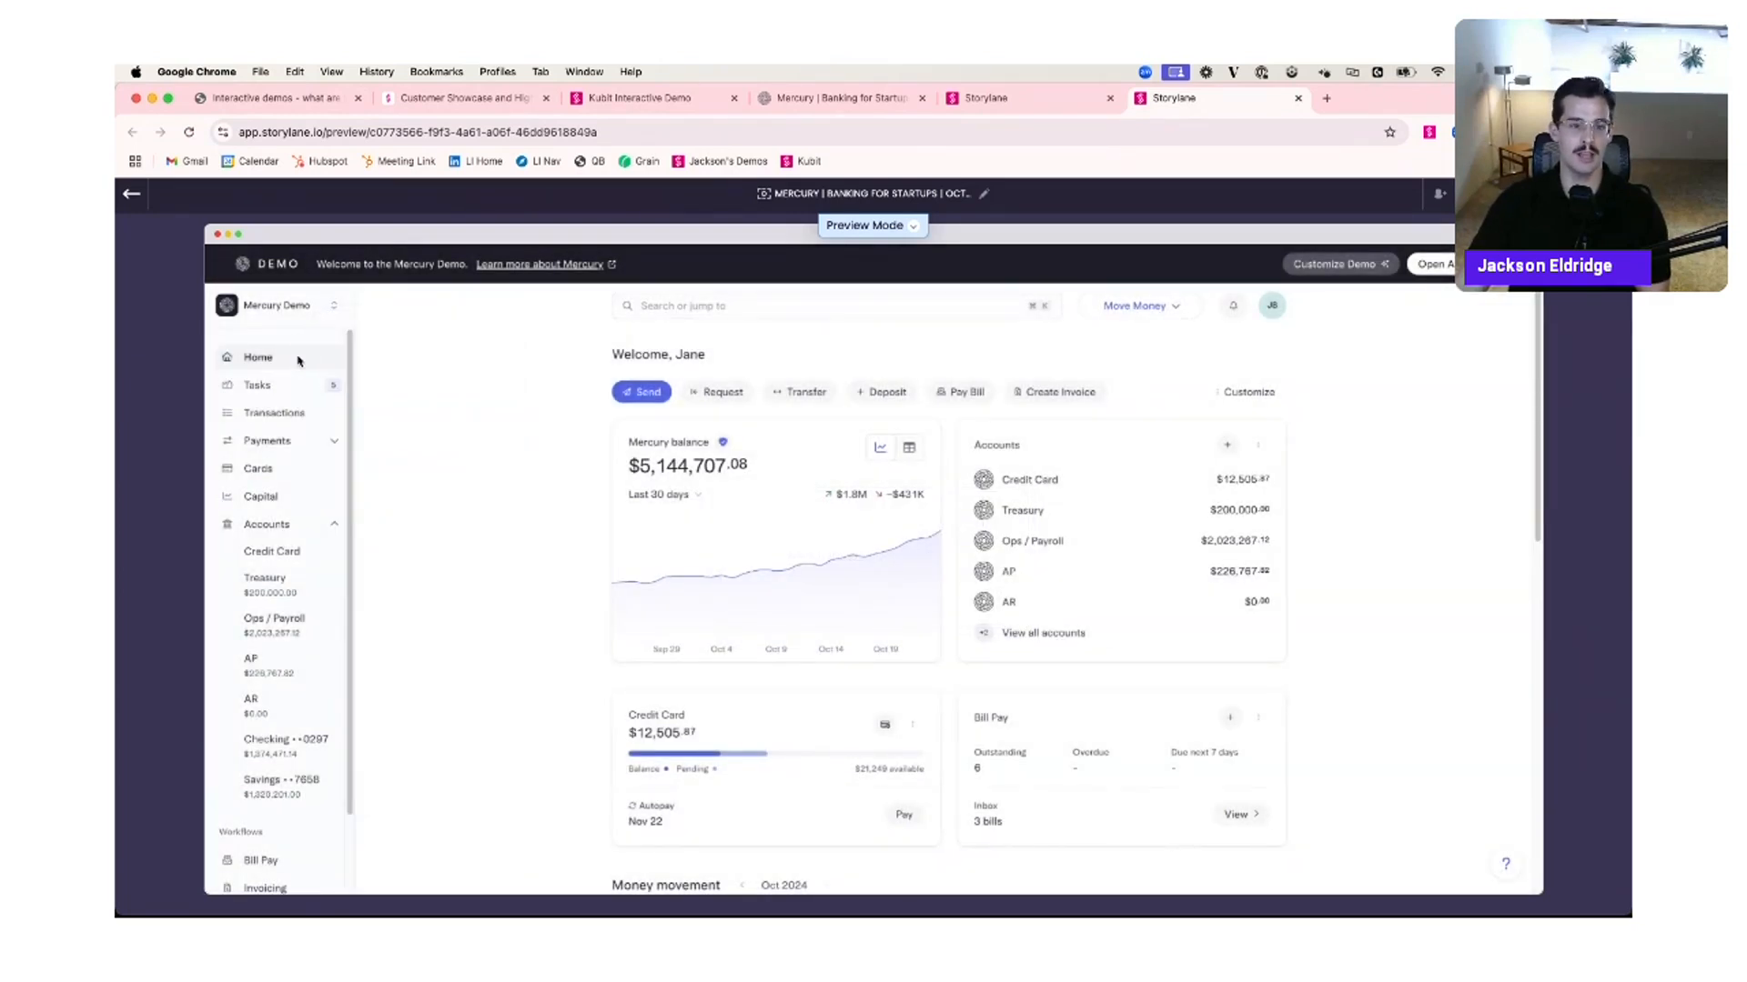
click(275, 413)
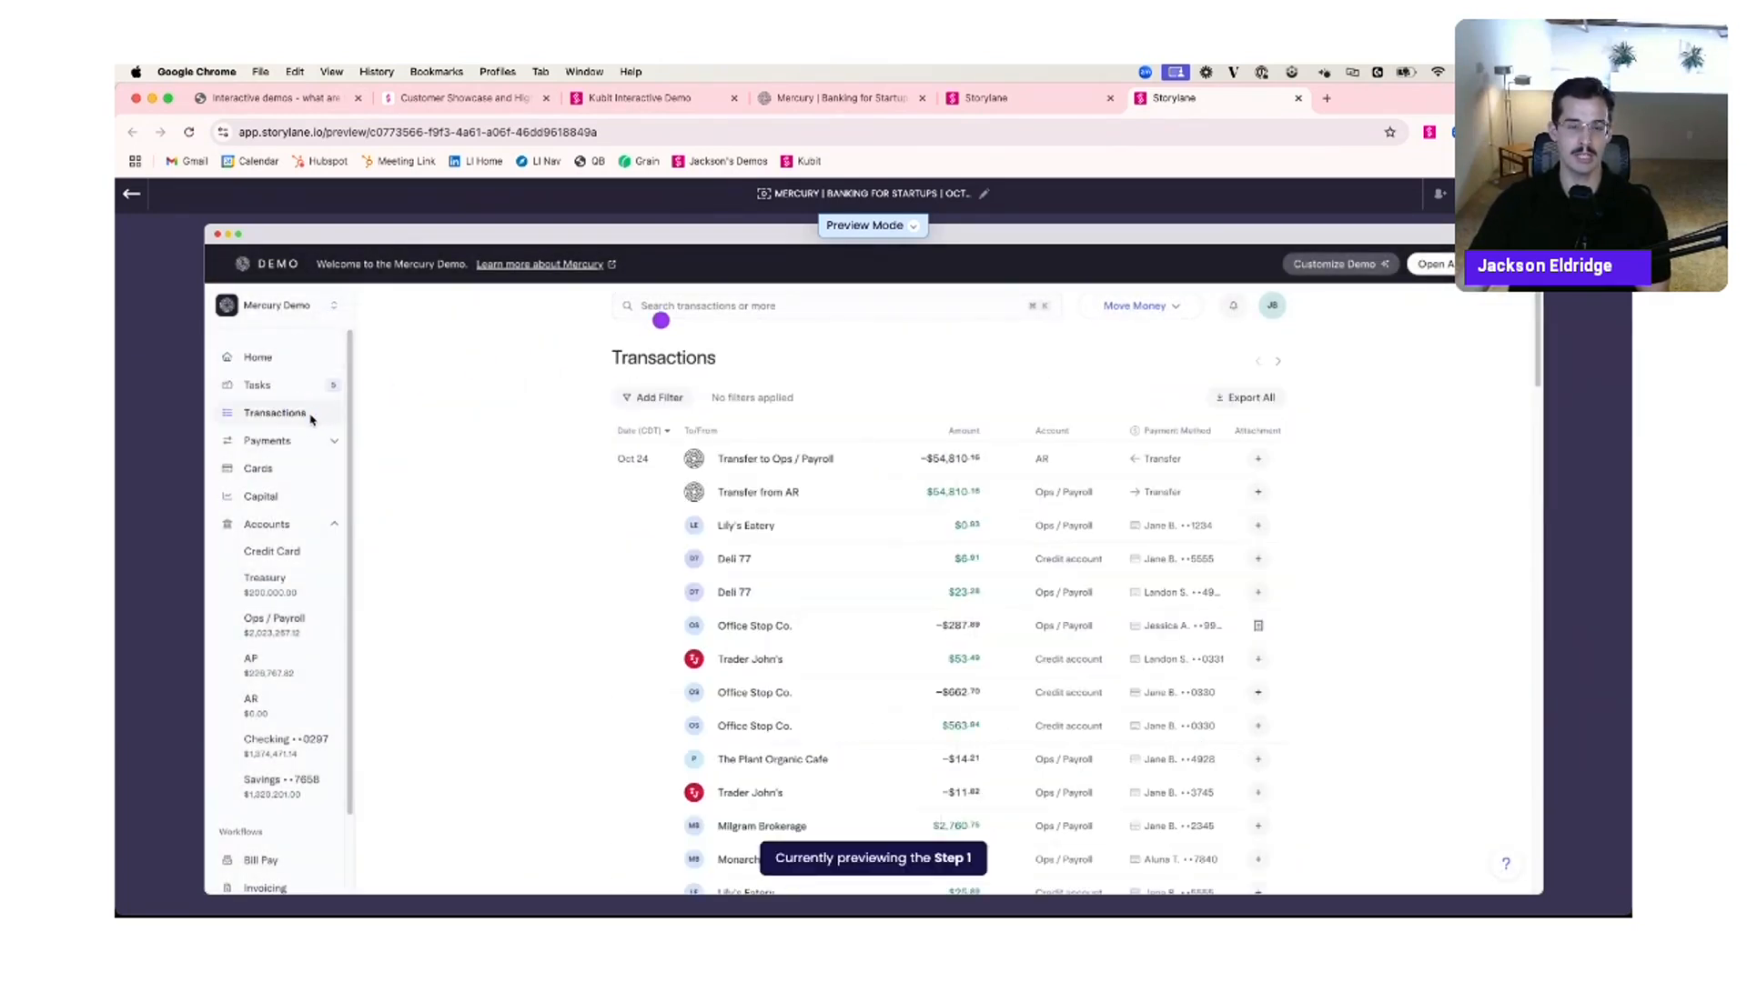
click(131, 193)
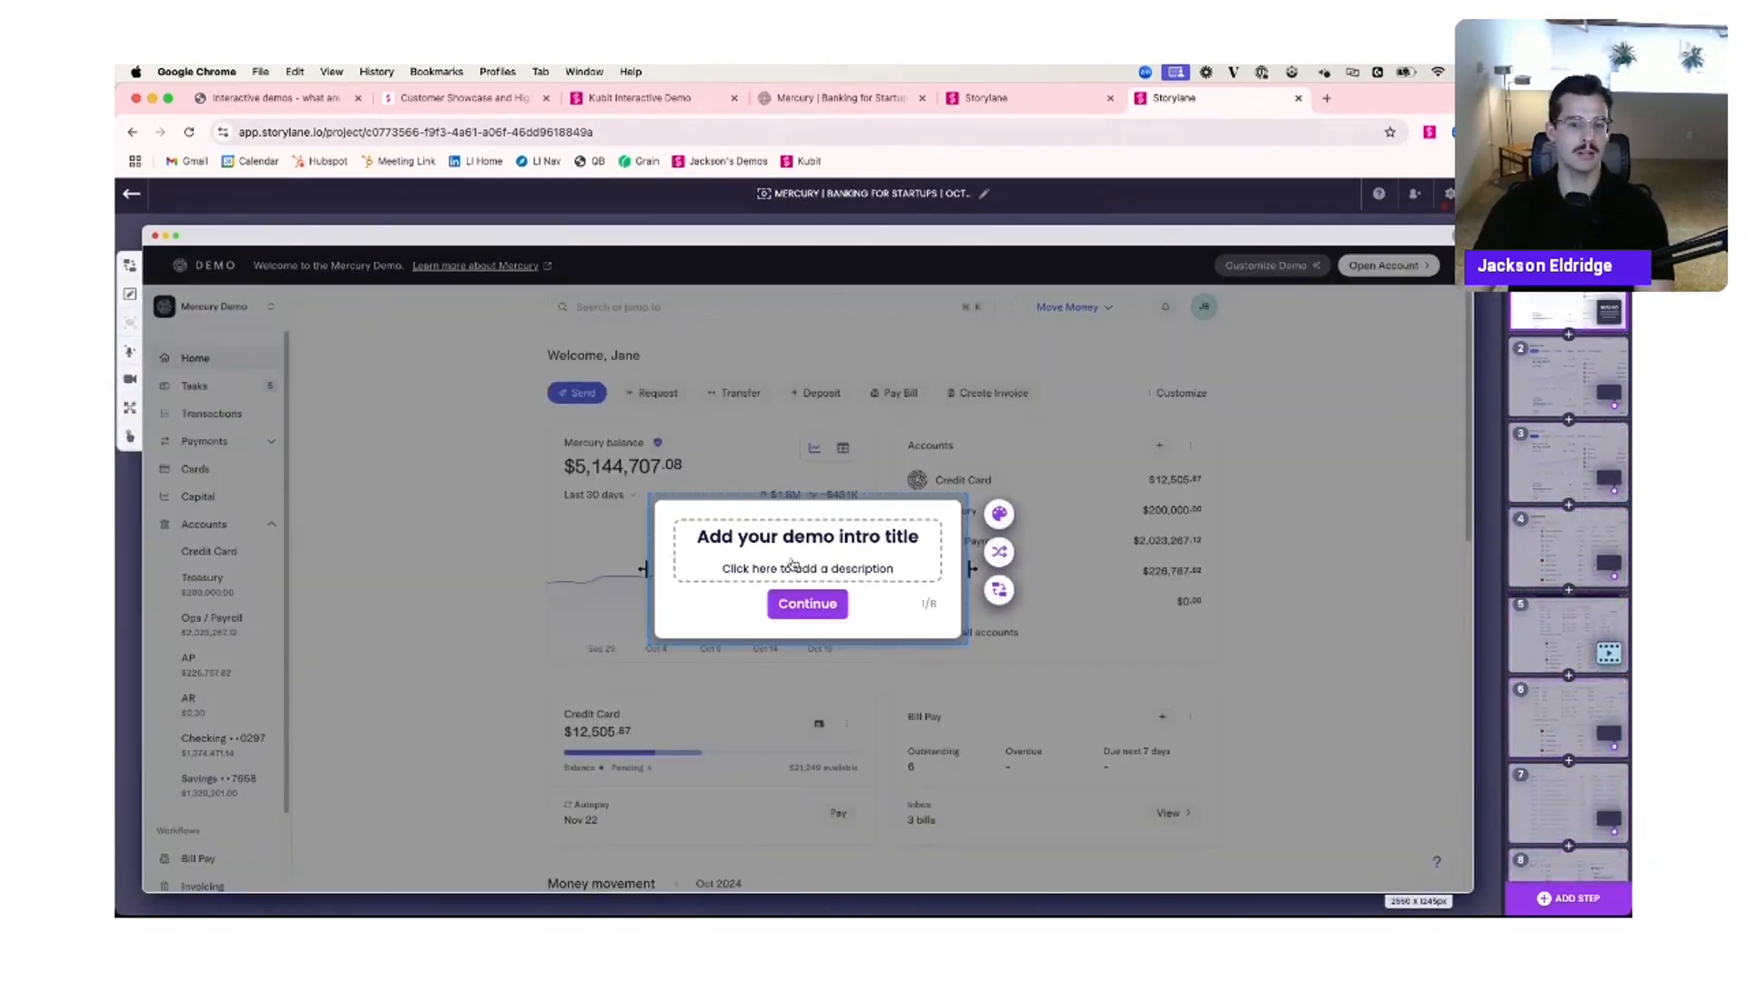
Step: Retitle the intro step 'WElcome to Mercury!' and select the second step
click(808, 535)
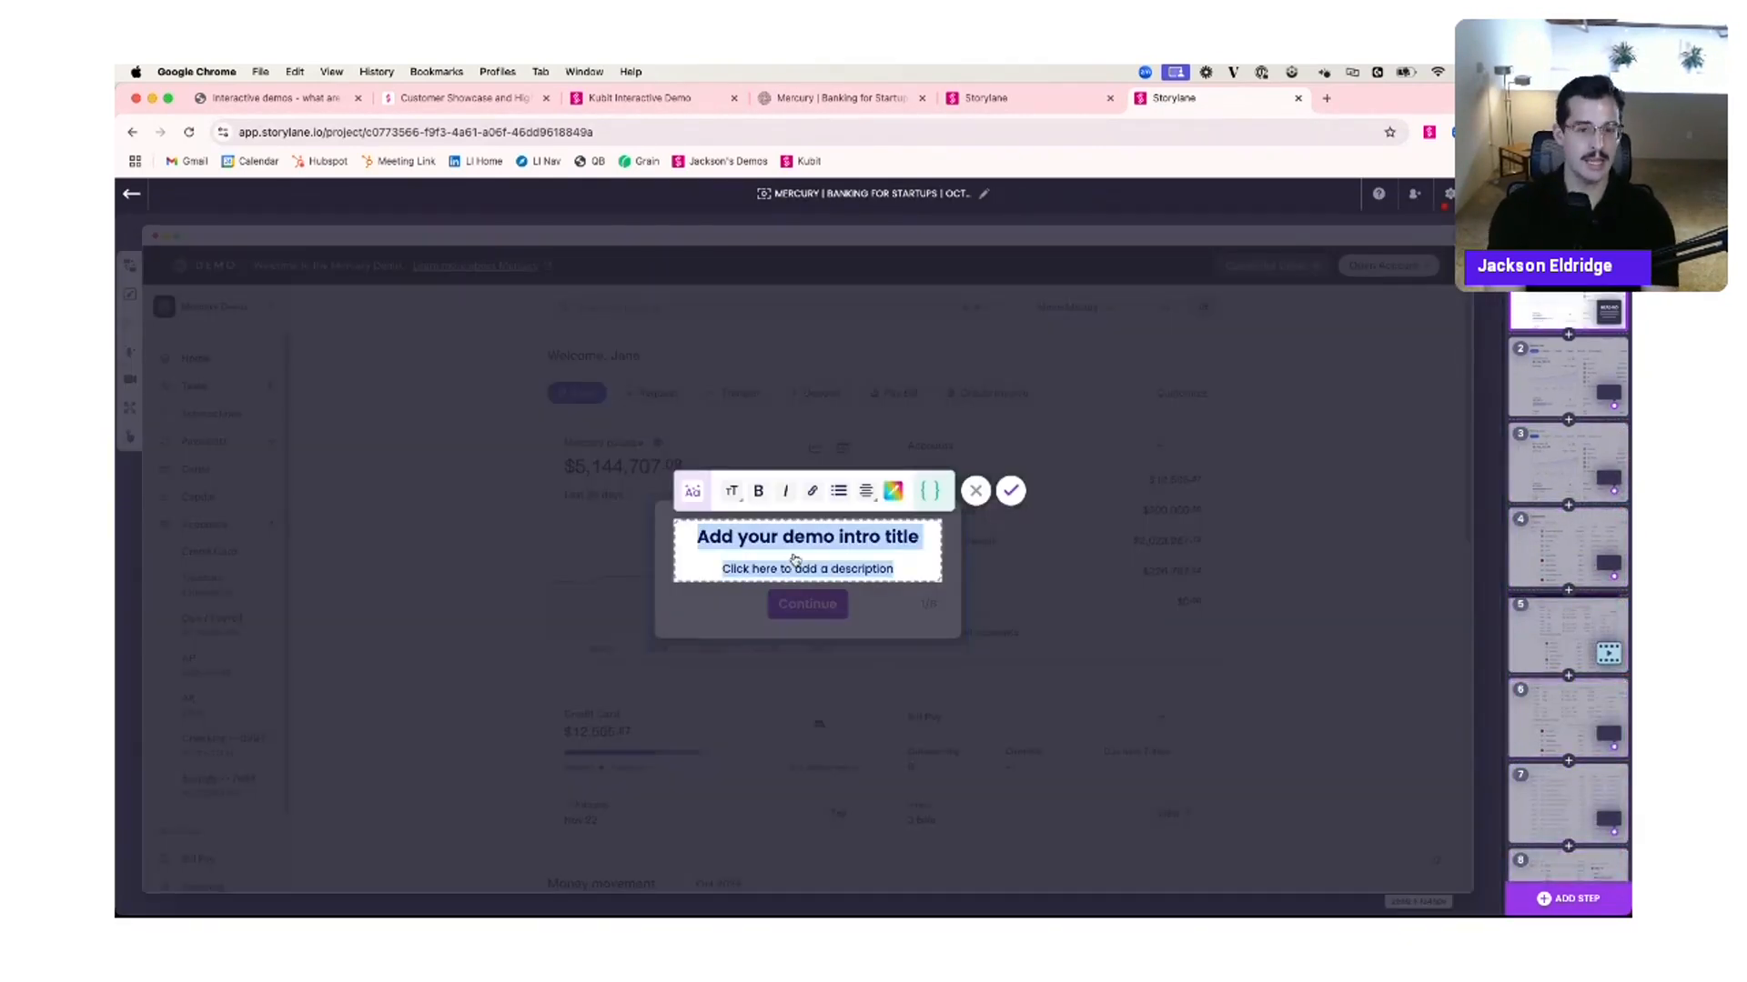
text(WElcome to m)
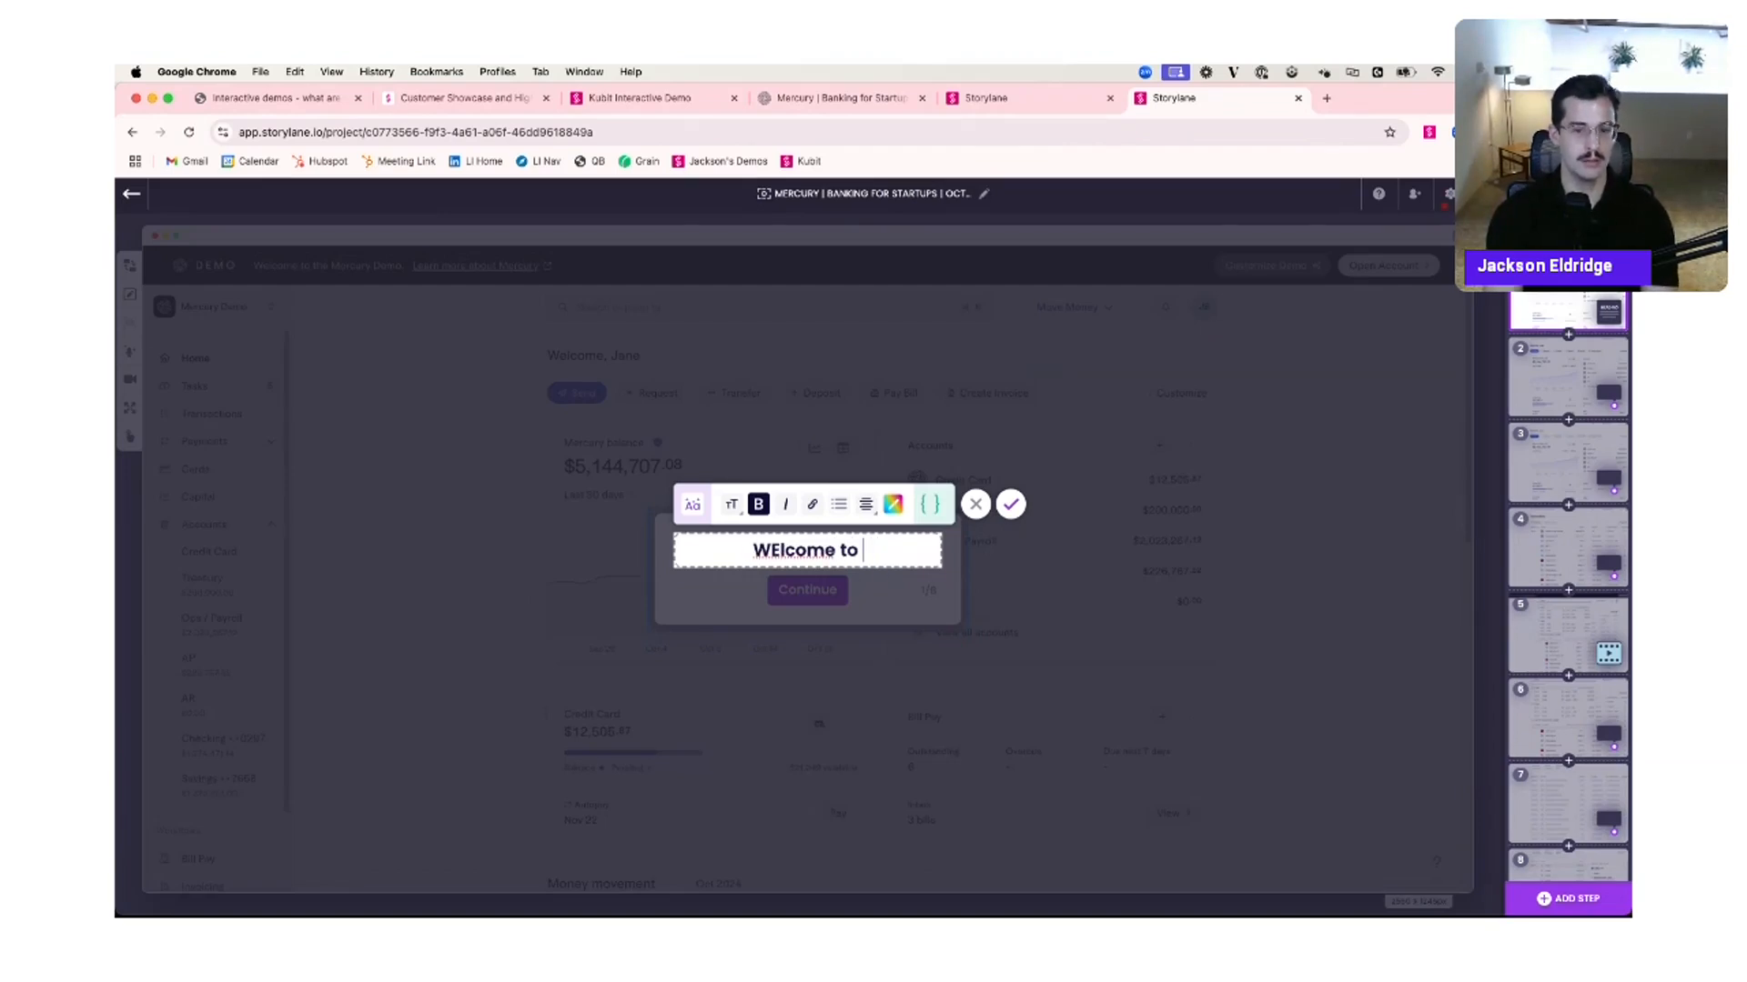
text(Mercury!)
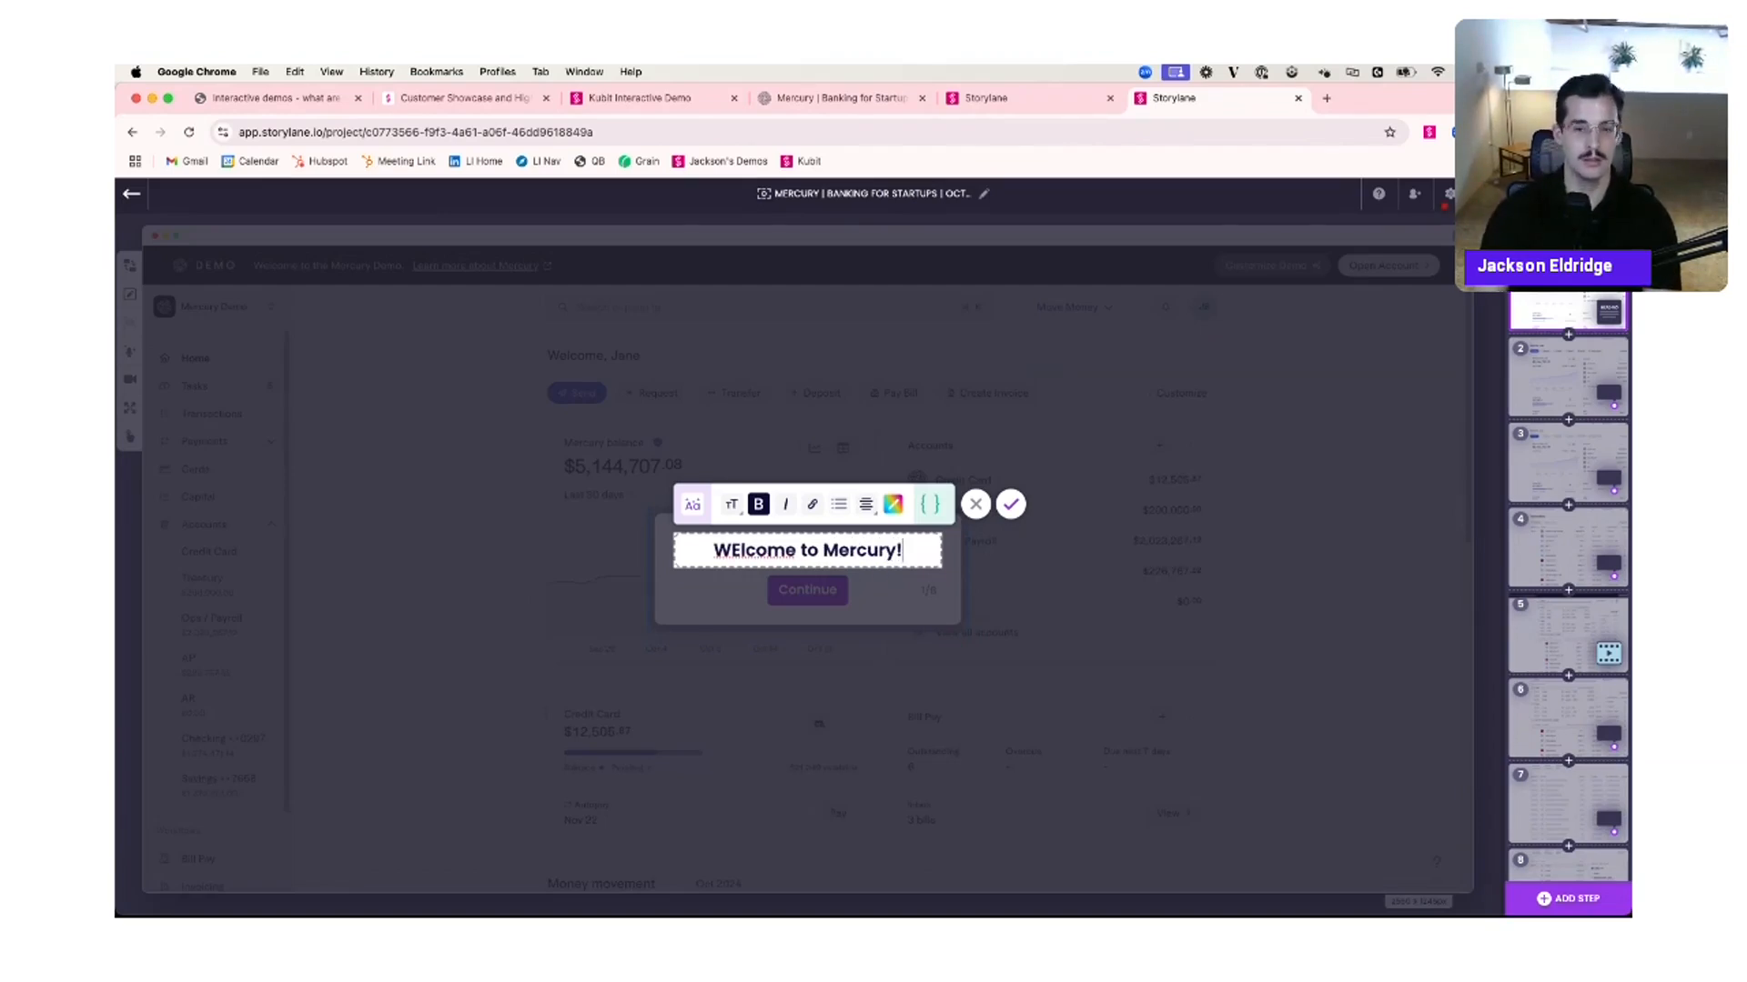
click(1009, 504)
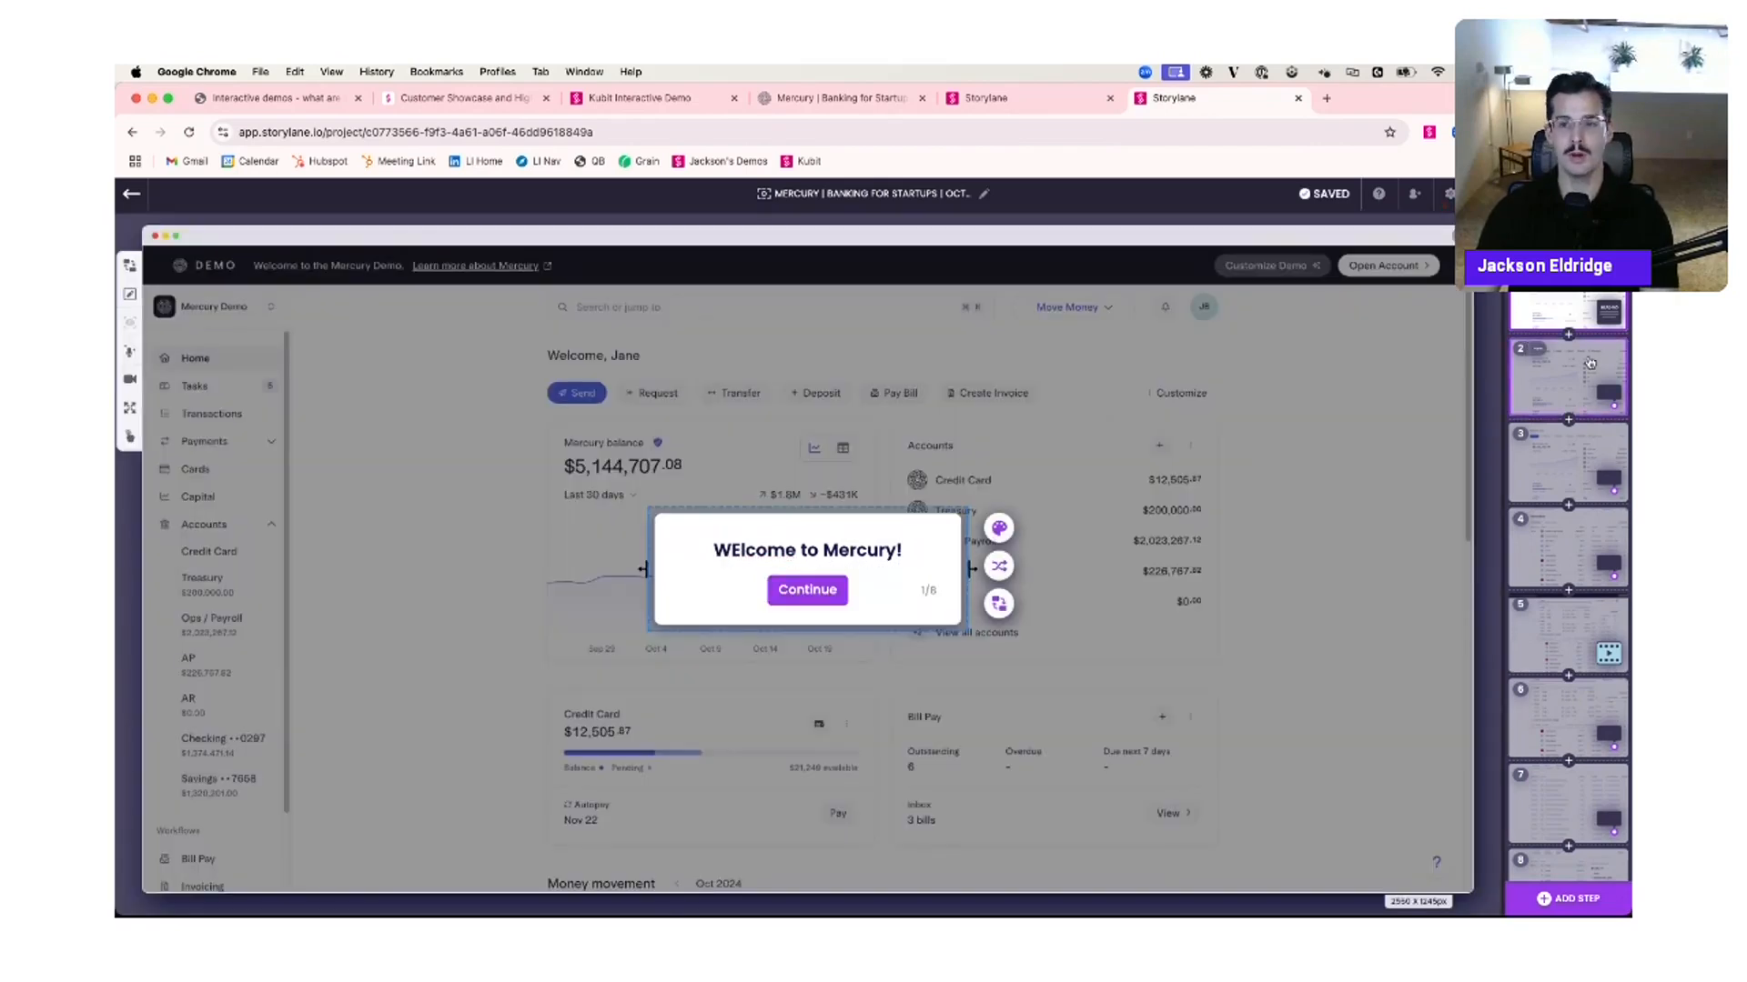
click(806, 589)
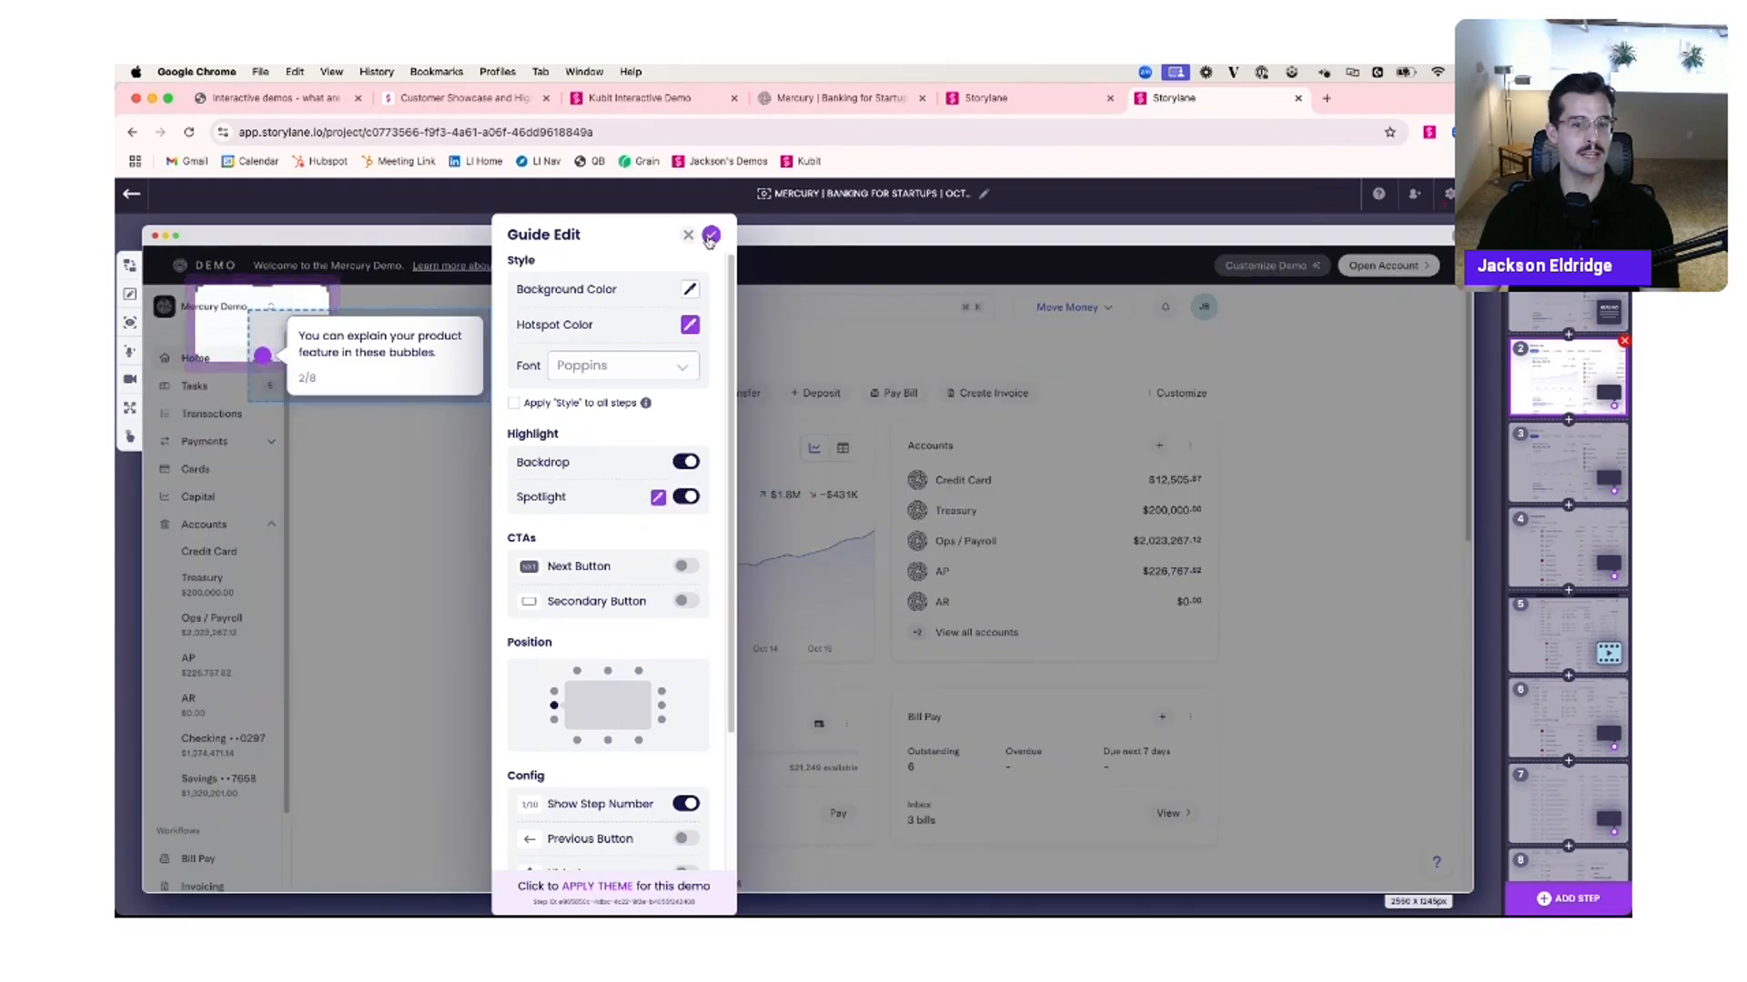
Step: Have the AI assistant write a 'Home page' description into the second step's bubble
click(712, 235)
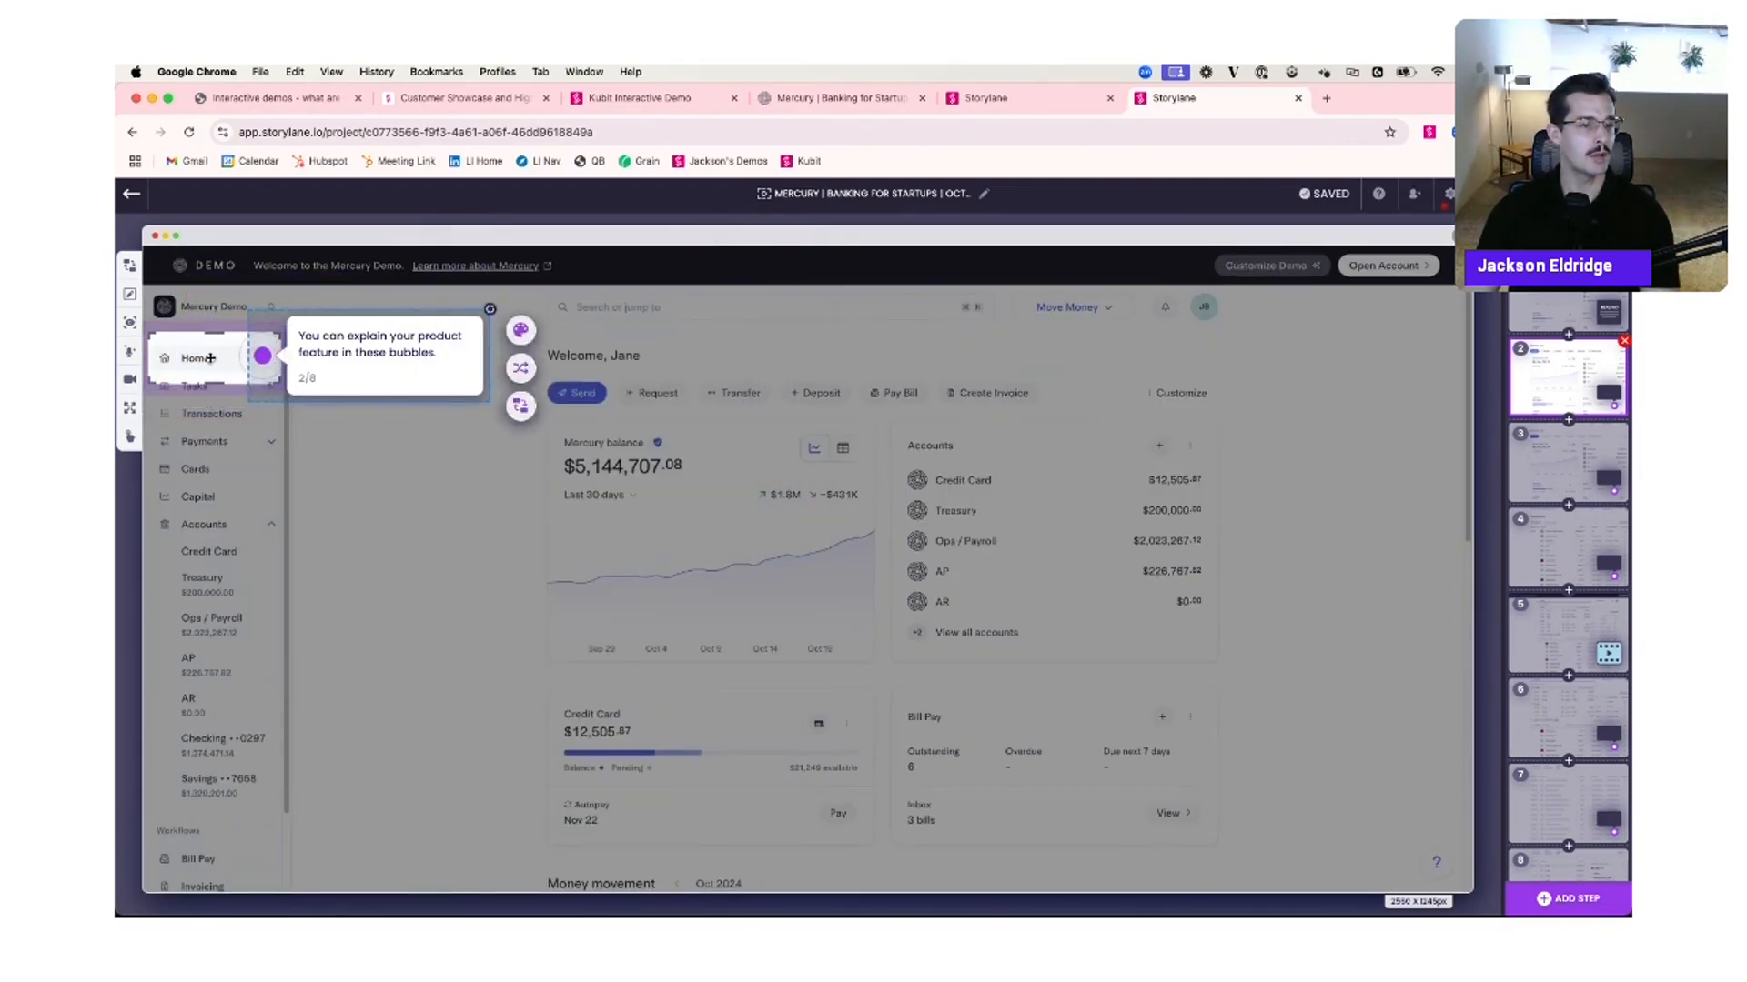
click(379, 344)
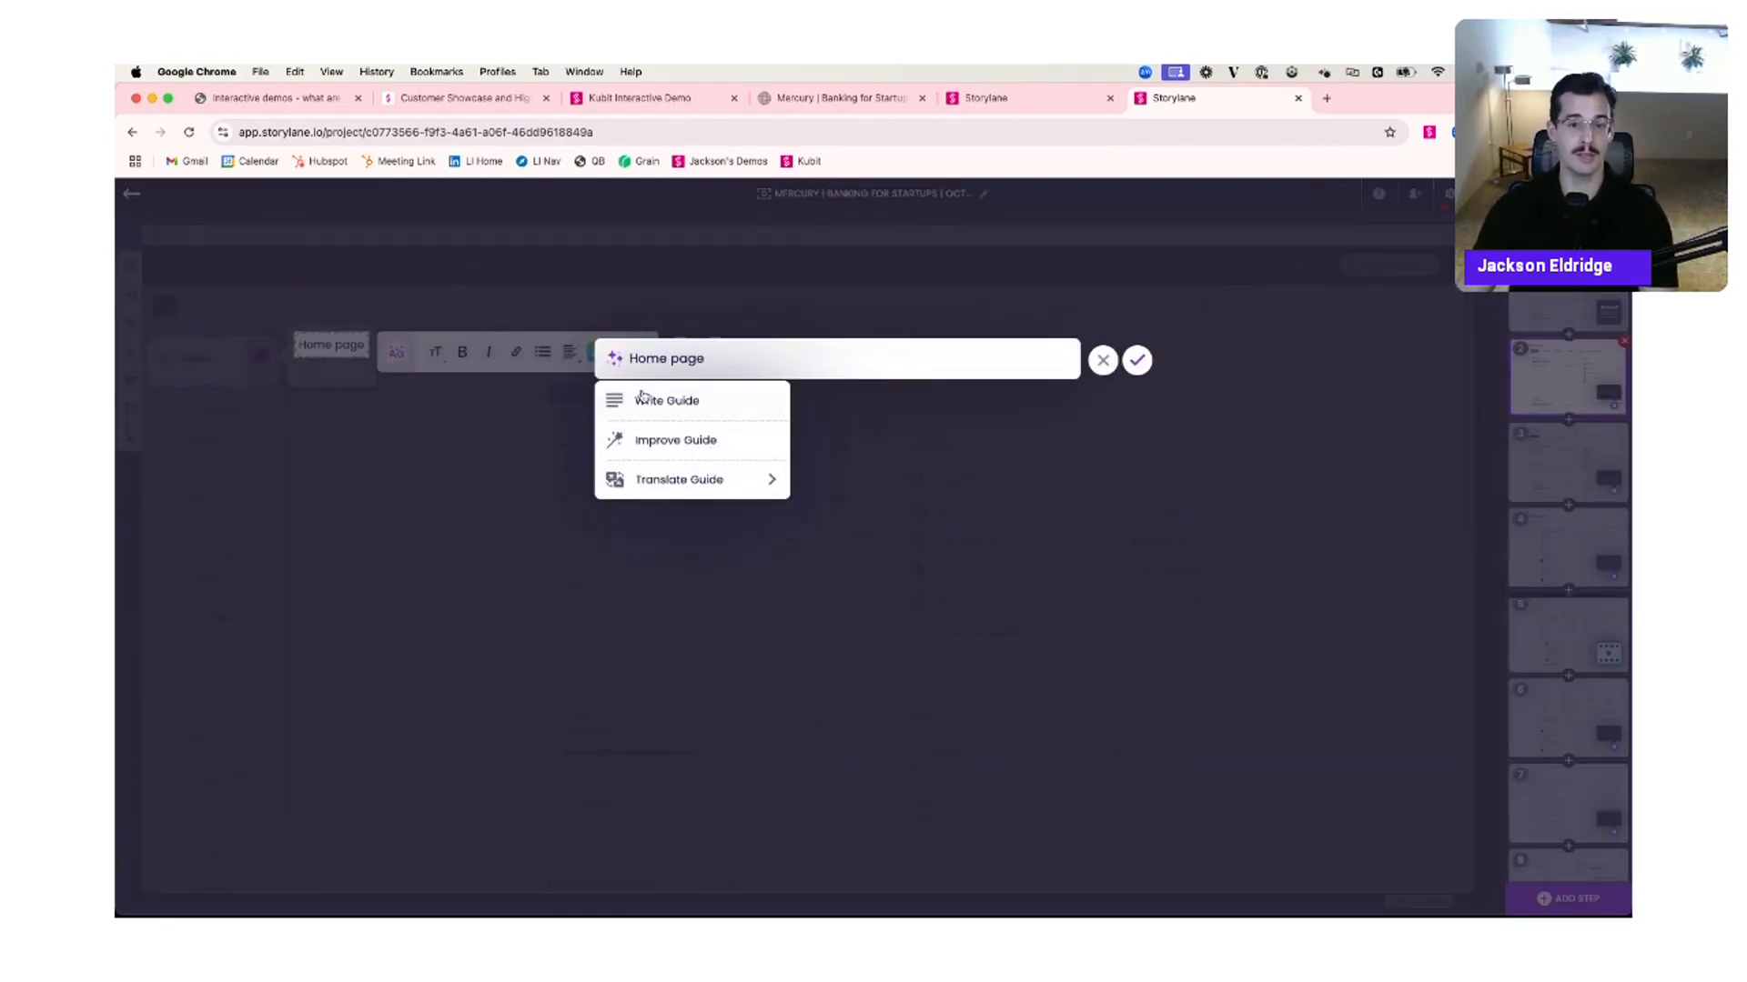
click(666, 400)
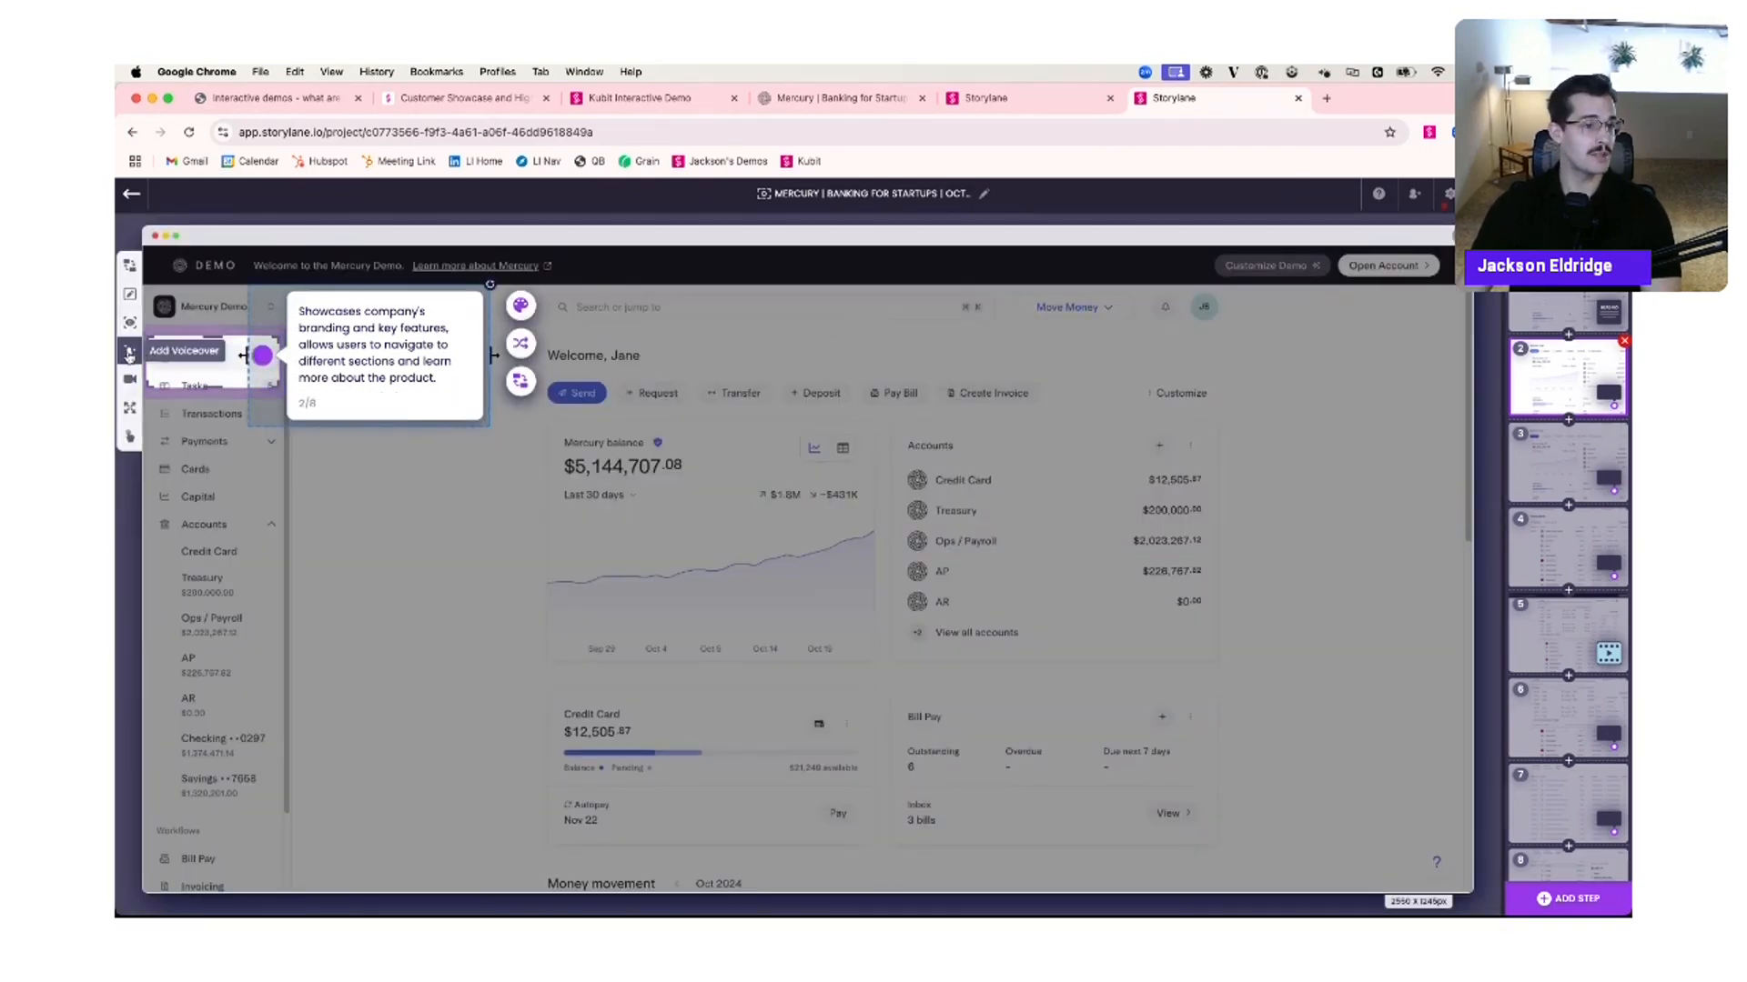
Step: Generate an English AI voiceover with the Brian voice for the second step and save it
click(127, 351)
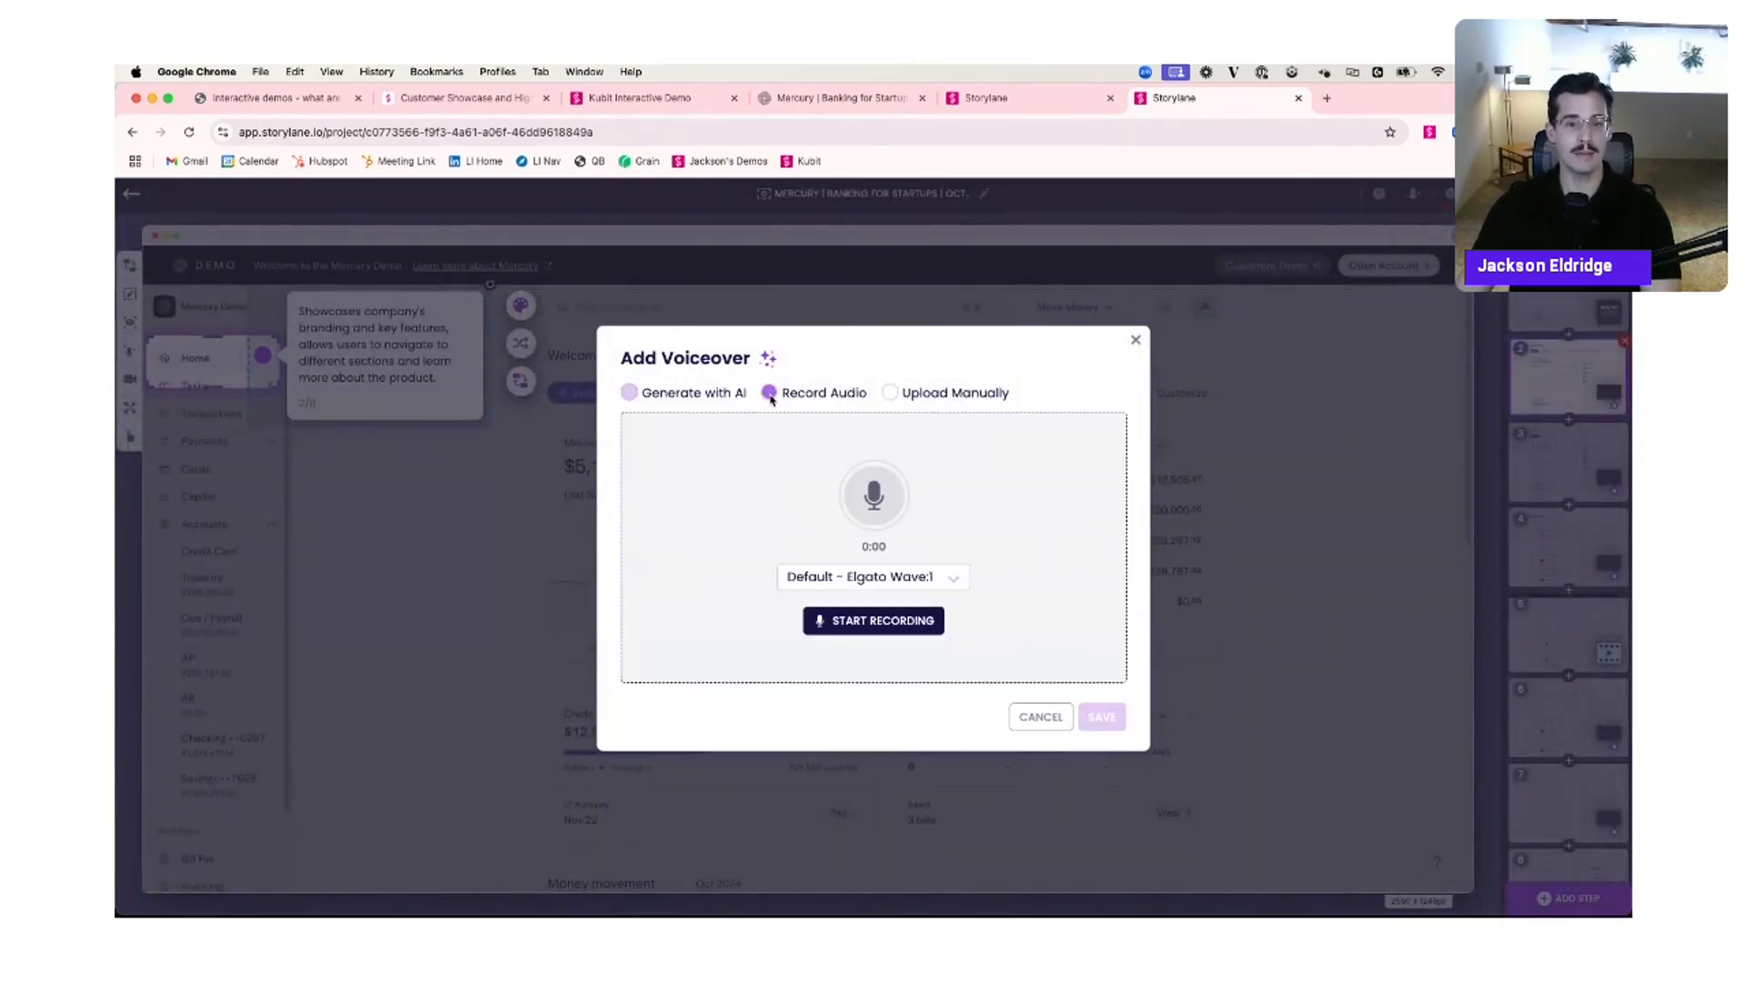
click(766, 393)
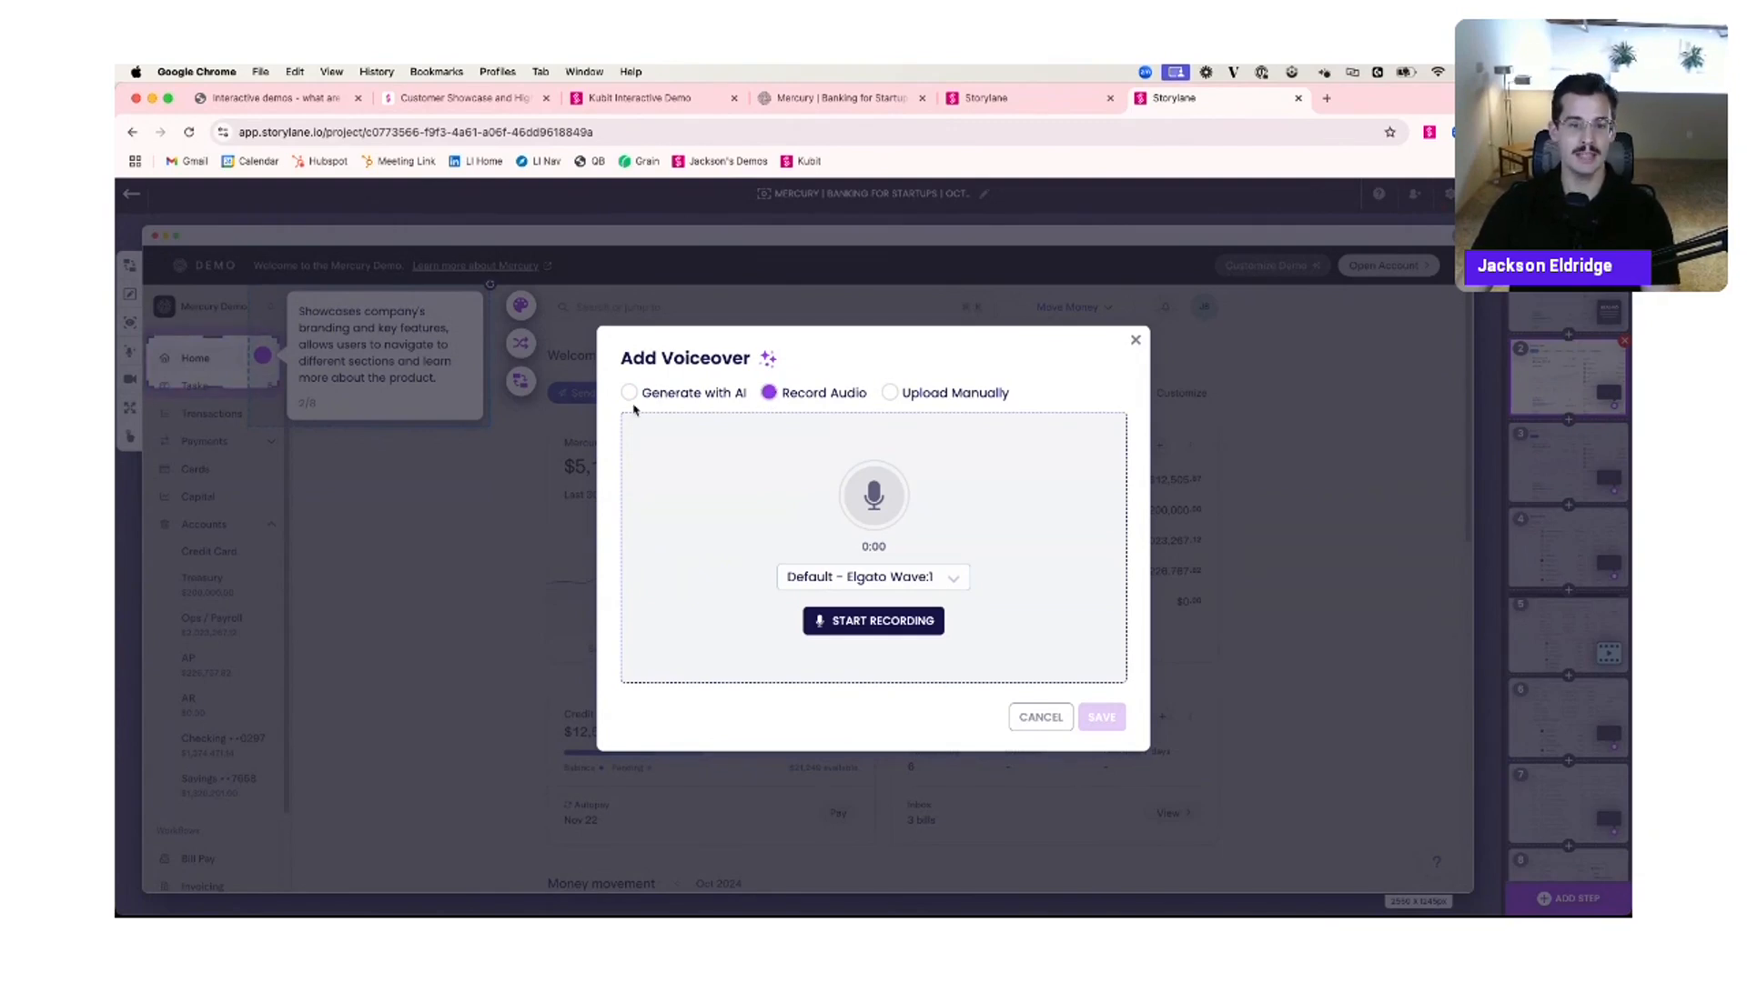
click(627, 393)
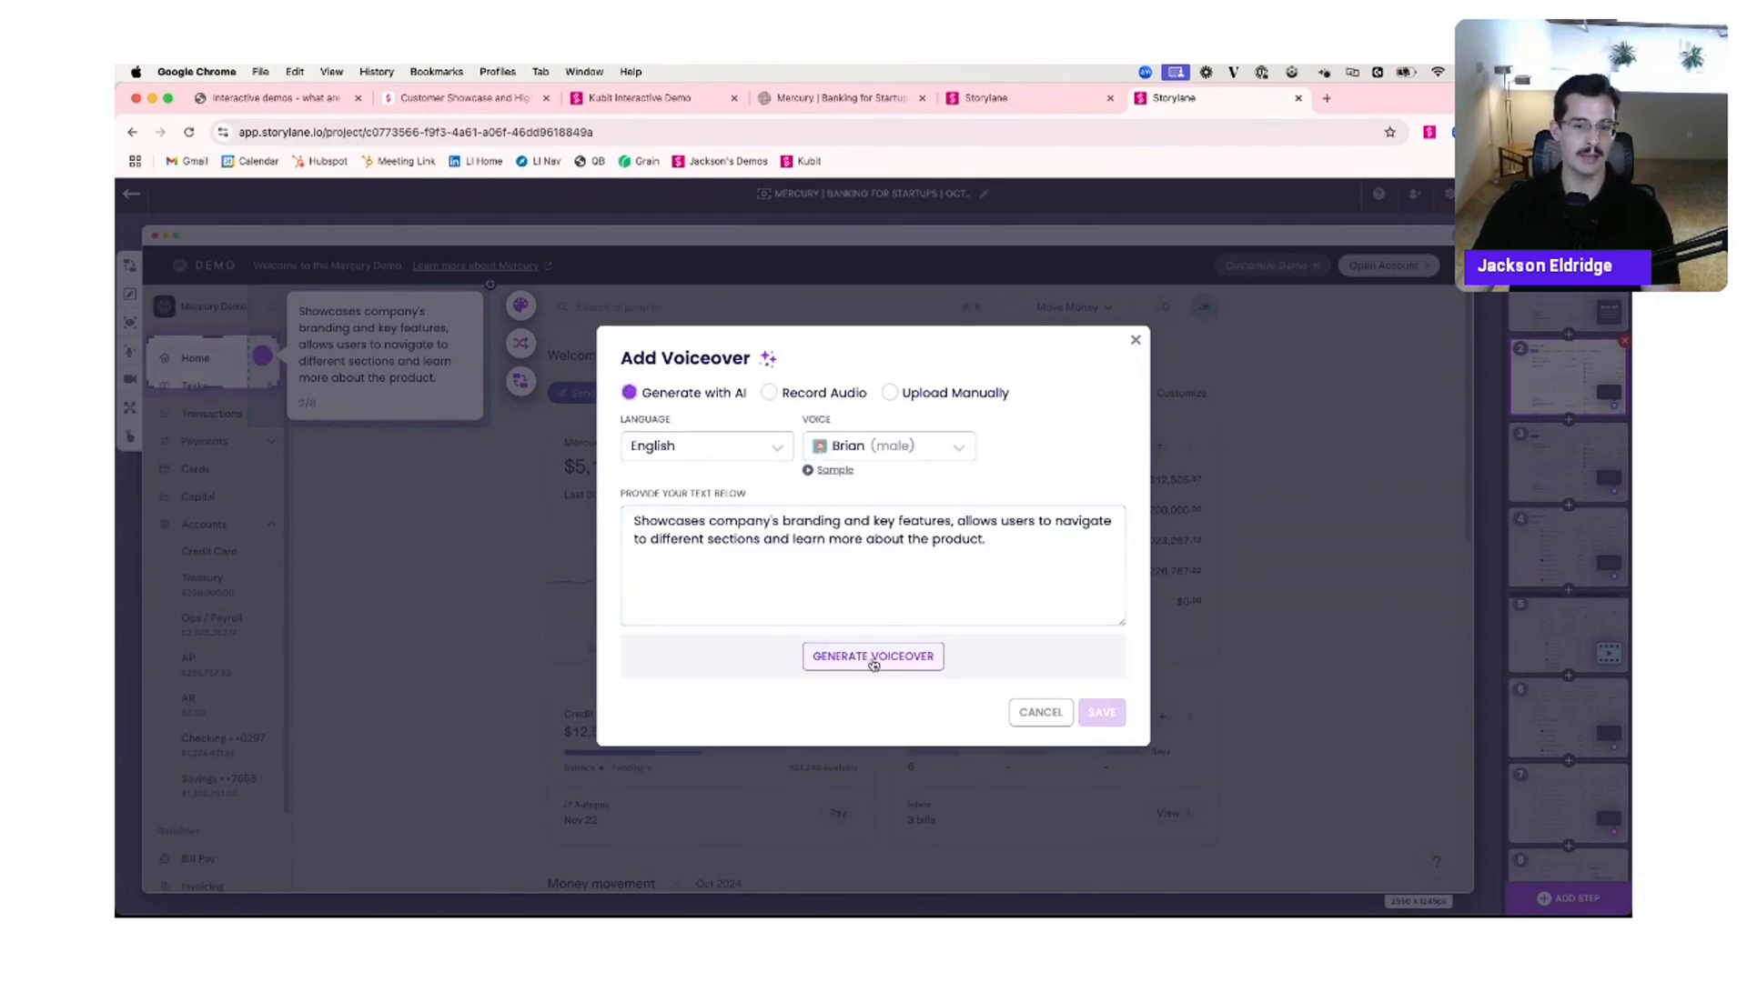
click(872, 657)
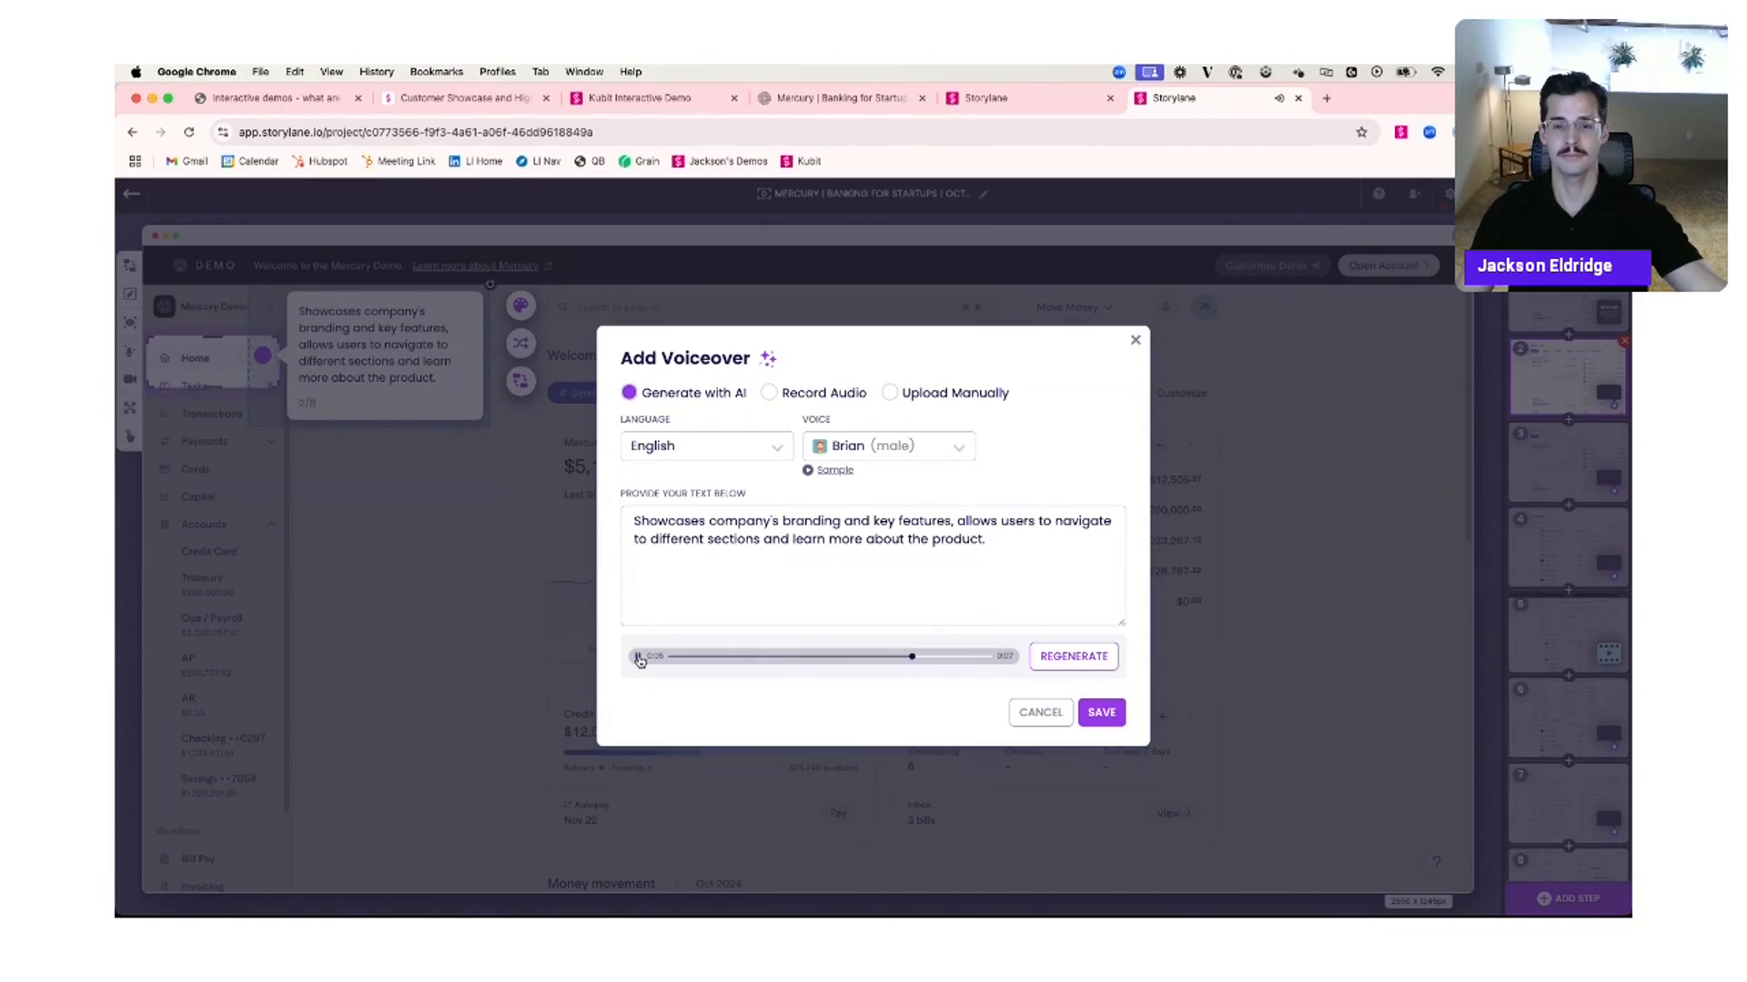
click(1099, 712)
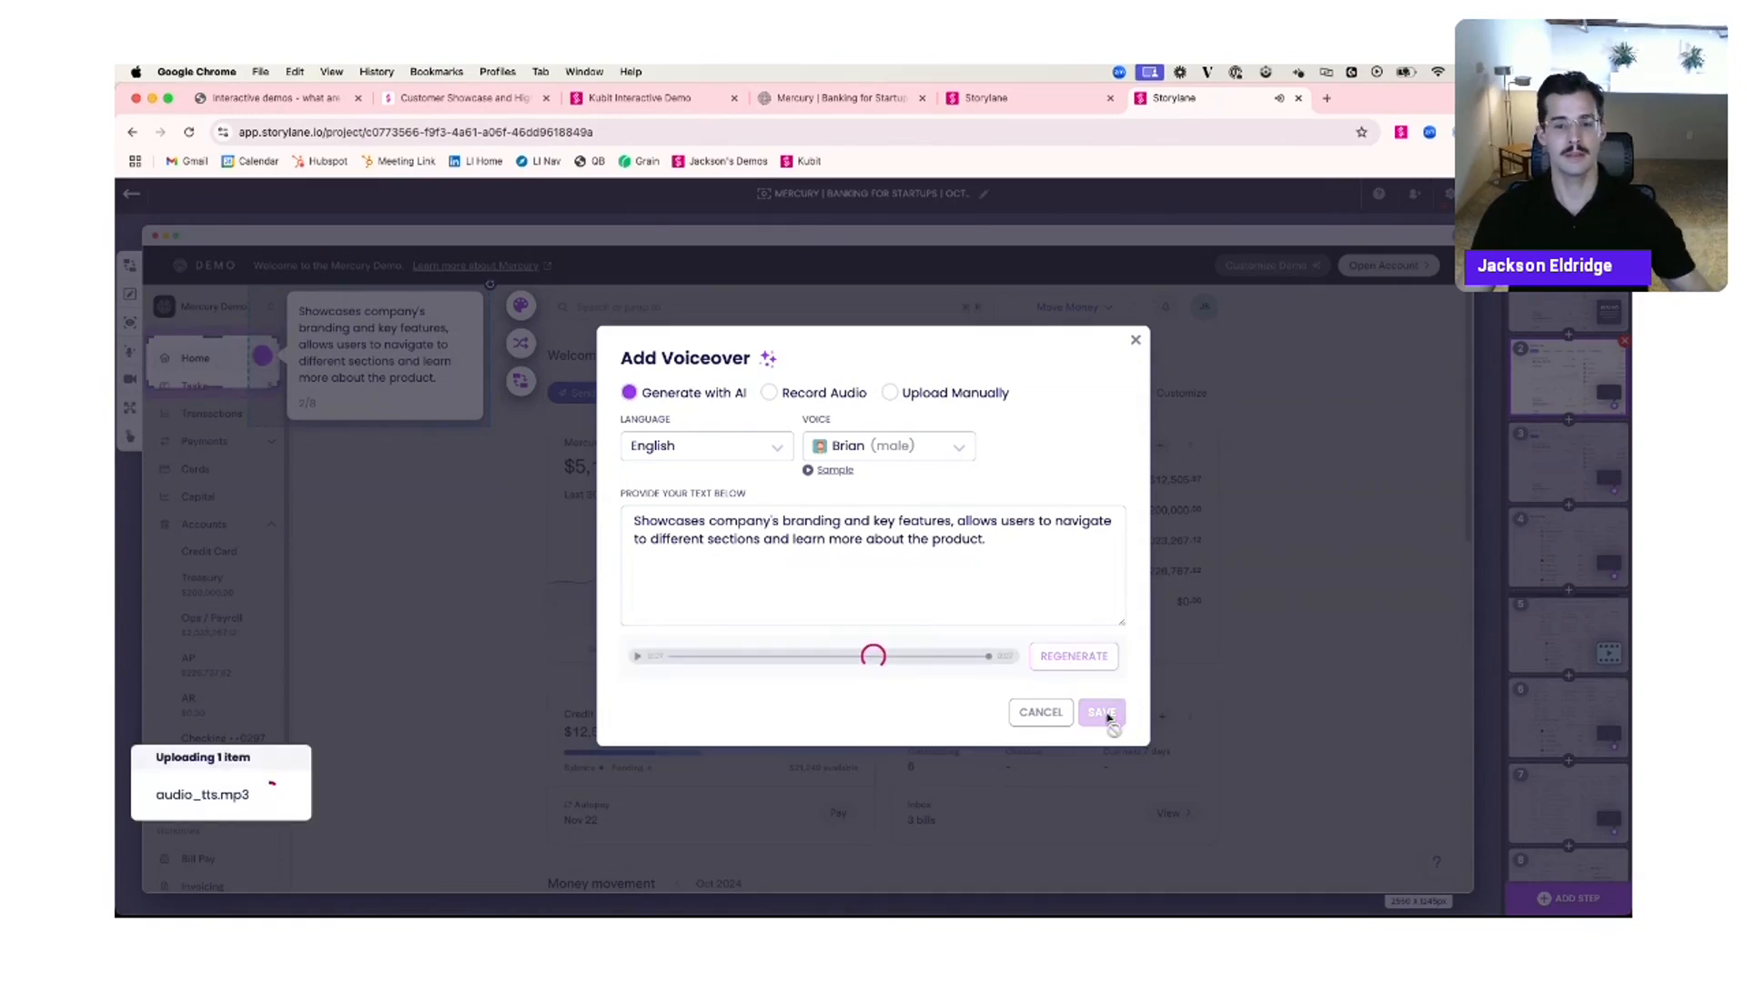
click(1099, 711)
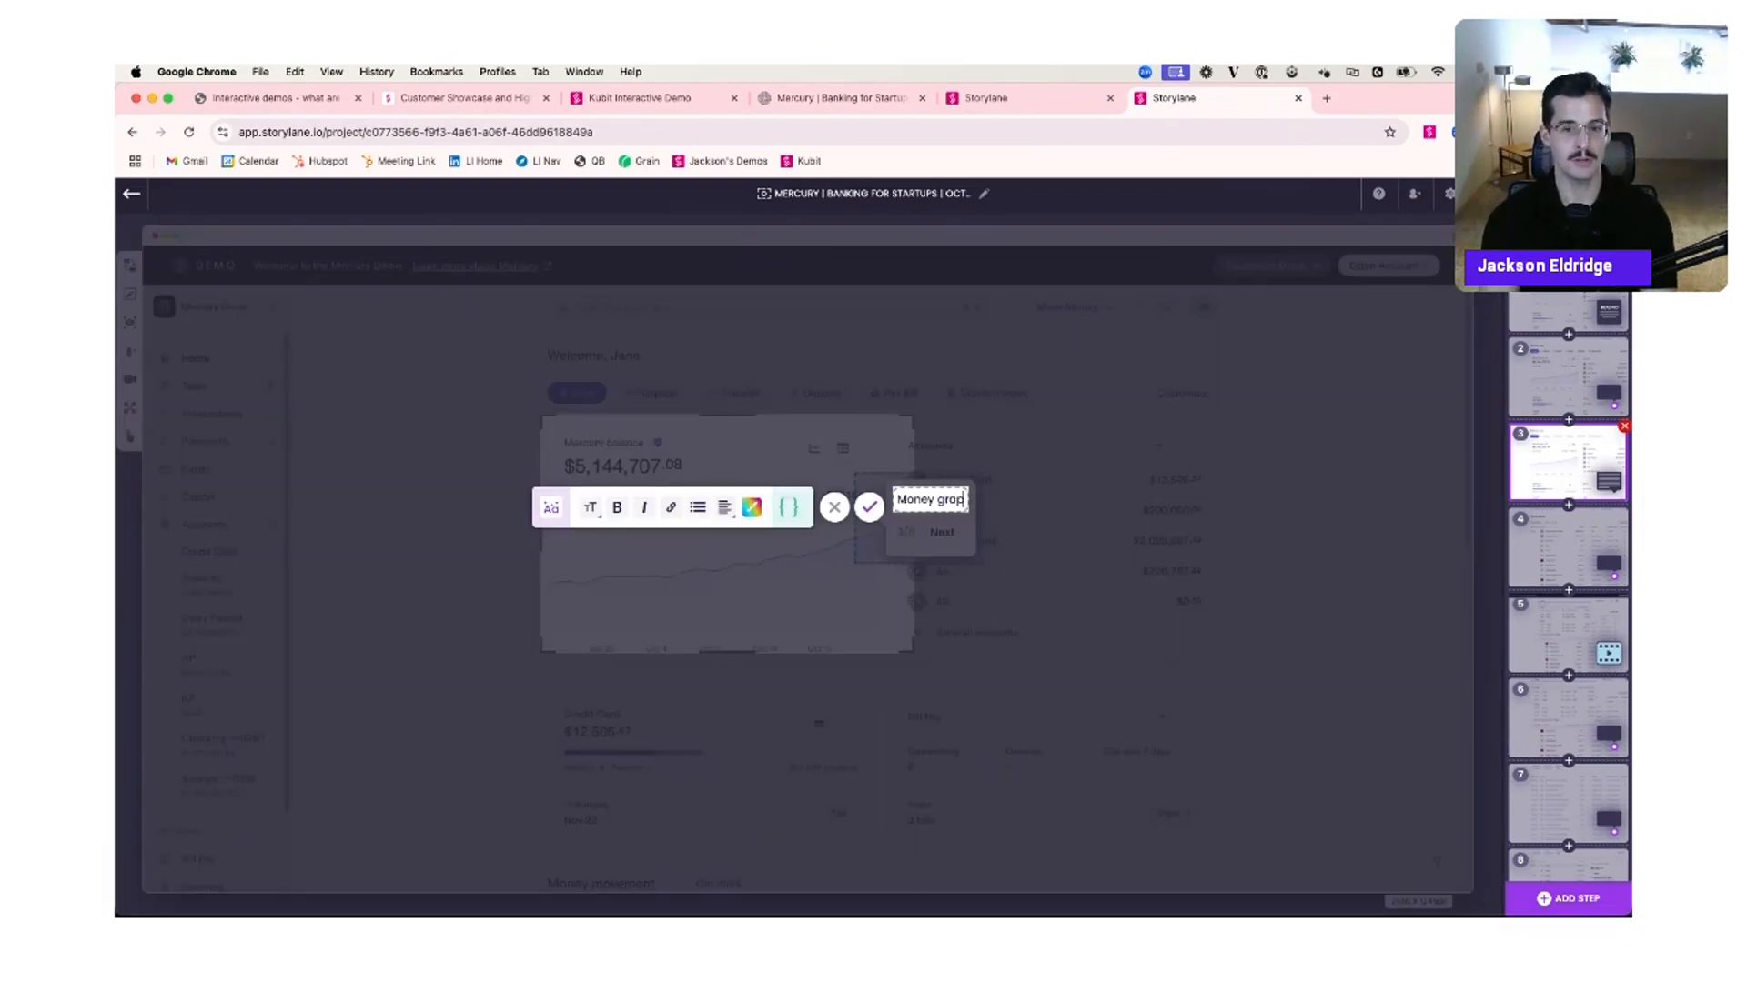
Step: Confirm the rewritten tooltip text on the third step
click(870, 508)
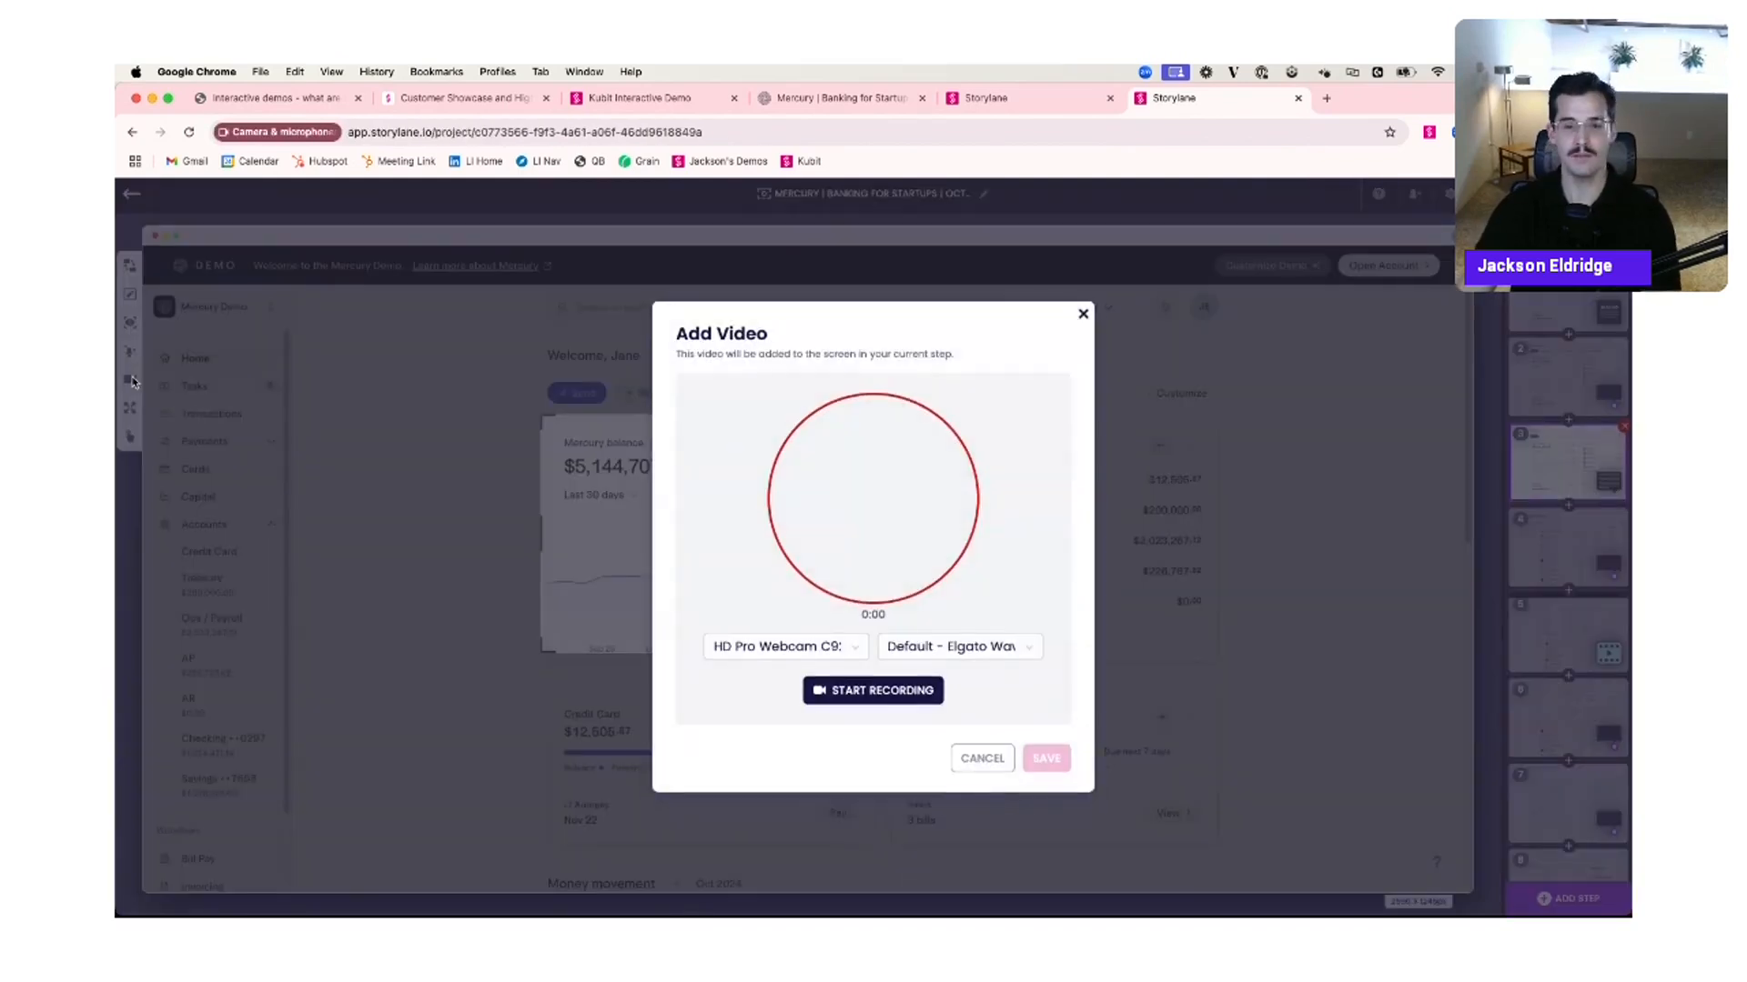
Step: Record a four-second webcam video and save it to the third step
click(871, 691)
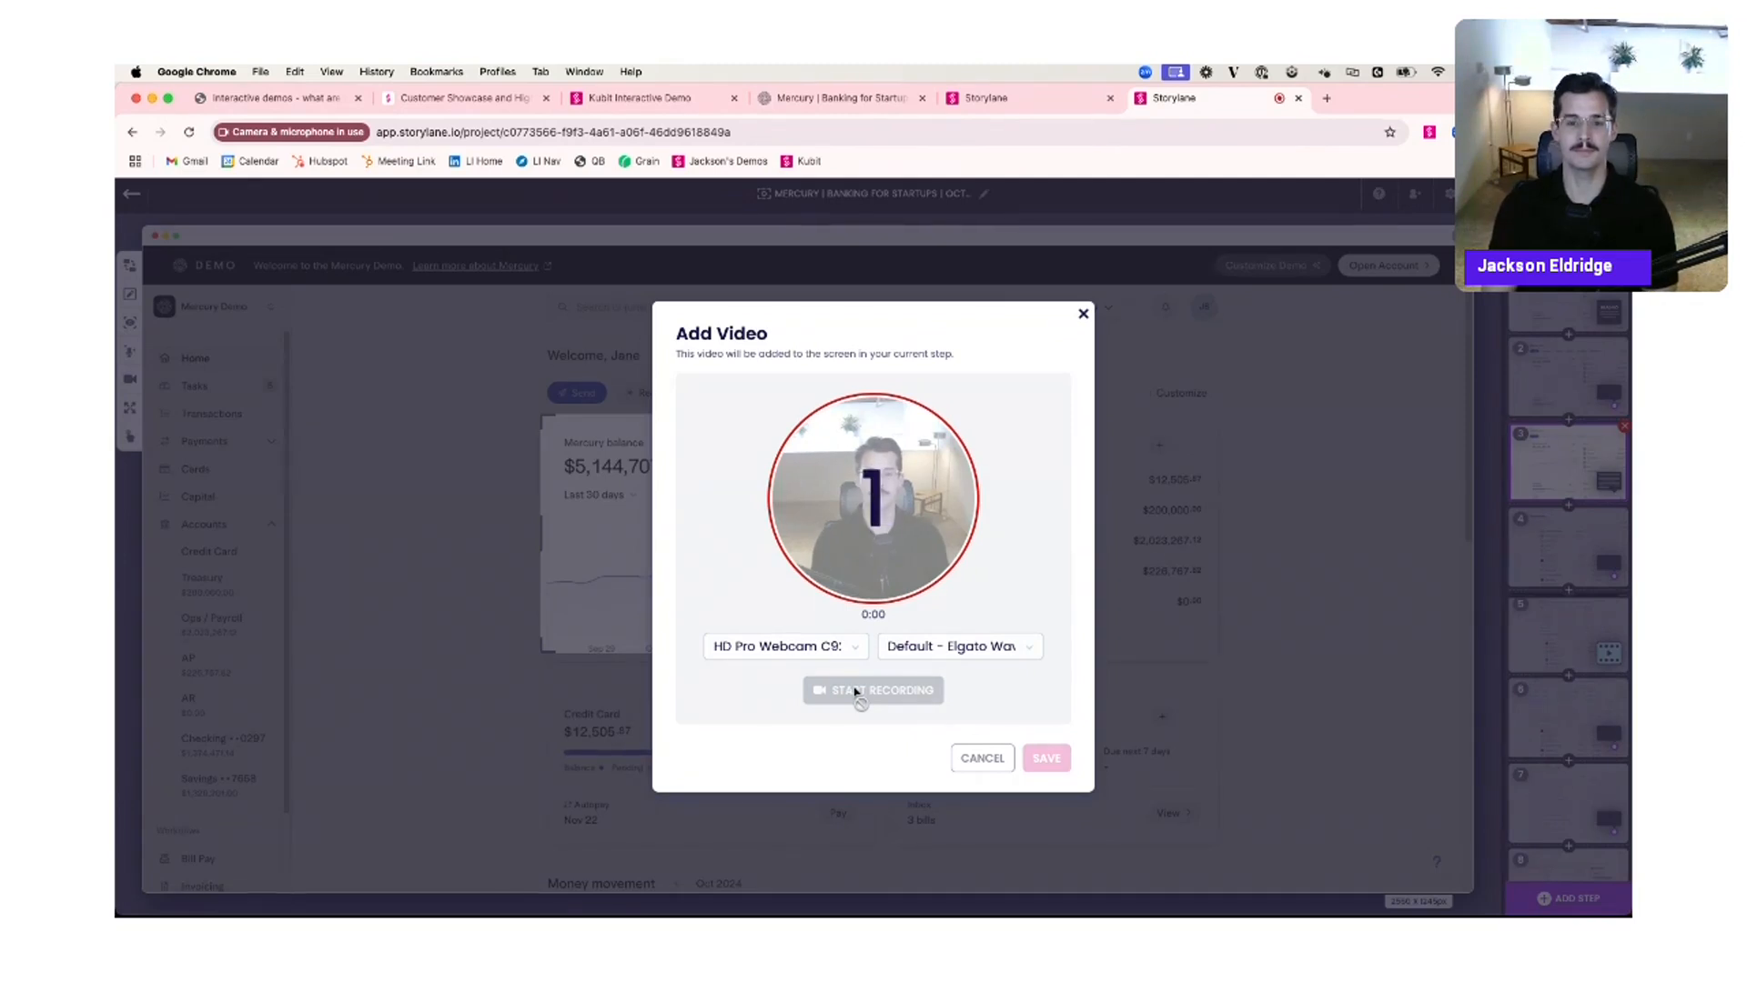
click(873, 690)
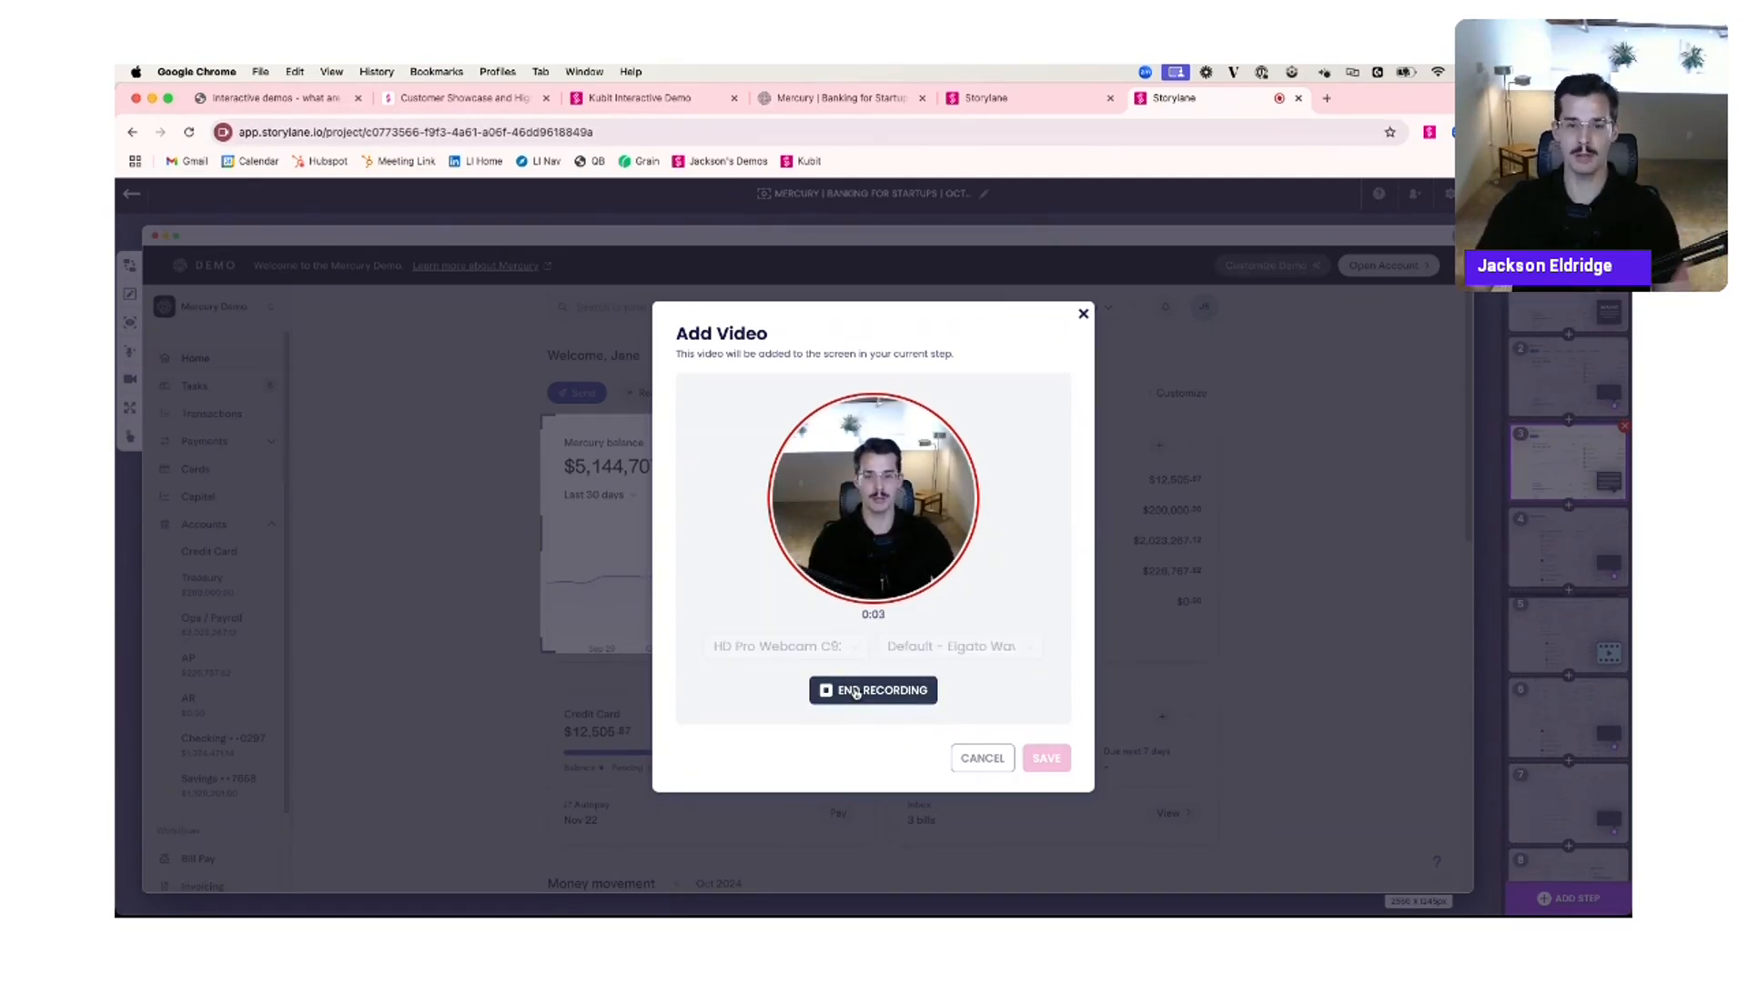
click(872, 690)
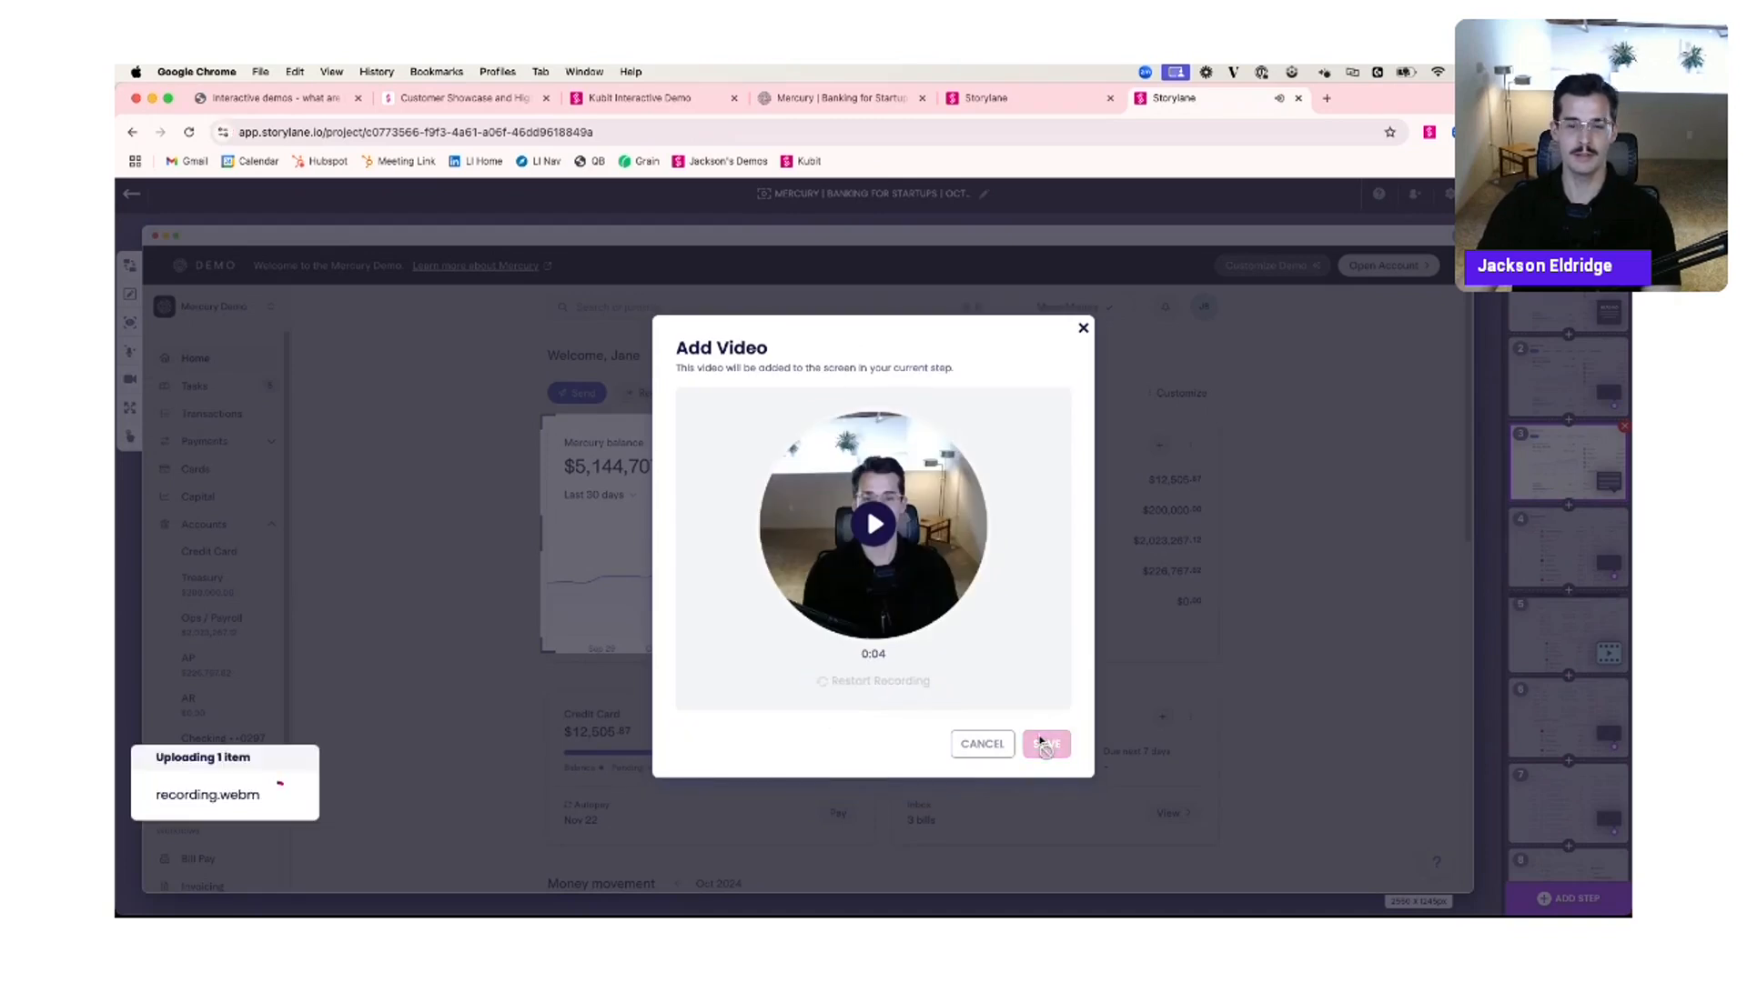
click(1044, 745)
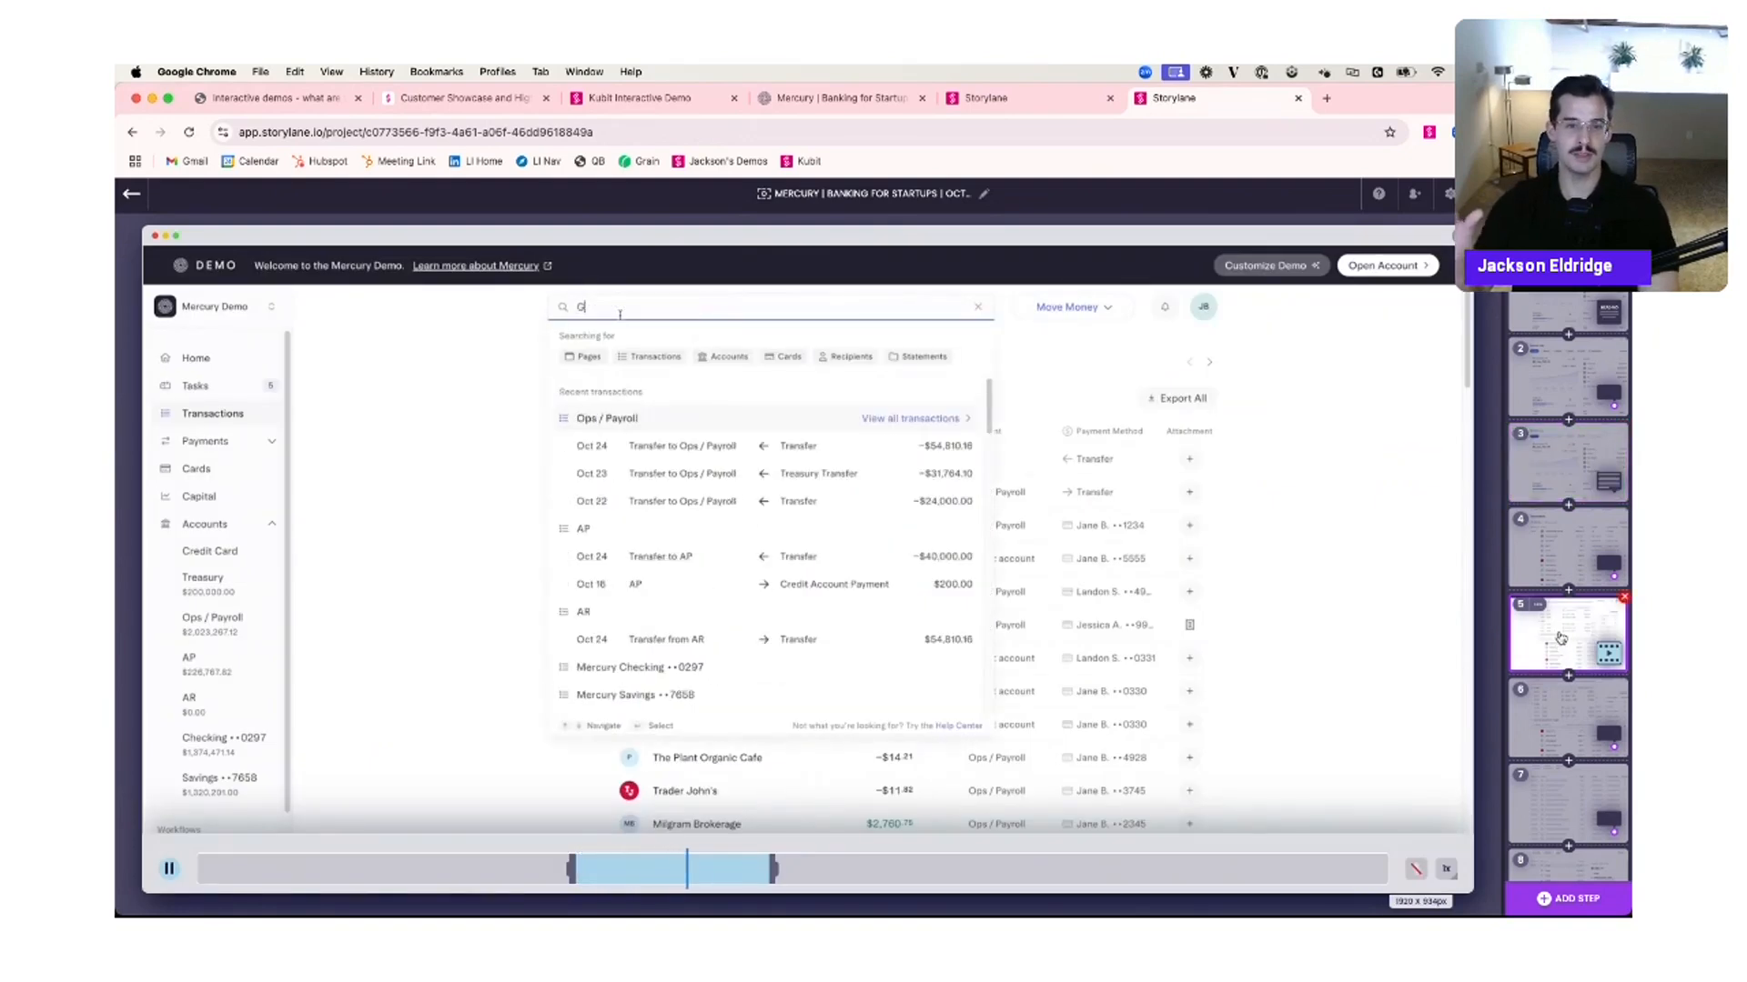
Step: Give the final step the tooltip heading 'Ready to see a personalized demo?'
text(oogle)
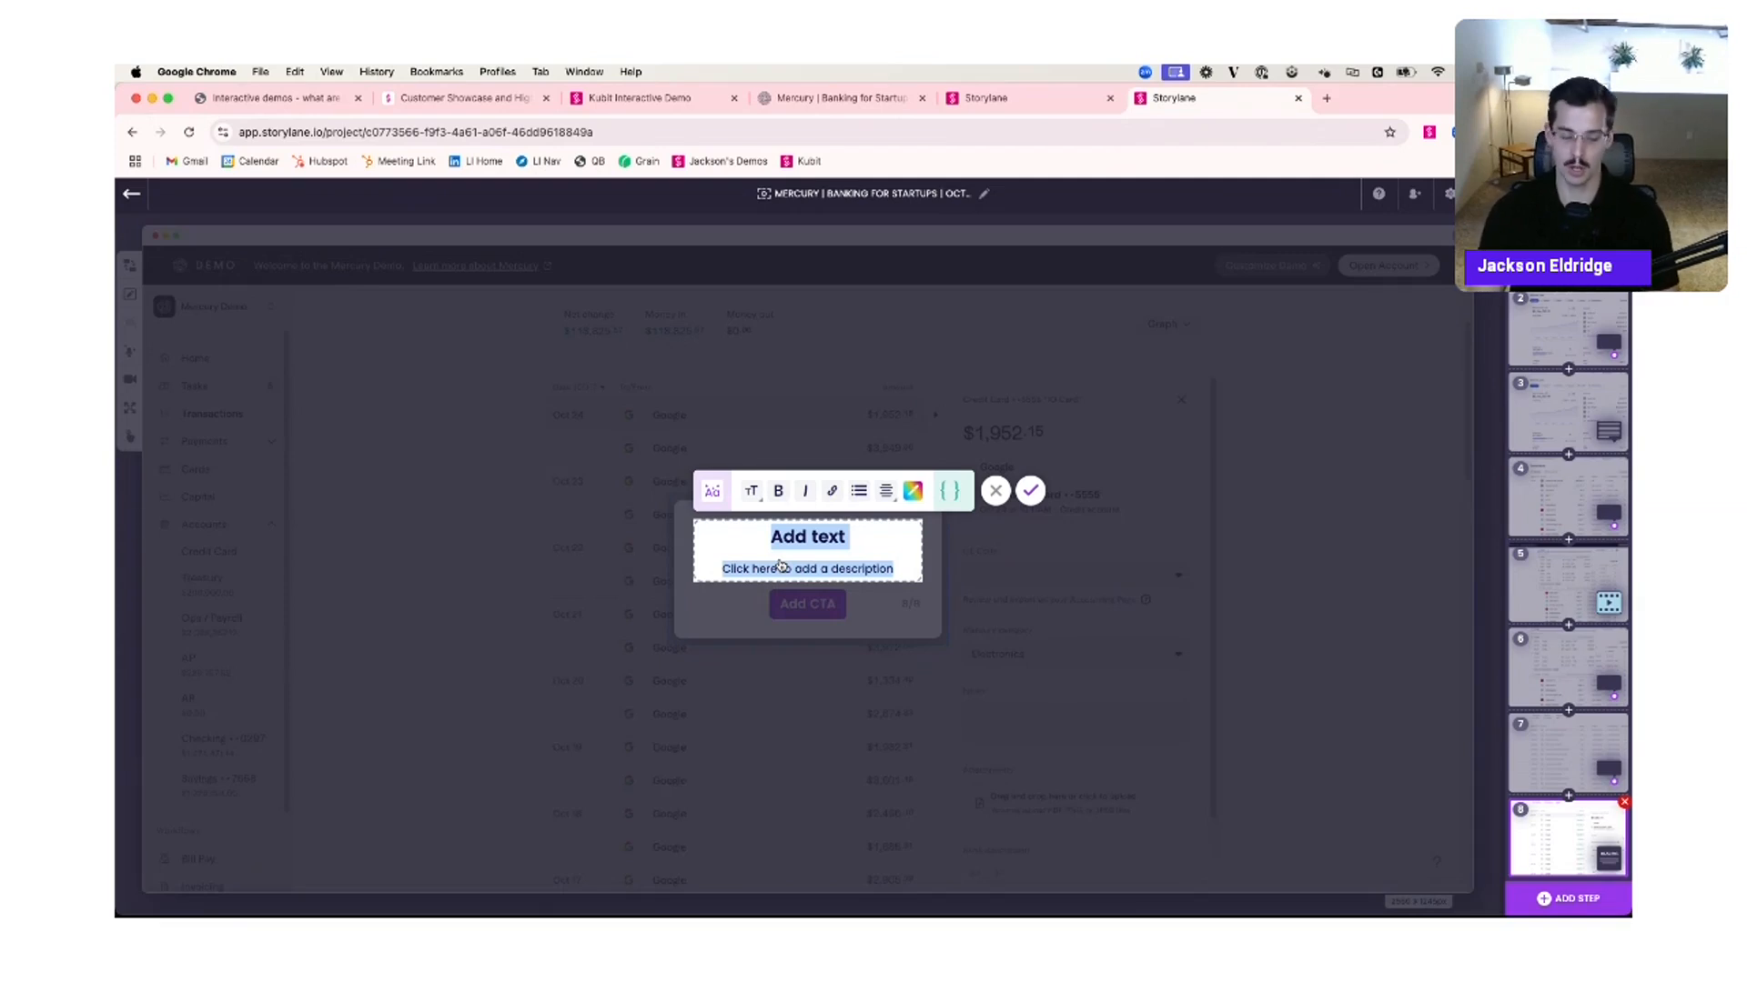
text(Ready to see a persona)
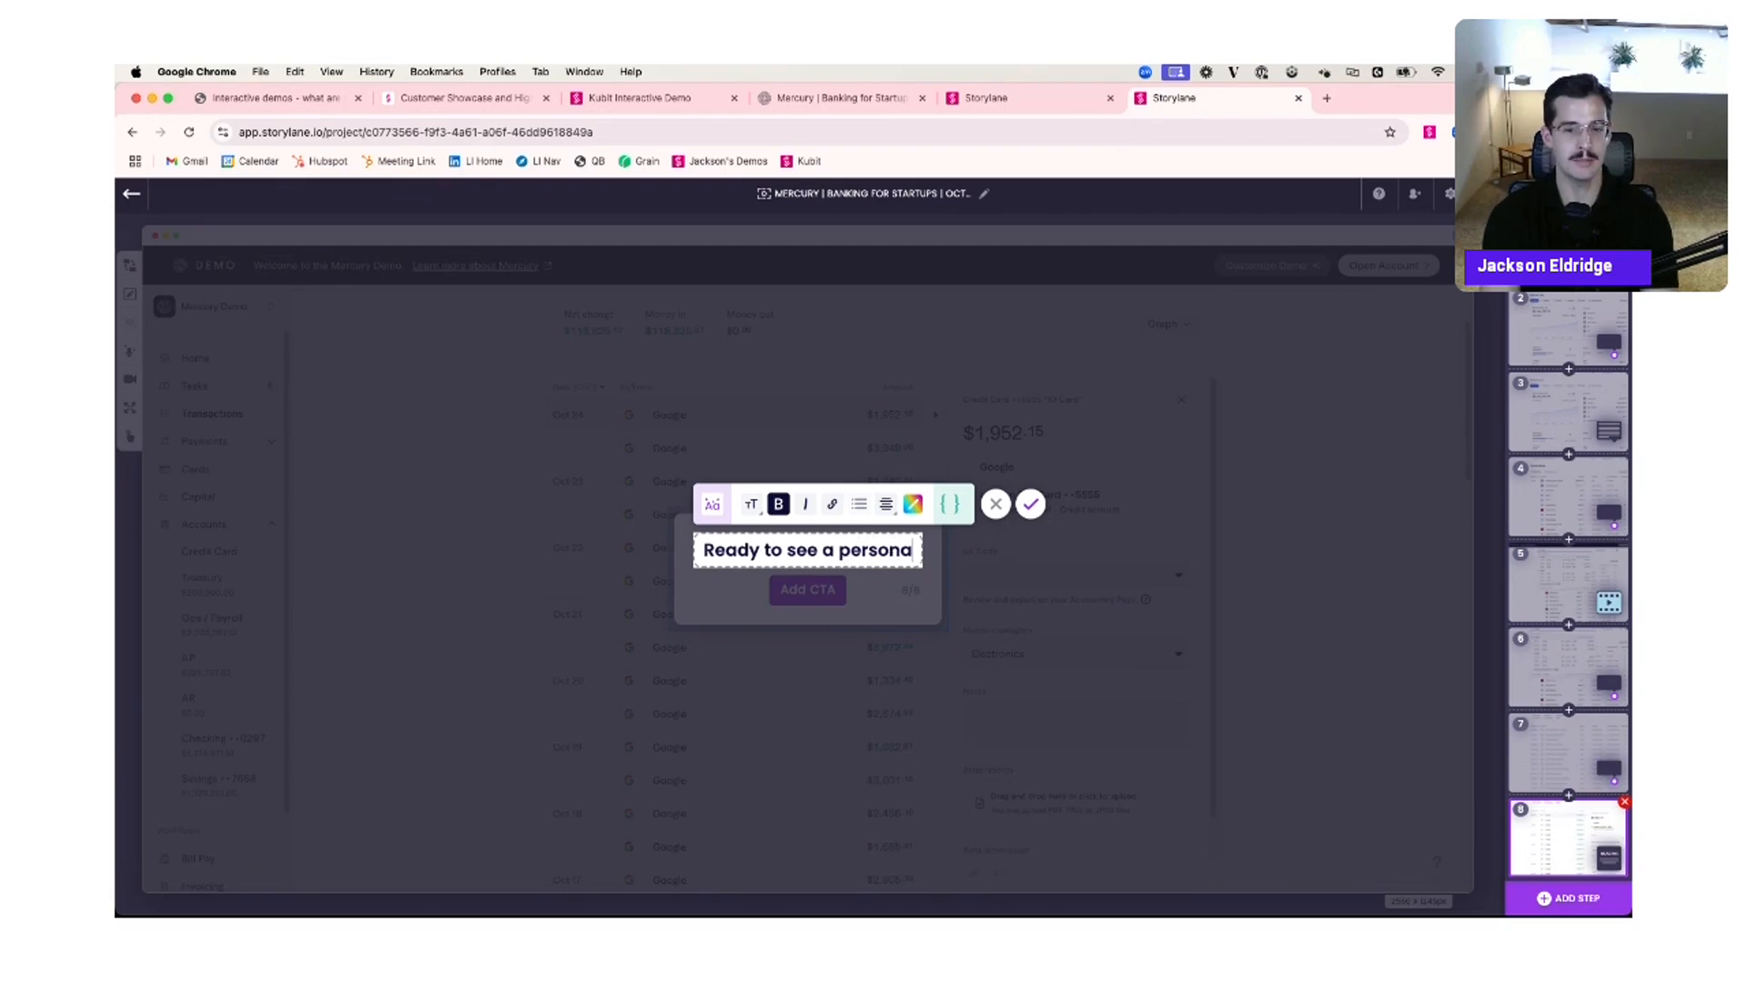
text(lized demo)
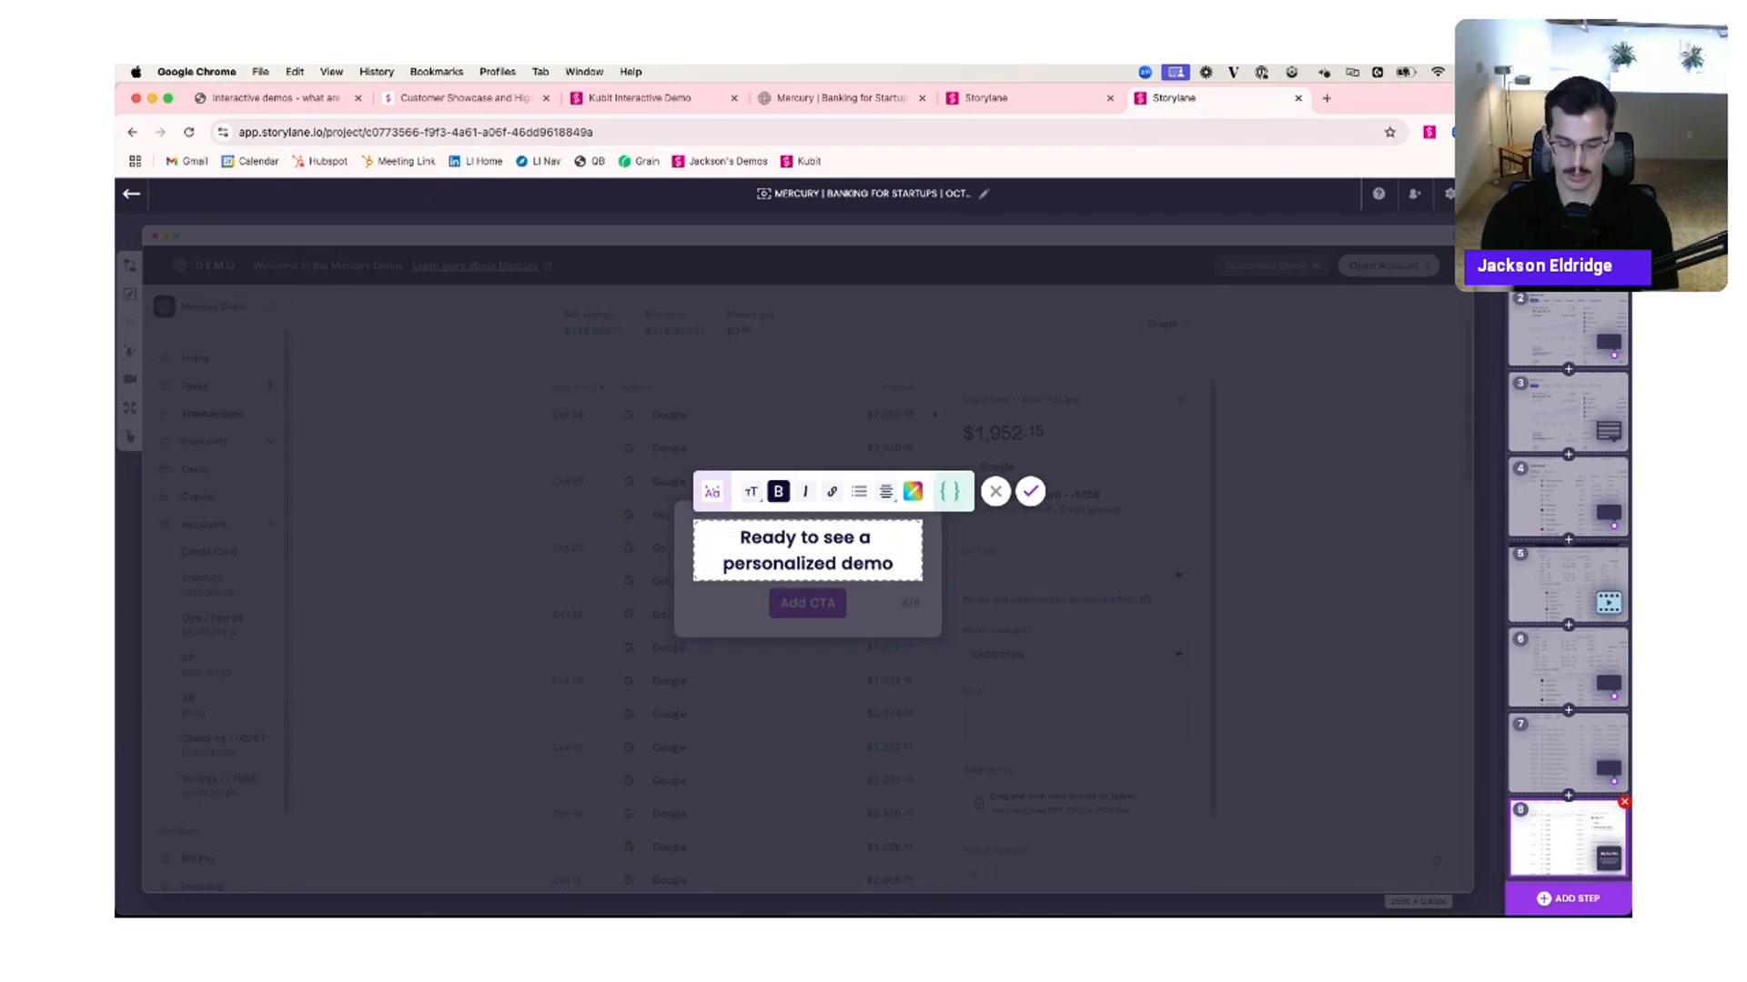
click(1028, 491)
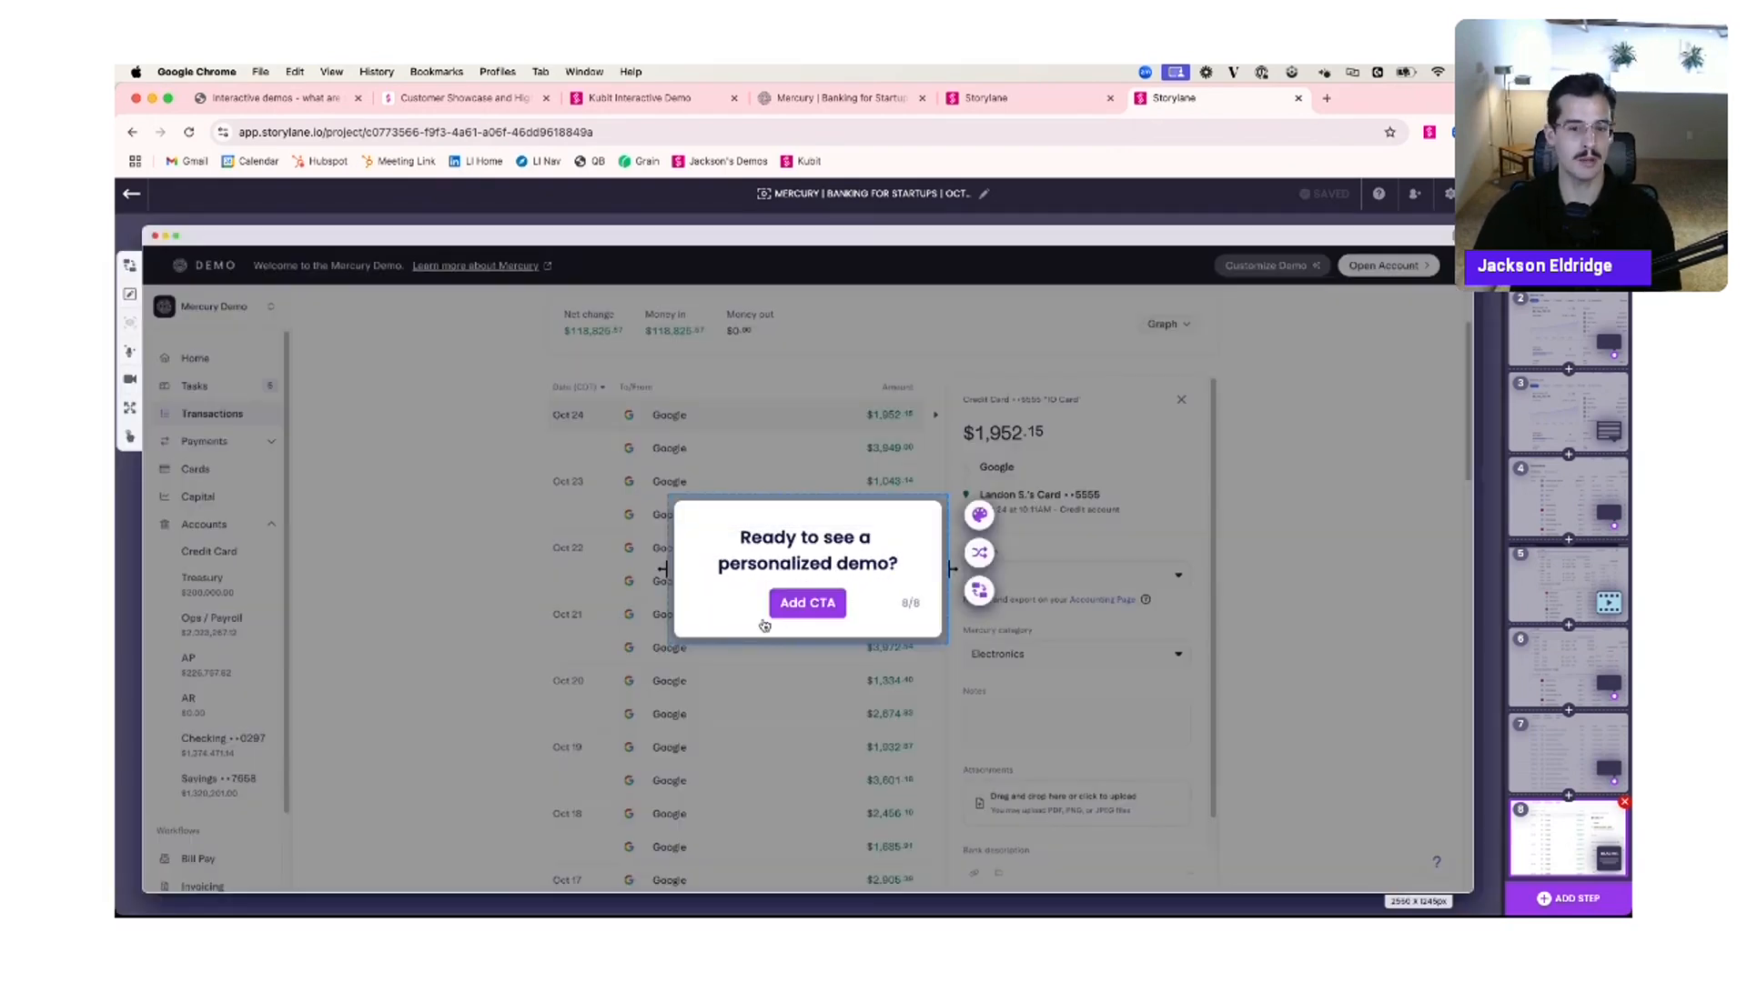
Step: Add a 'Book a Call' CTA button that opens an external URL
click(806, 602)
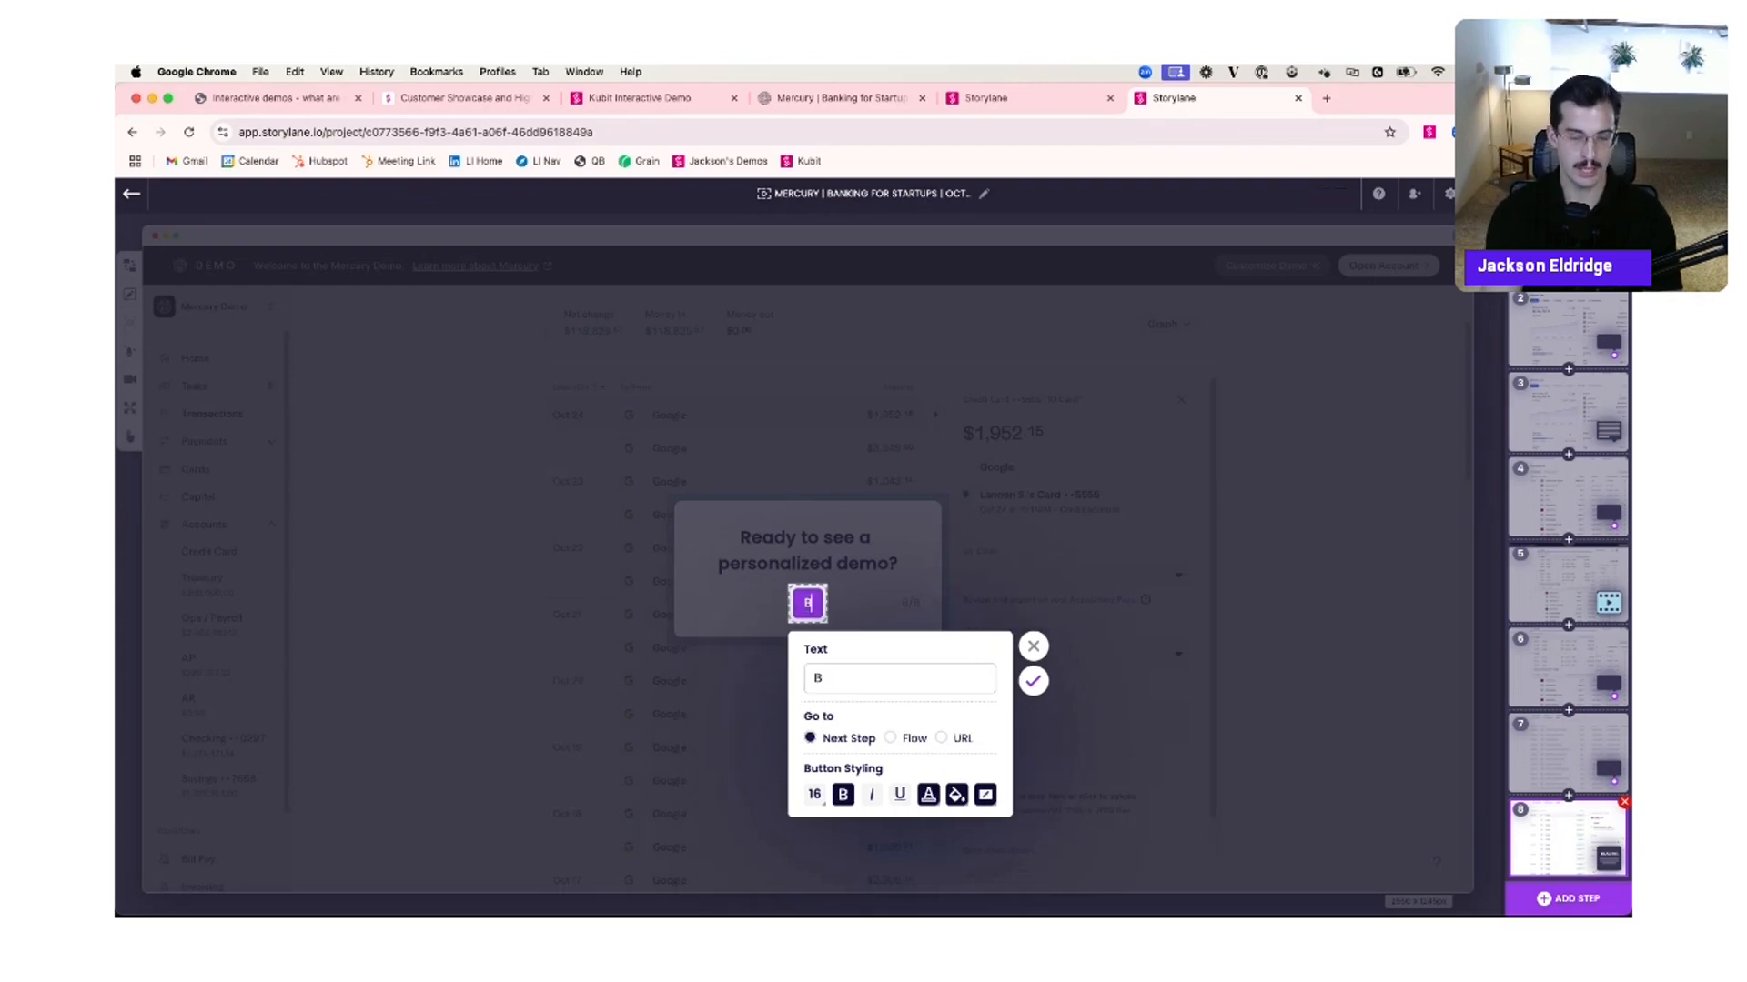
text(Book a Call)
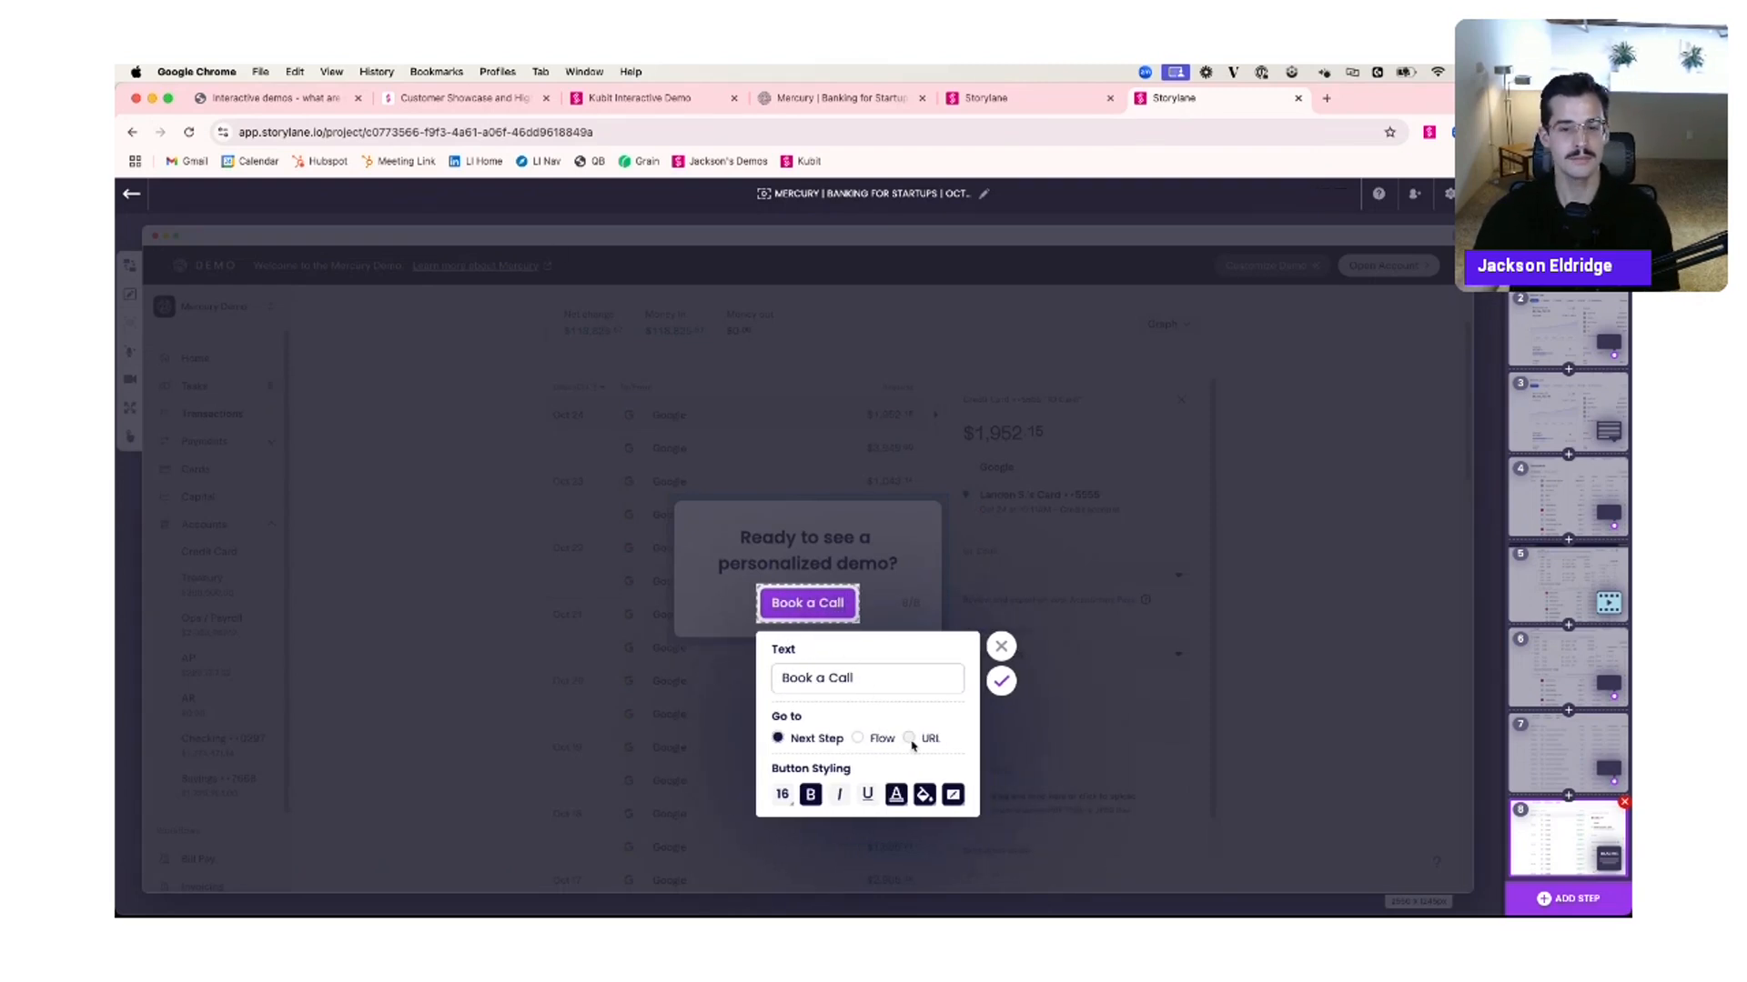
click(999, 678)
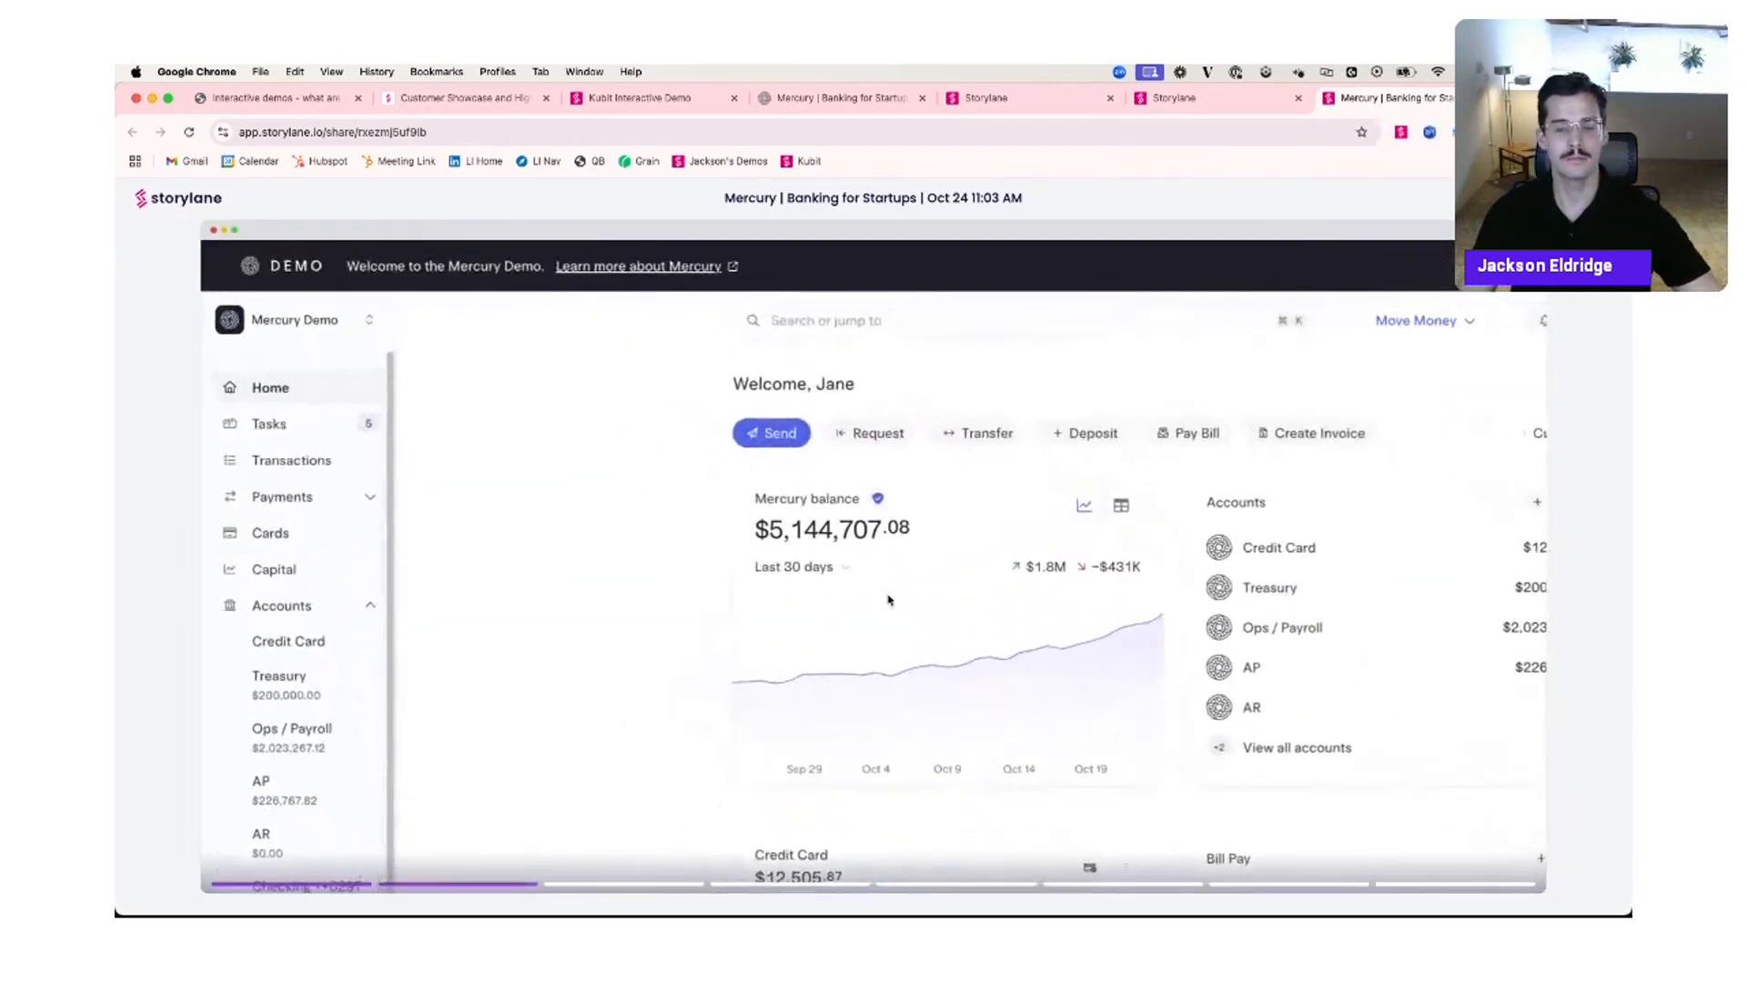
Step: Play the shared demo through its transaction search for 'Google', then return to the customer showcase
click(359, 386)
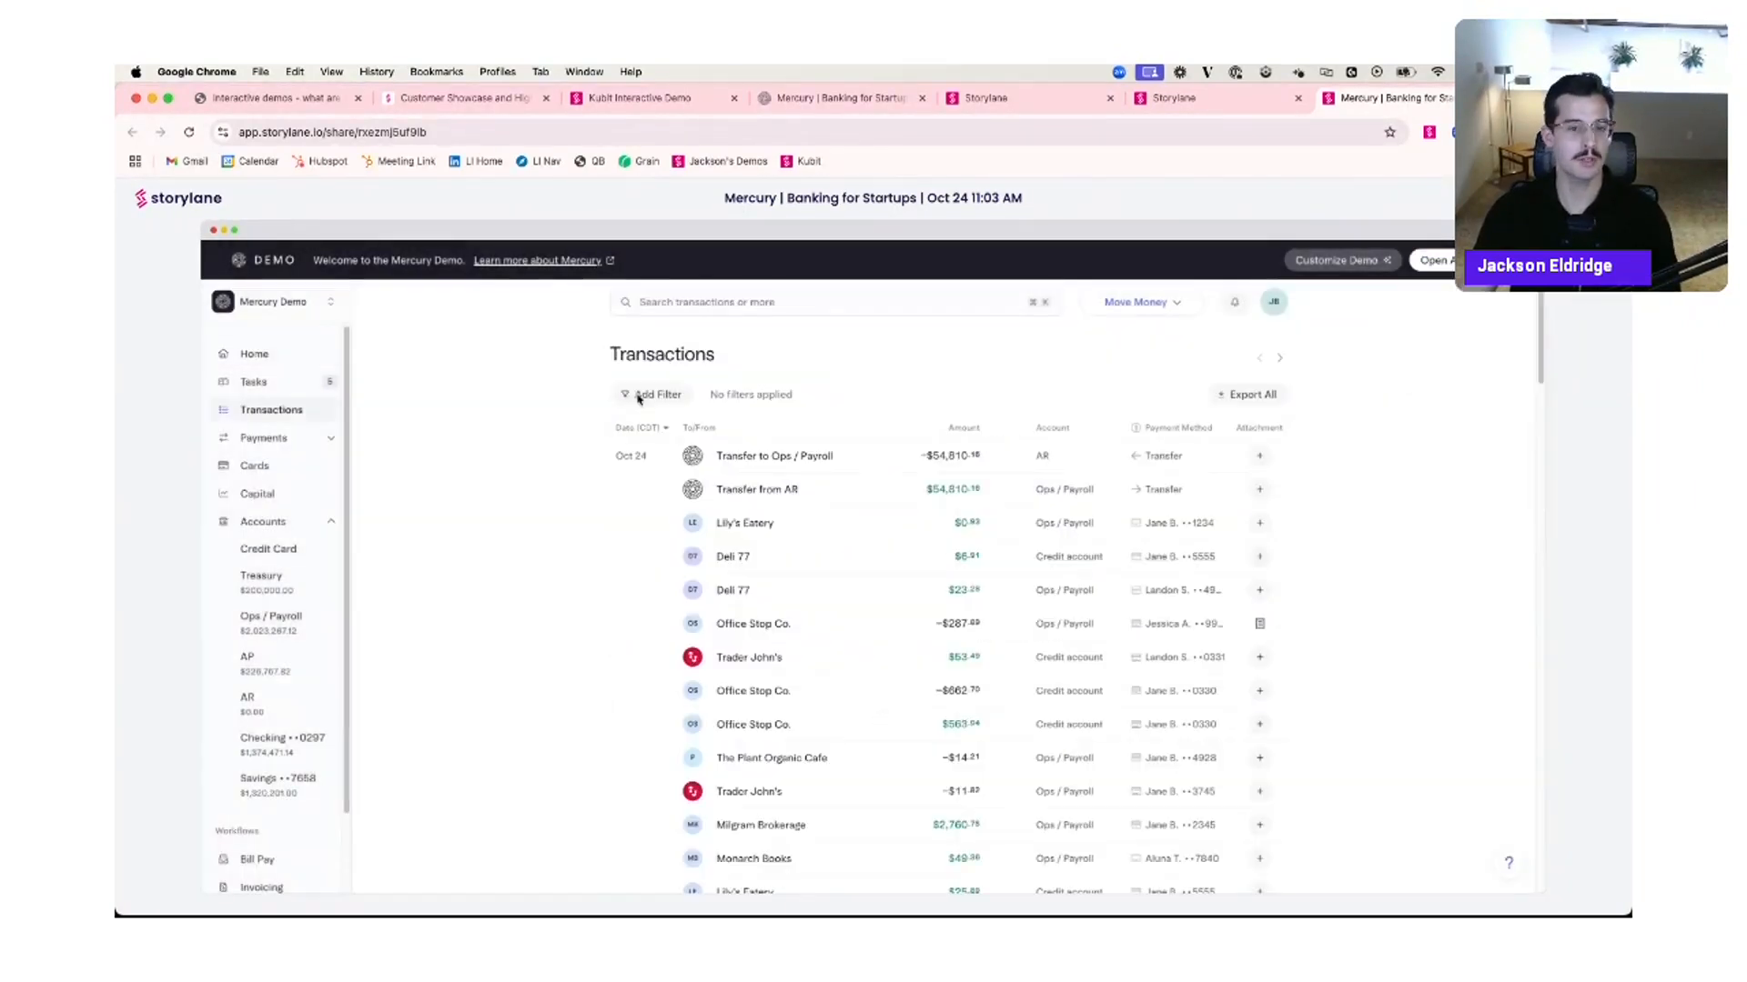
click(835, 302)
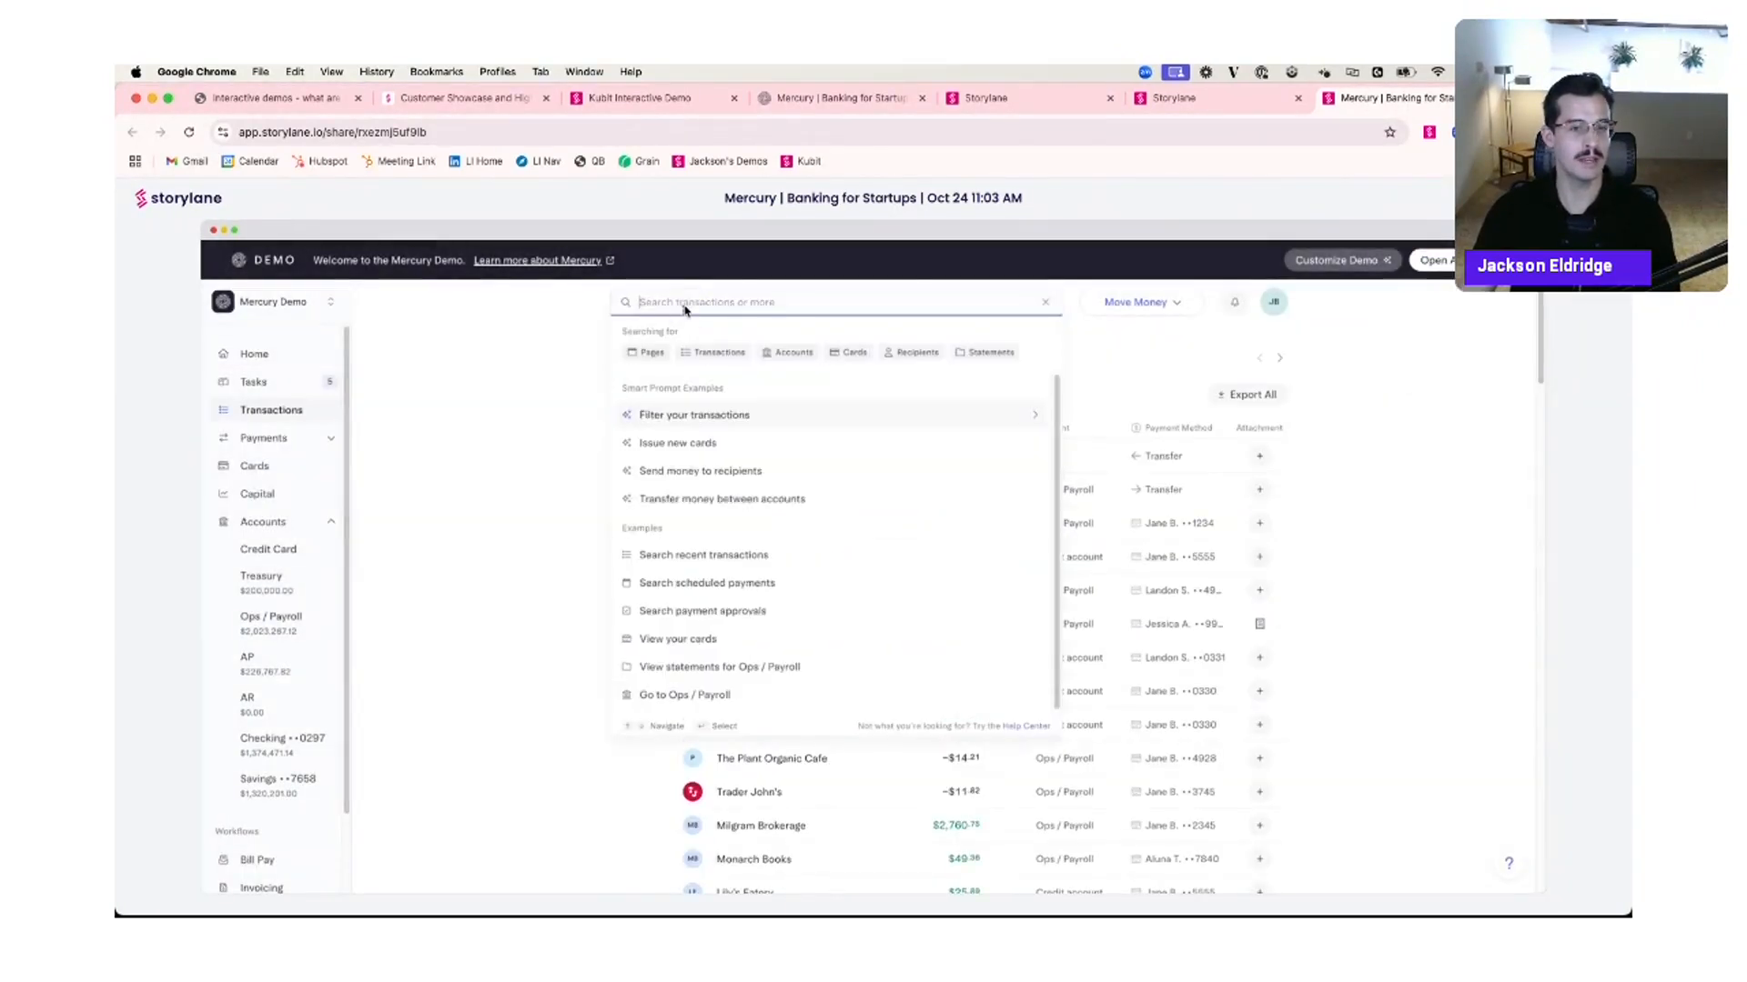
text(Google)
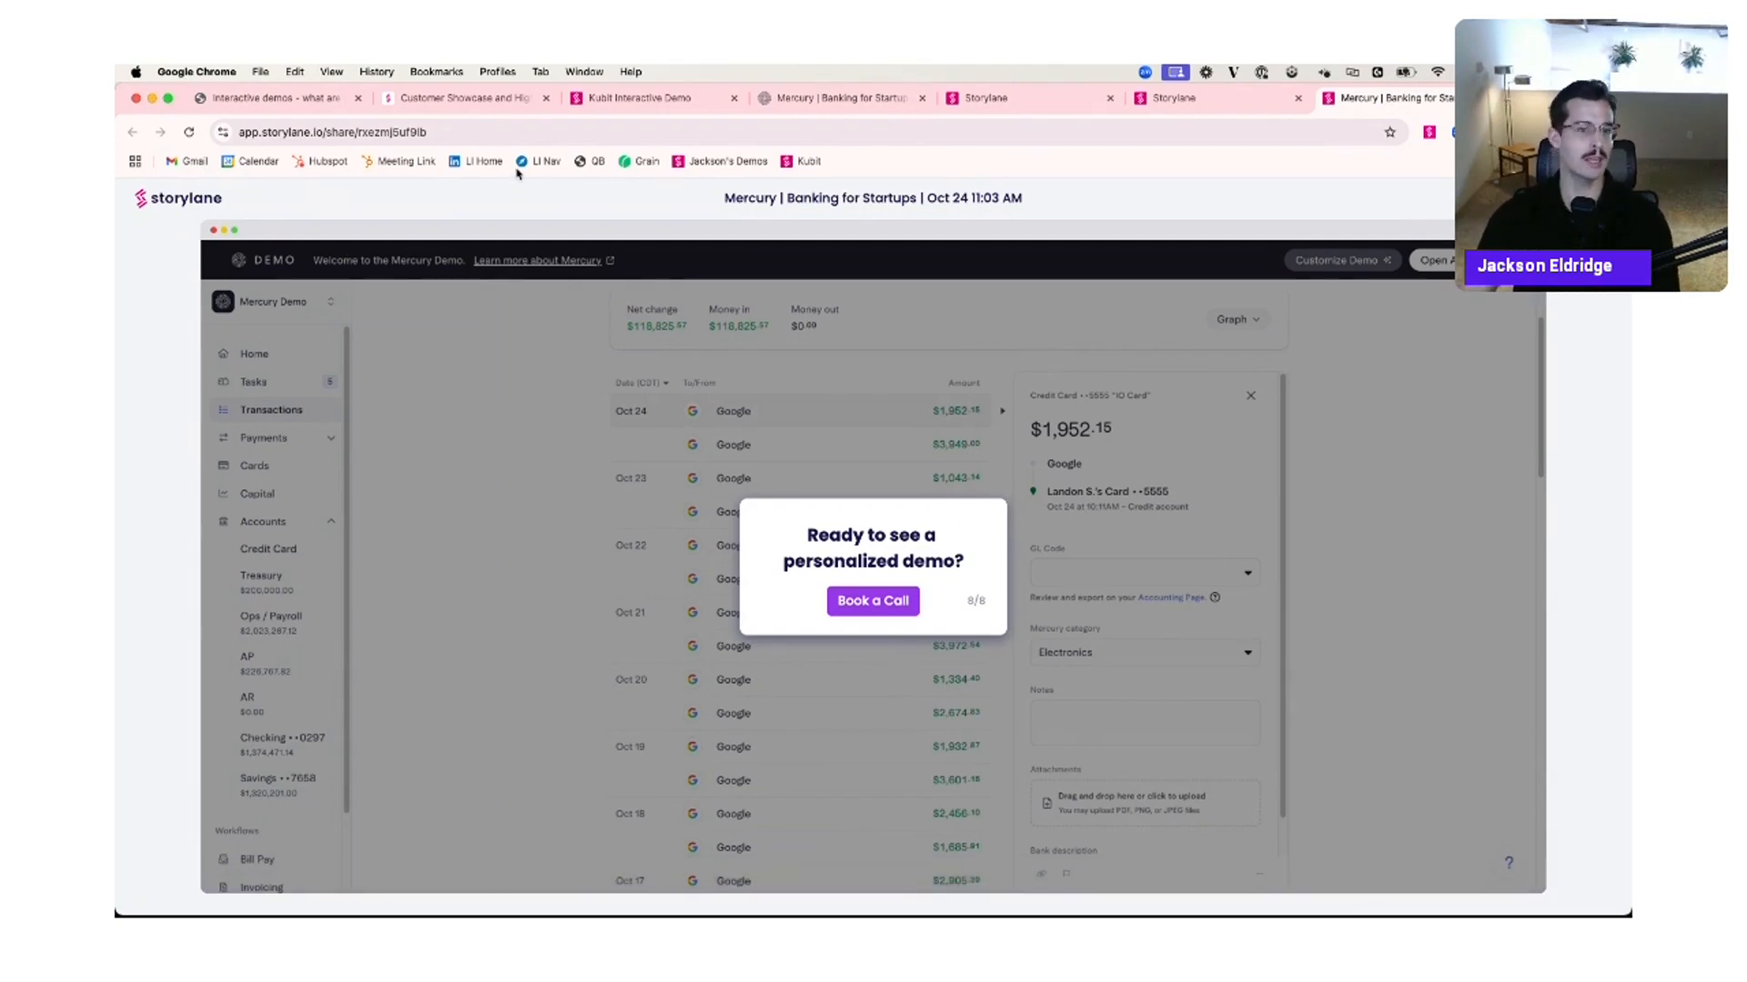
click(462, 98)
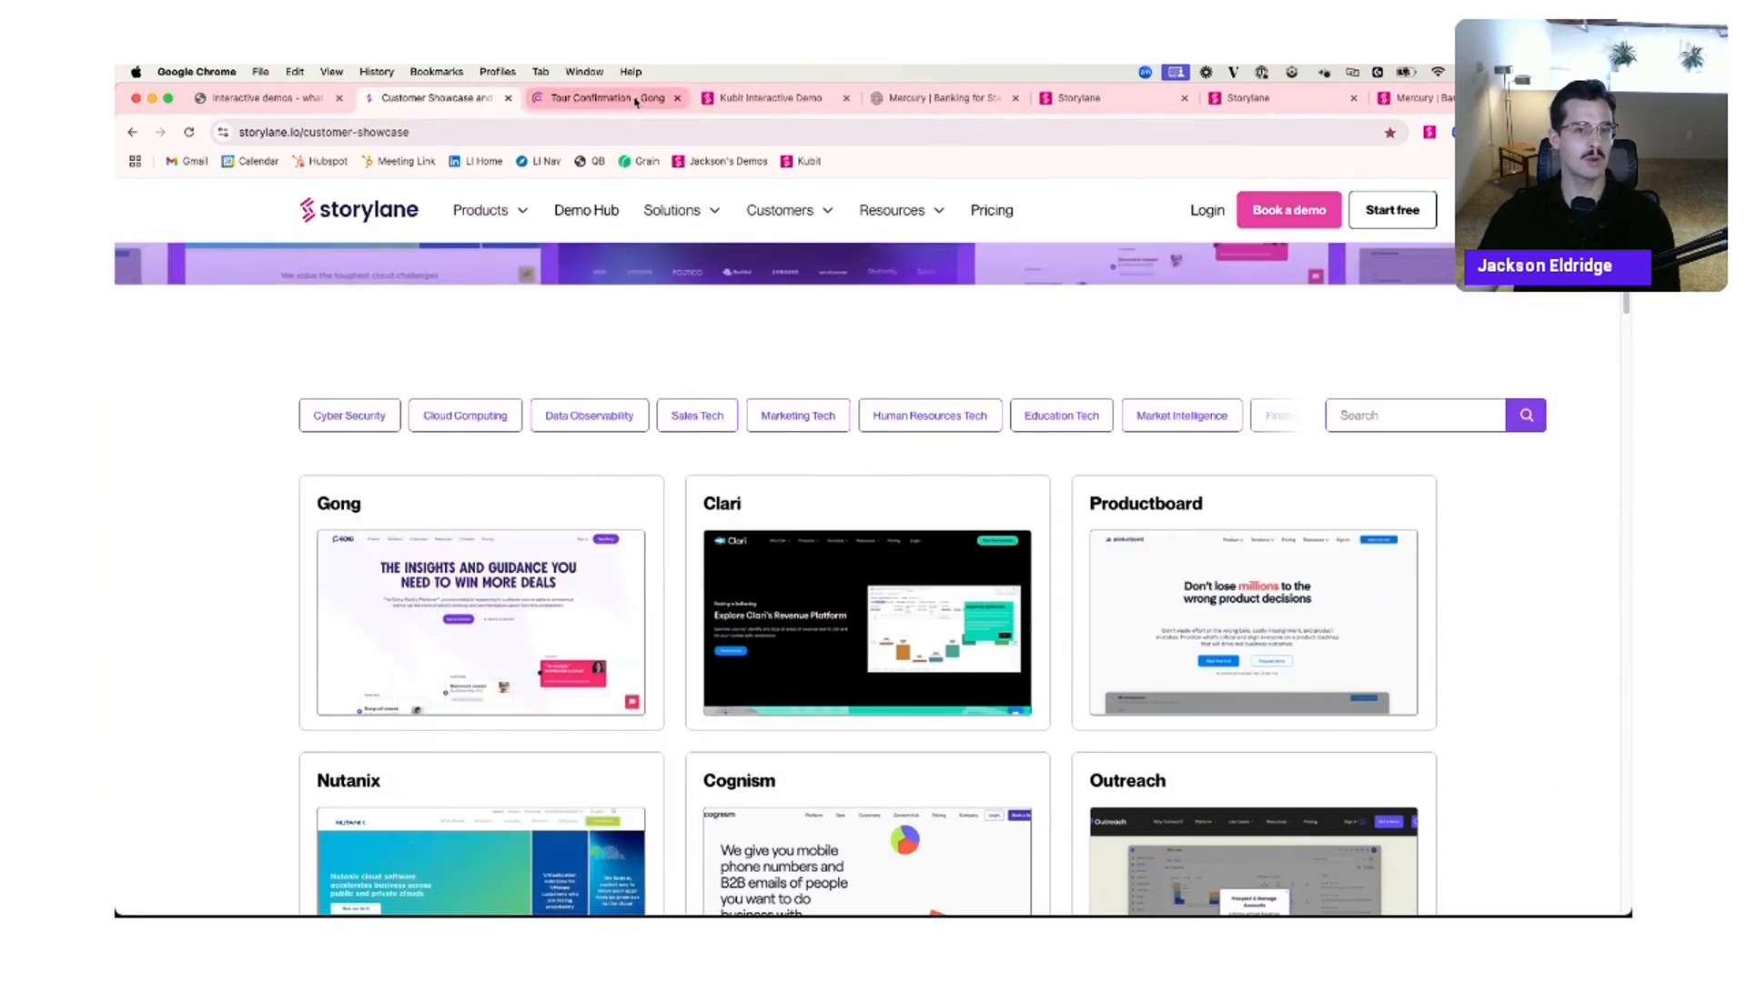
Step: Advance Gong's embedded tour to the activity timeline step, then move to the Kubit interactive demo
click(603, 98)
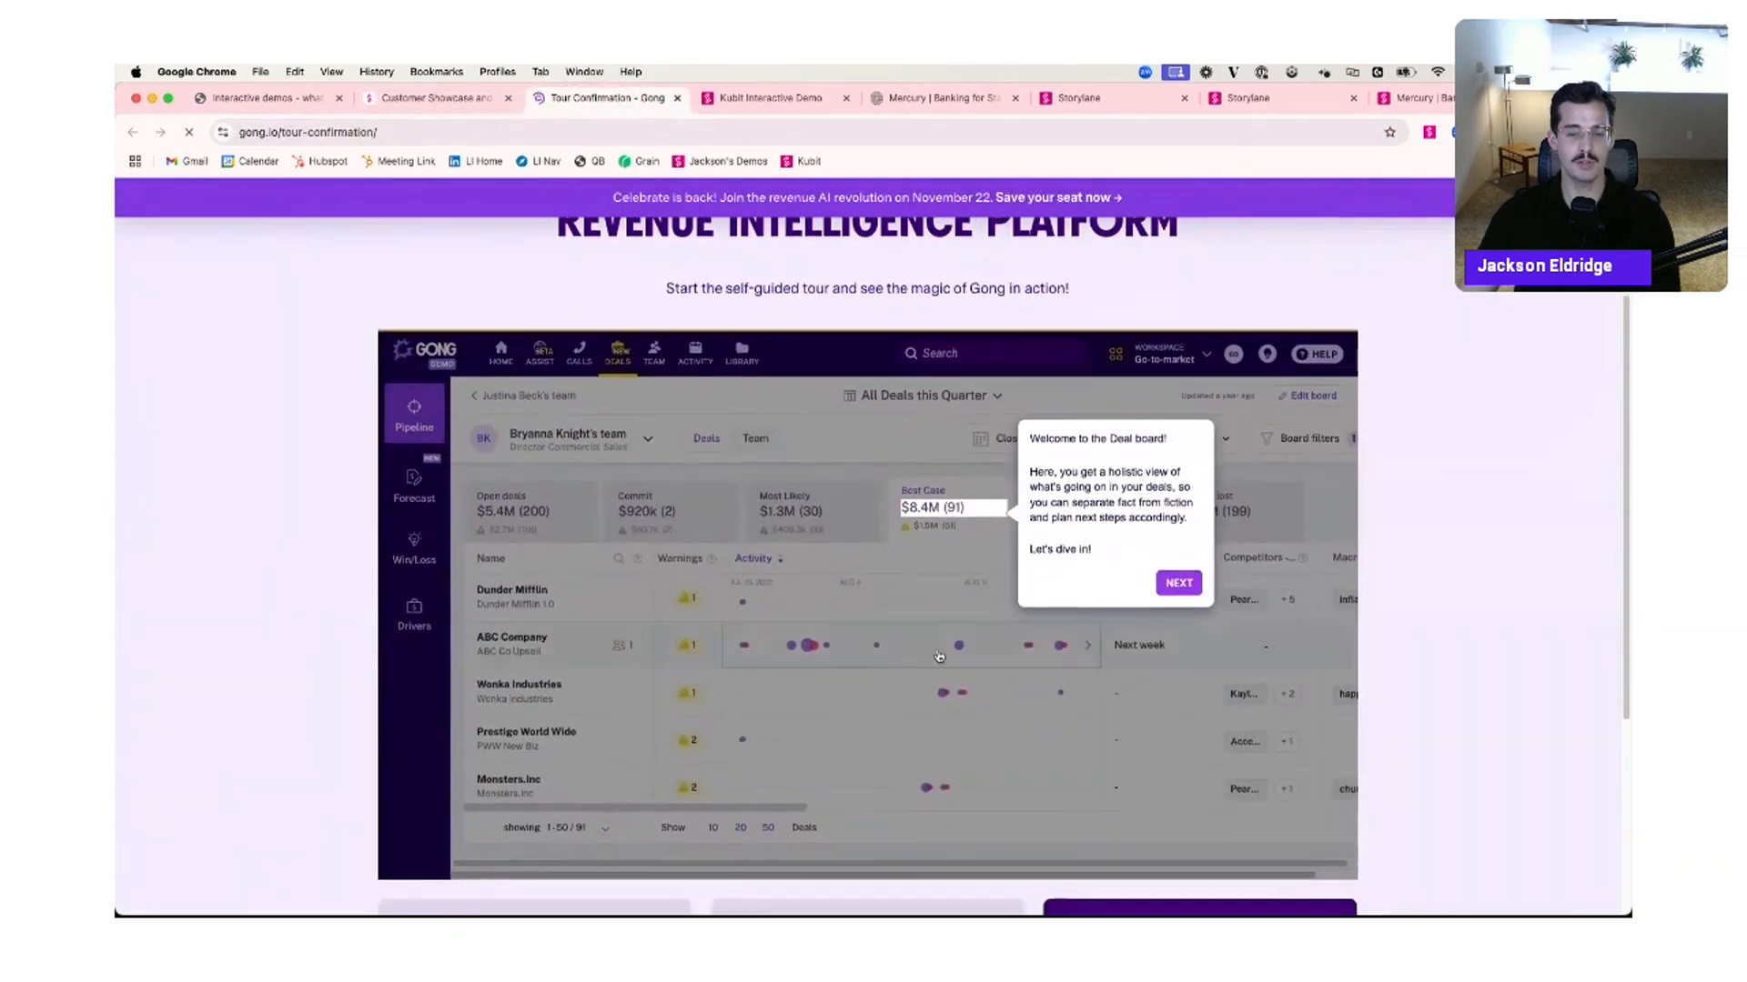
scroll(down, 3)
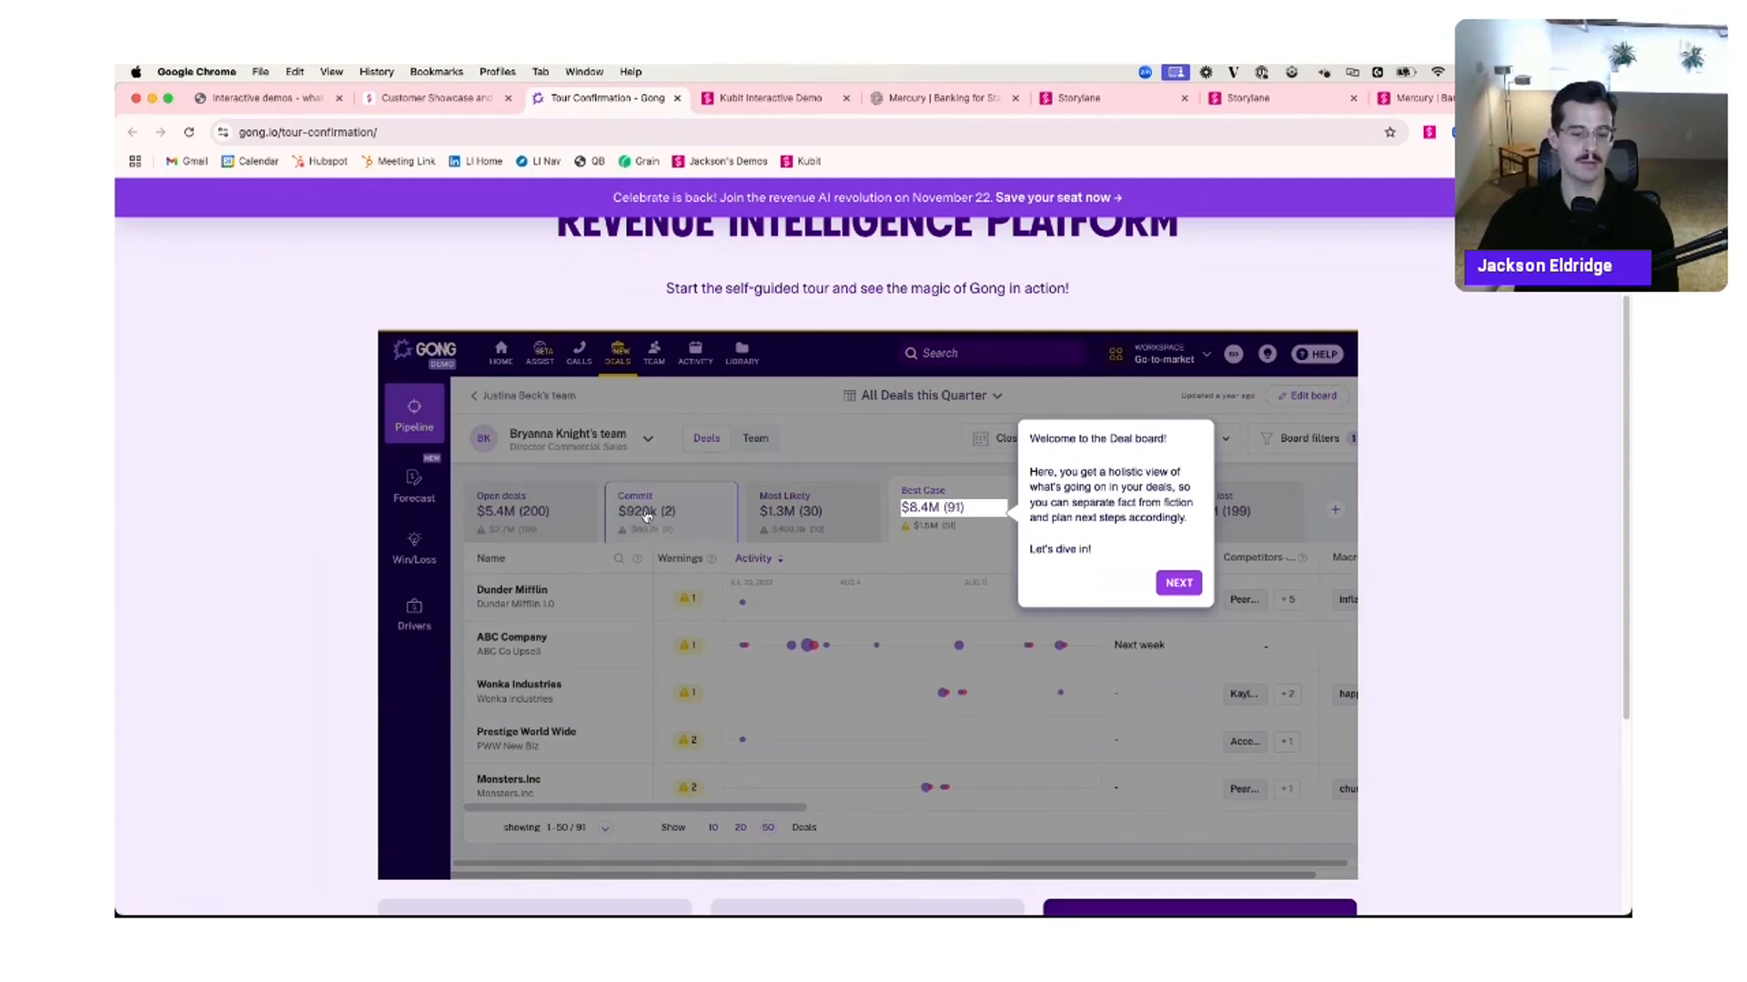
click(1178, 582)
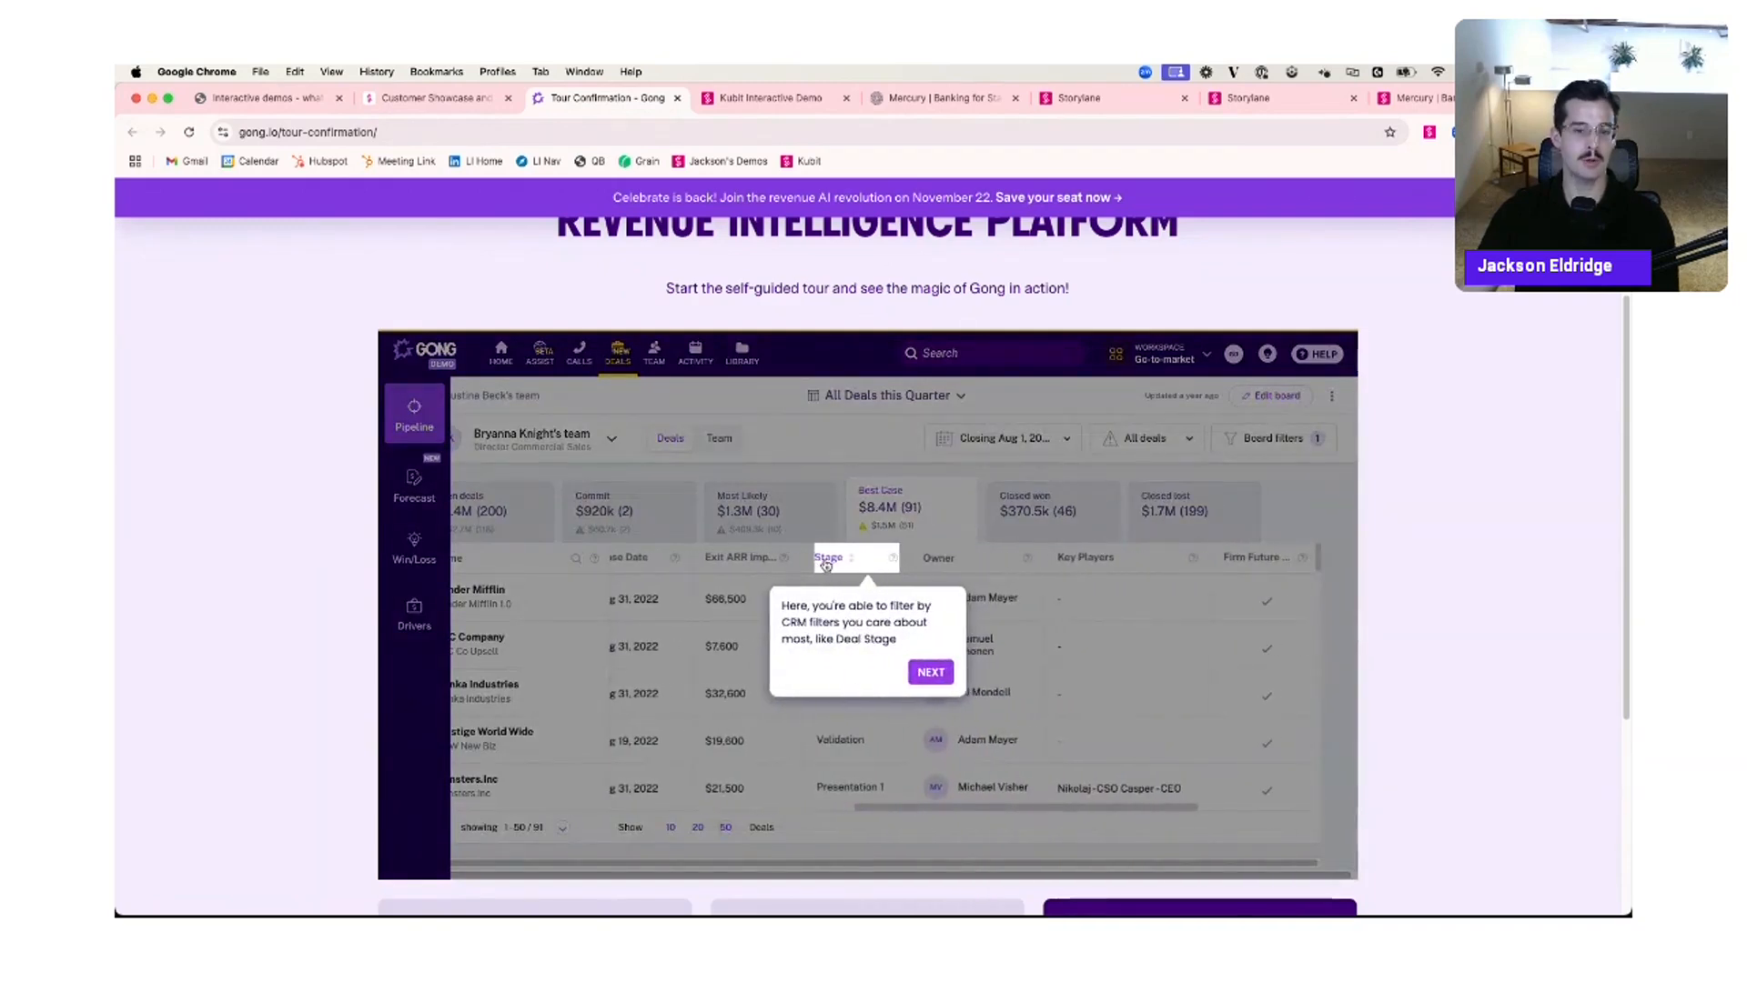
click(930, 671)
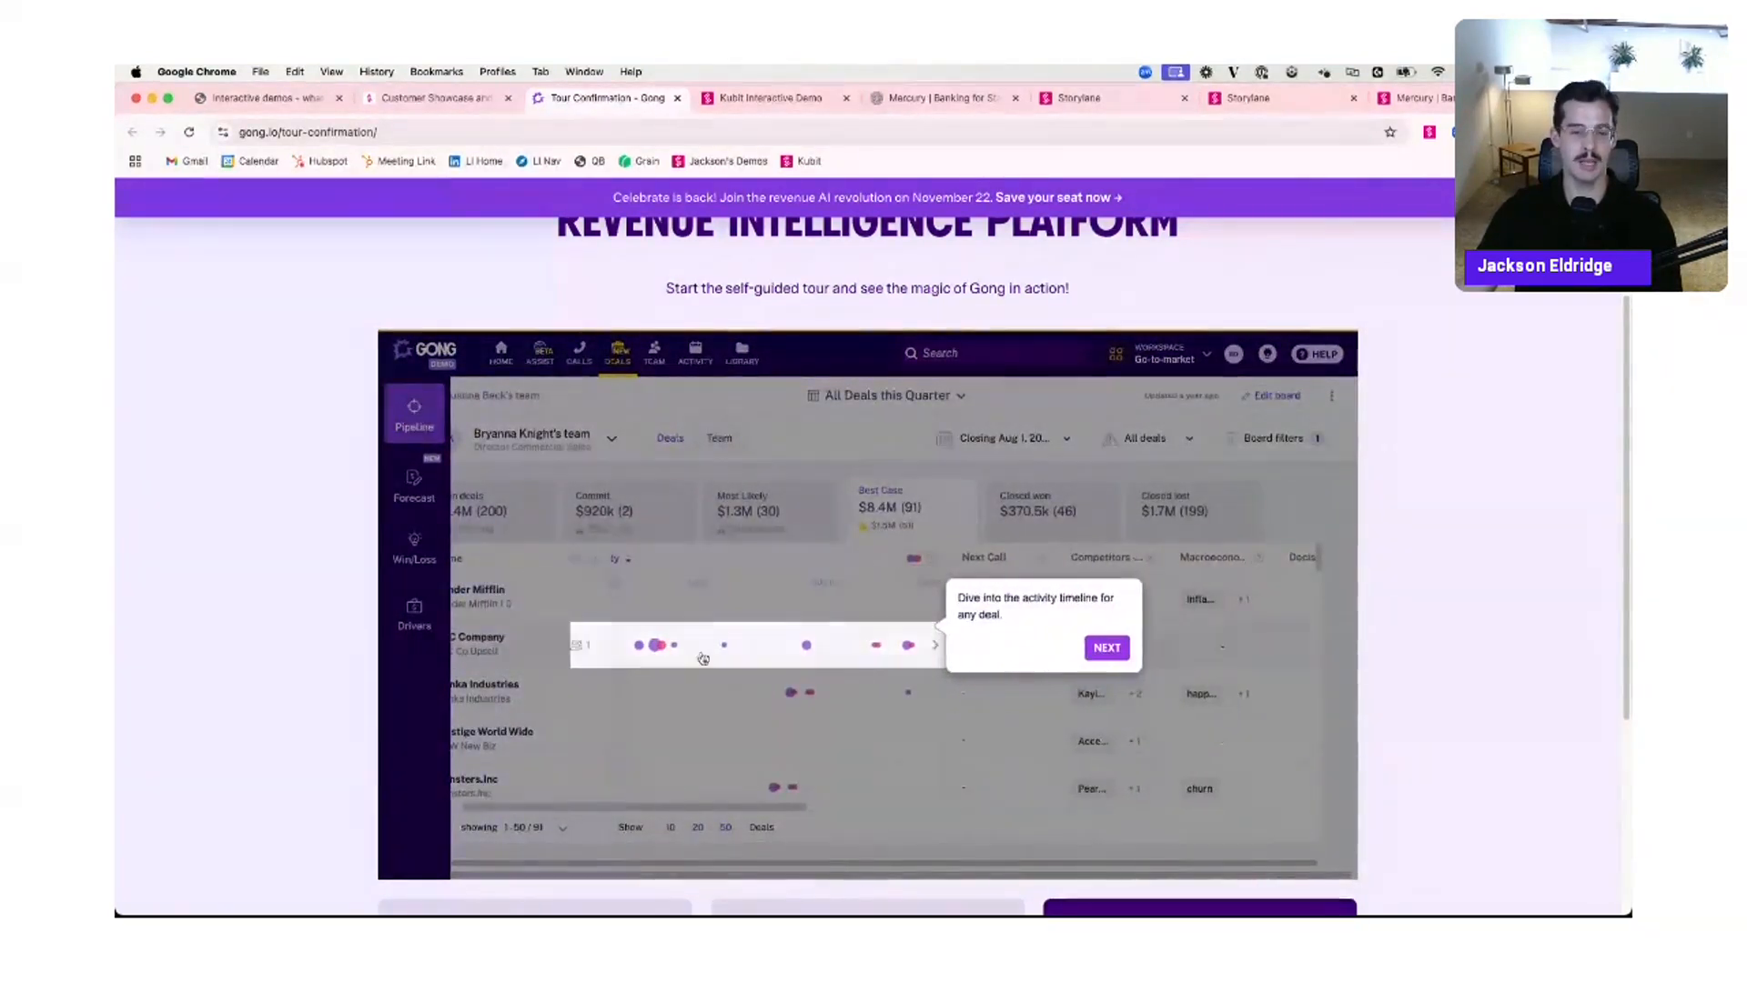
click(766, 98)
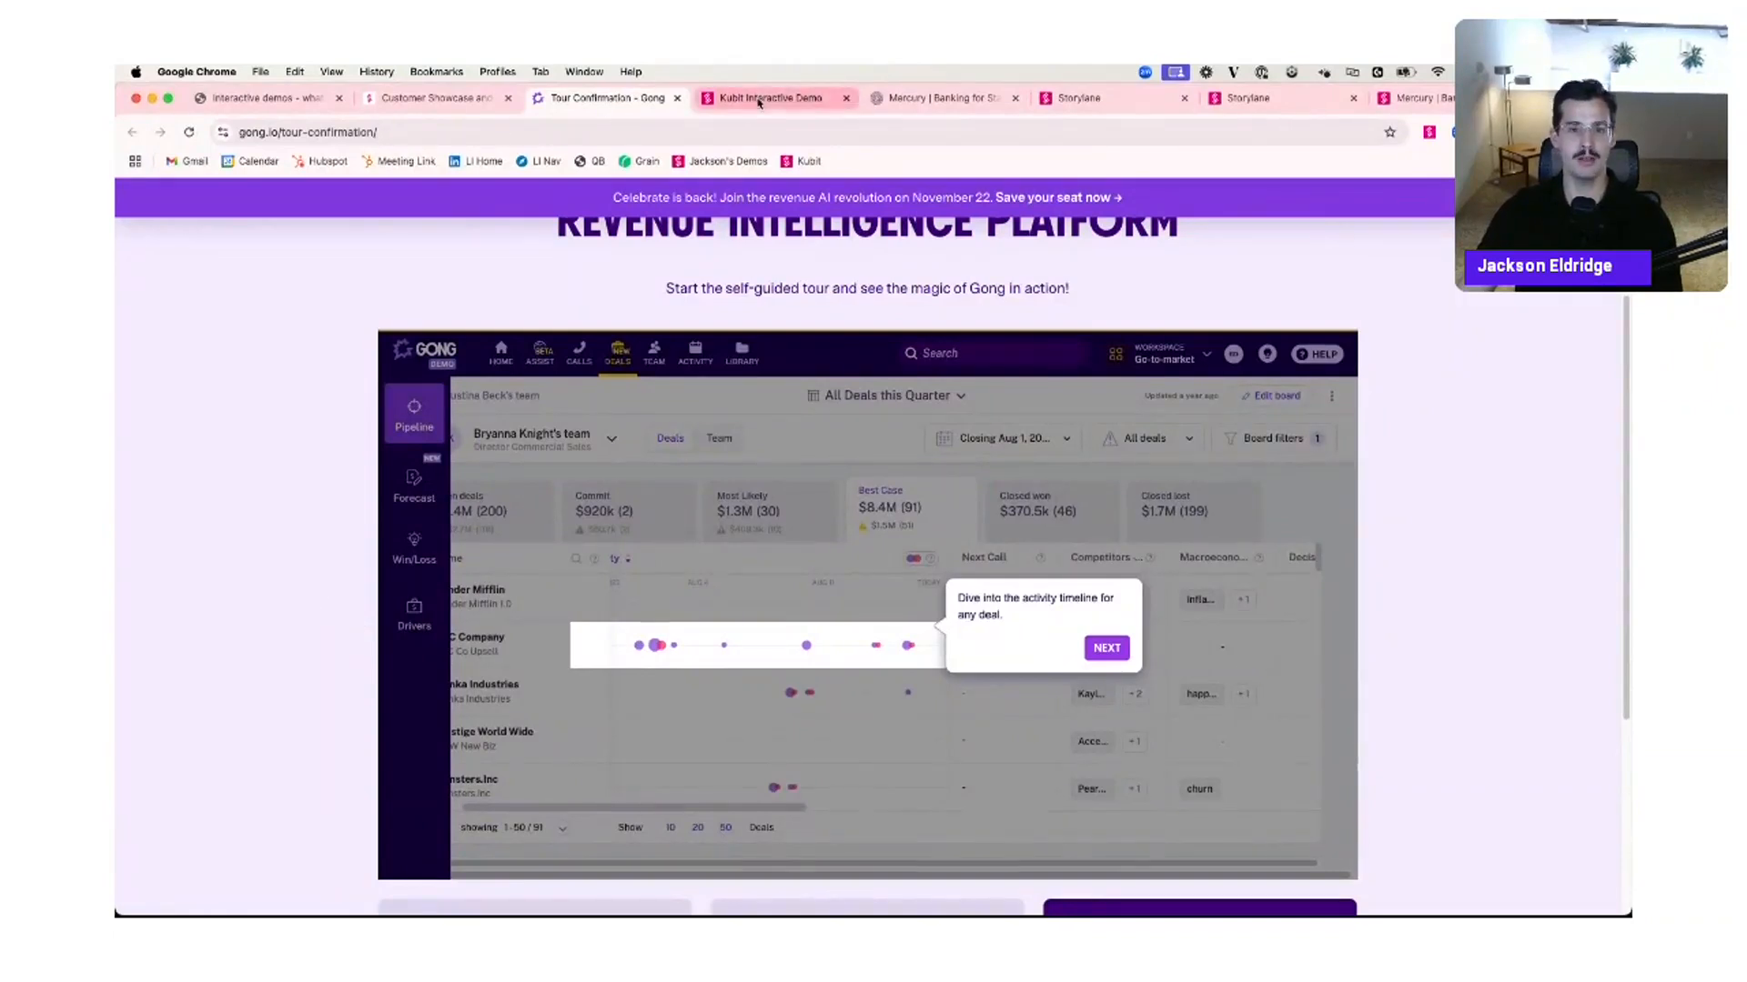
click(767, 98)
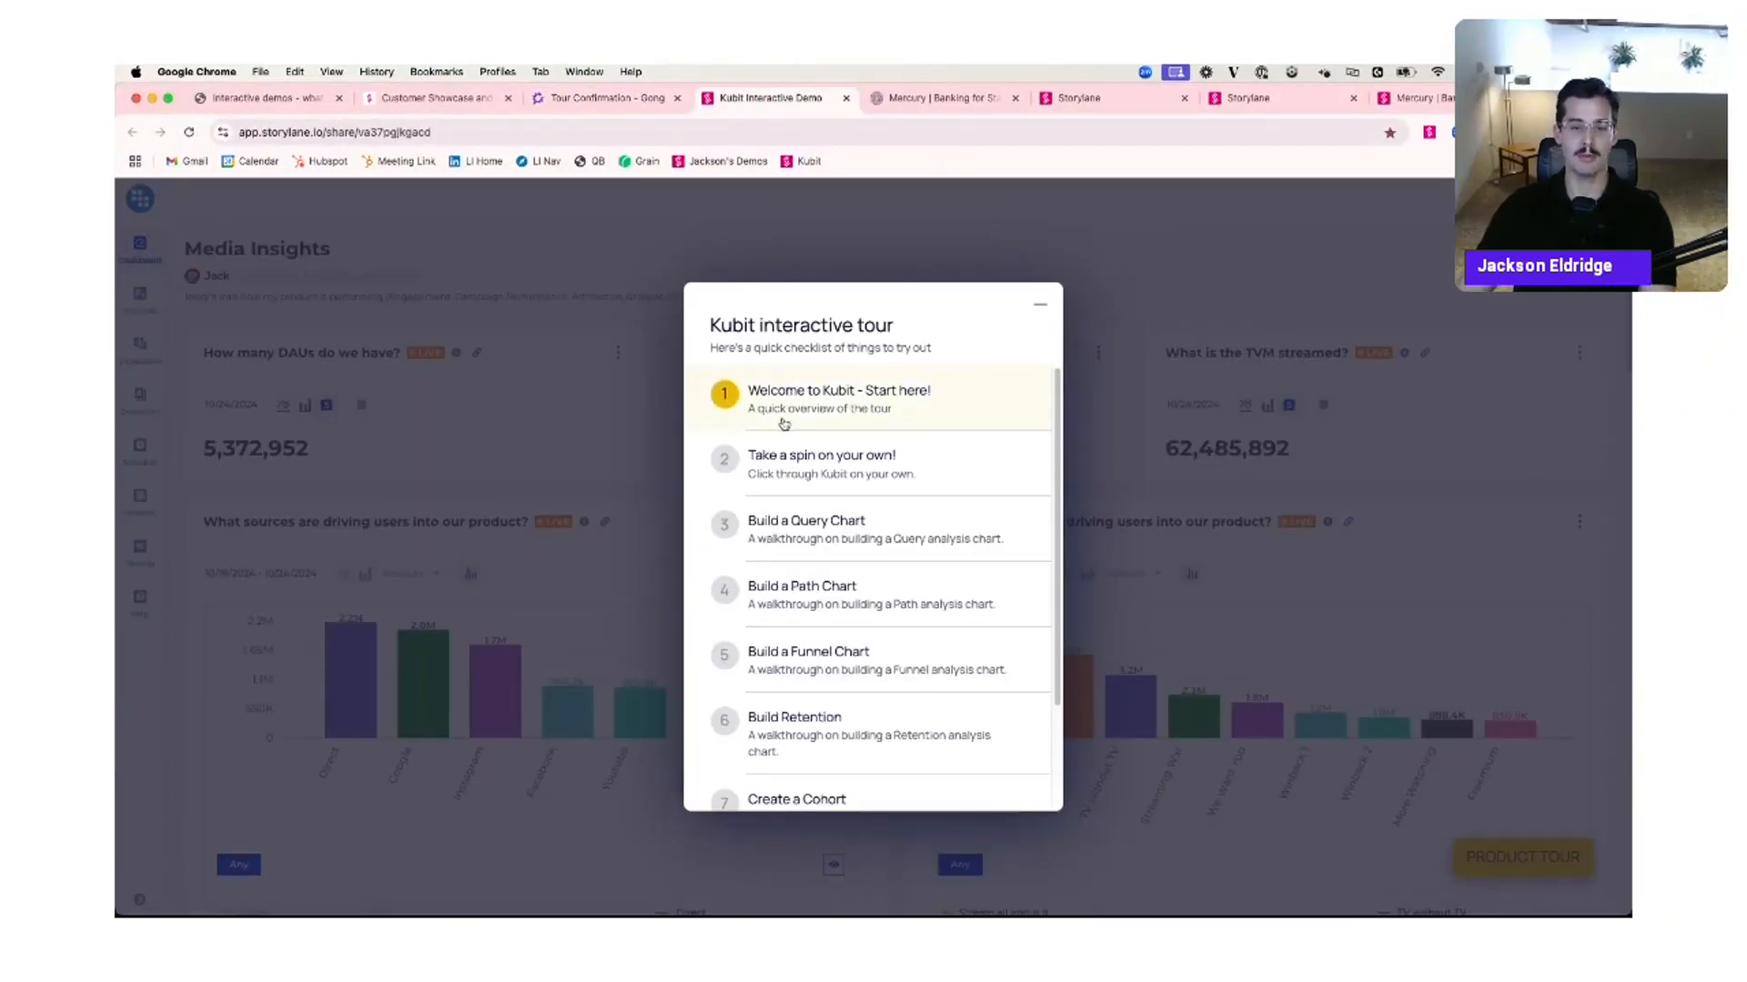
Step: Start the Welcome to Kubit overview and move into the Query analysis page
click(1039, 304)
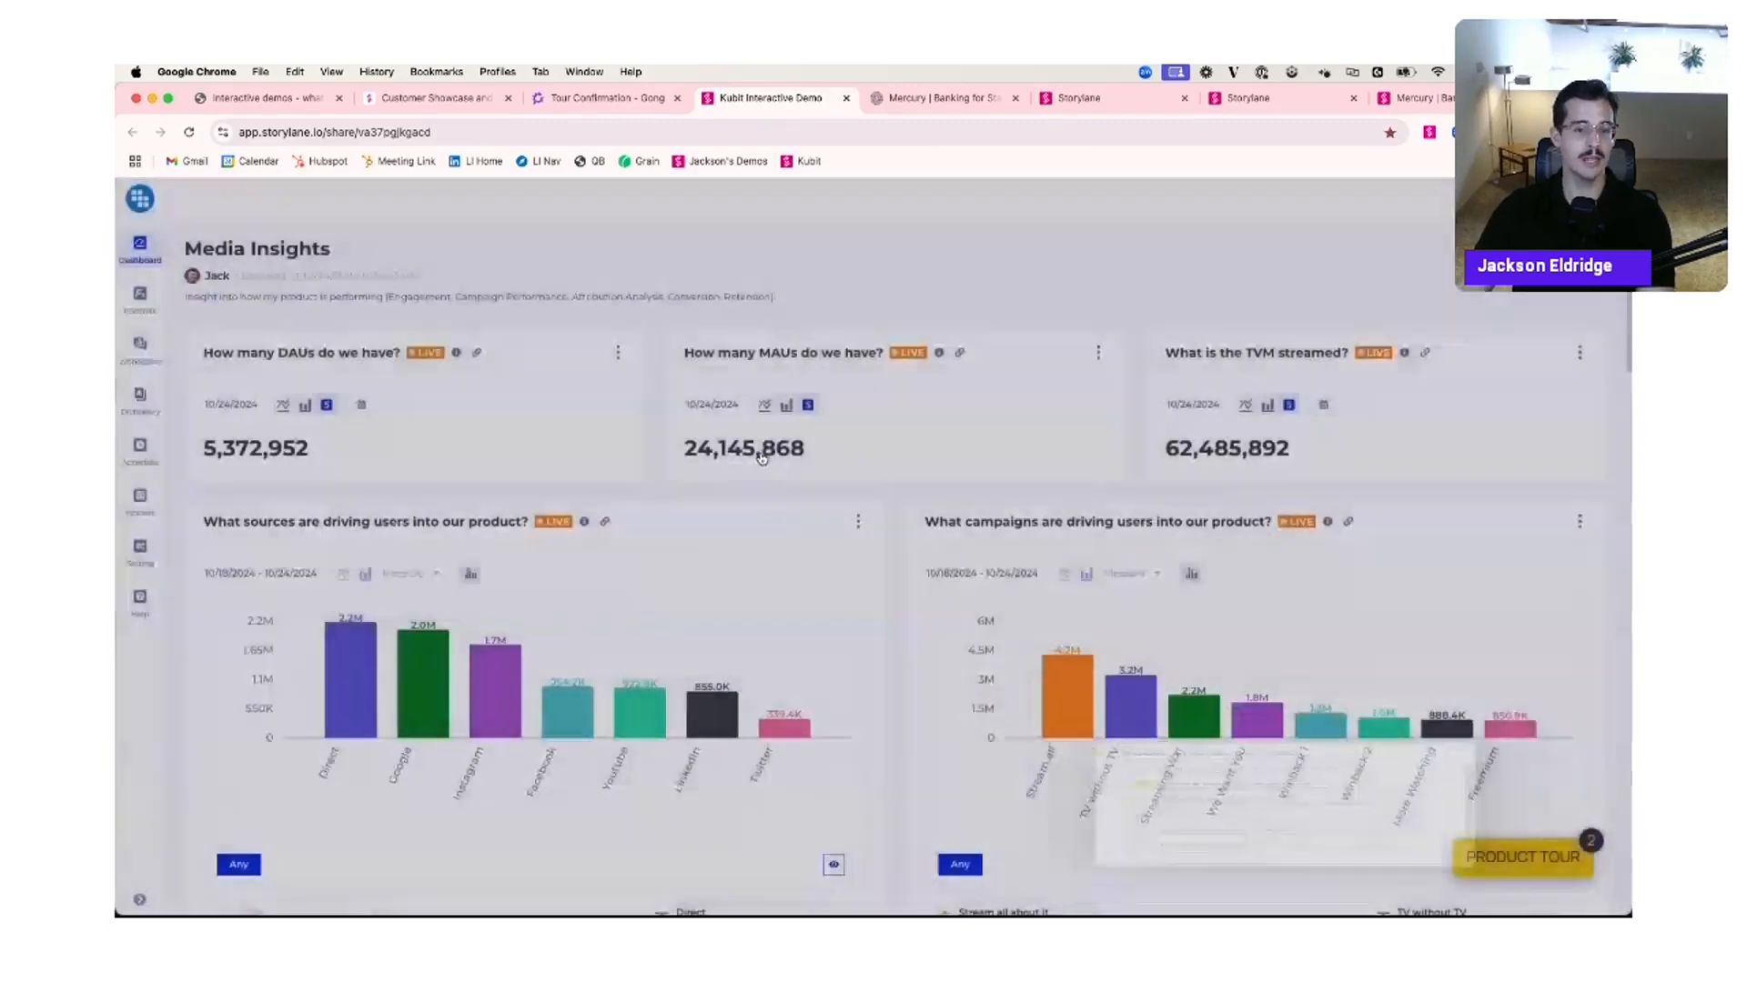
click(1523, 857)
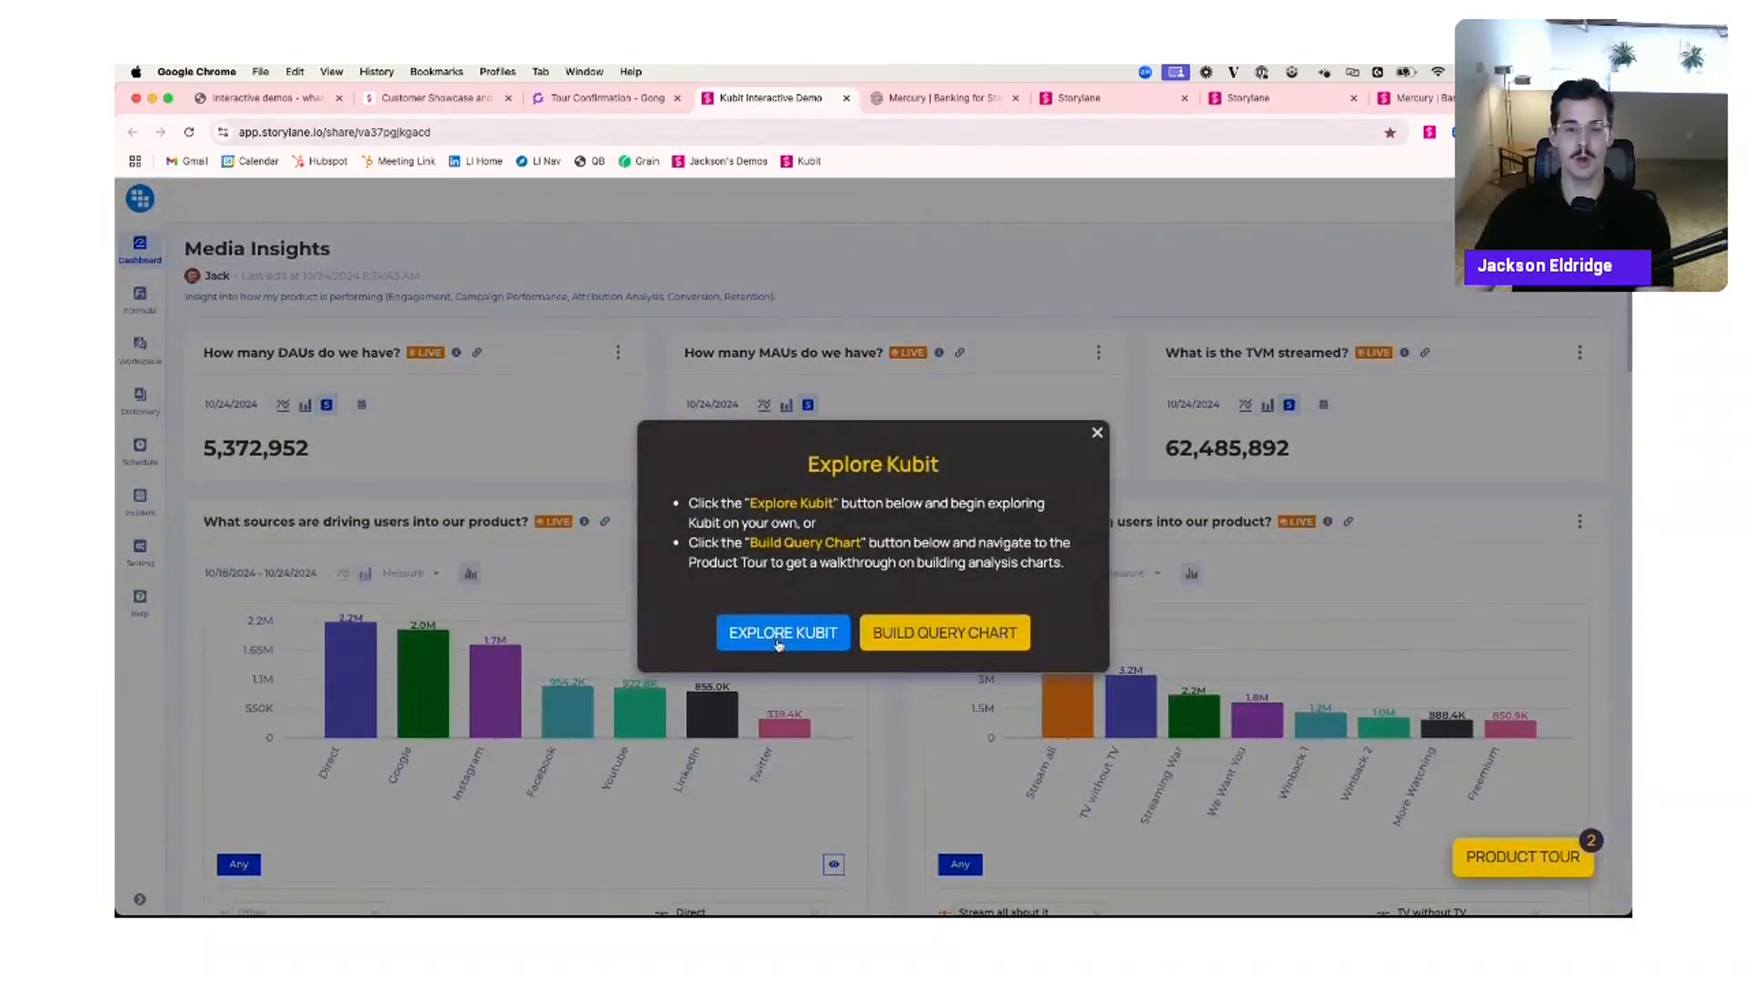
click(782, 633)
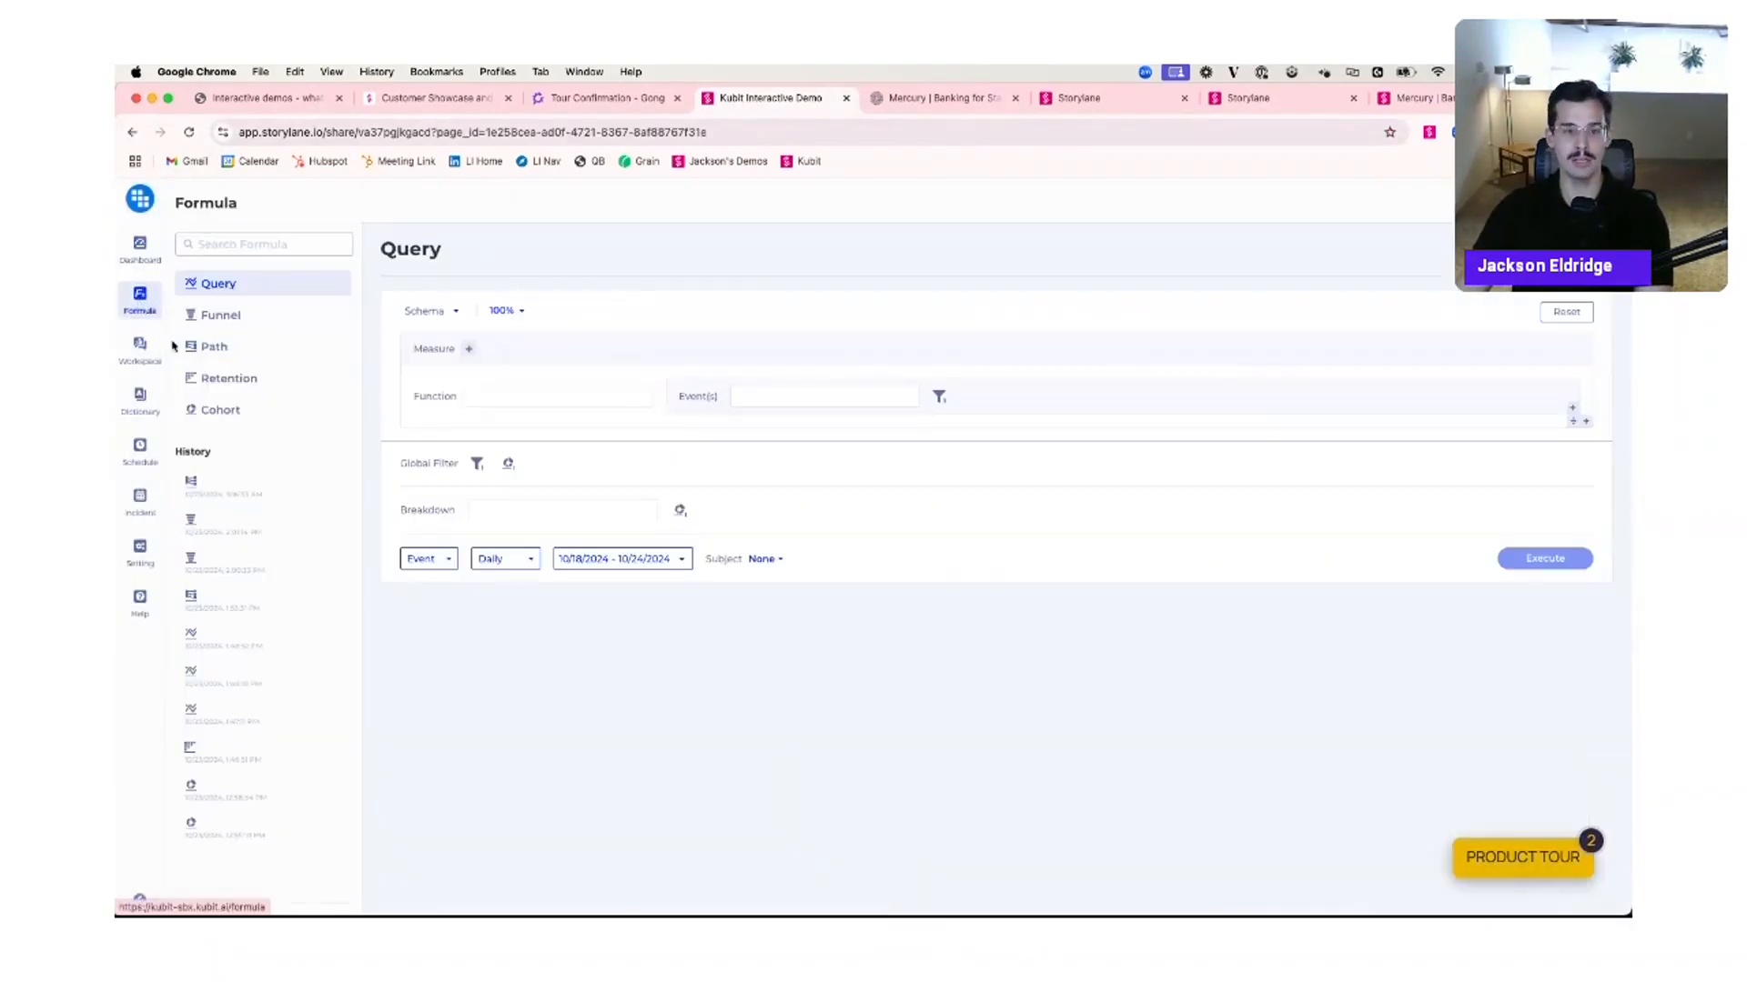
Step: Visit the Cohort and Funnel charts, then advance the tour to the streaming-content question
click(220, 410)
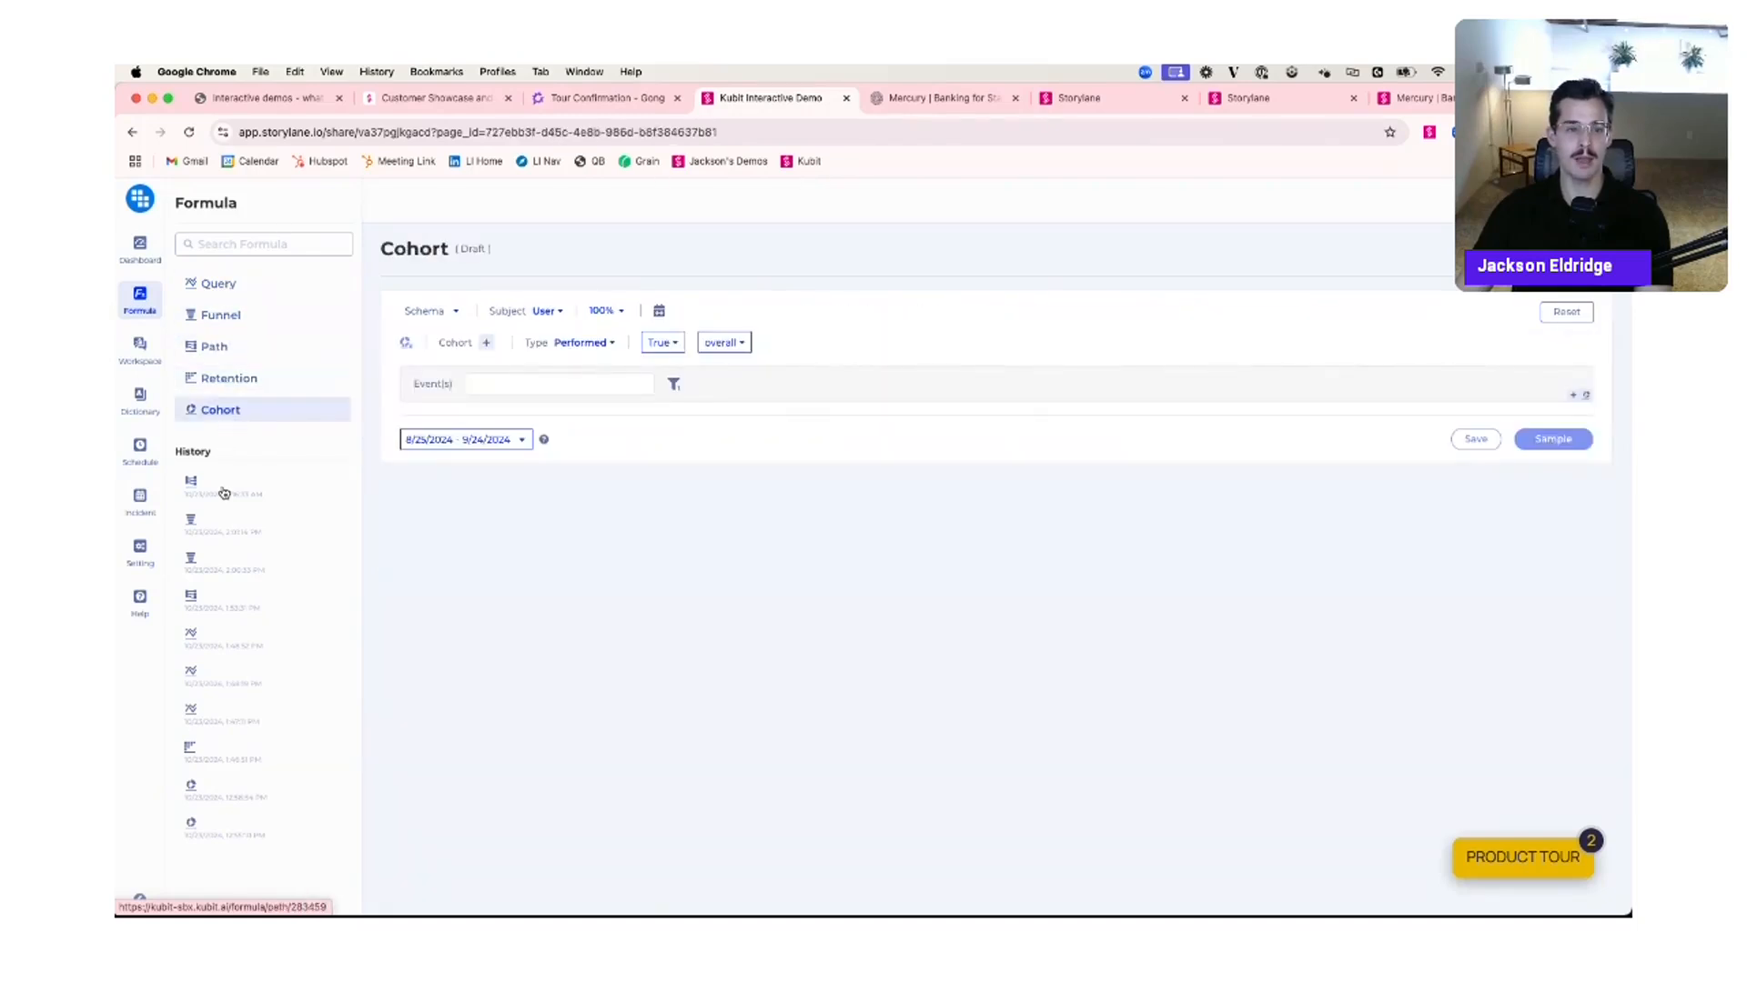
click(220, 315)
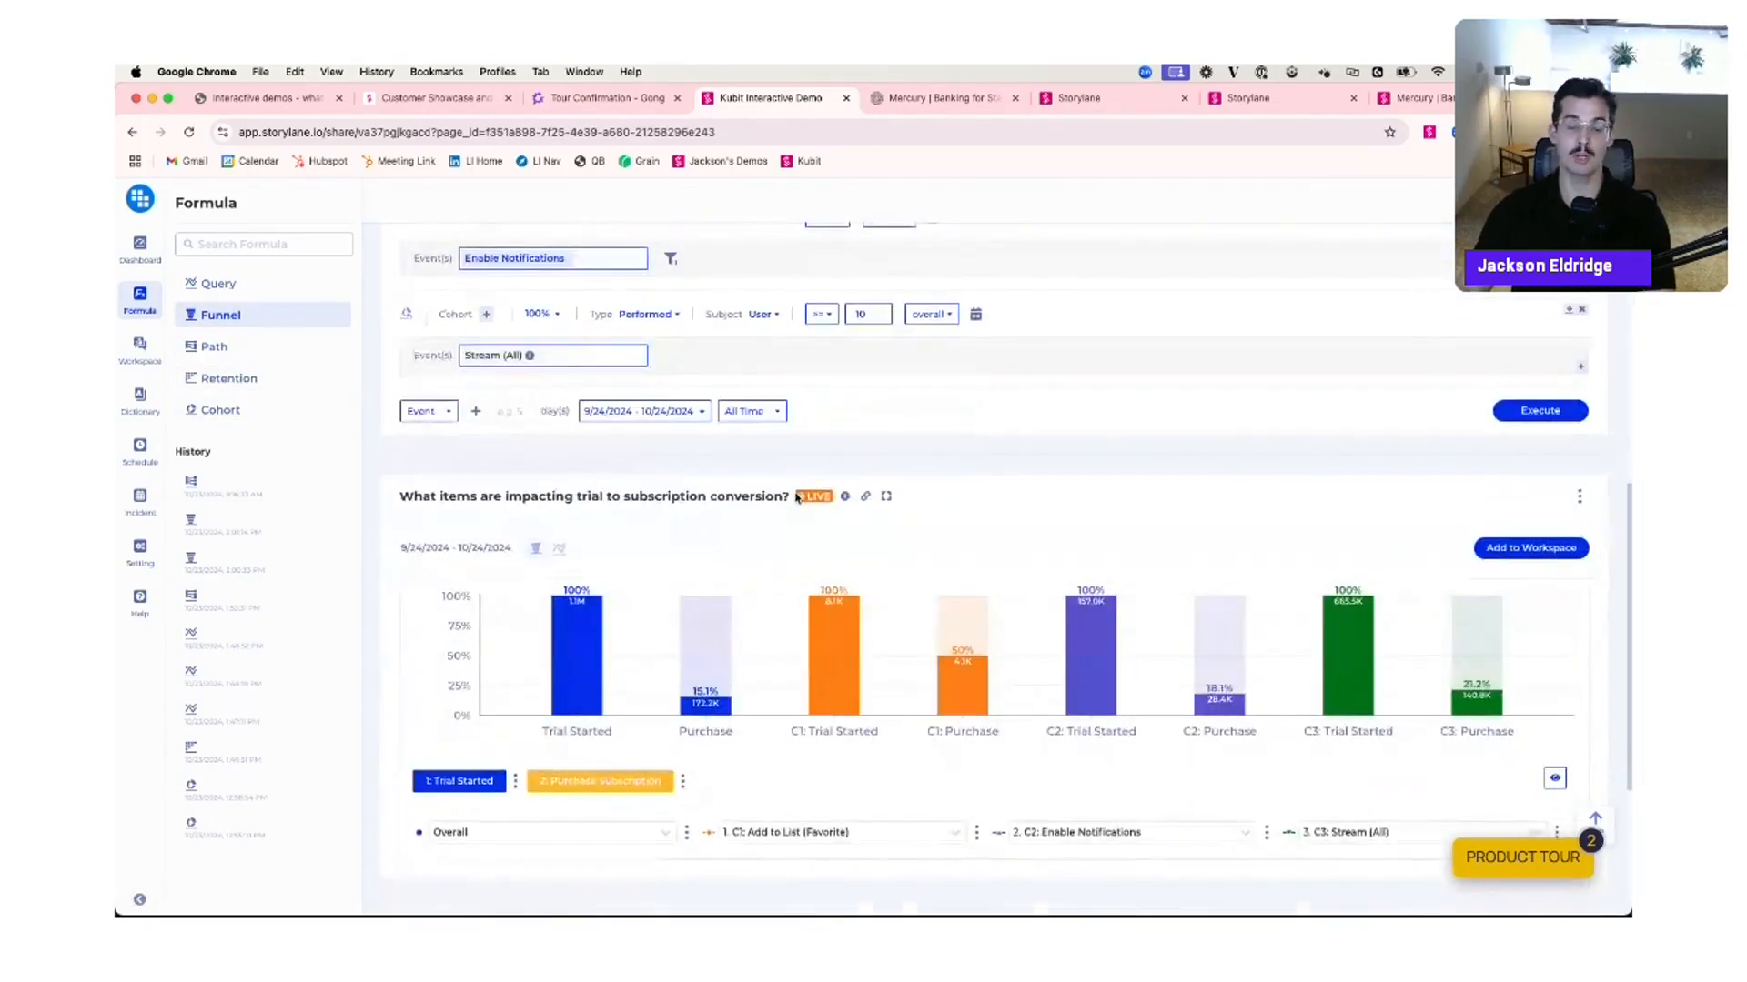
scroll(down, 3)
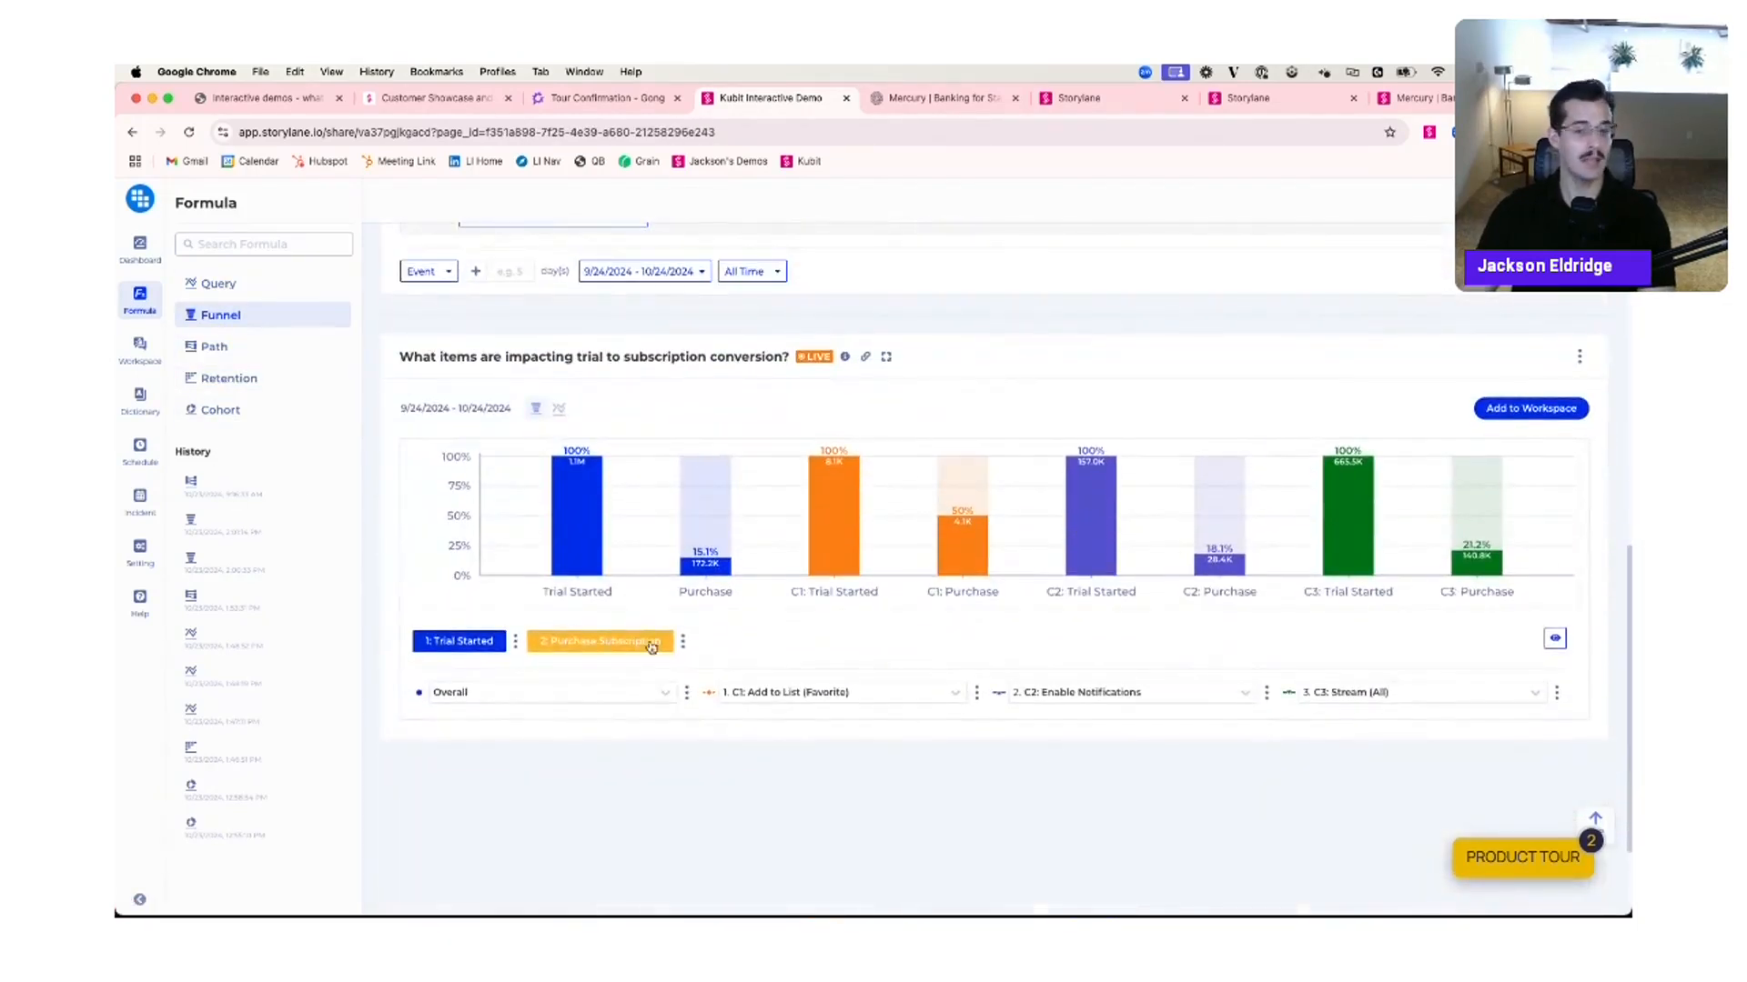
click(1521, 857)
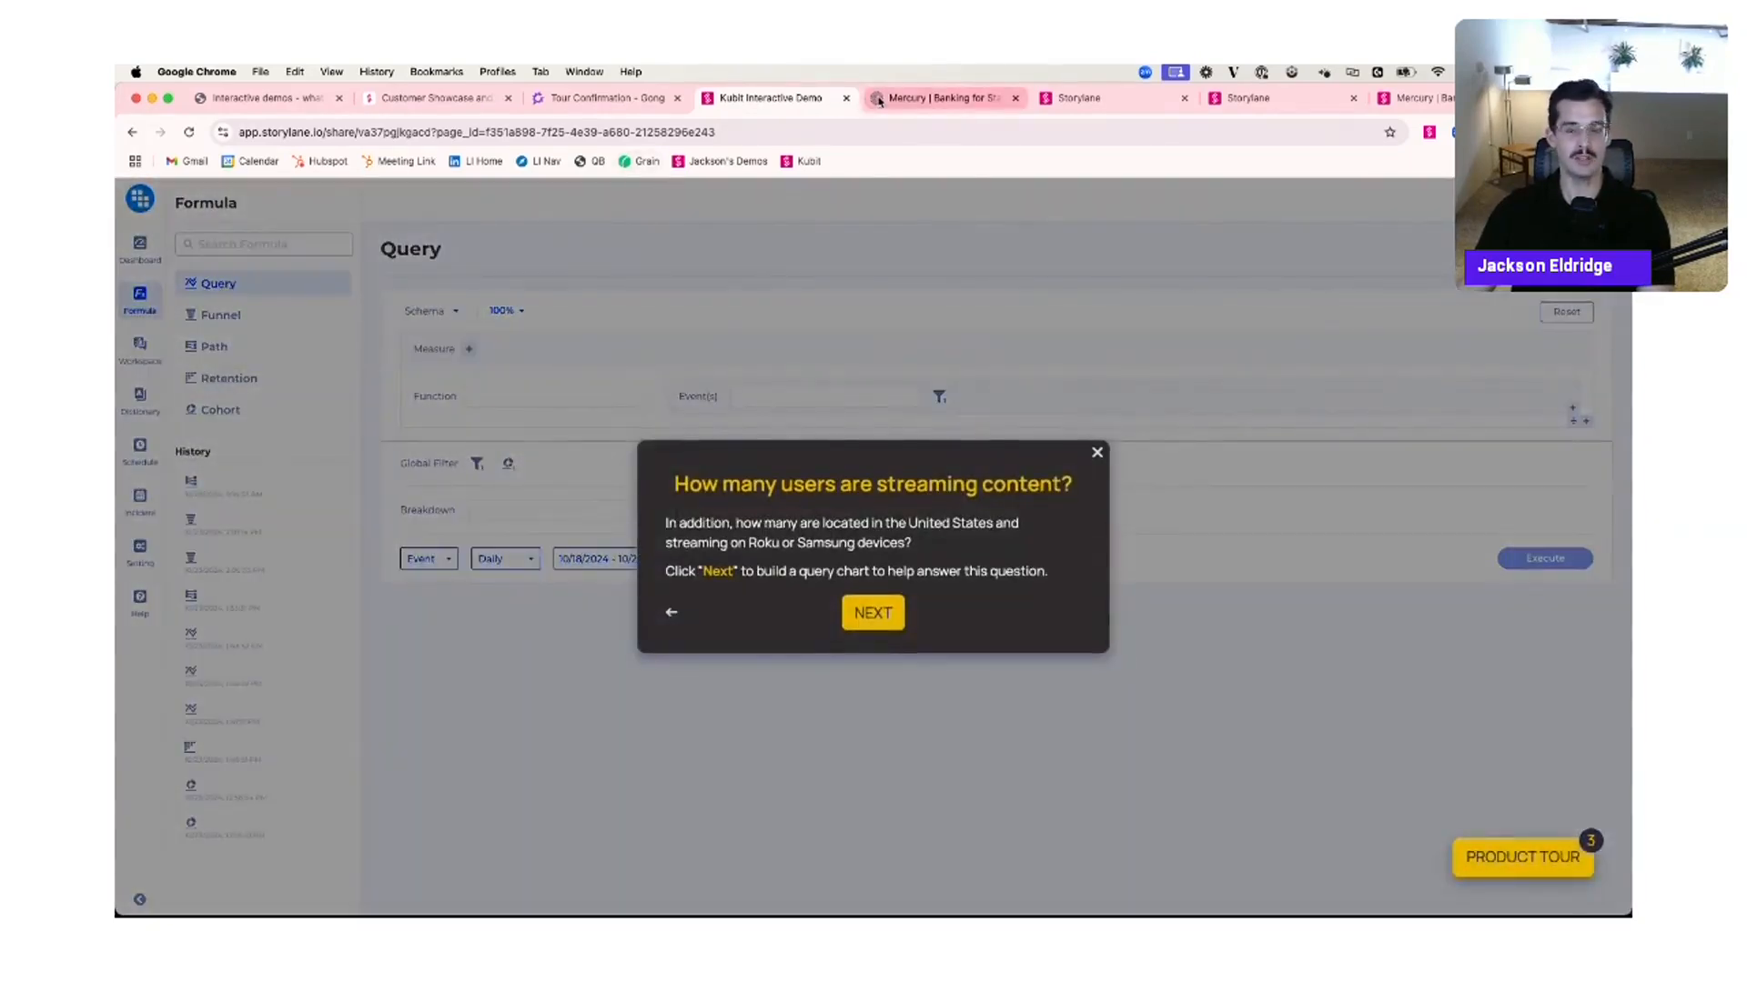
Step: Capture the Mercury Home dashboard as an HTML demo screen with the Storylane extension
click(944, 99)
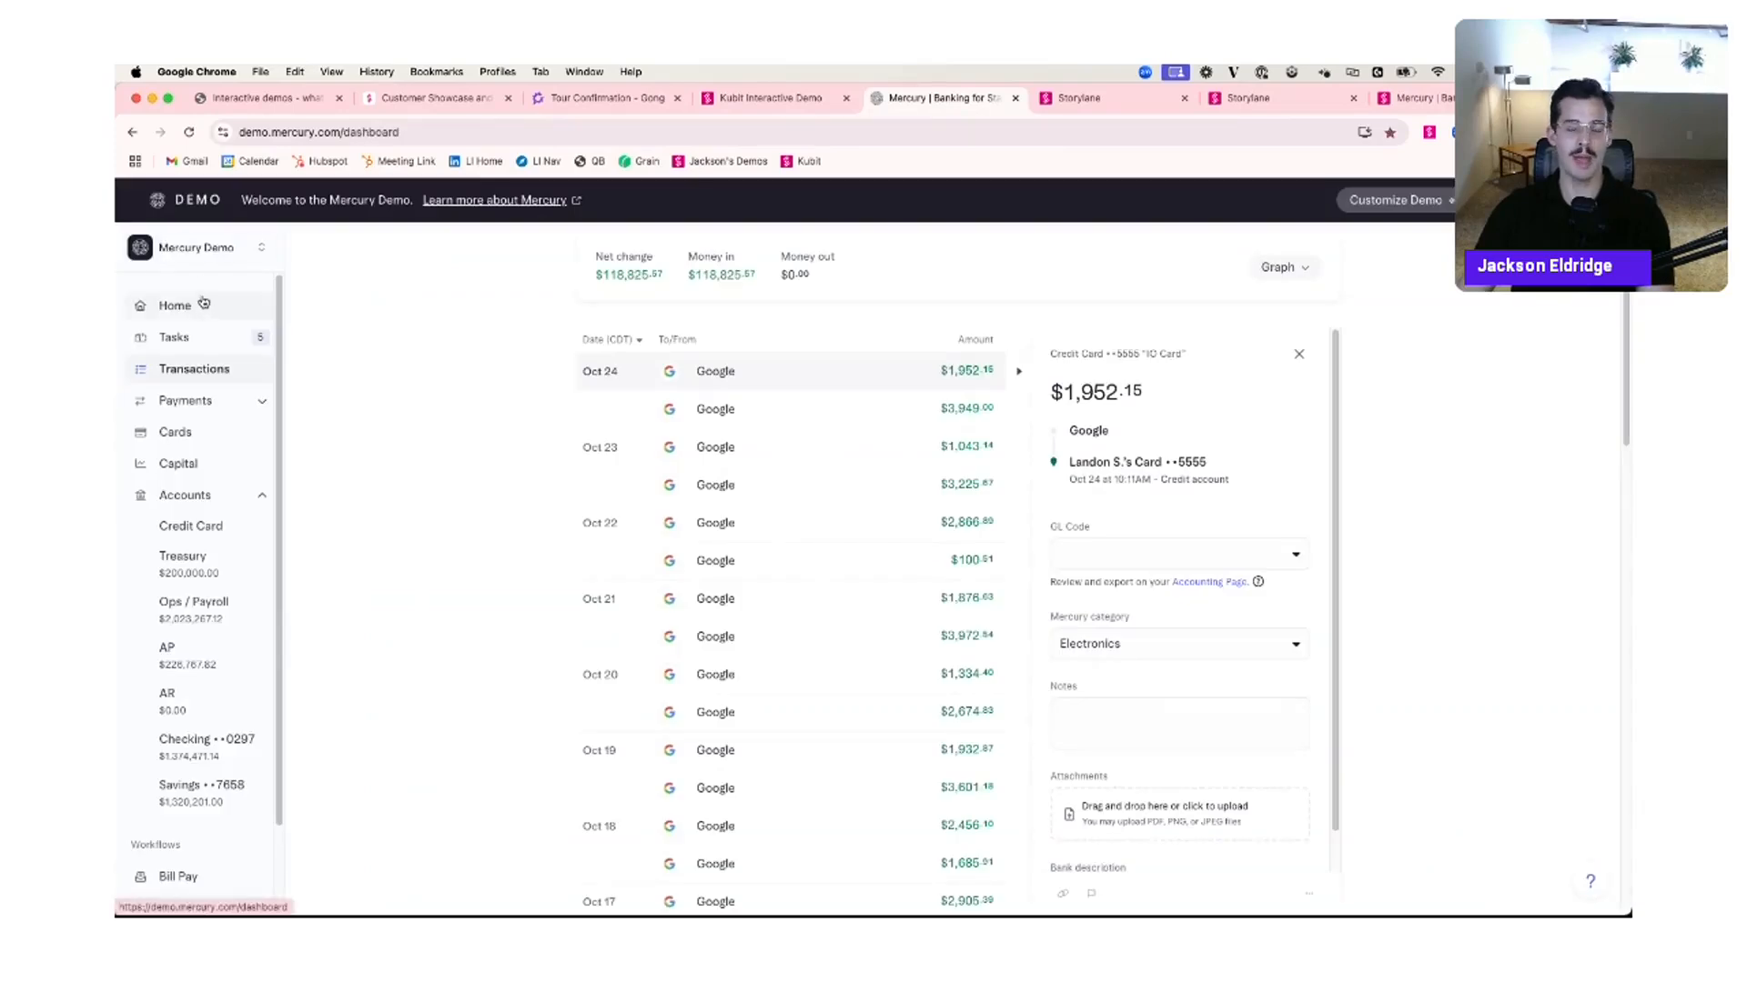
click(175, 306)
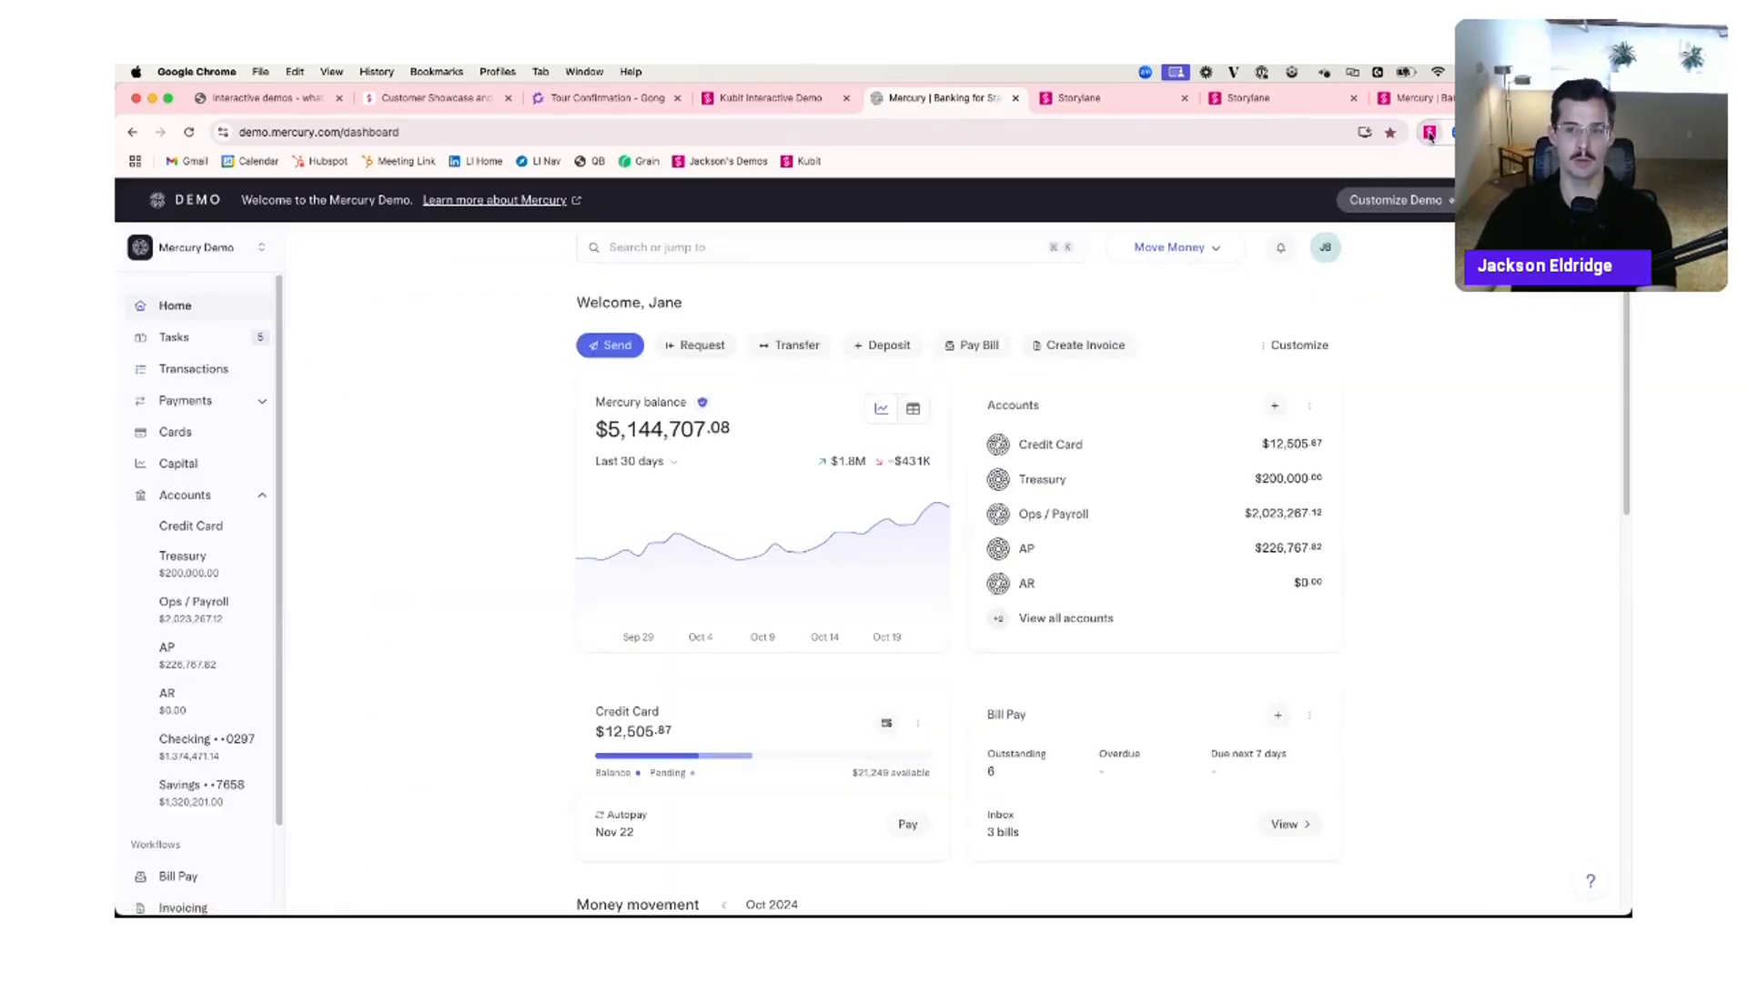
click(1432, 133)
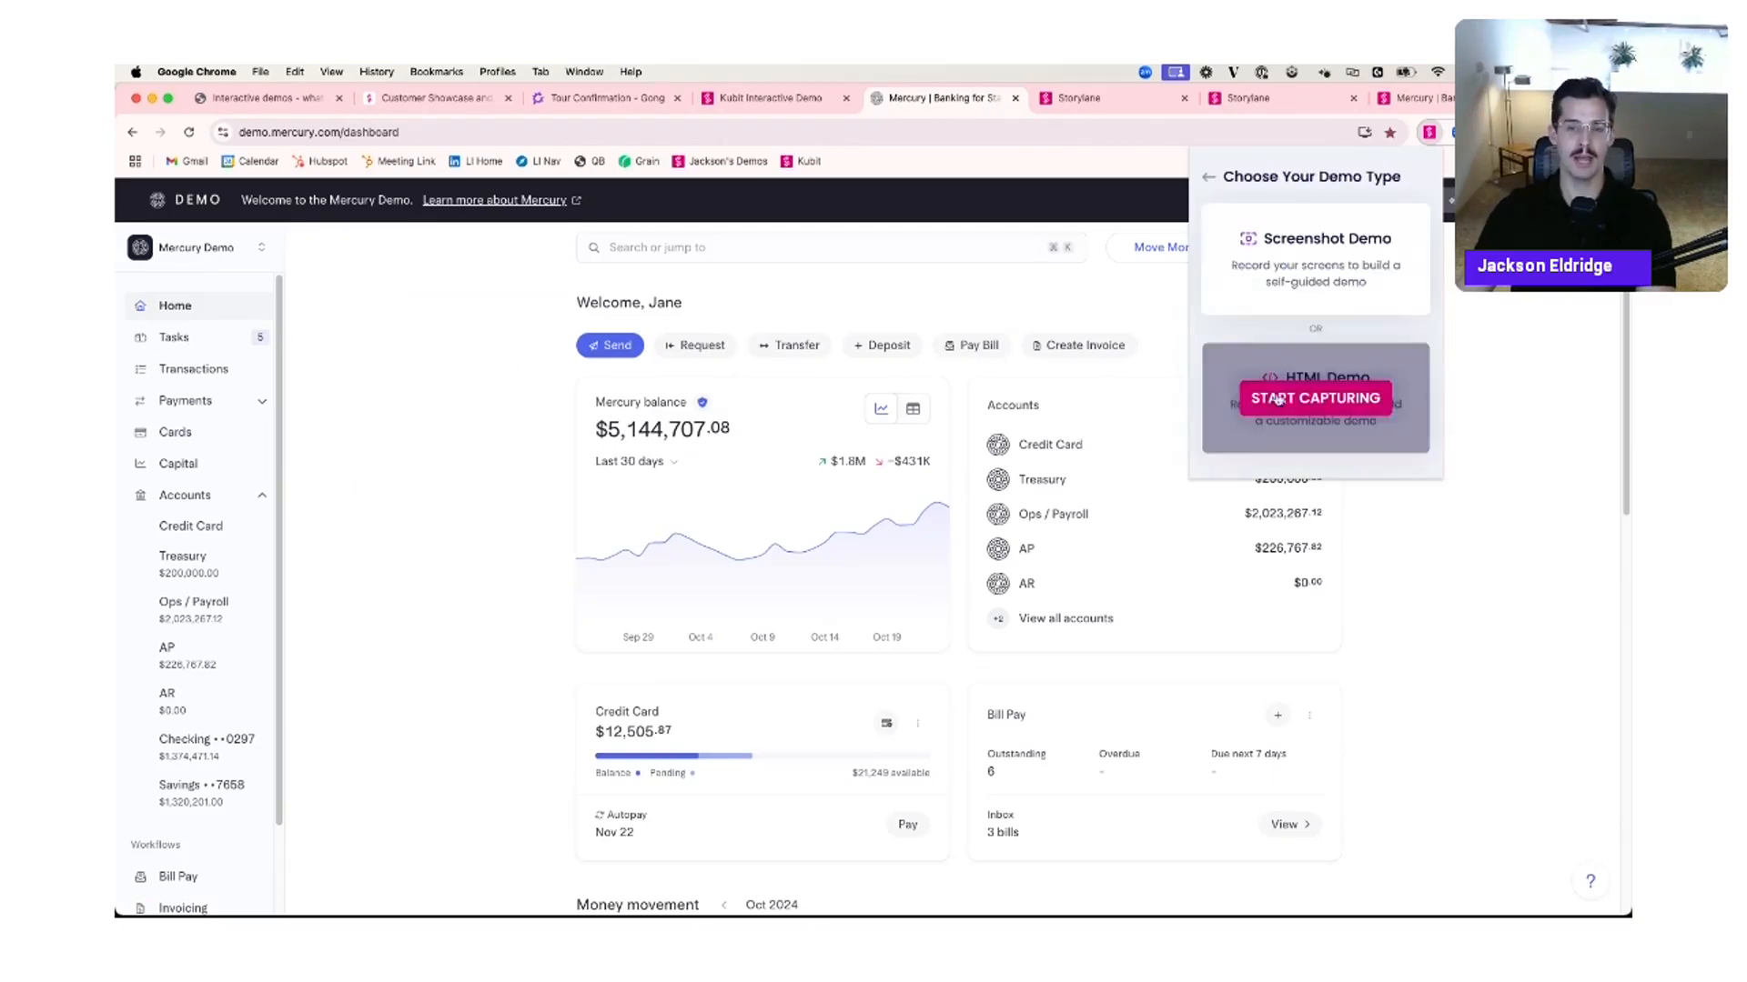
click(1314, 399)
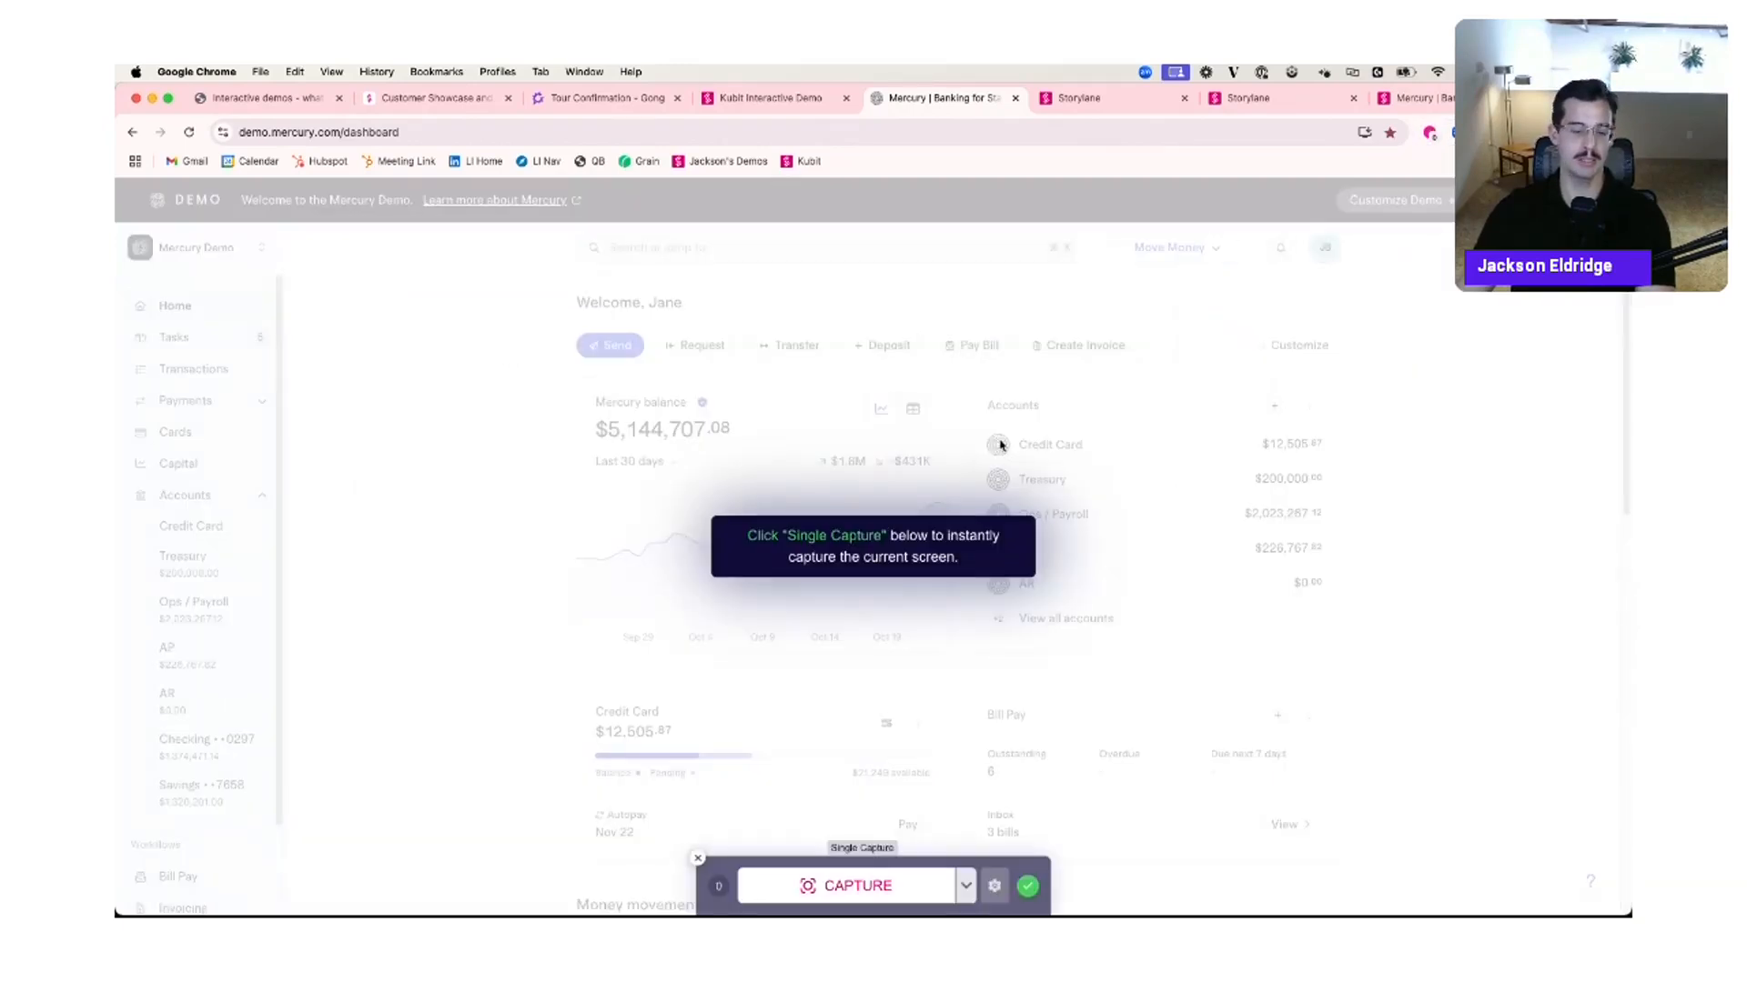
click(849, 886)
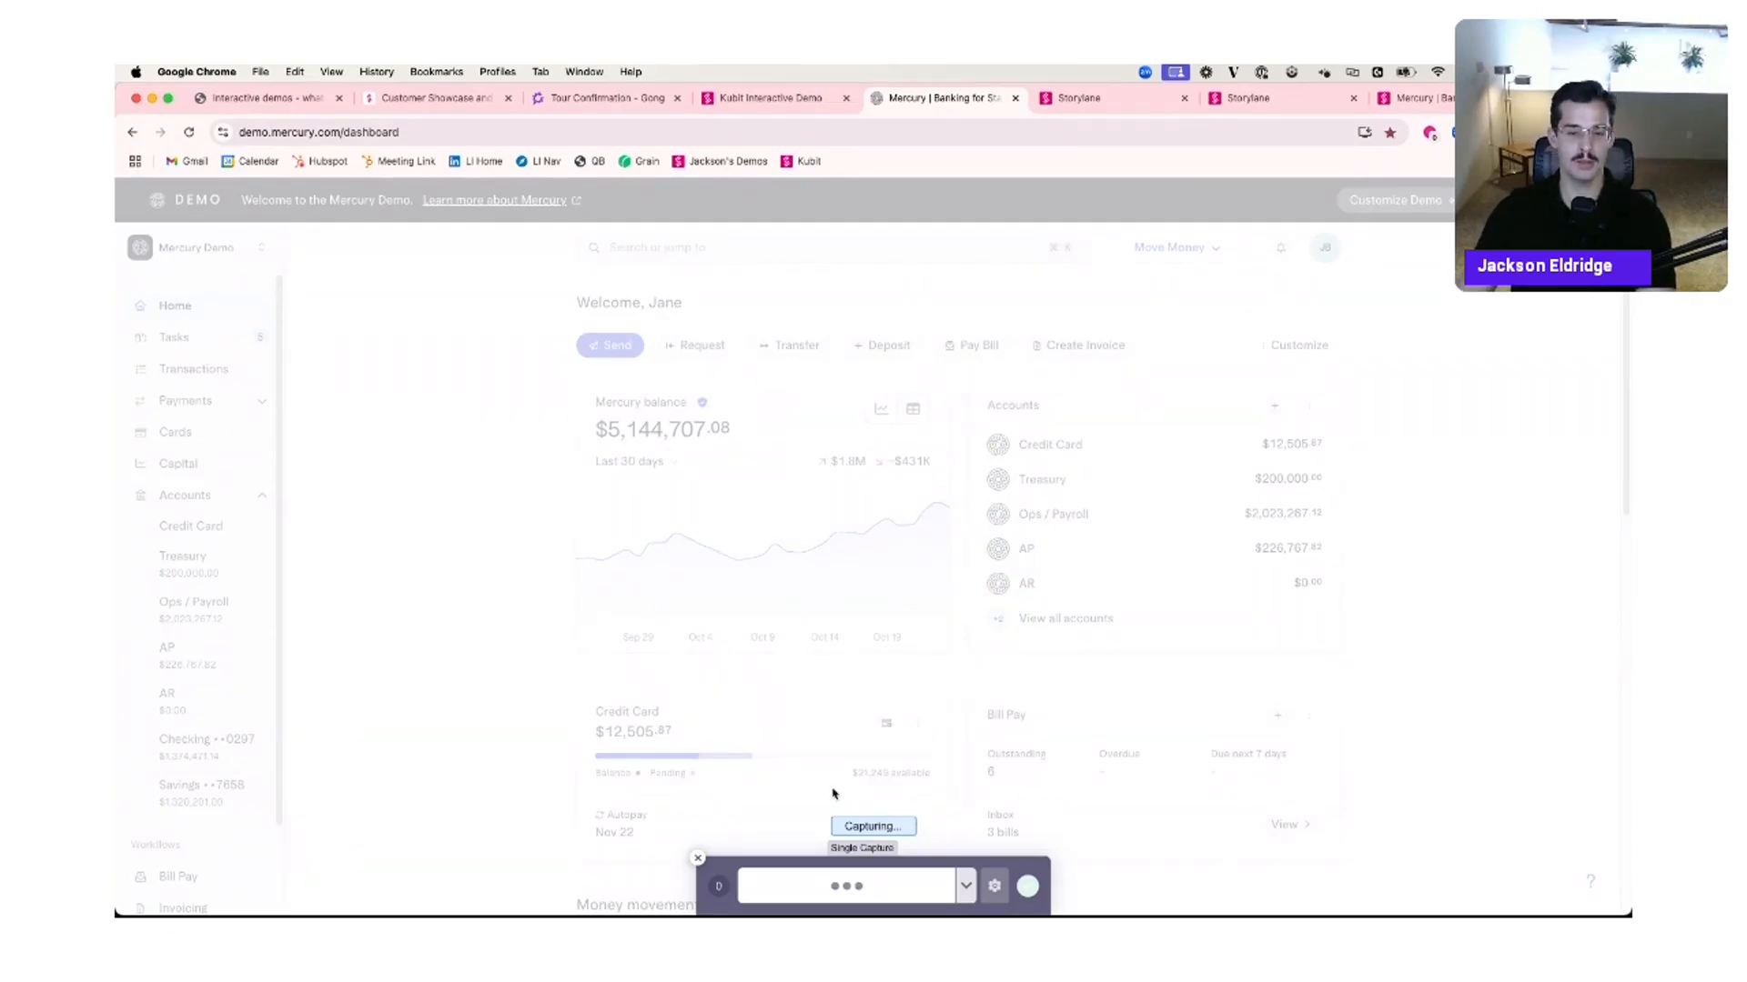
mouse_move(1004, 841)
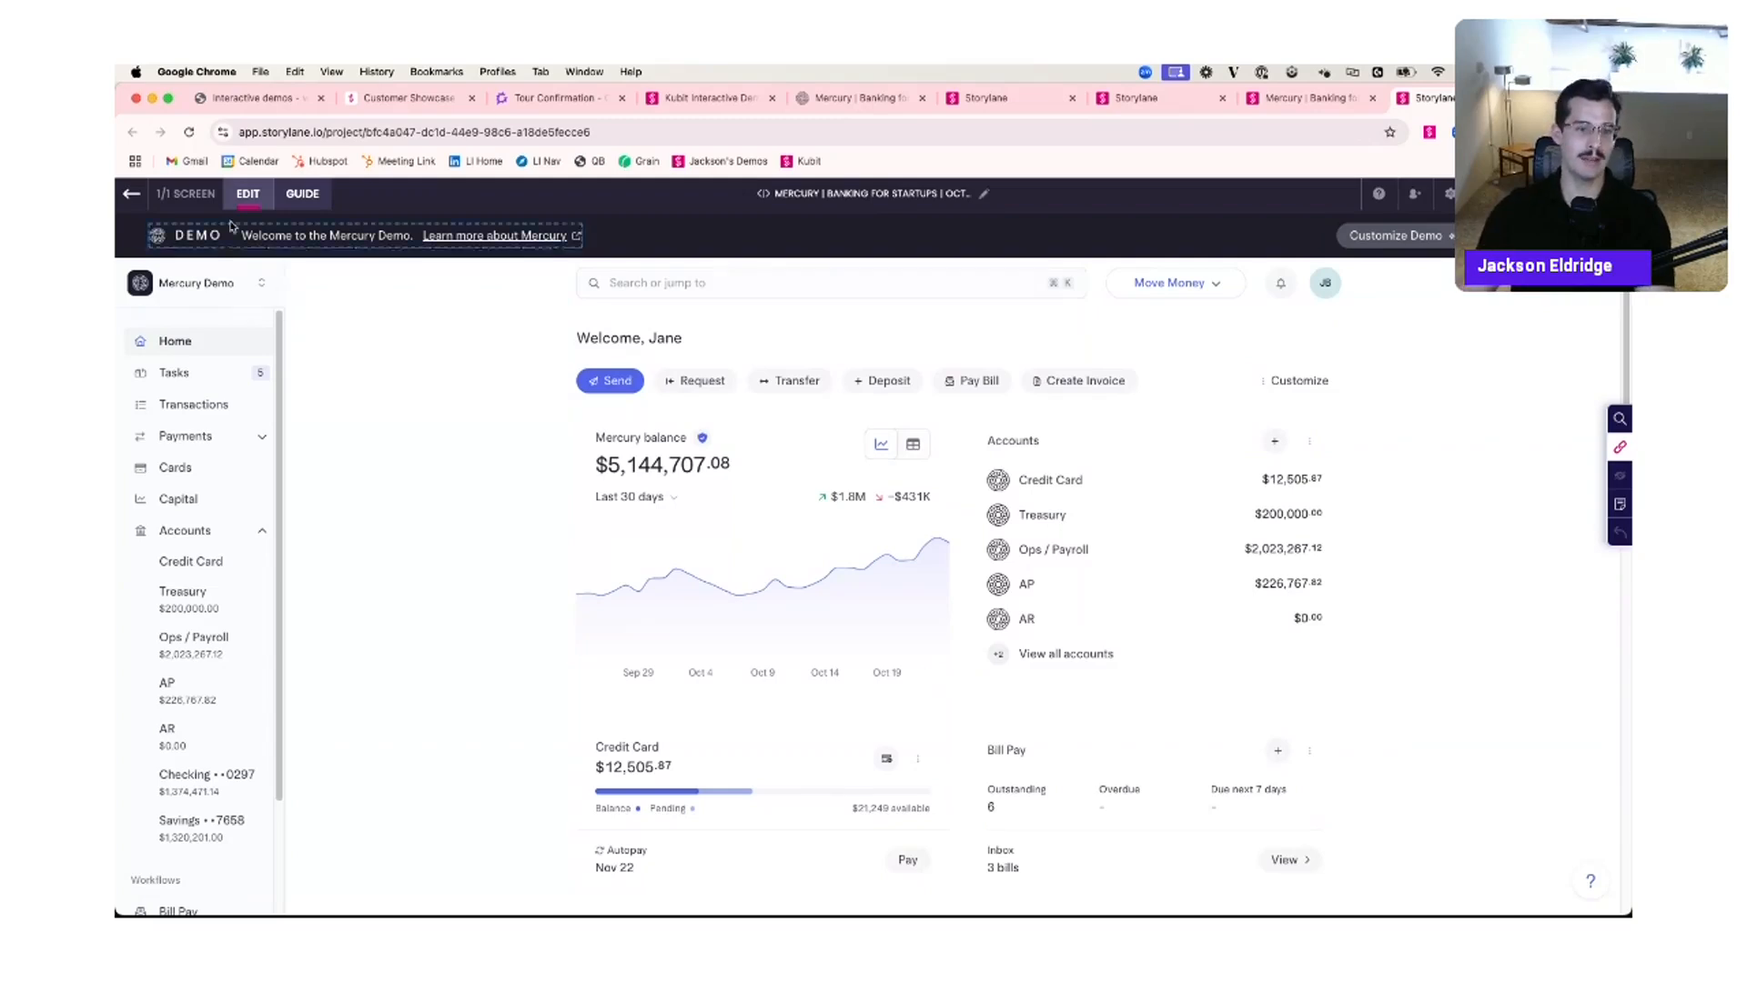
Step: Edit the balance area and add a {{first_name}} token to the Welcome heading
click(661, 464)
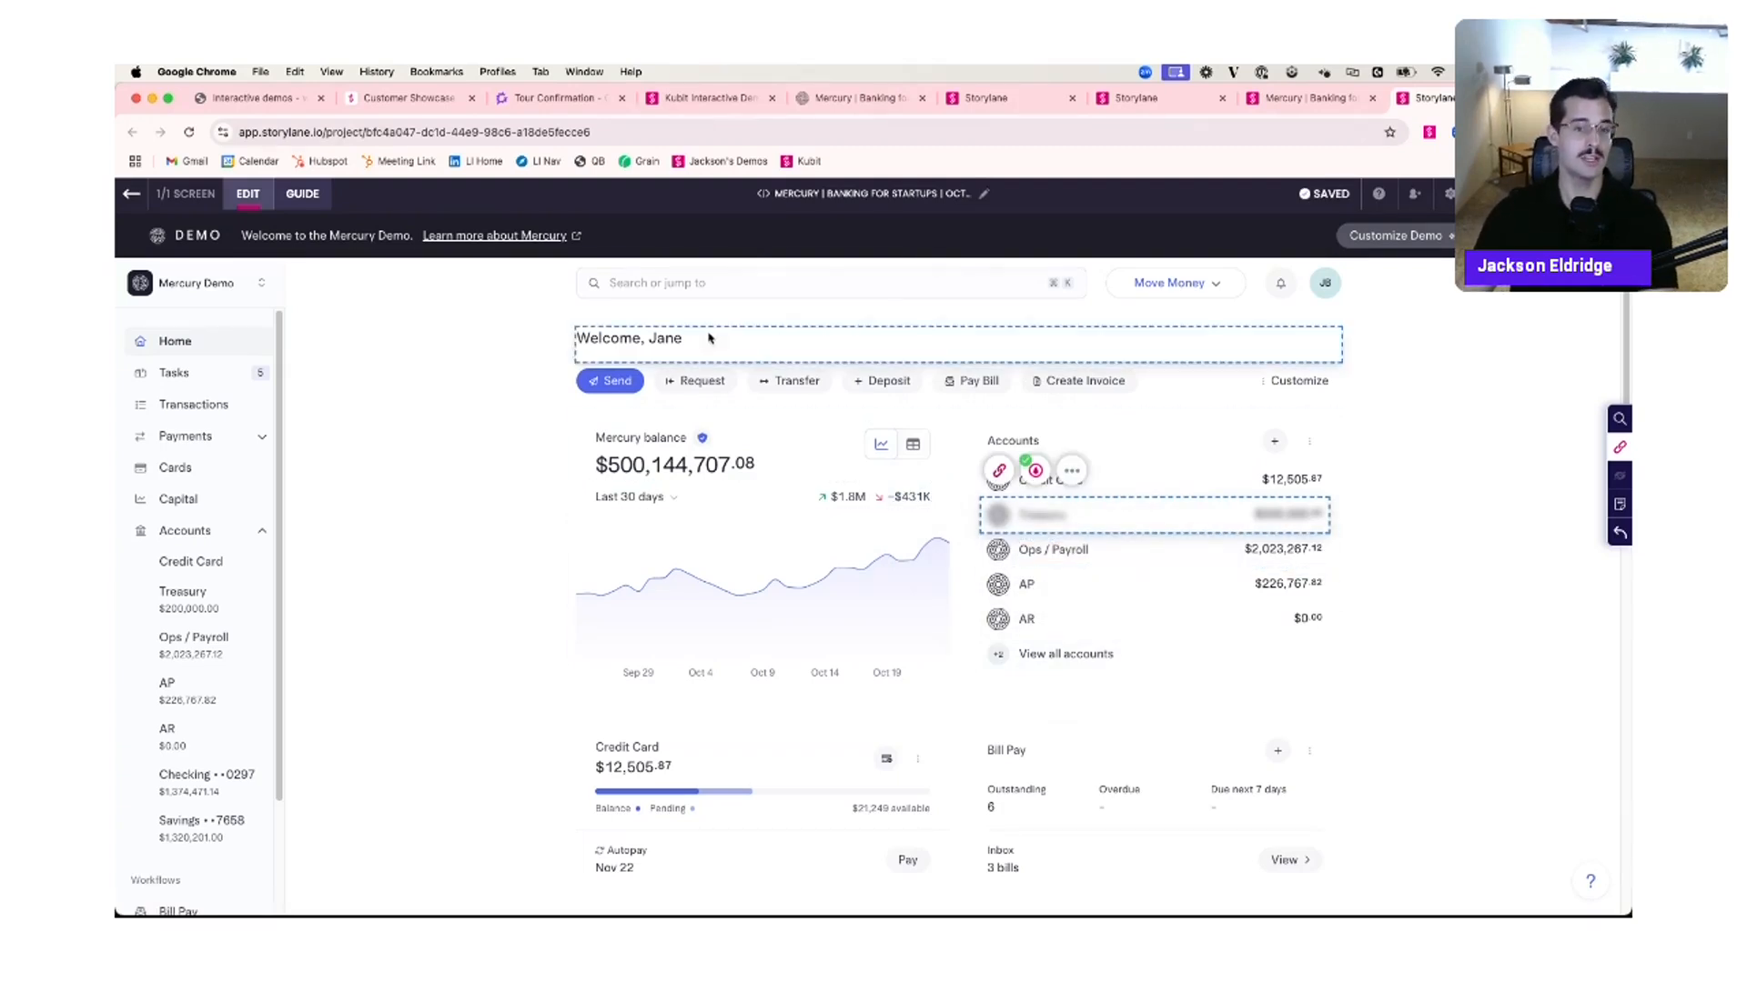
click(628, 339)
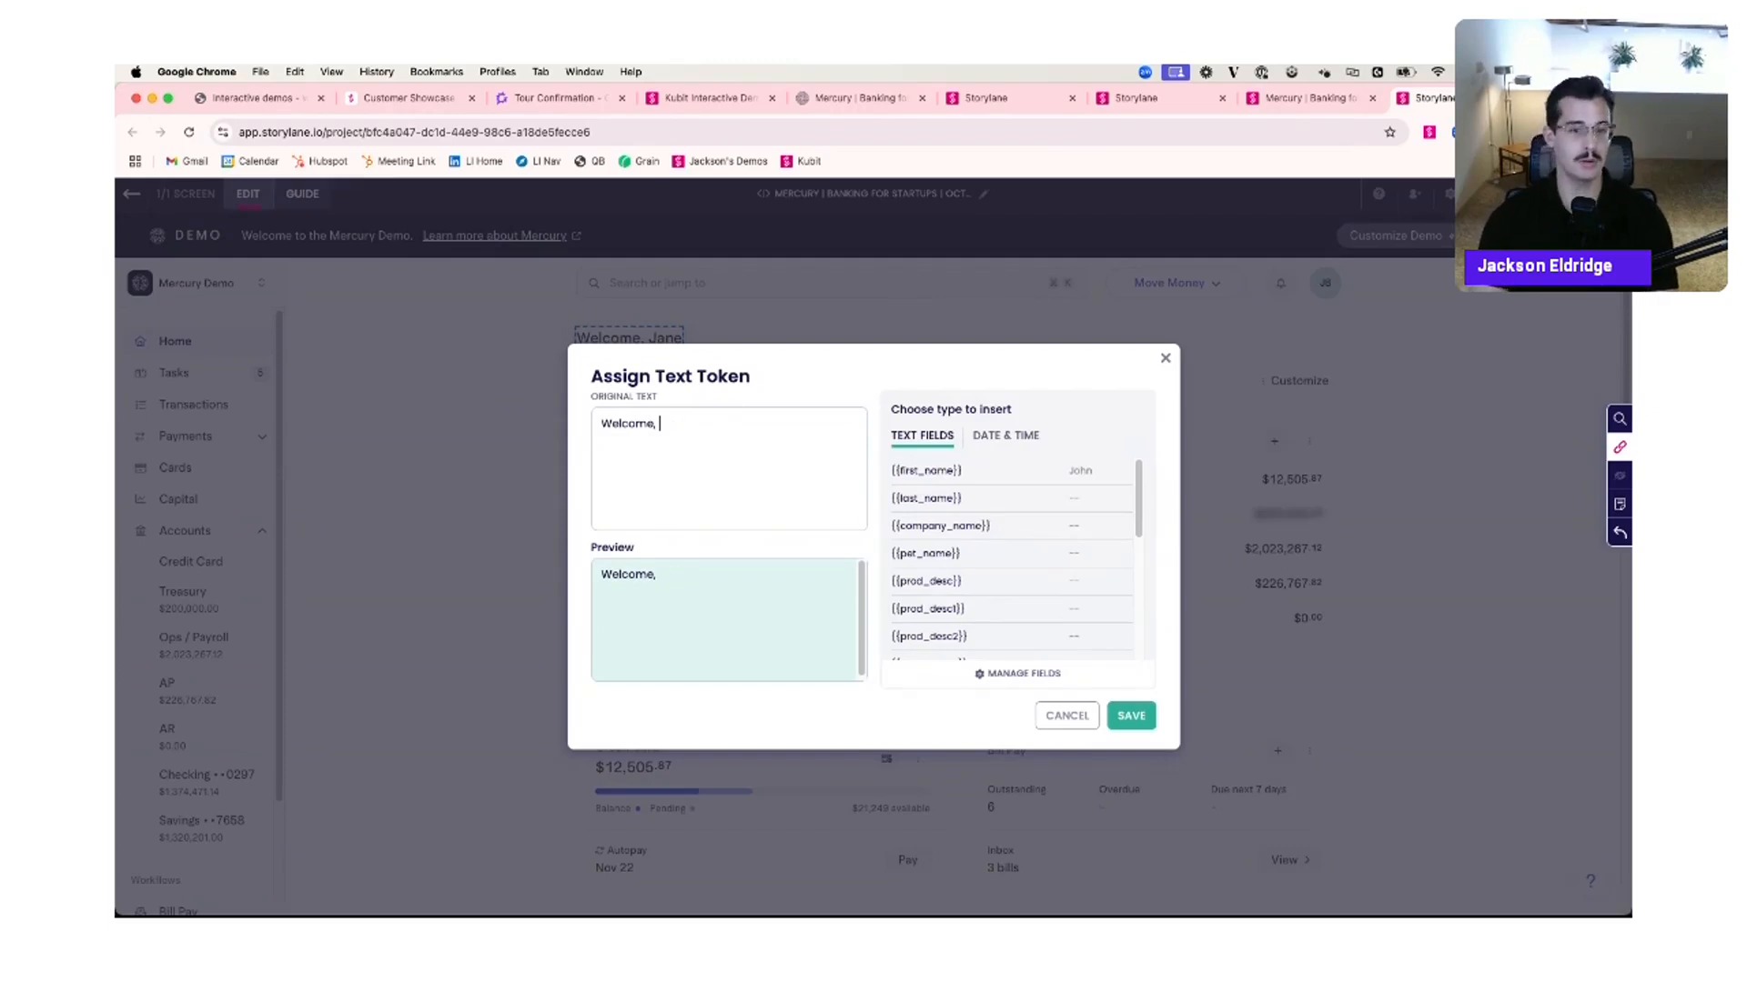
click(927, 470)
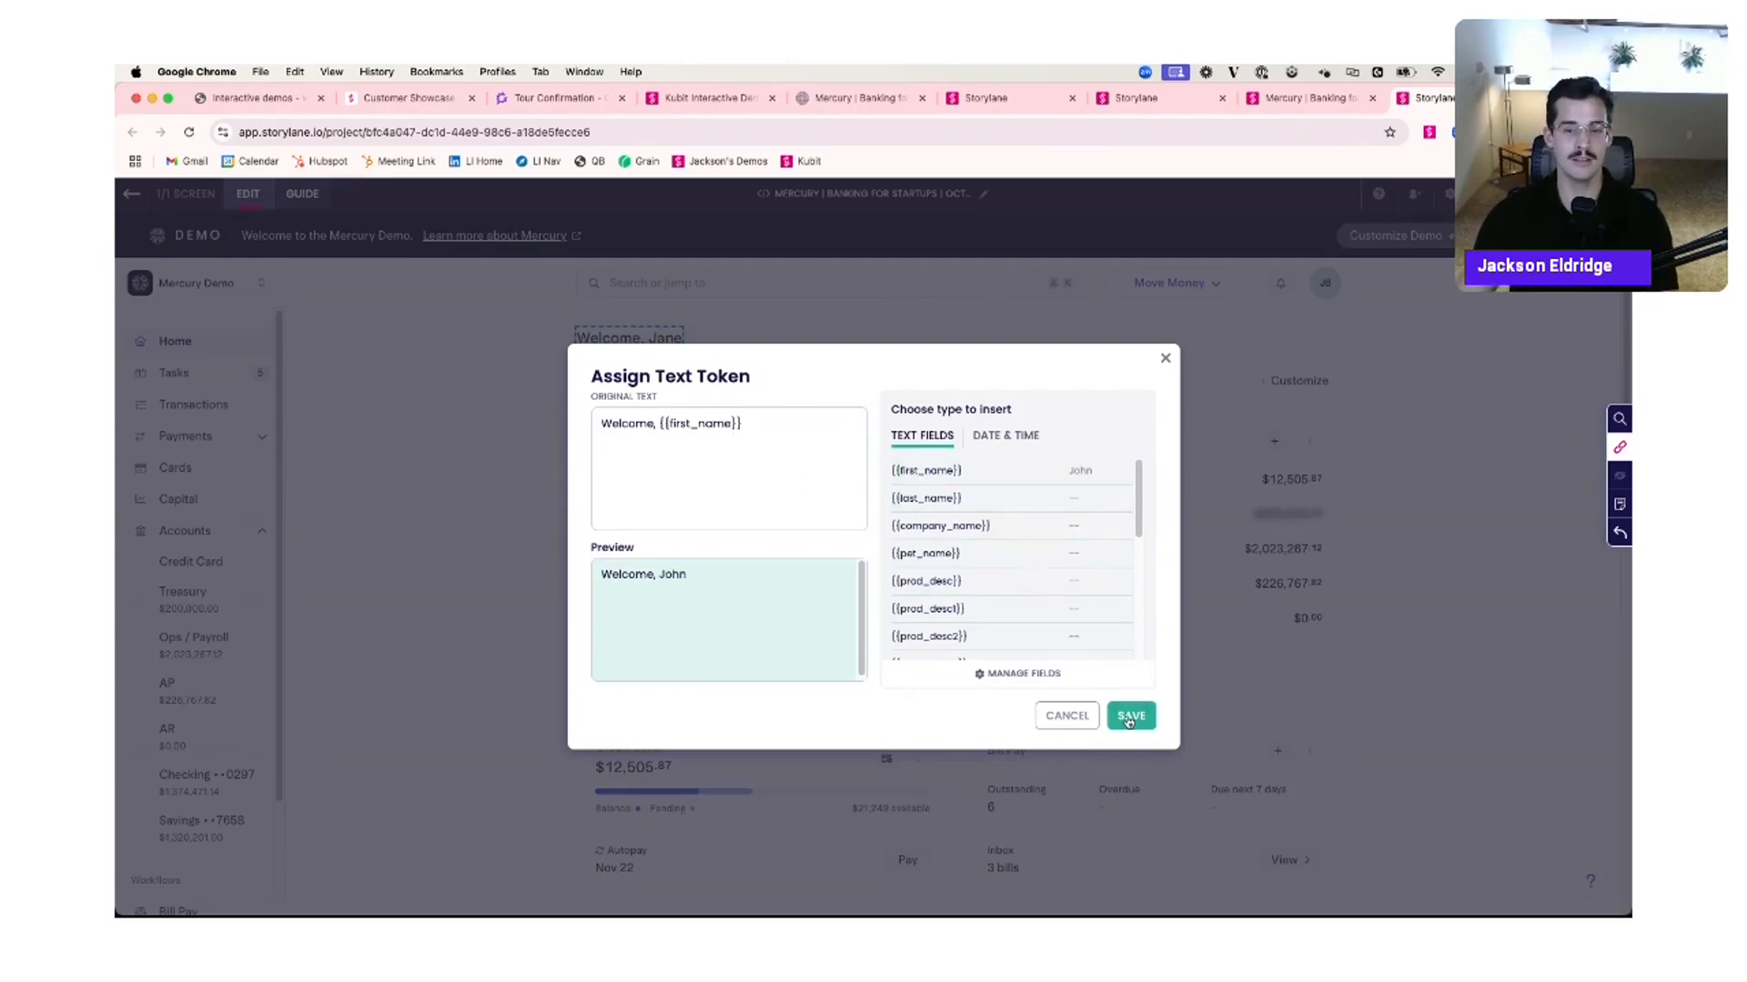
click(1129, 715)
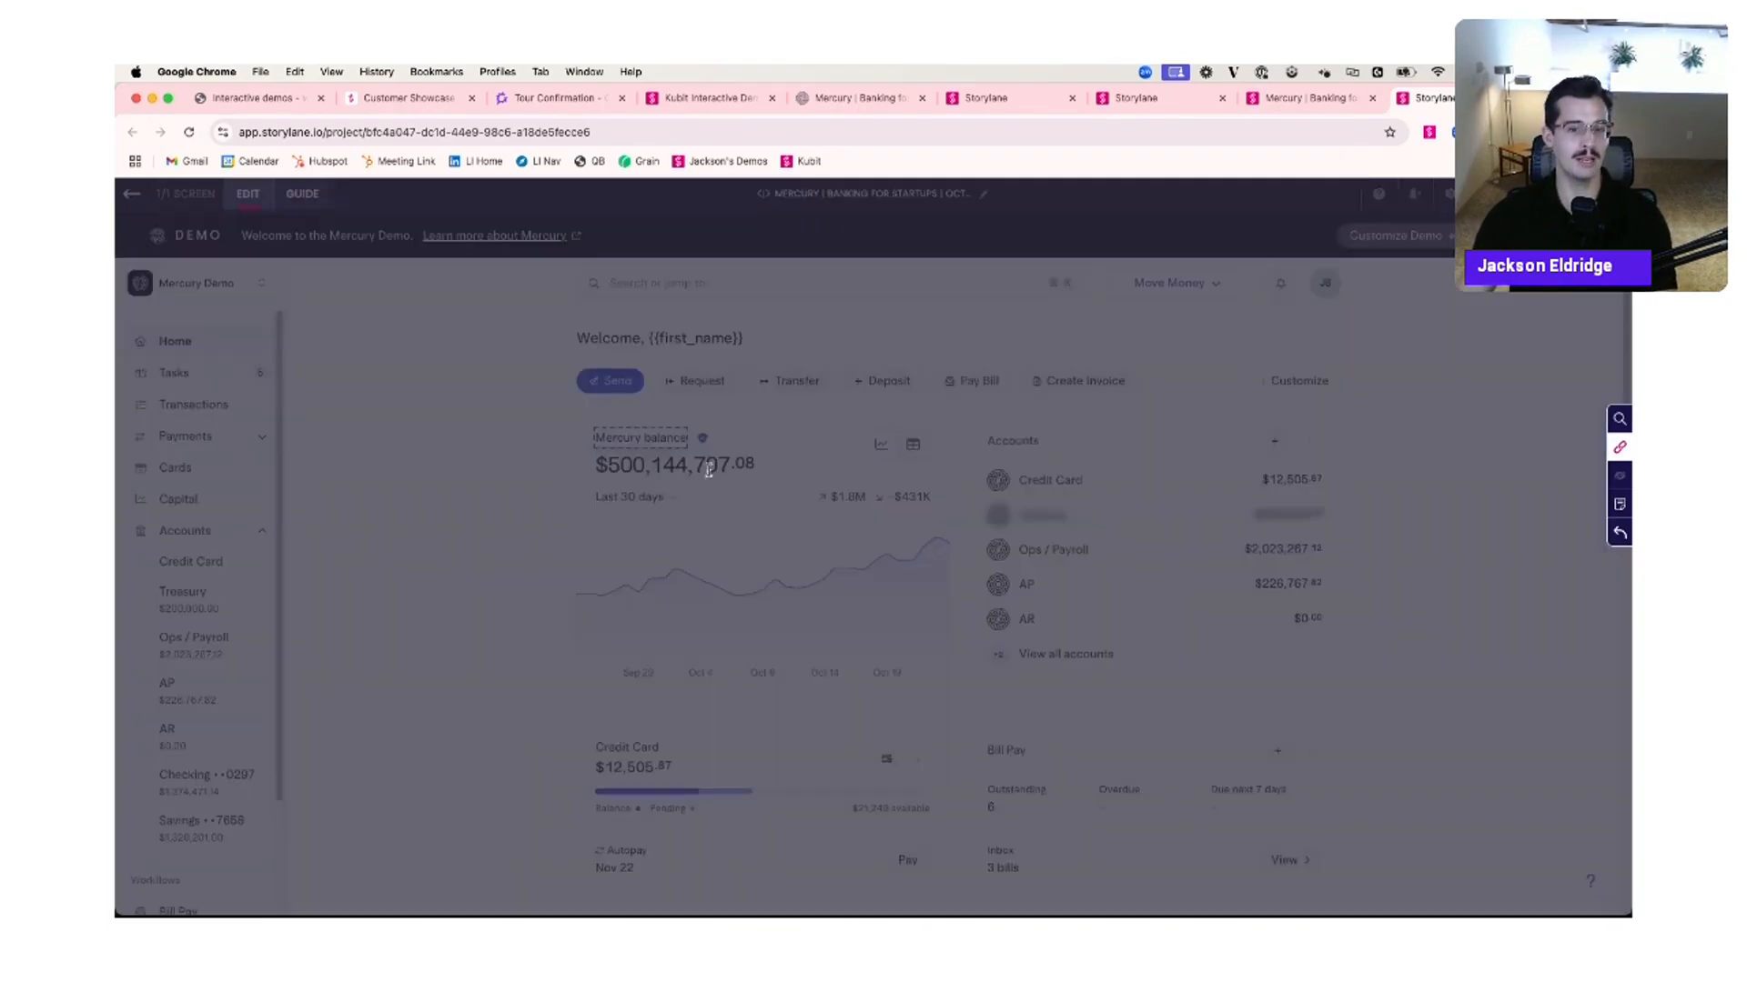
Step: Add a {{company_name}} token before the Mercury balance label and save it
click(640, 437)
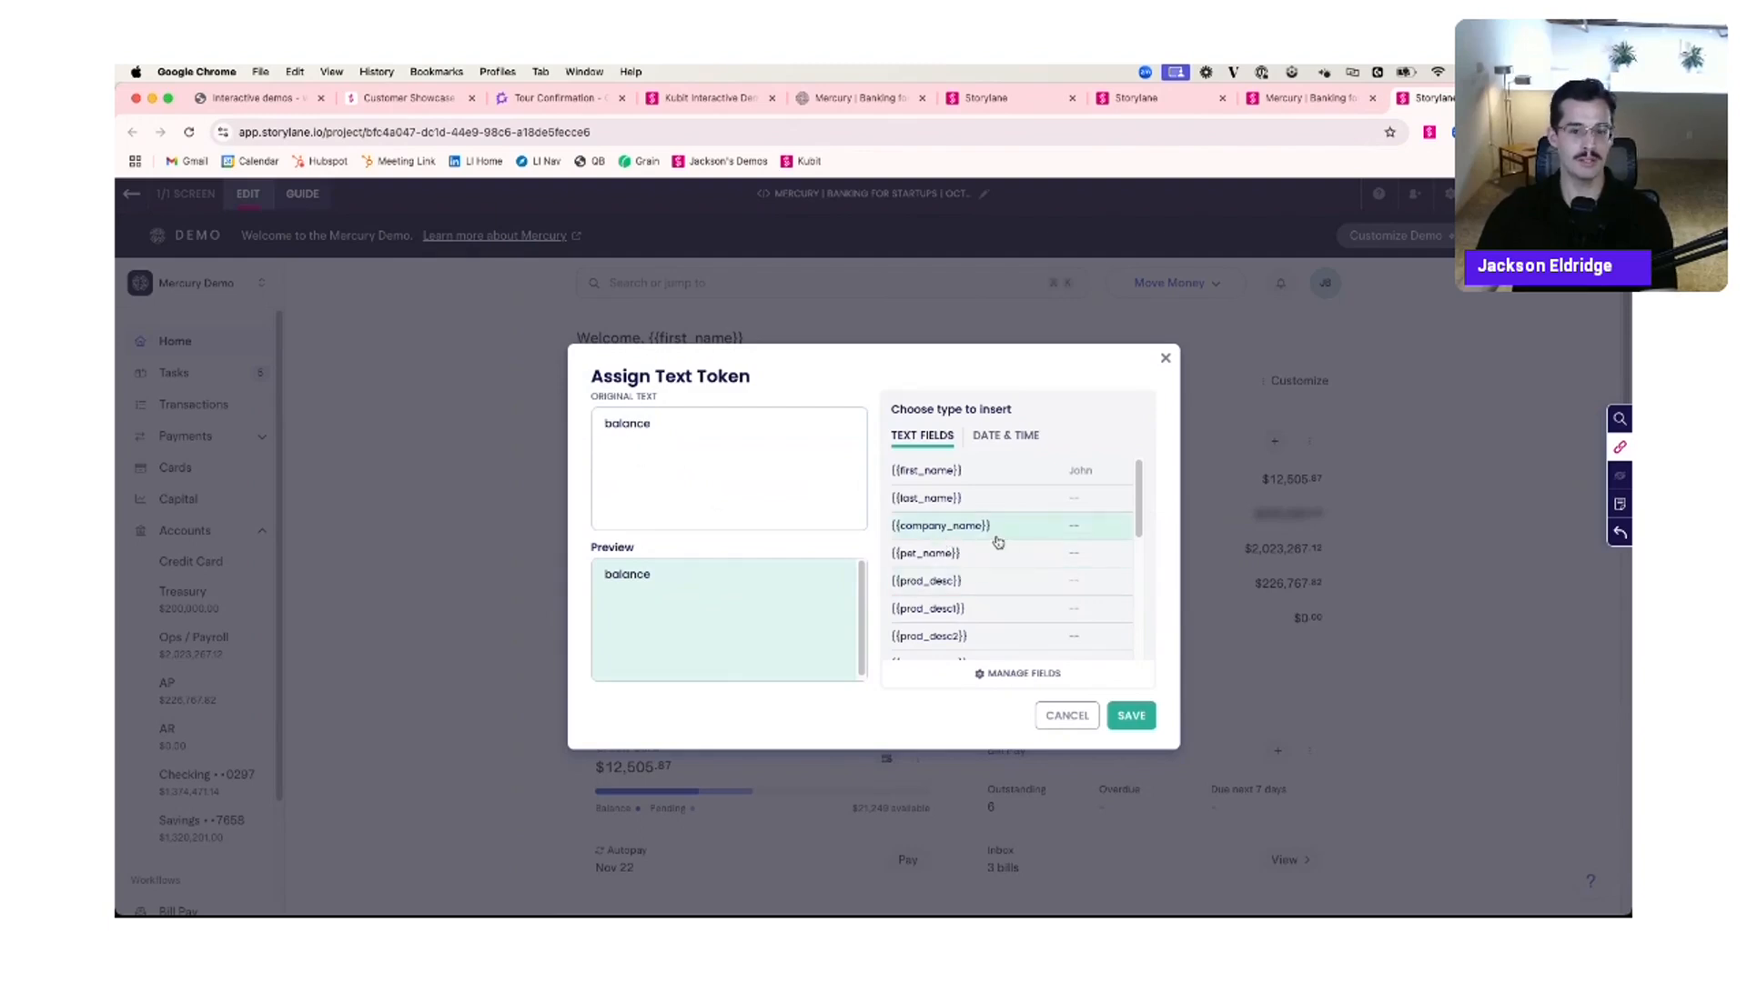
click(939, 524)
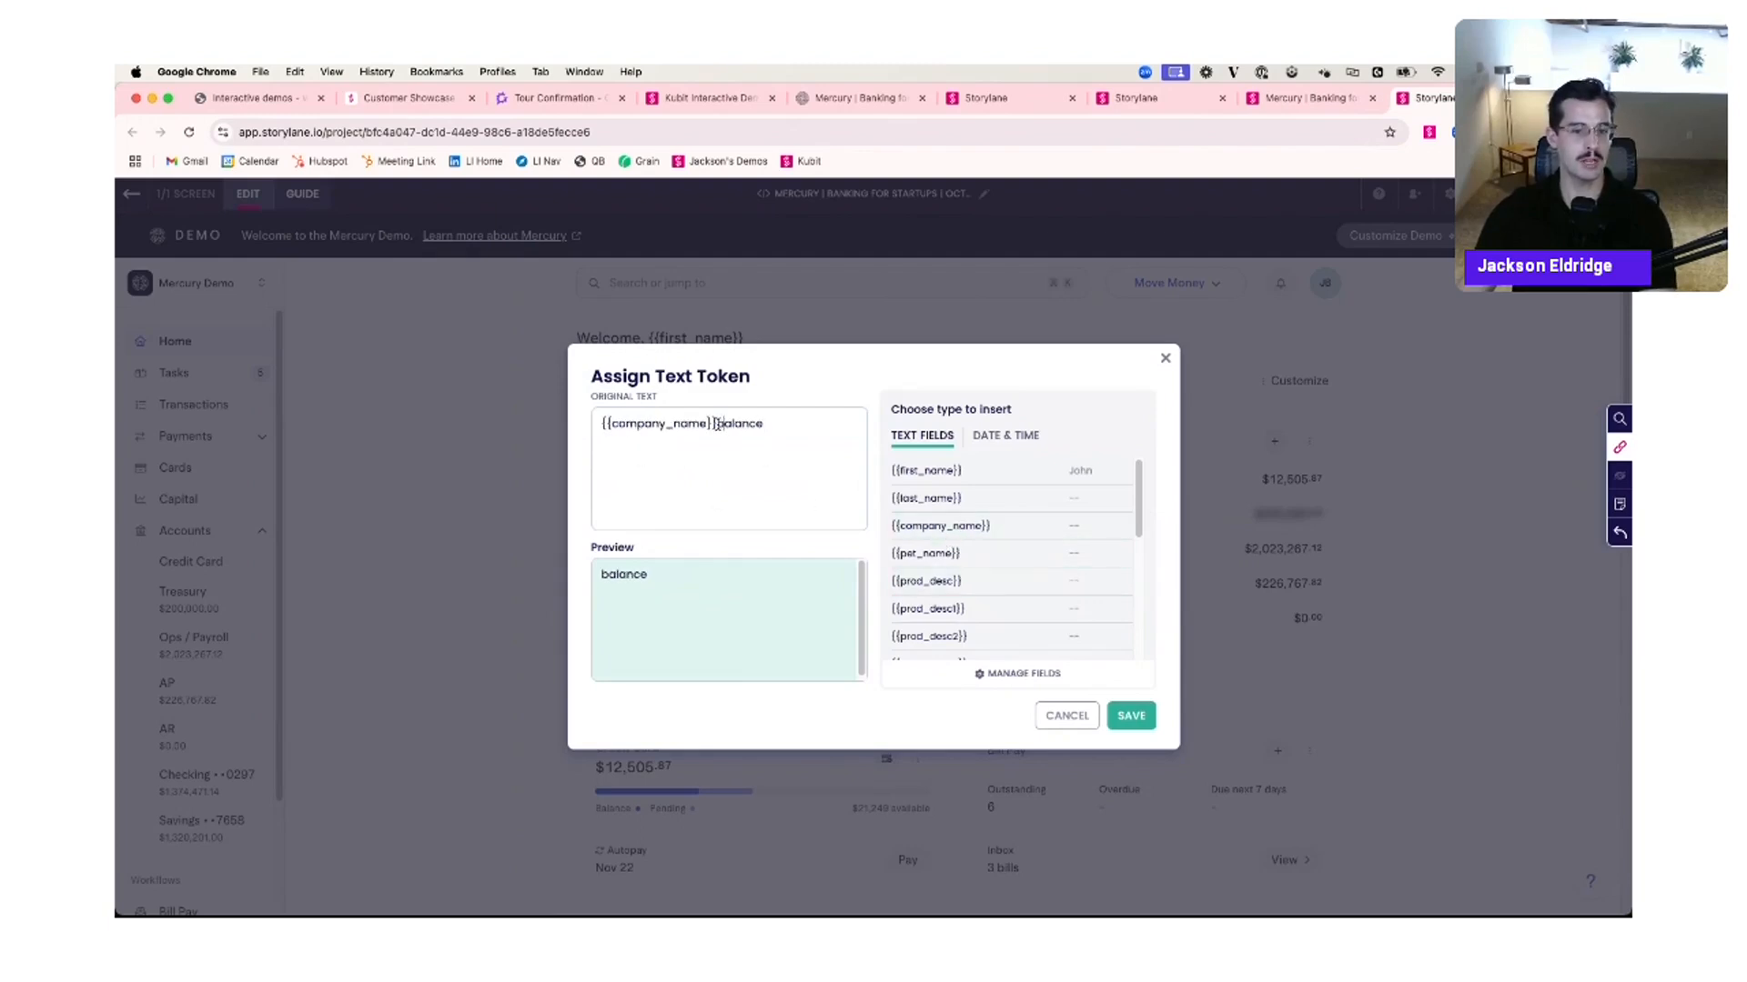
click(1130, 715)
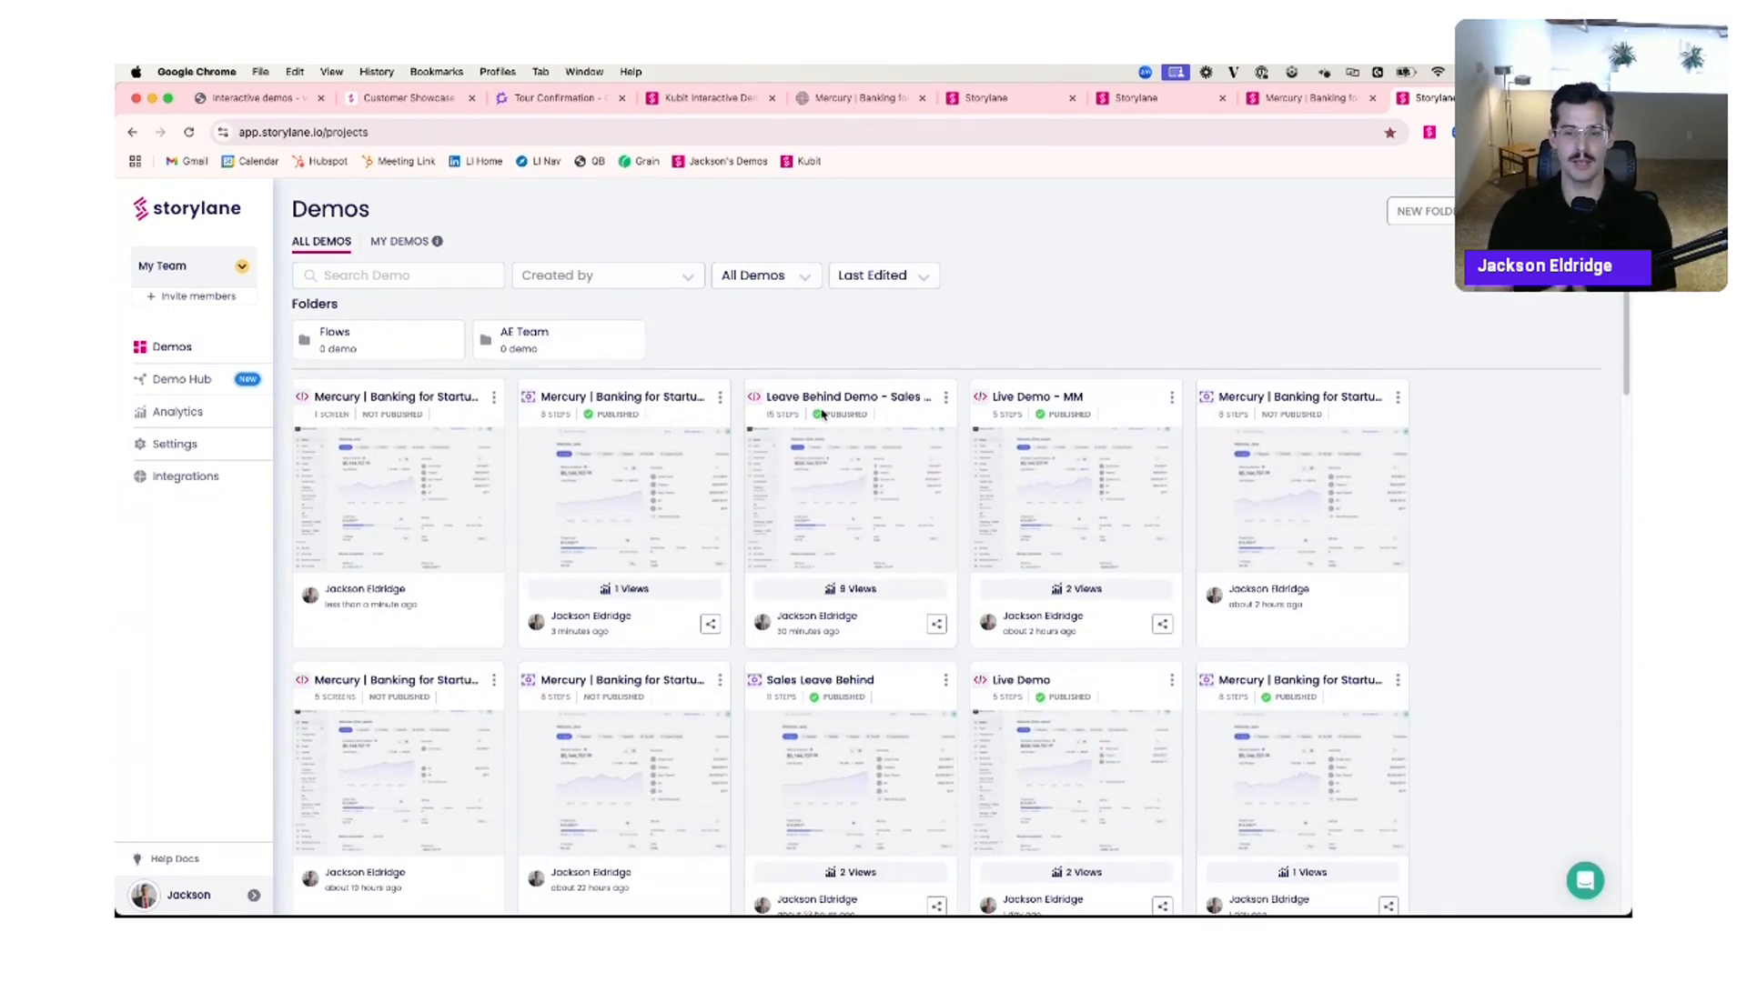
mouse_move(997, 352)
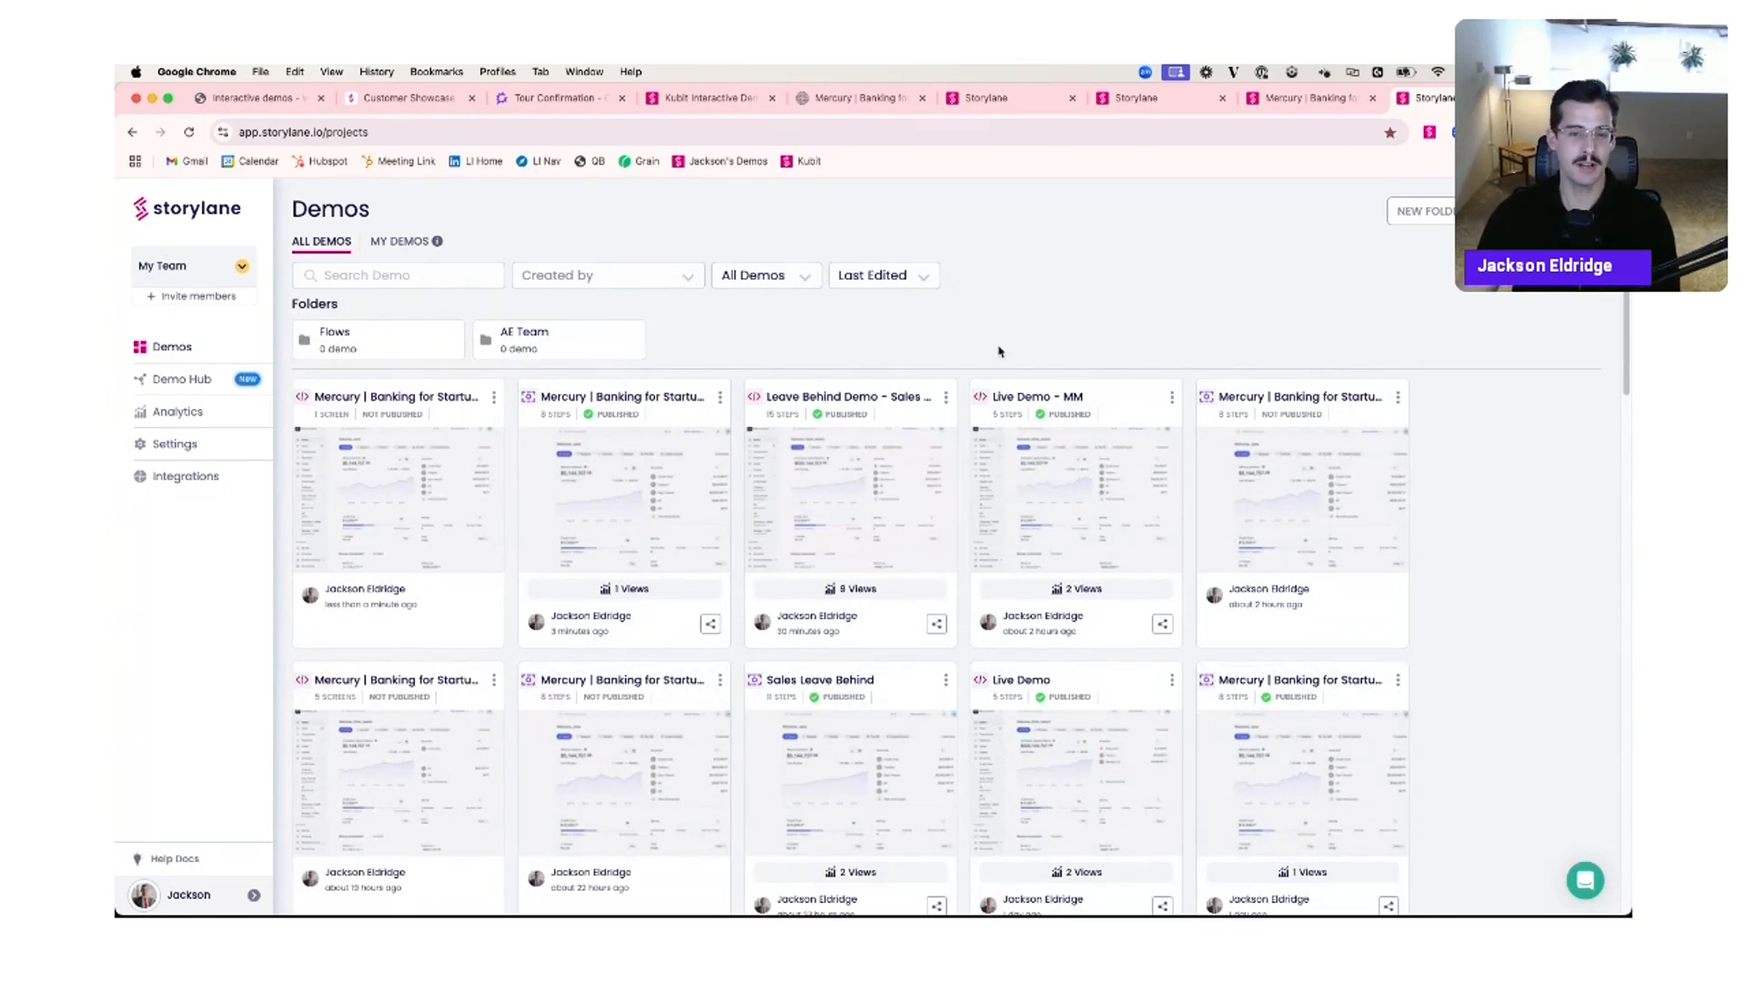
mouse_move(1074, 780)
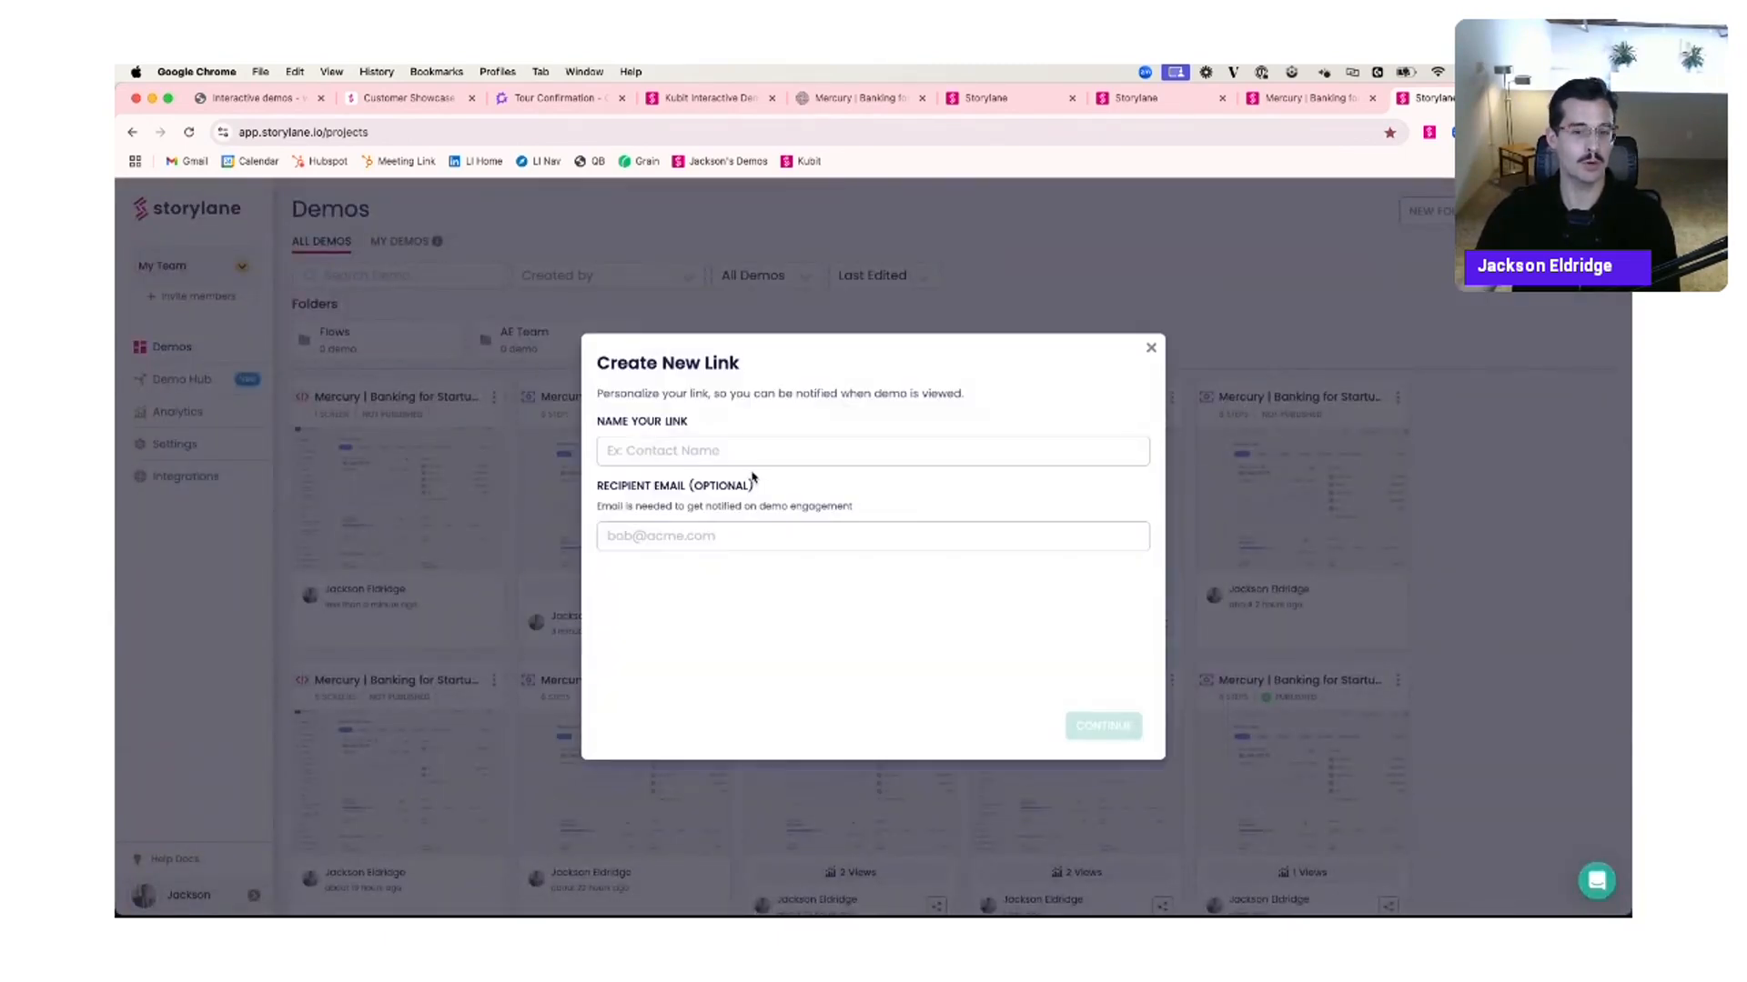
text(Jackson)
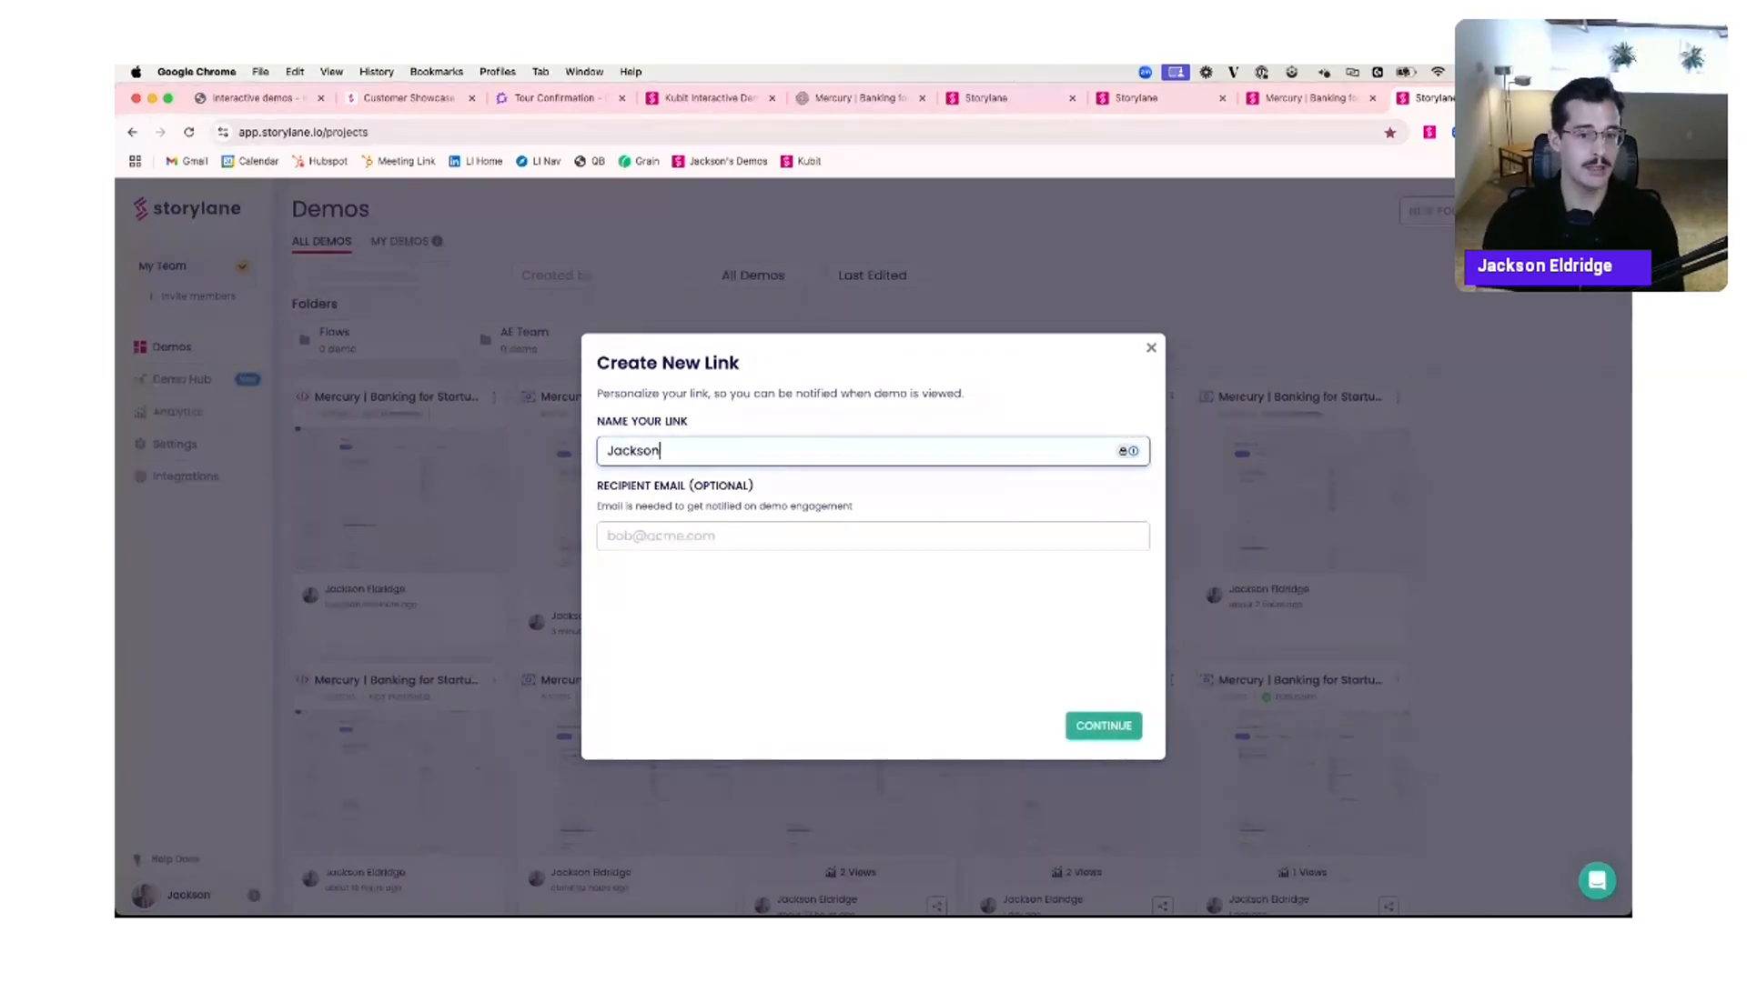
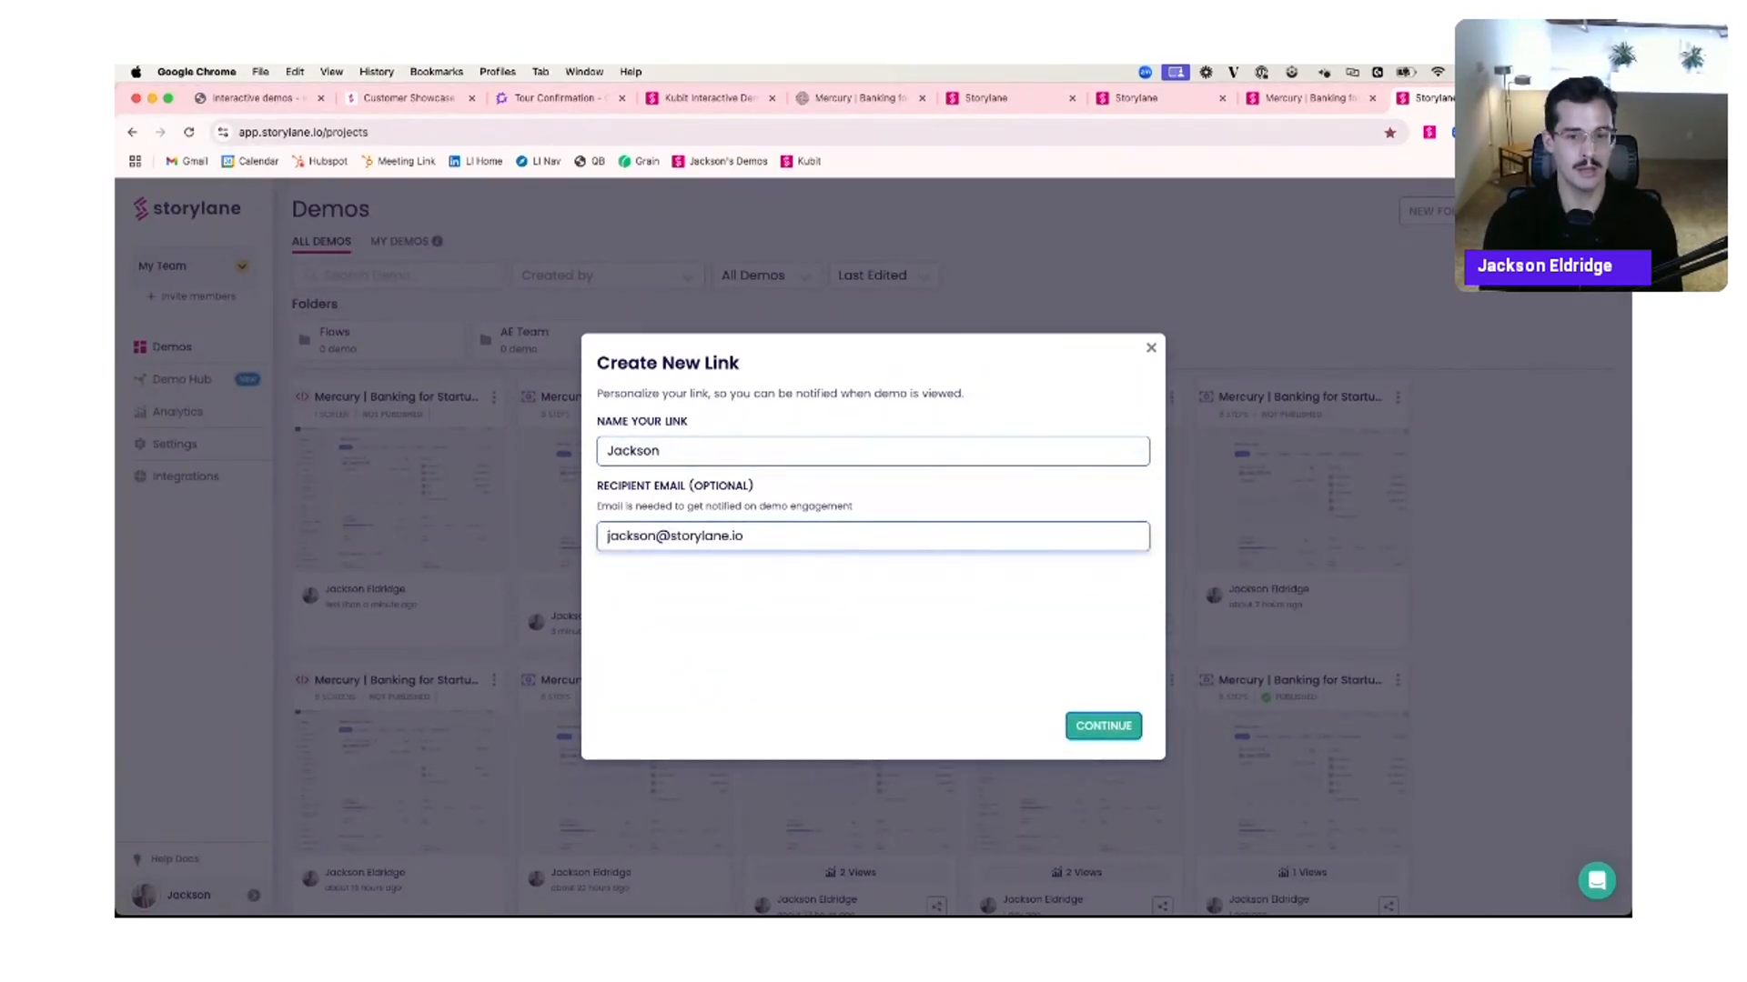
click(1101, 726)
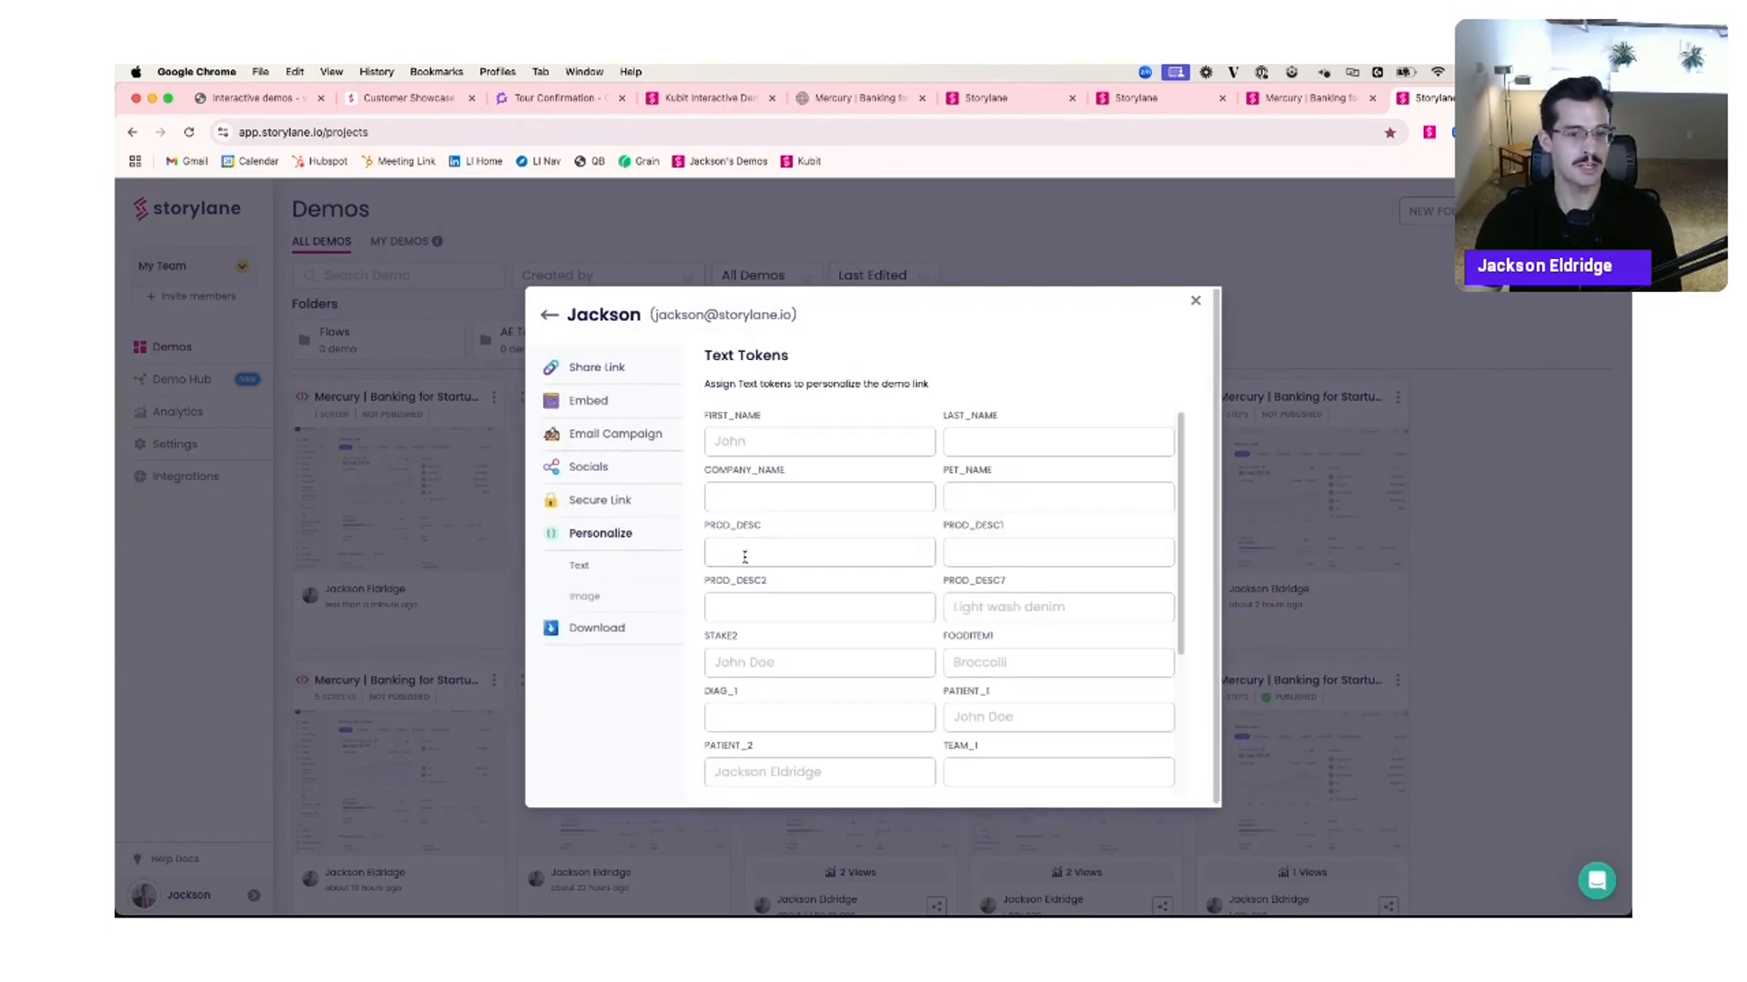
Step: Fill the text tokens with first name Jackson and company Storylane, then show the share link
text(Jac)
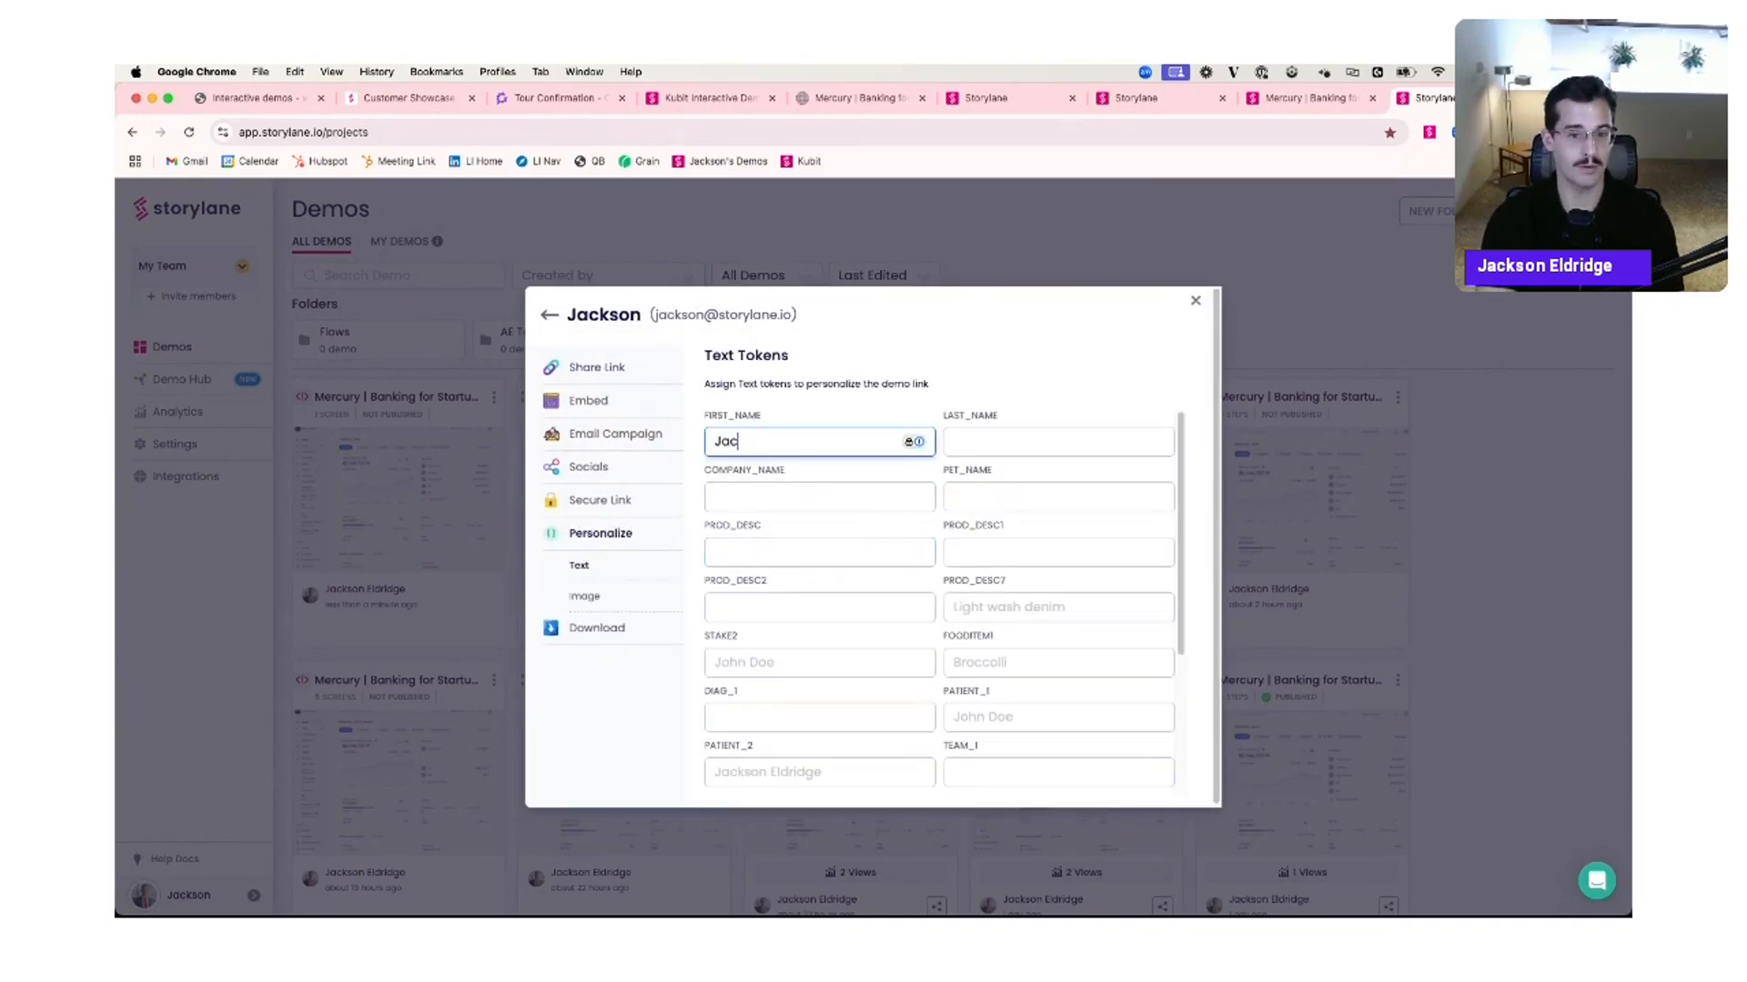
text(kson)
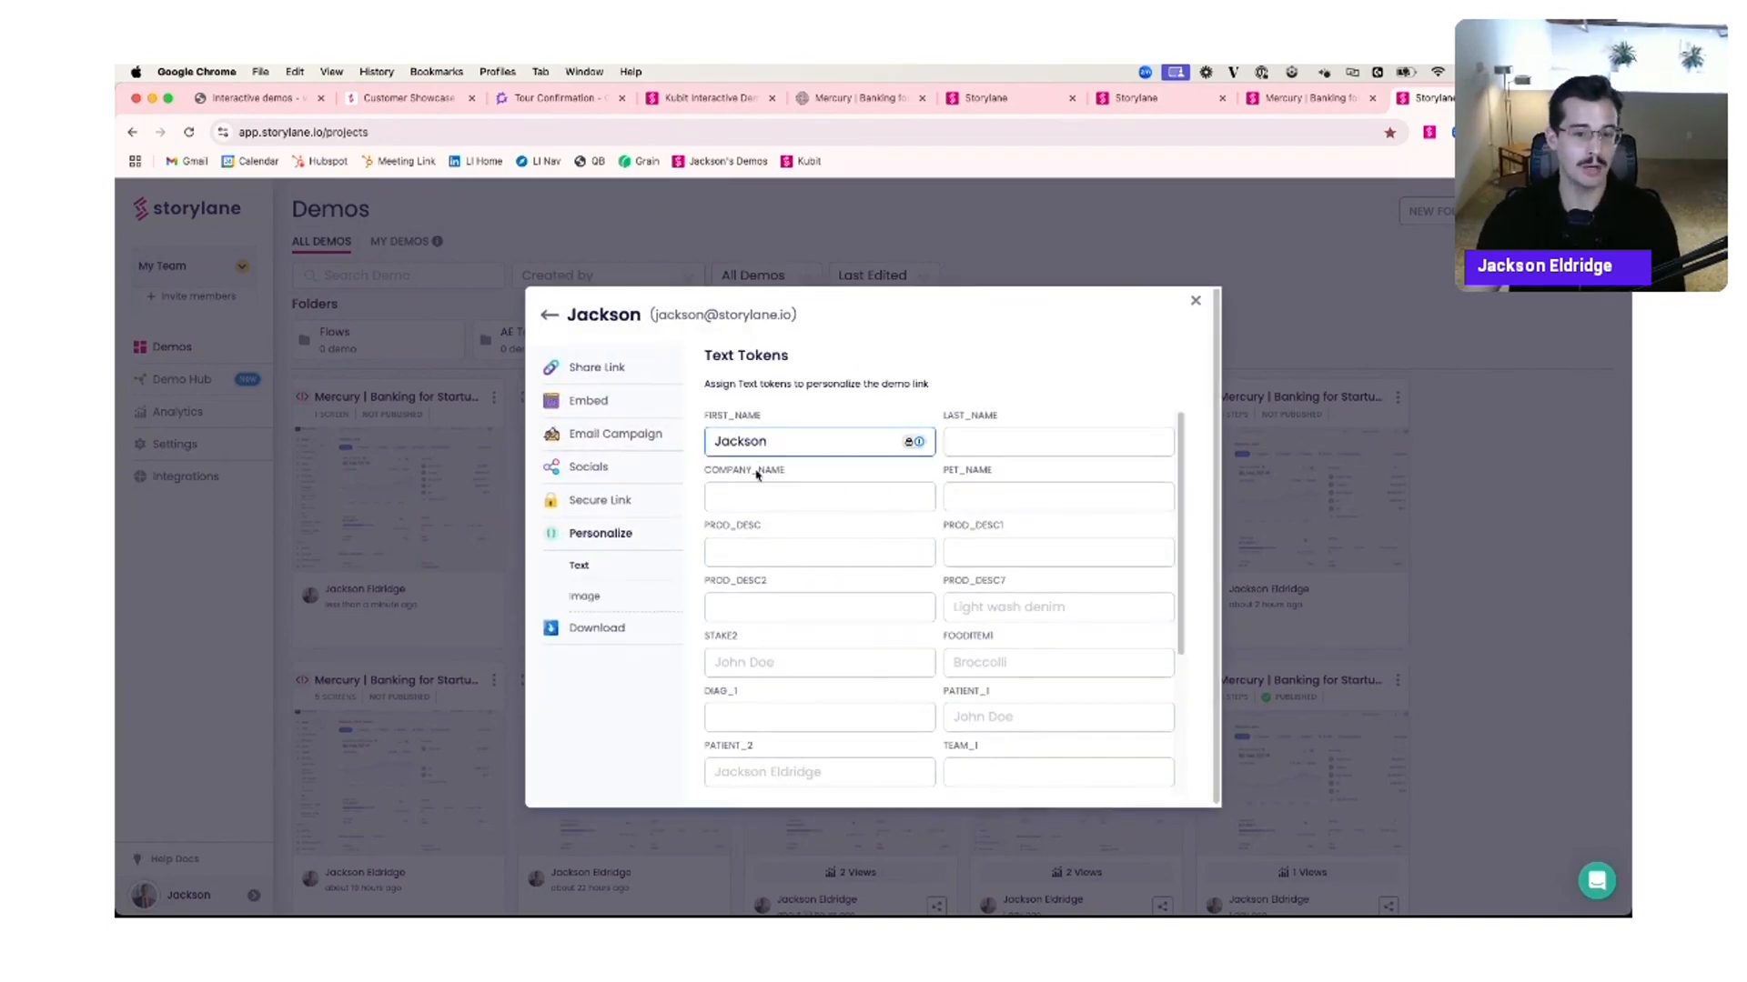
text(Storylan)
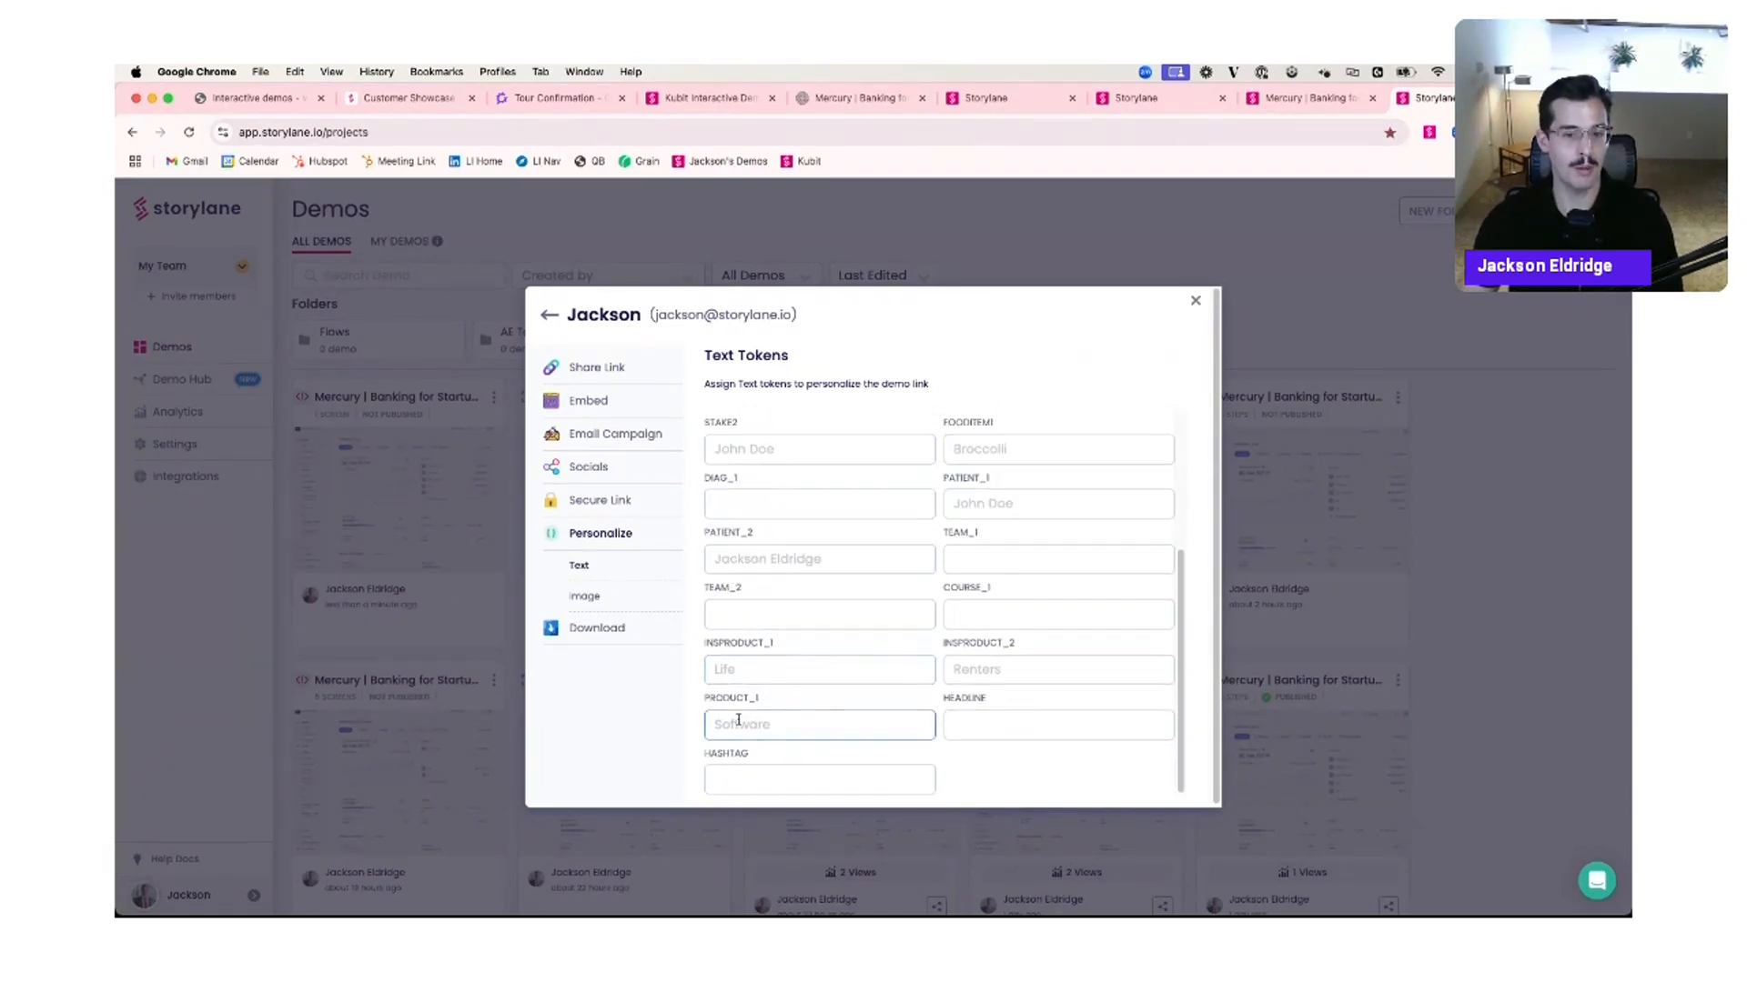
text(Saa)
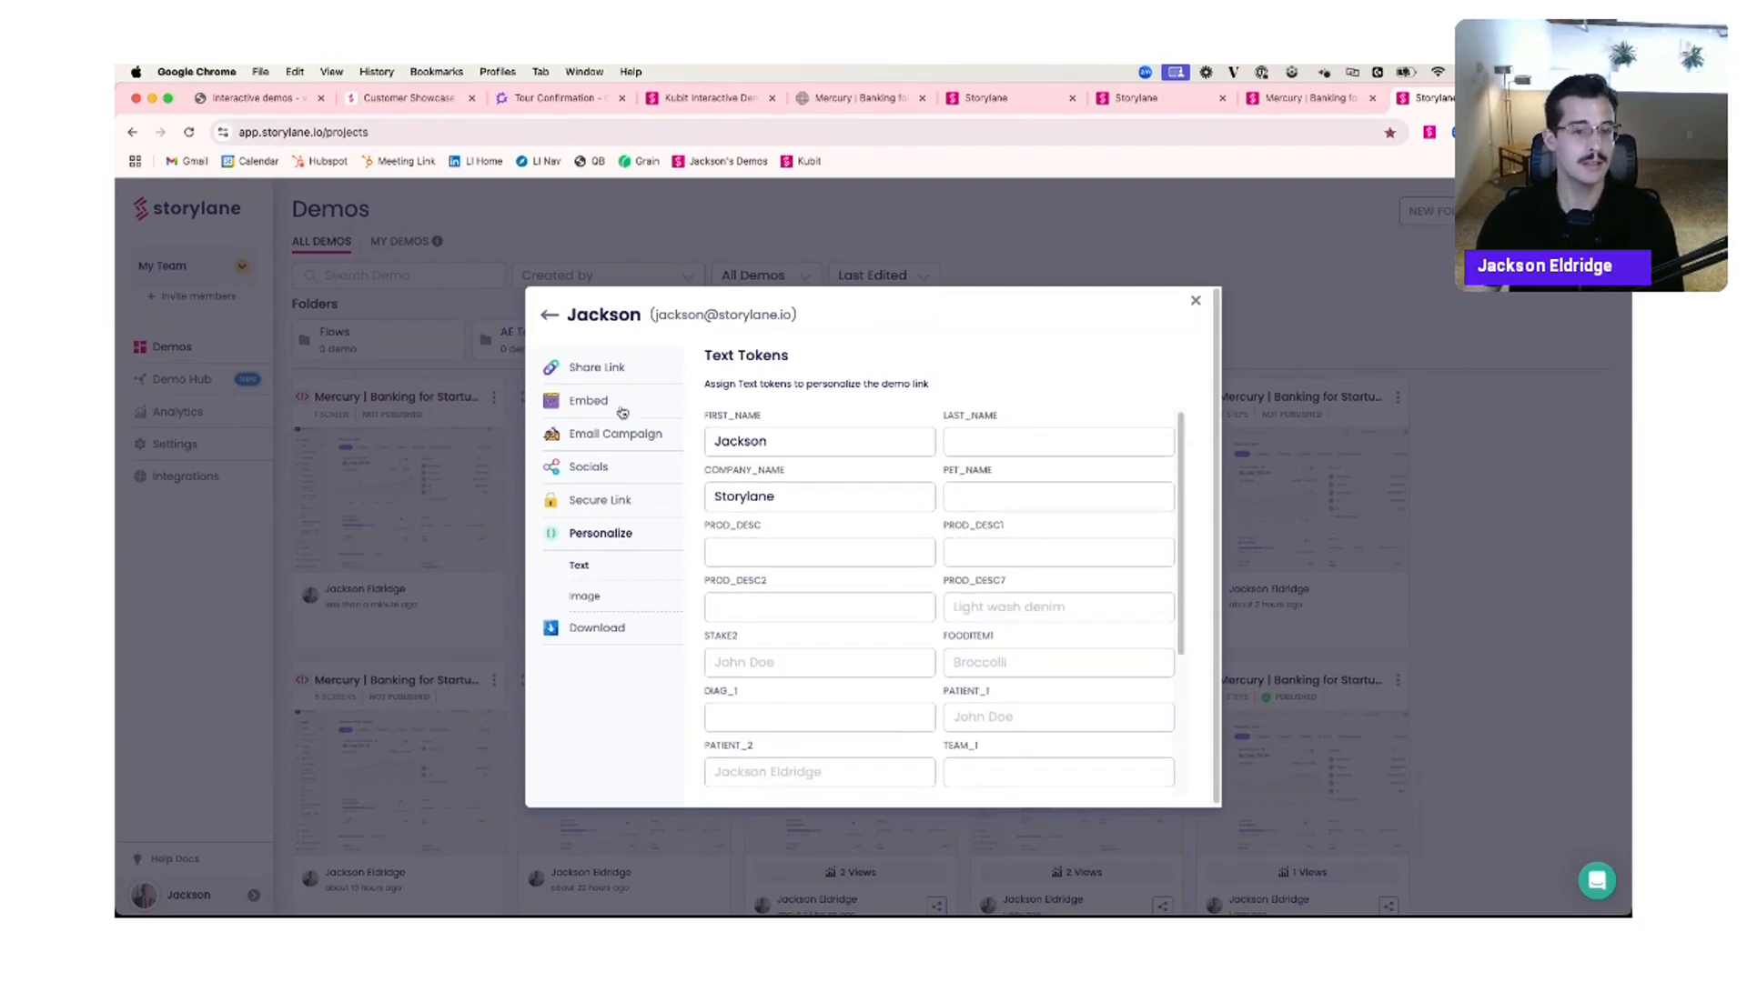
click(600, 366)
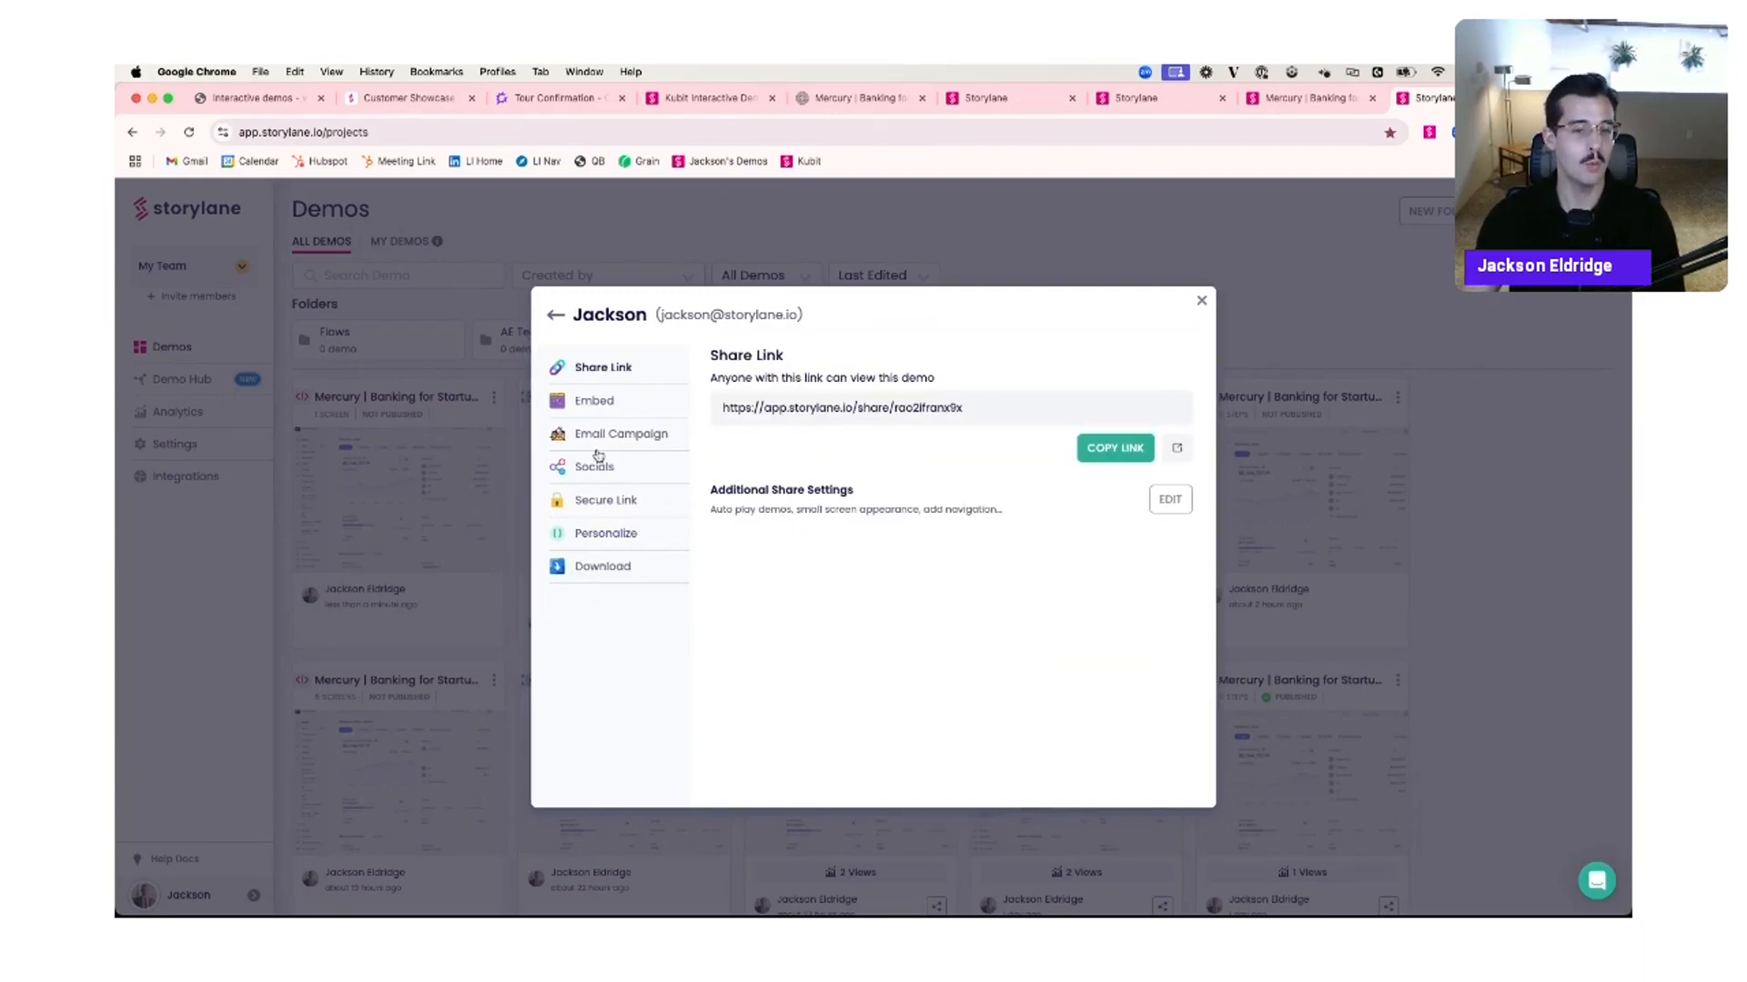
Step: Secure the link by requiring an email and saving the storylane allowed-domain restriction
click(606, 498)
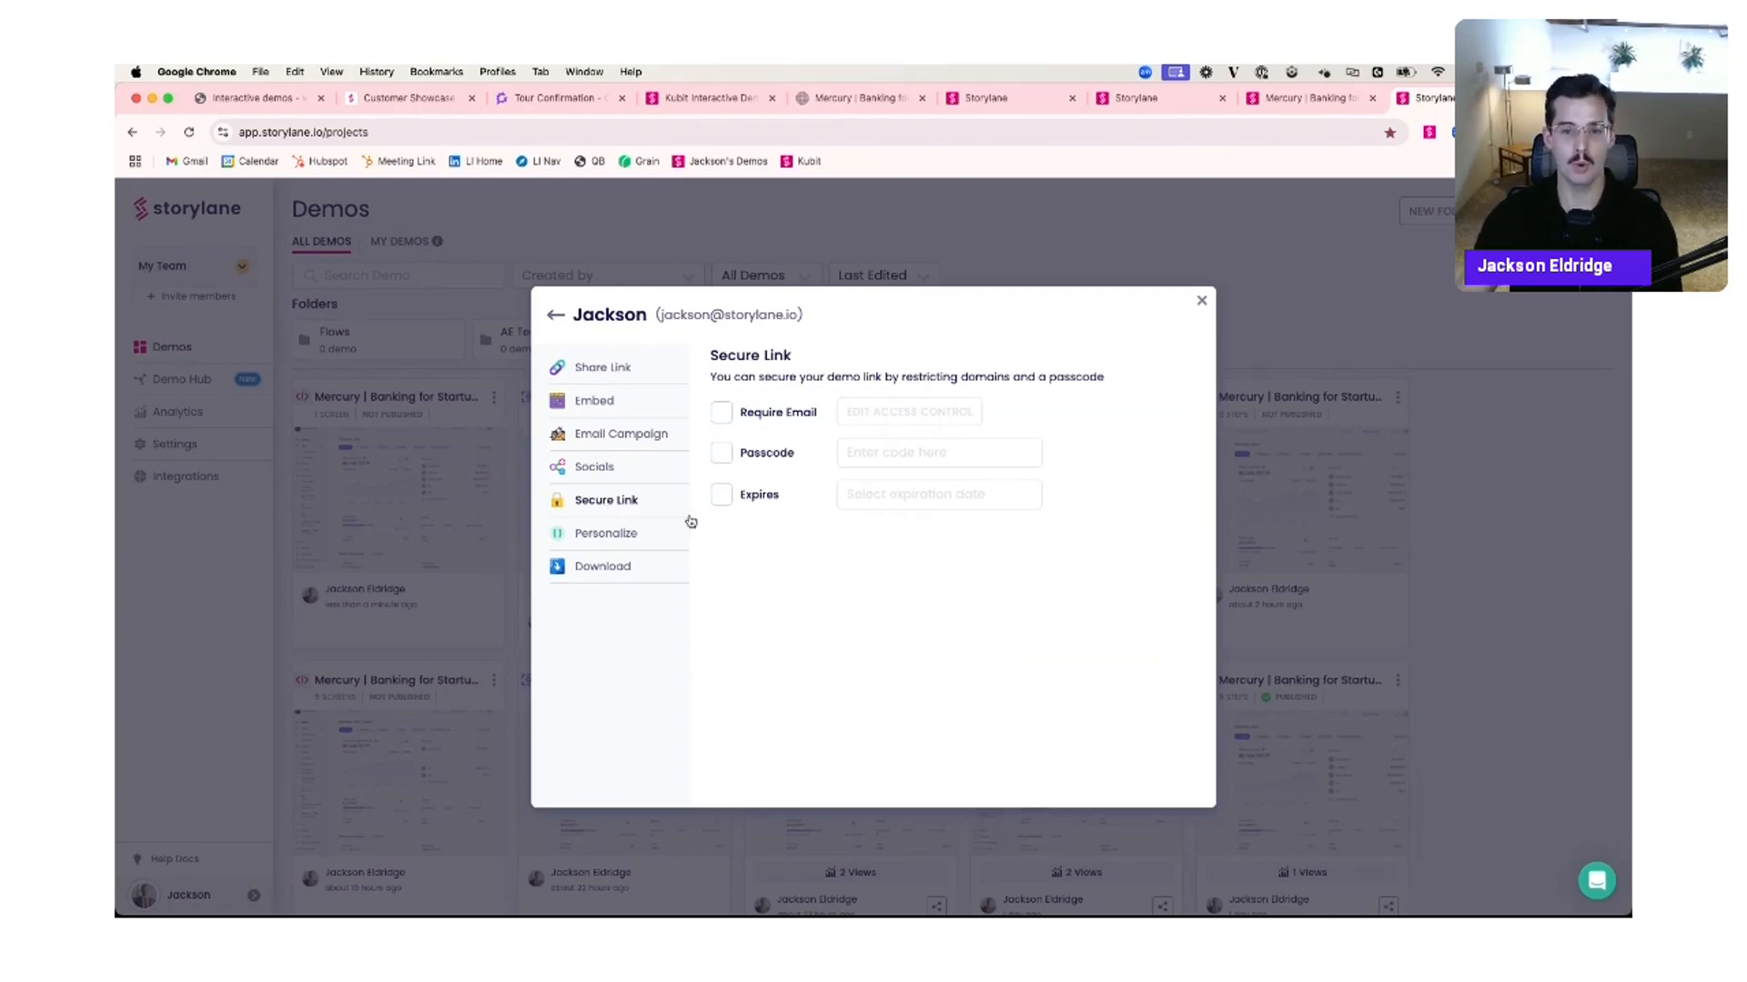
click(720, 412)
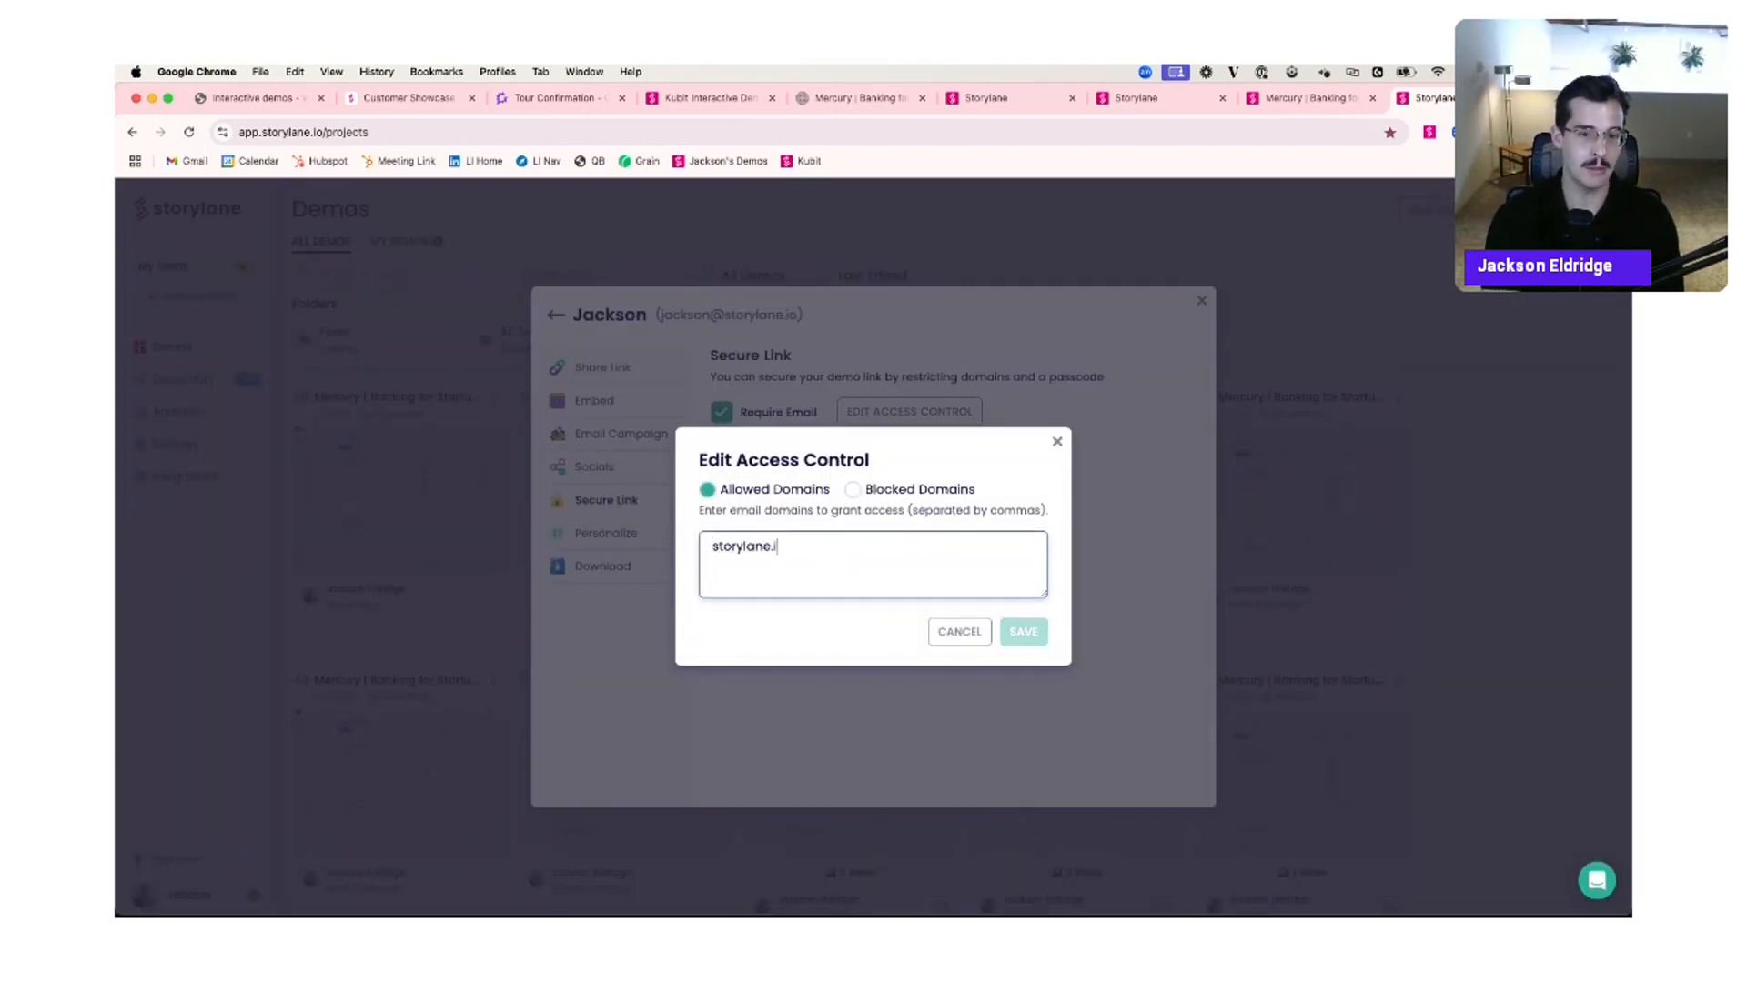
click(1021, 631)
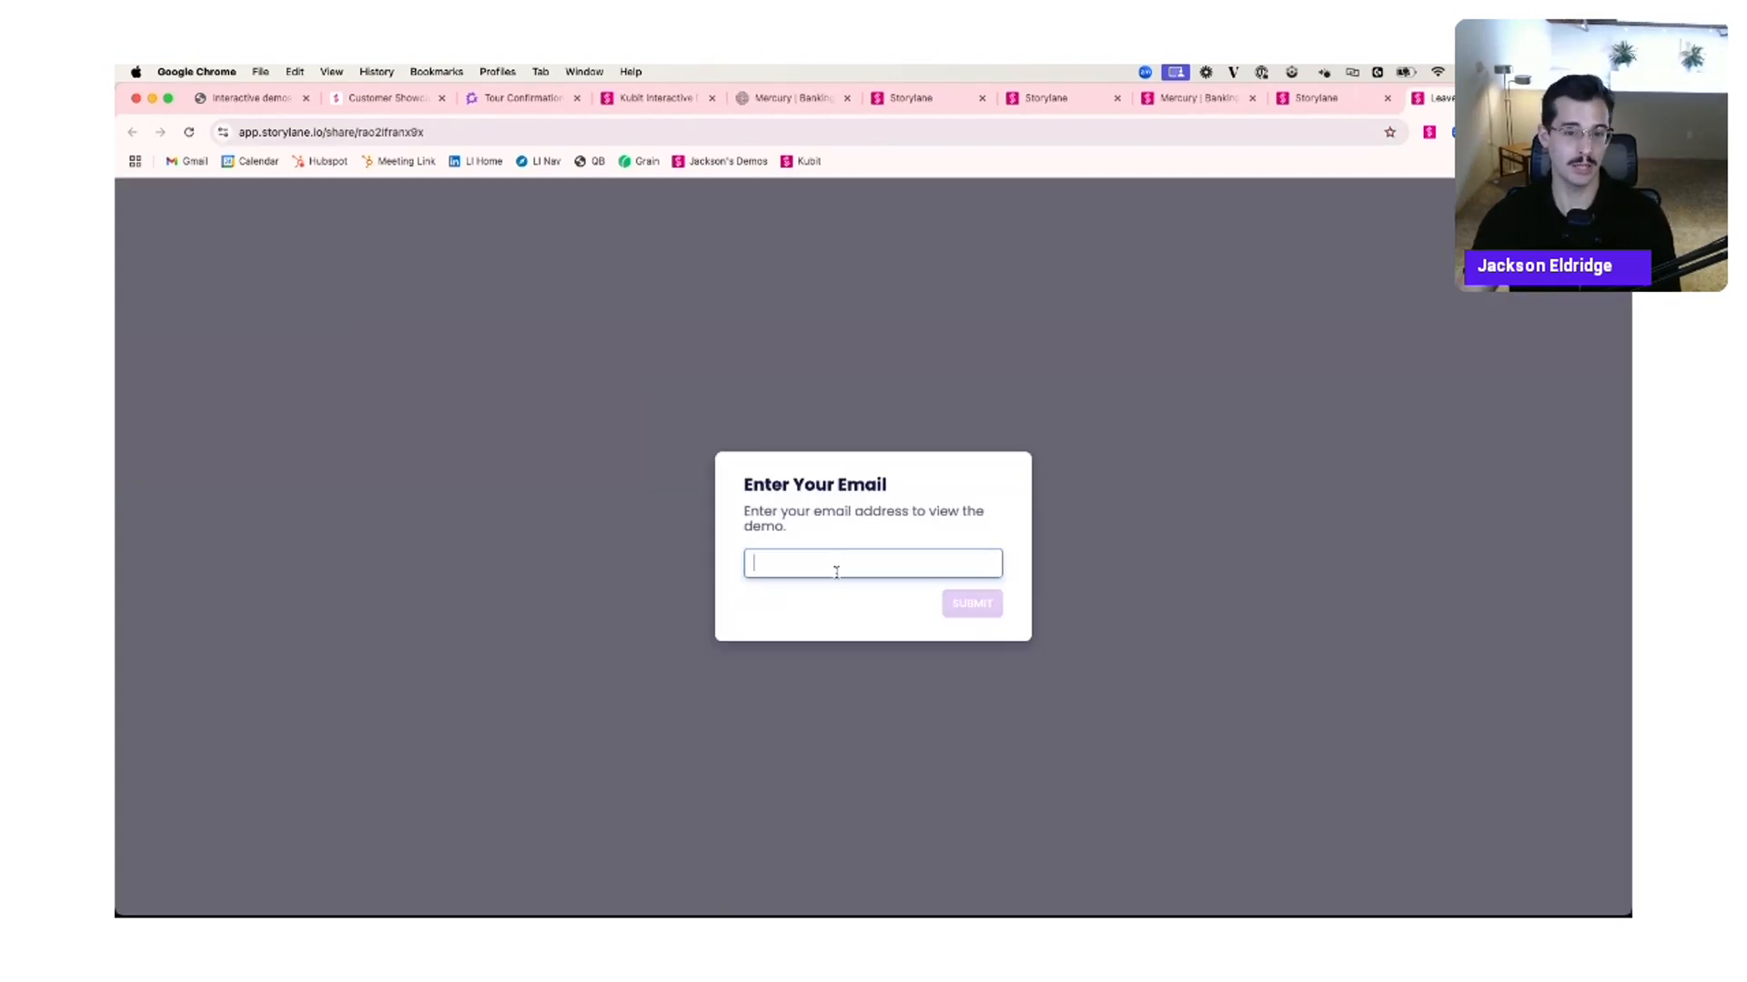
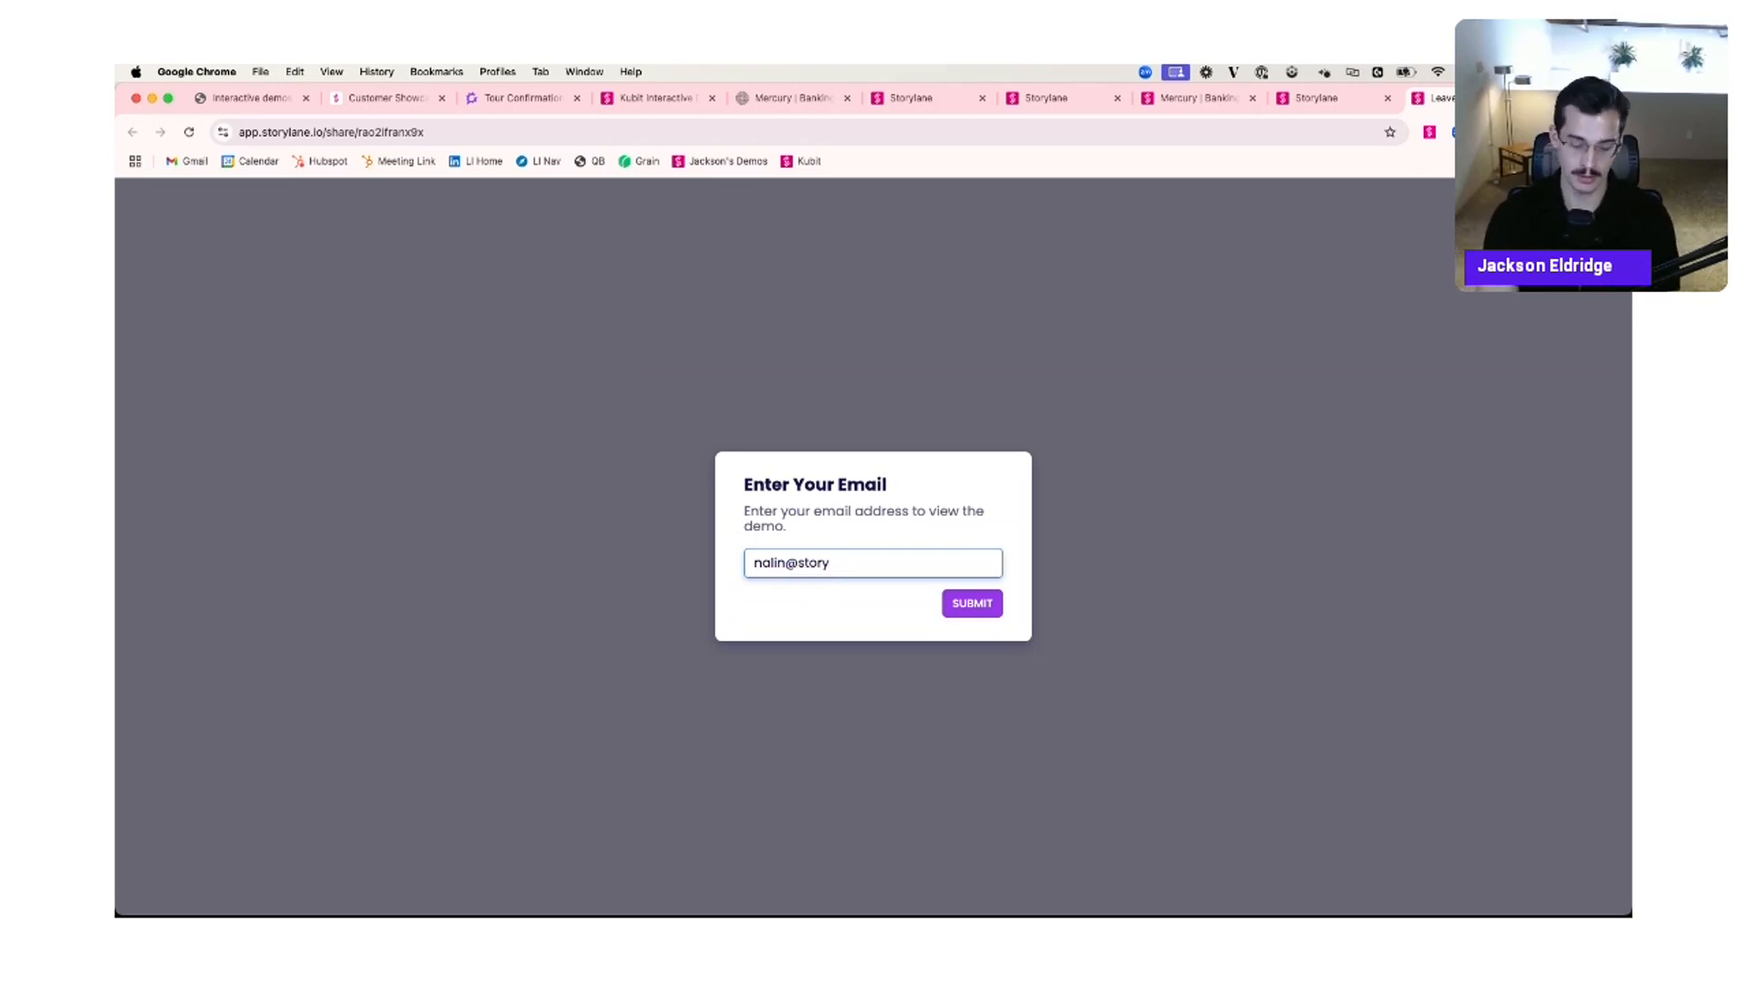
click(969, 602)
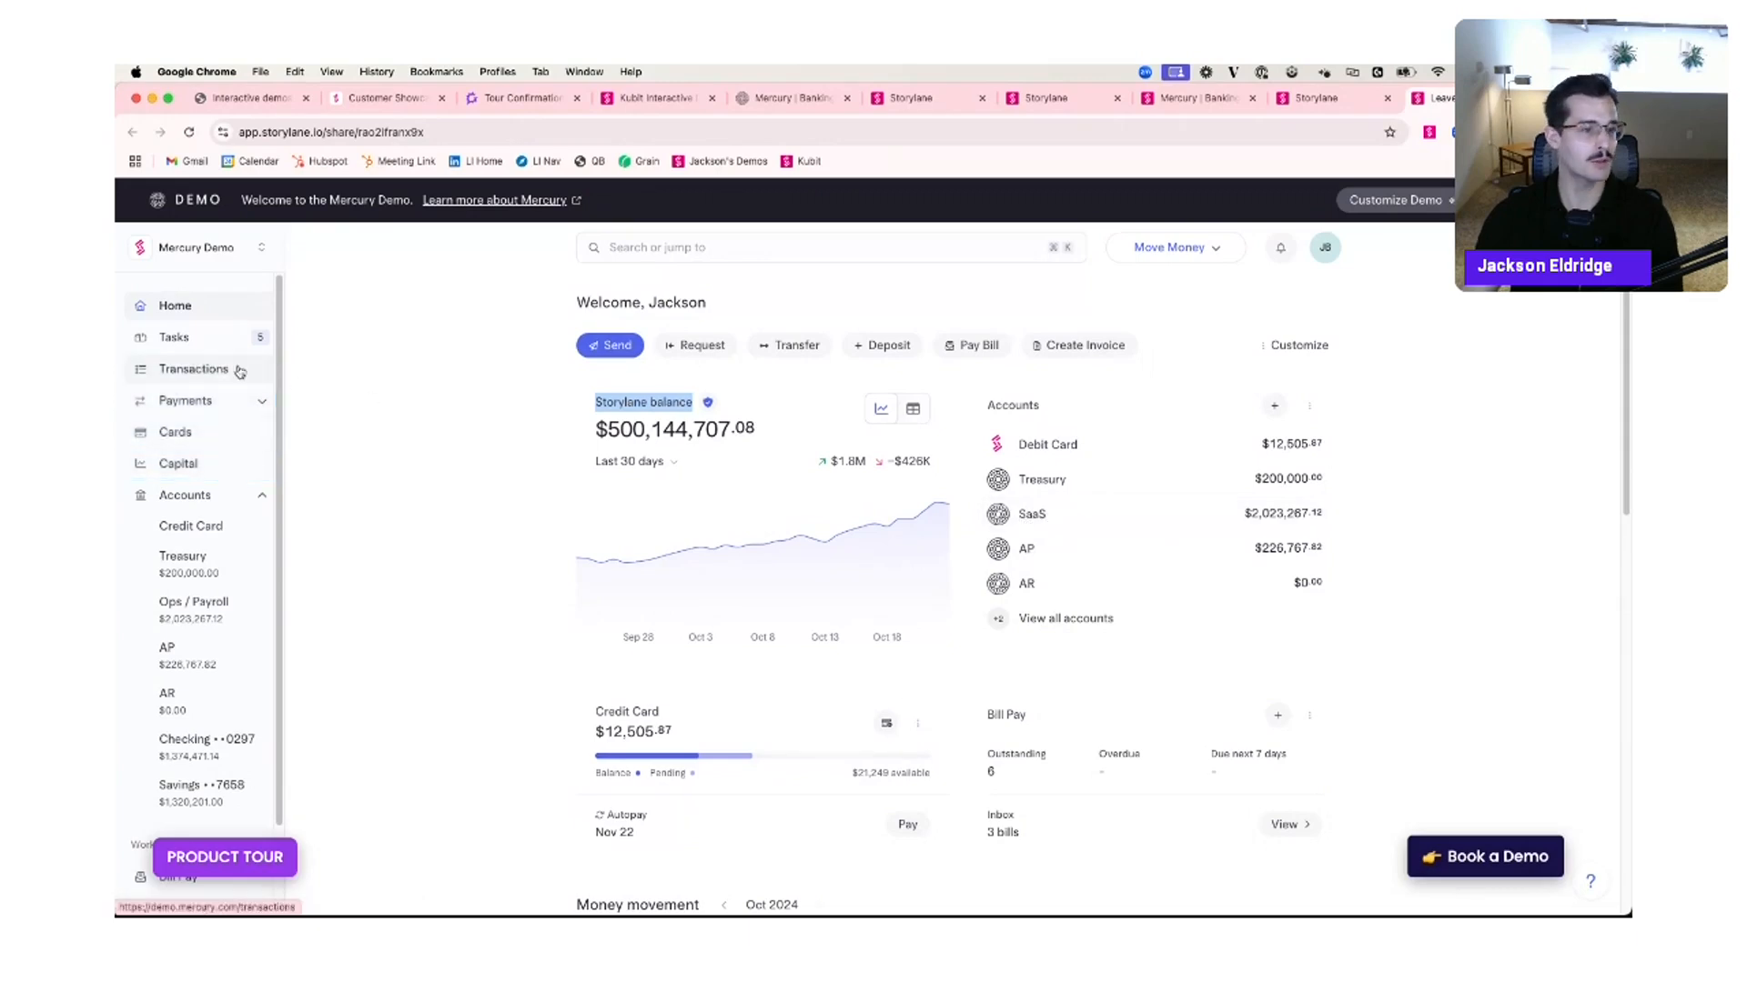
Step: Run the personalized Product Tour through its first Jackson-specific tooltips
click(176, 464)
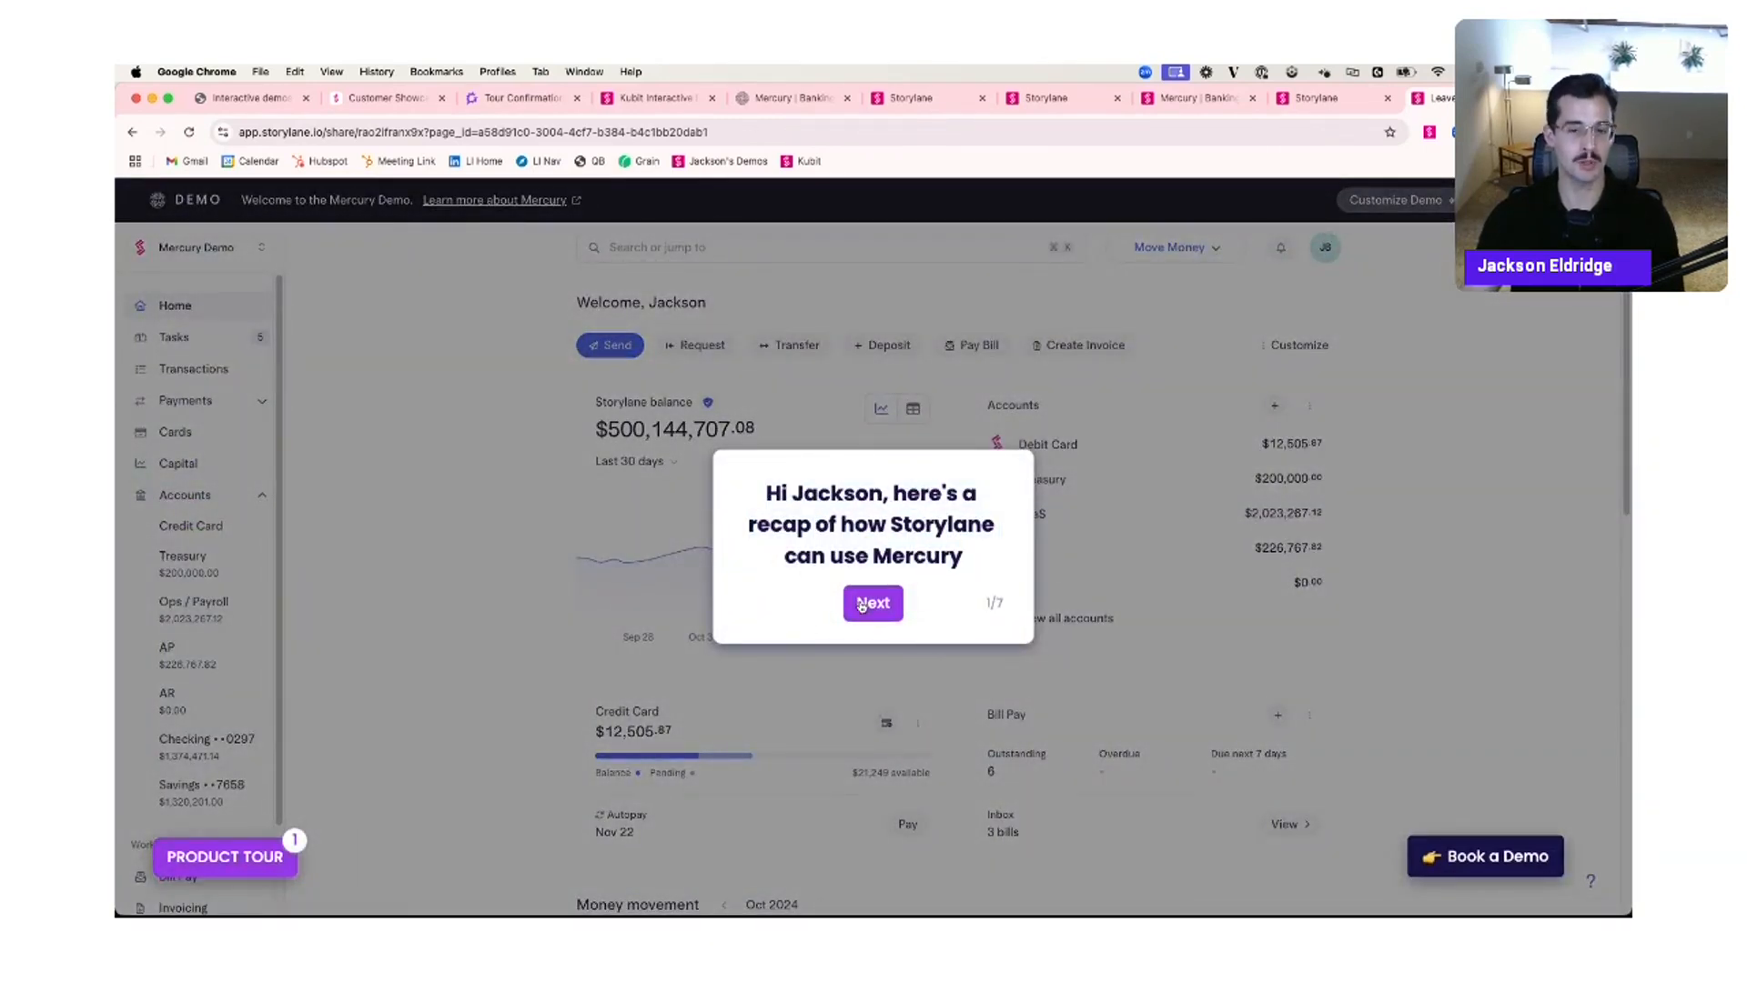
click(872, 602)
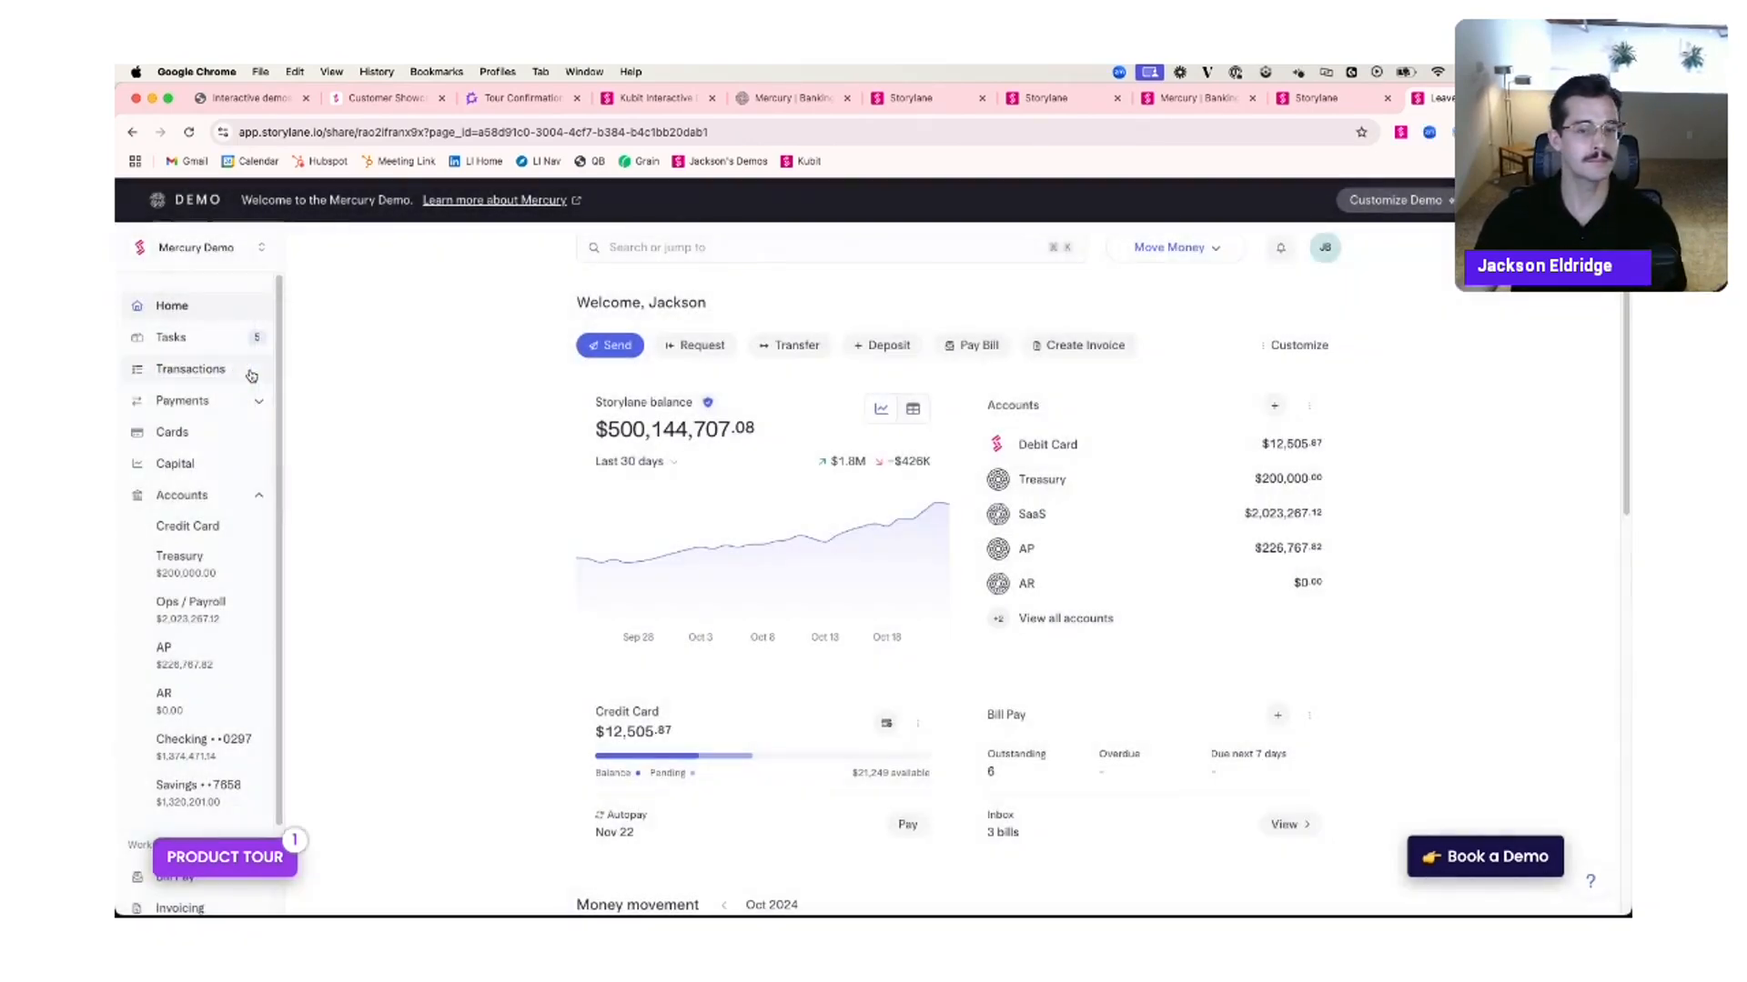
click(771, 464)
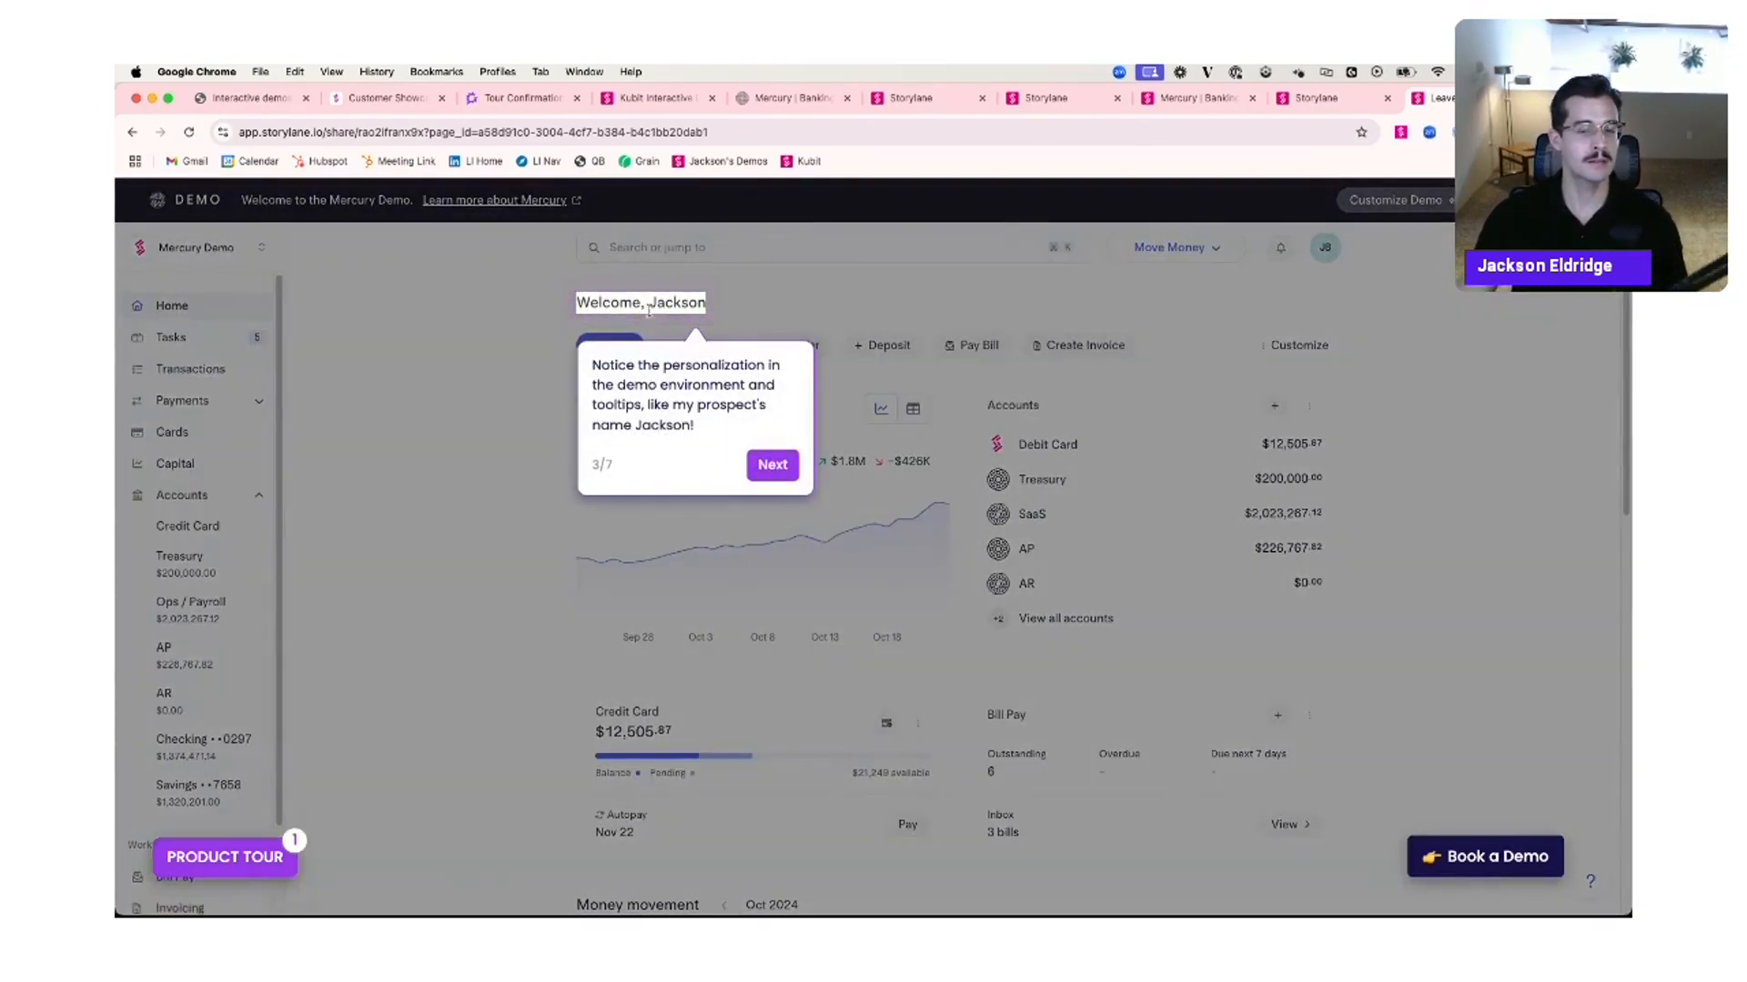
click(772, 464)
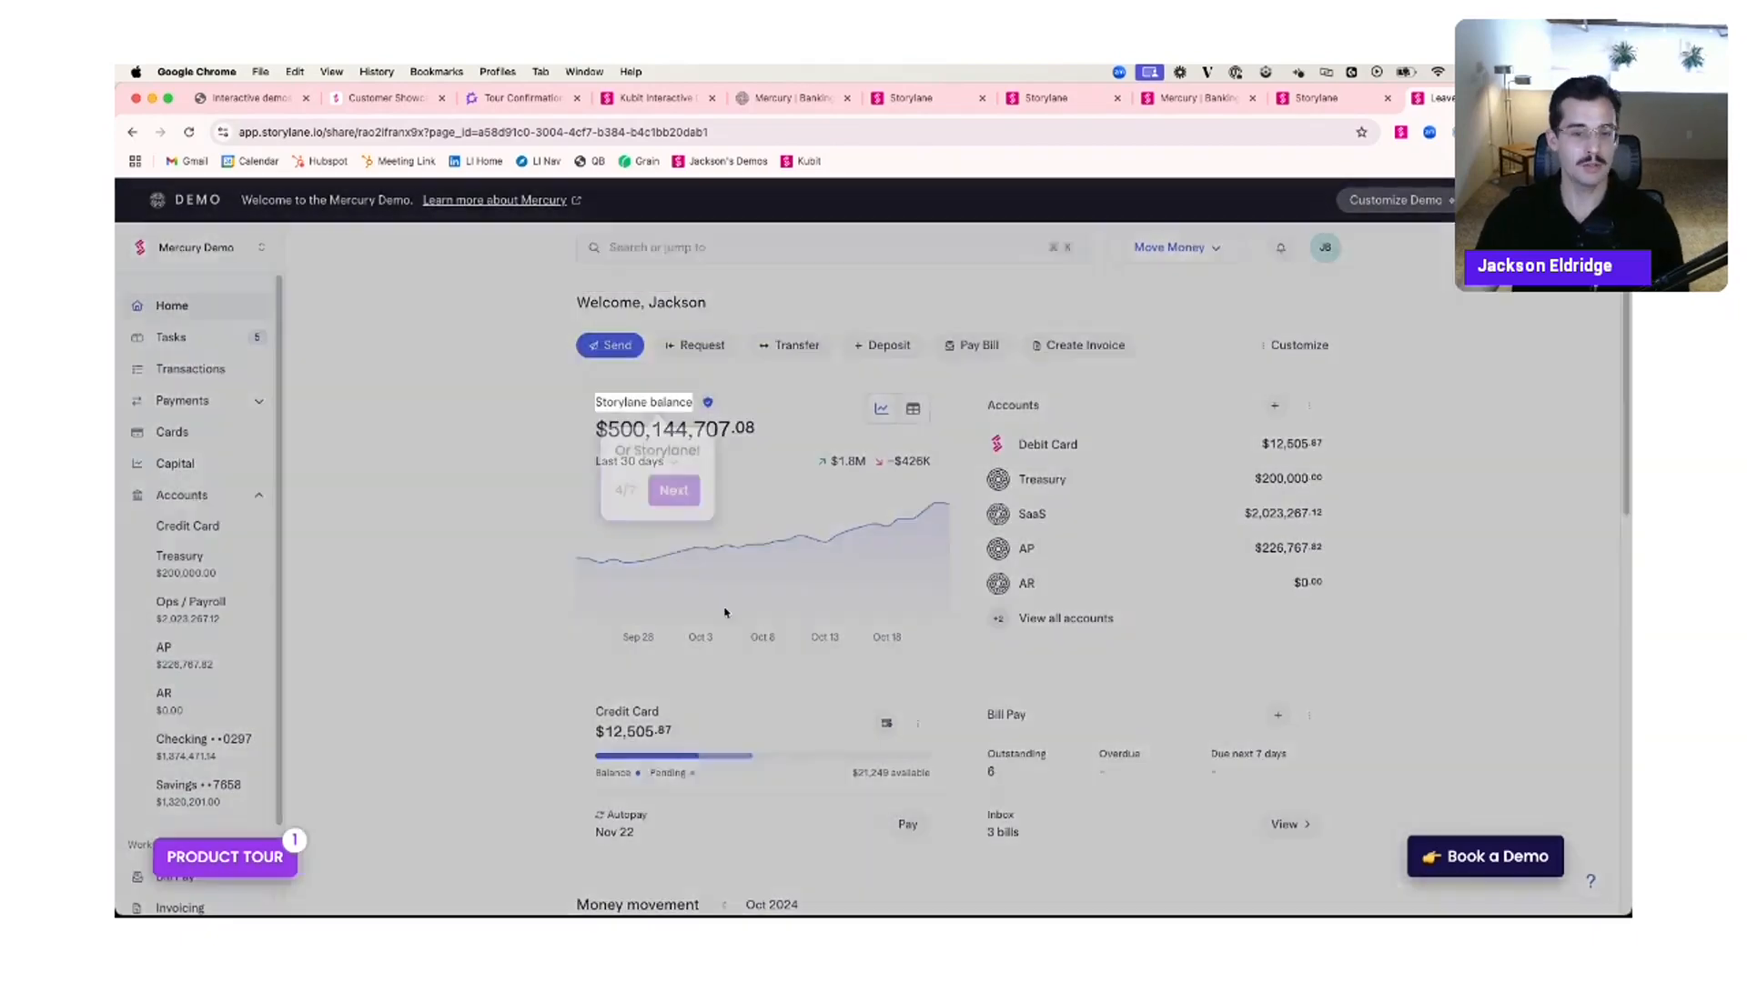
Step: Review the Mercury Product Recap checklist
click(224, 857)
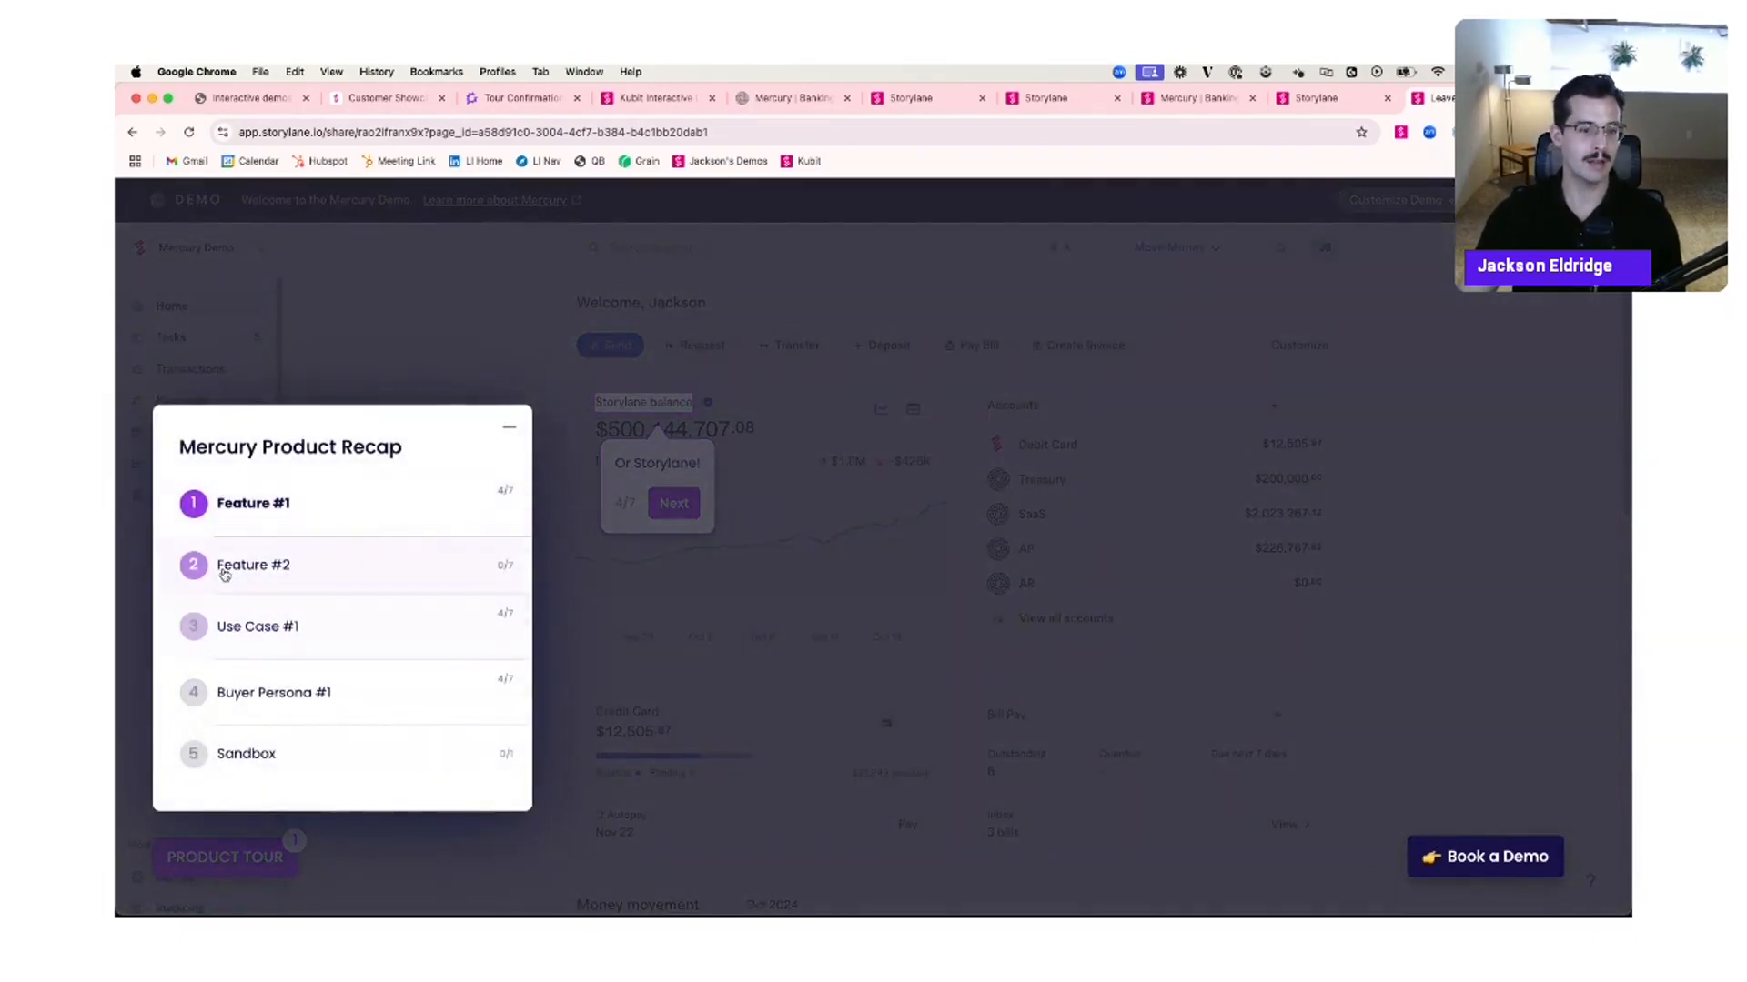
click(253, 564)
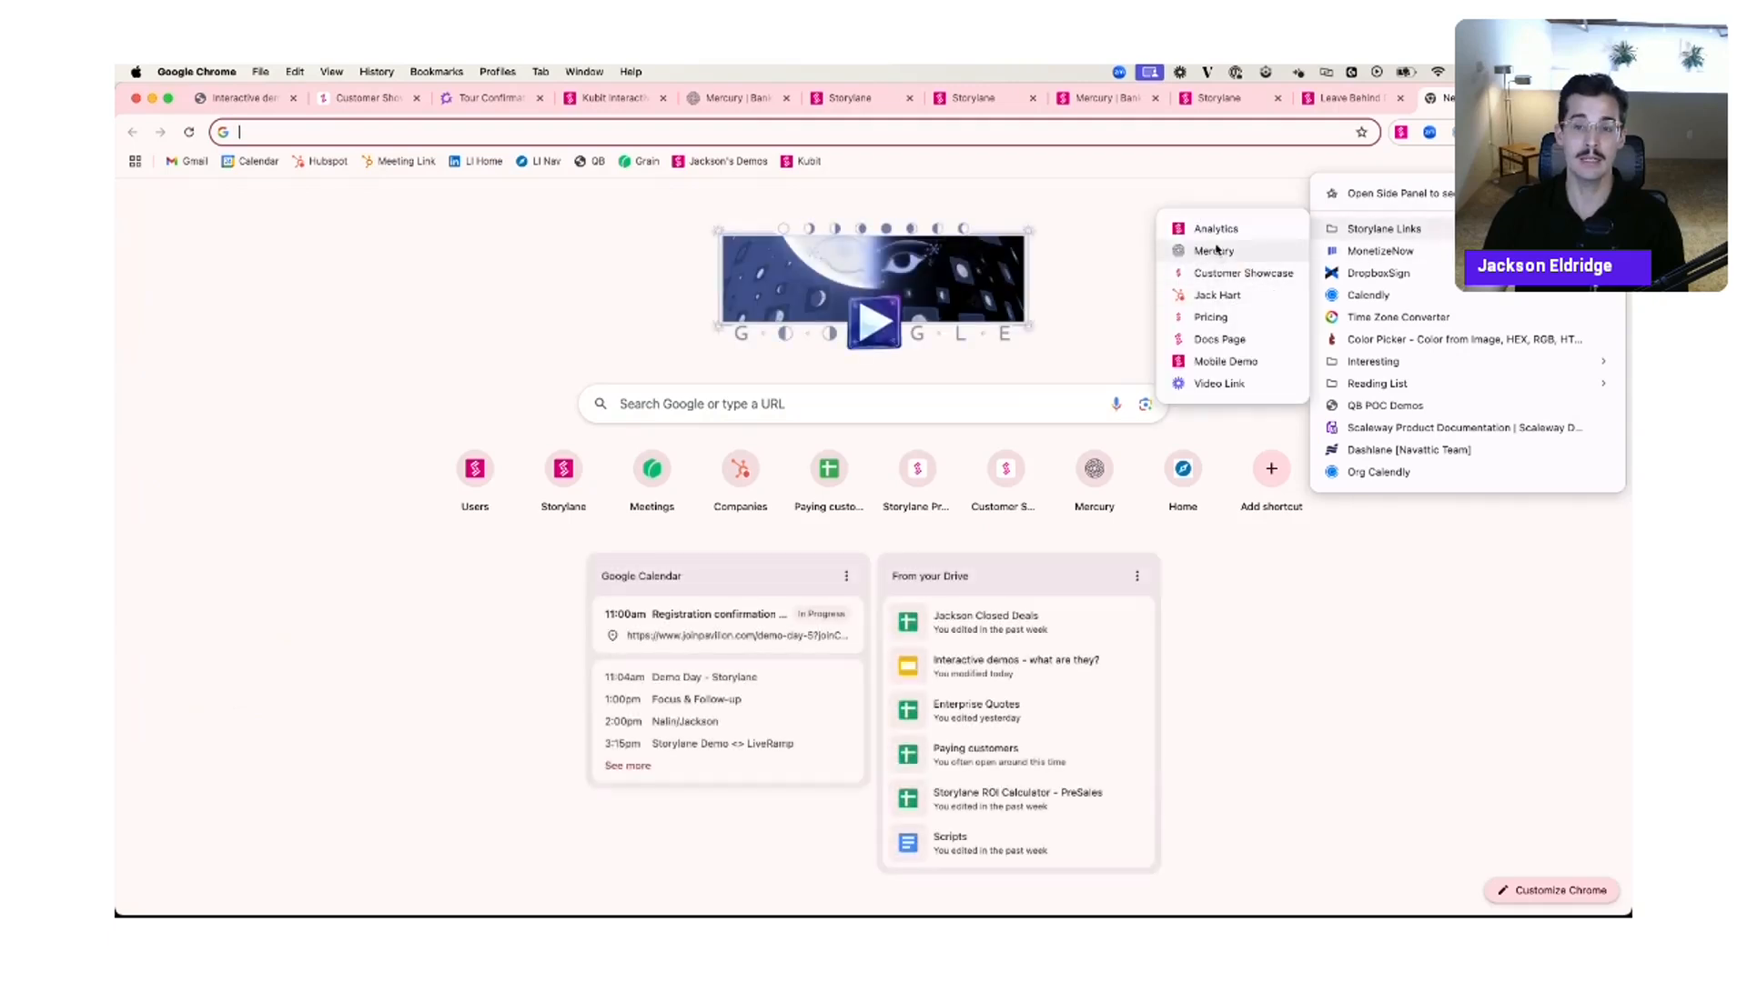
click(1214, 230)
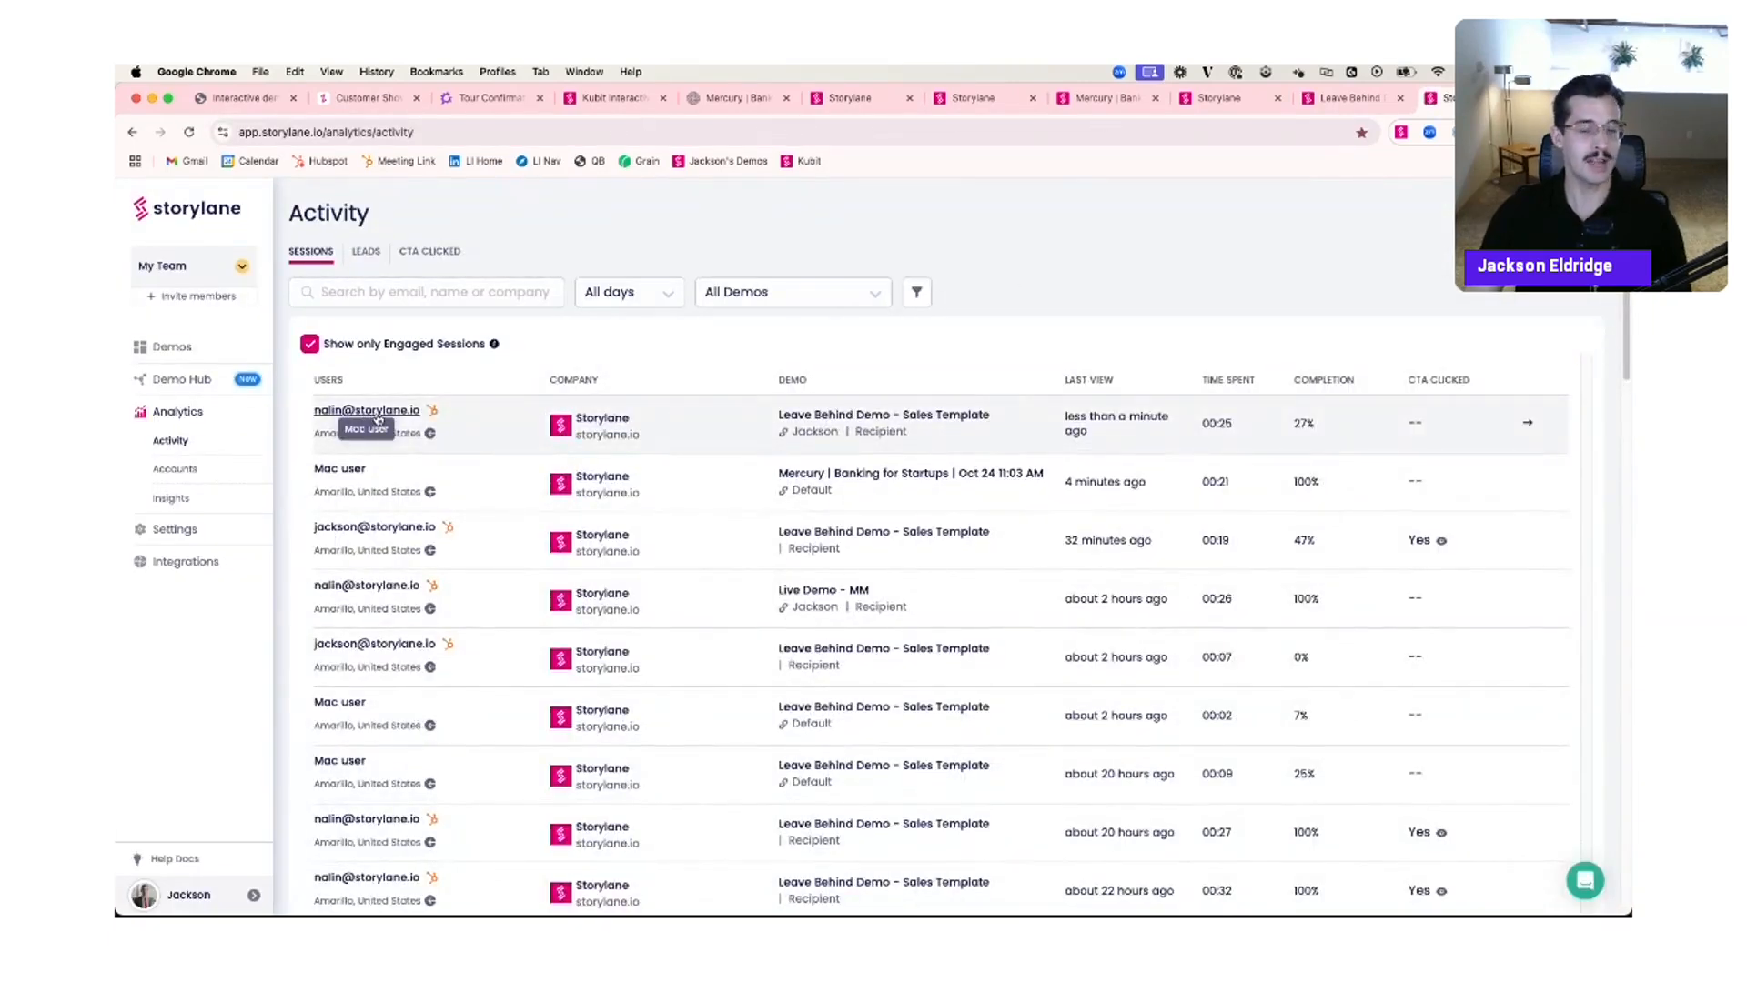
click(366, 422)
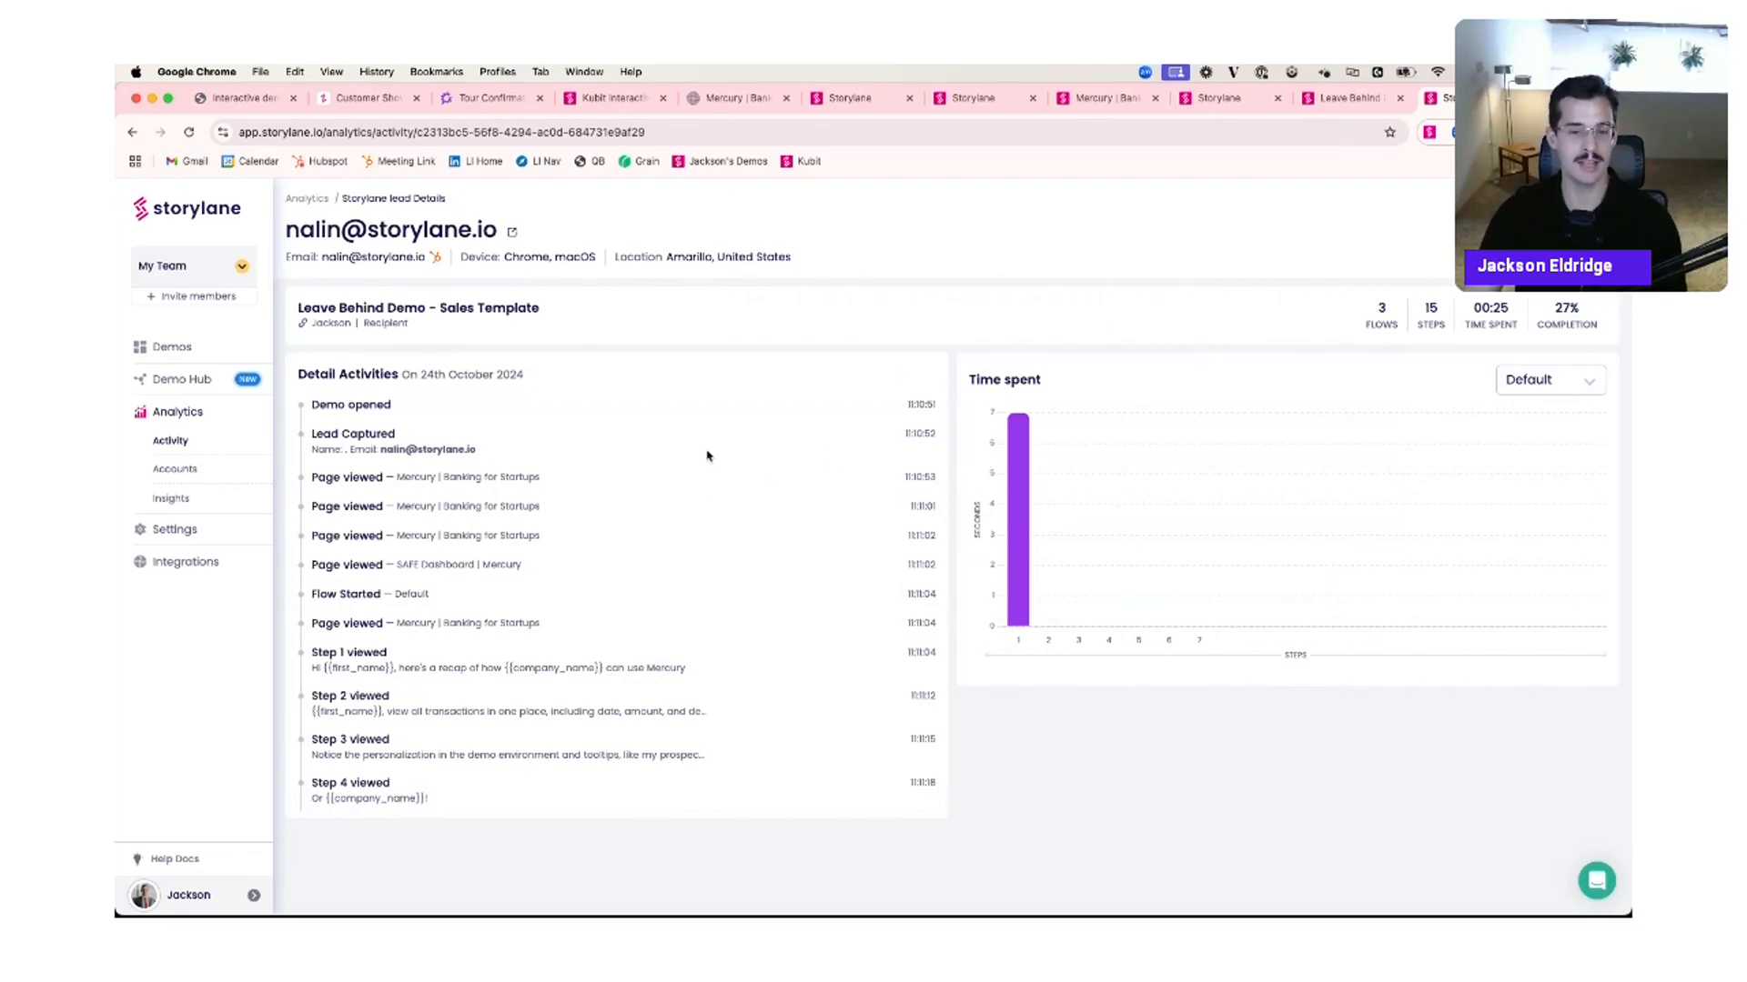
mouse_move(720, 504)
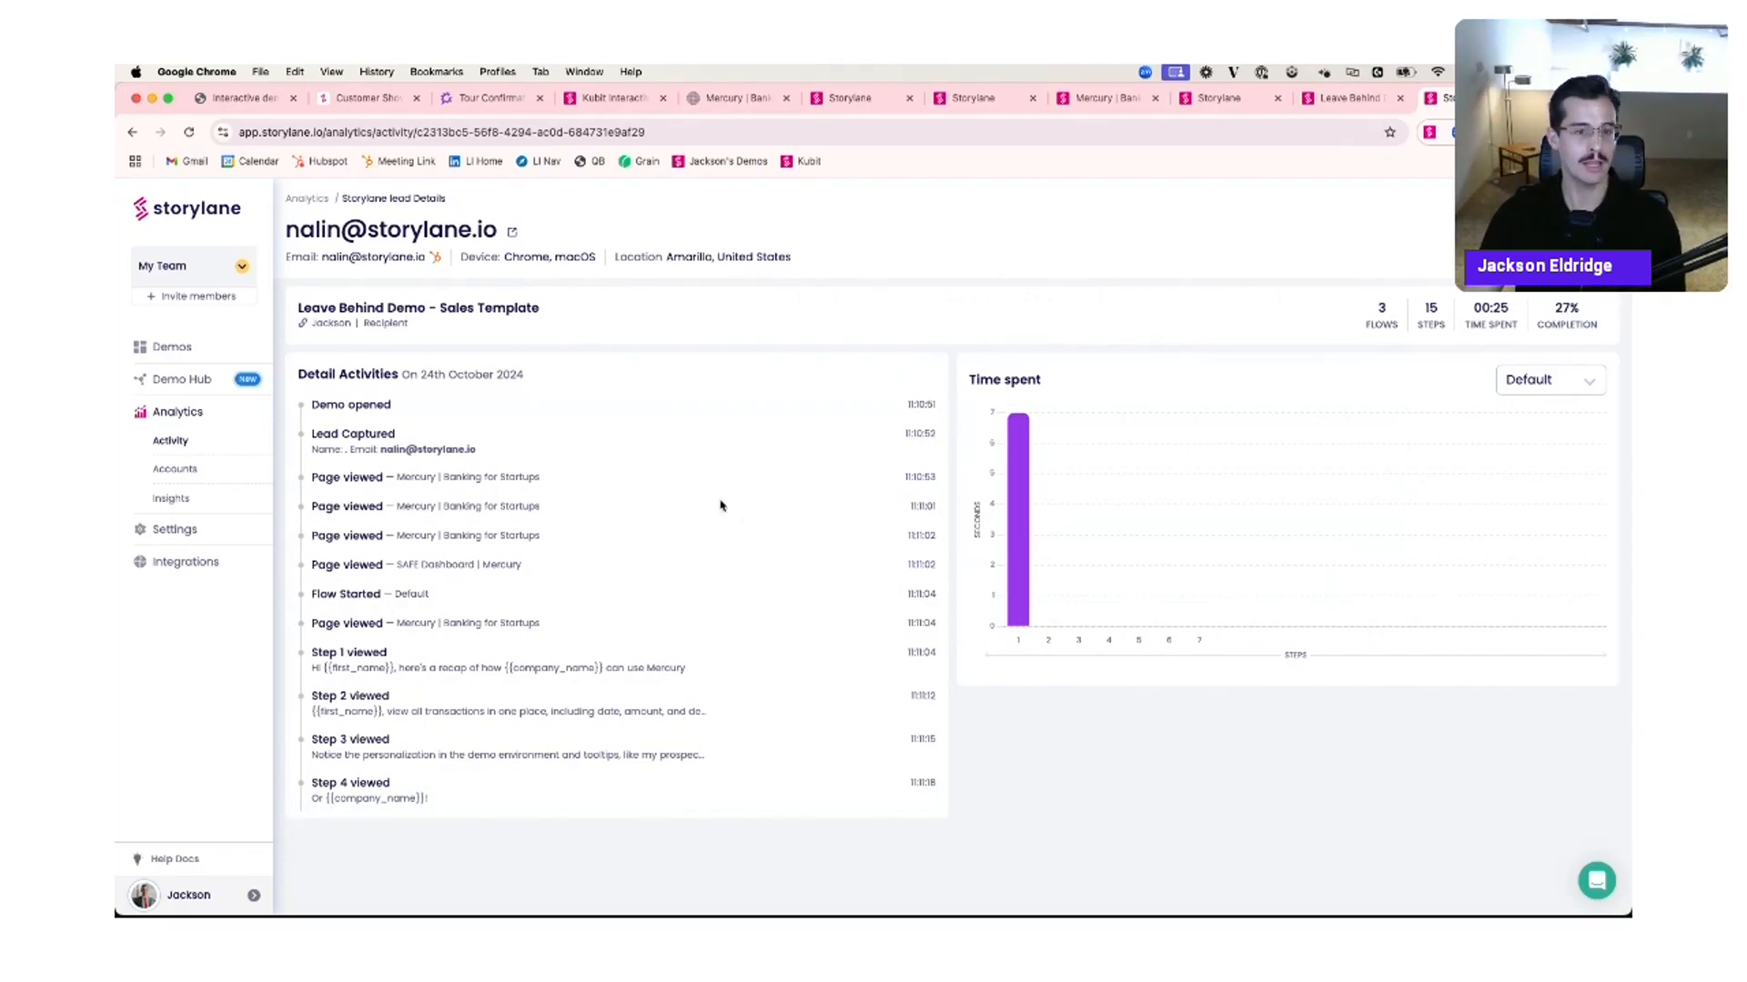
mouse_move(389, 229)
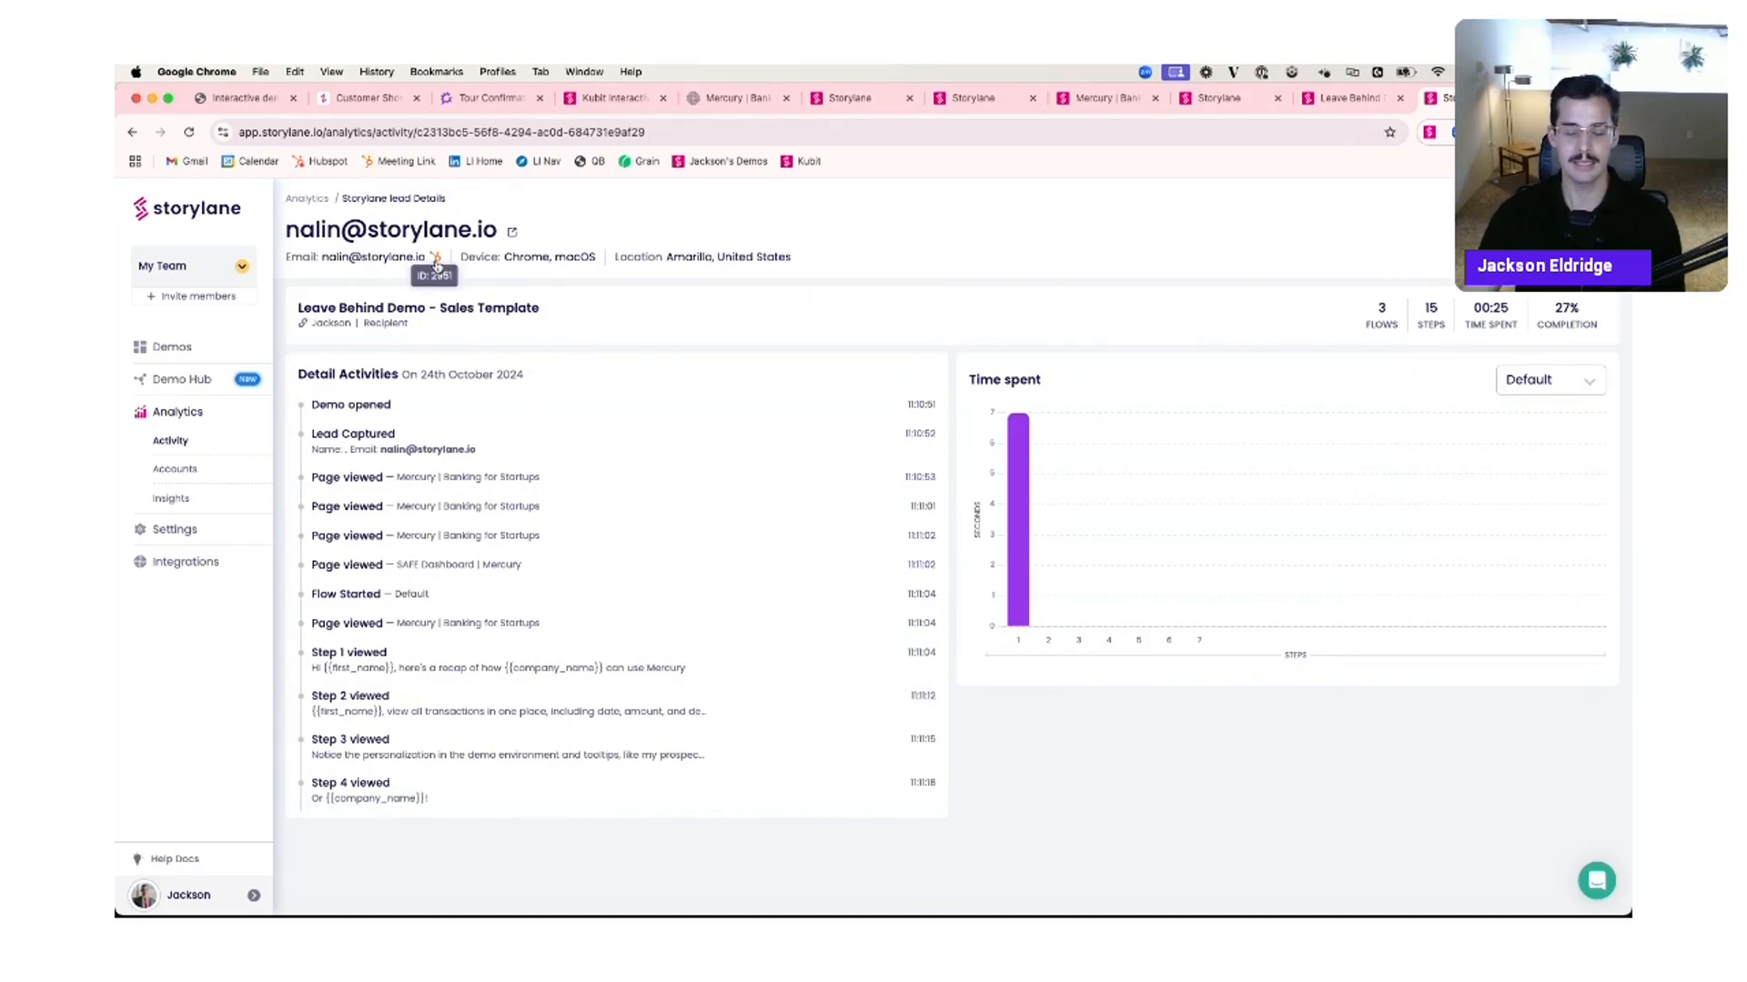
mouse_move(545, 374)
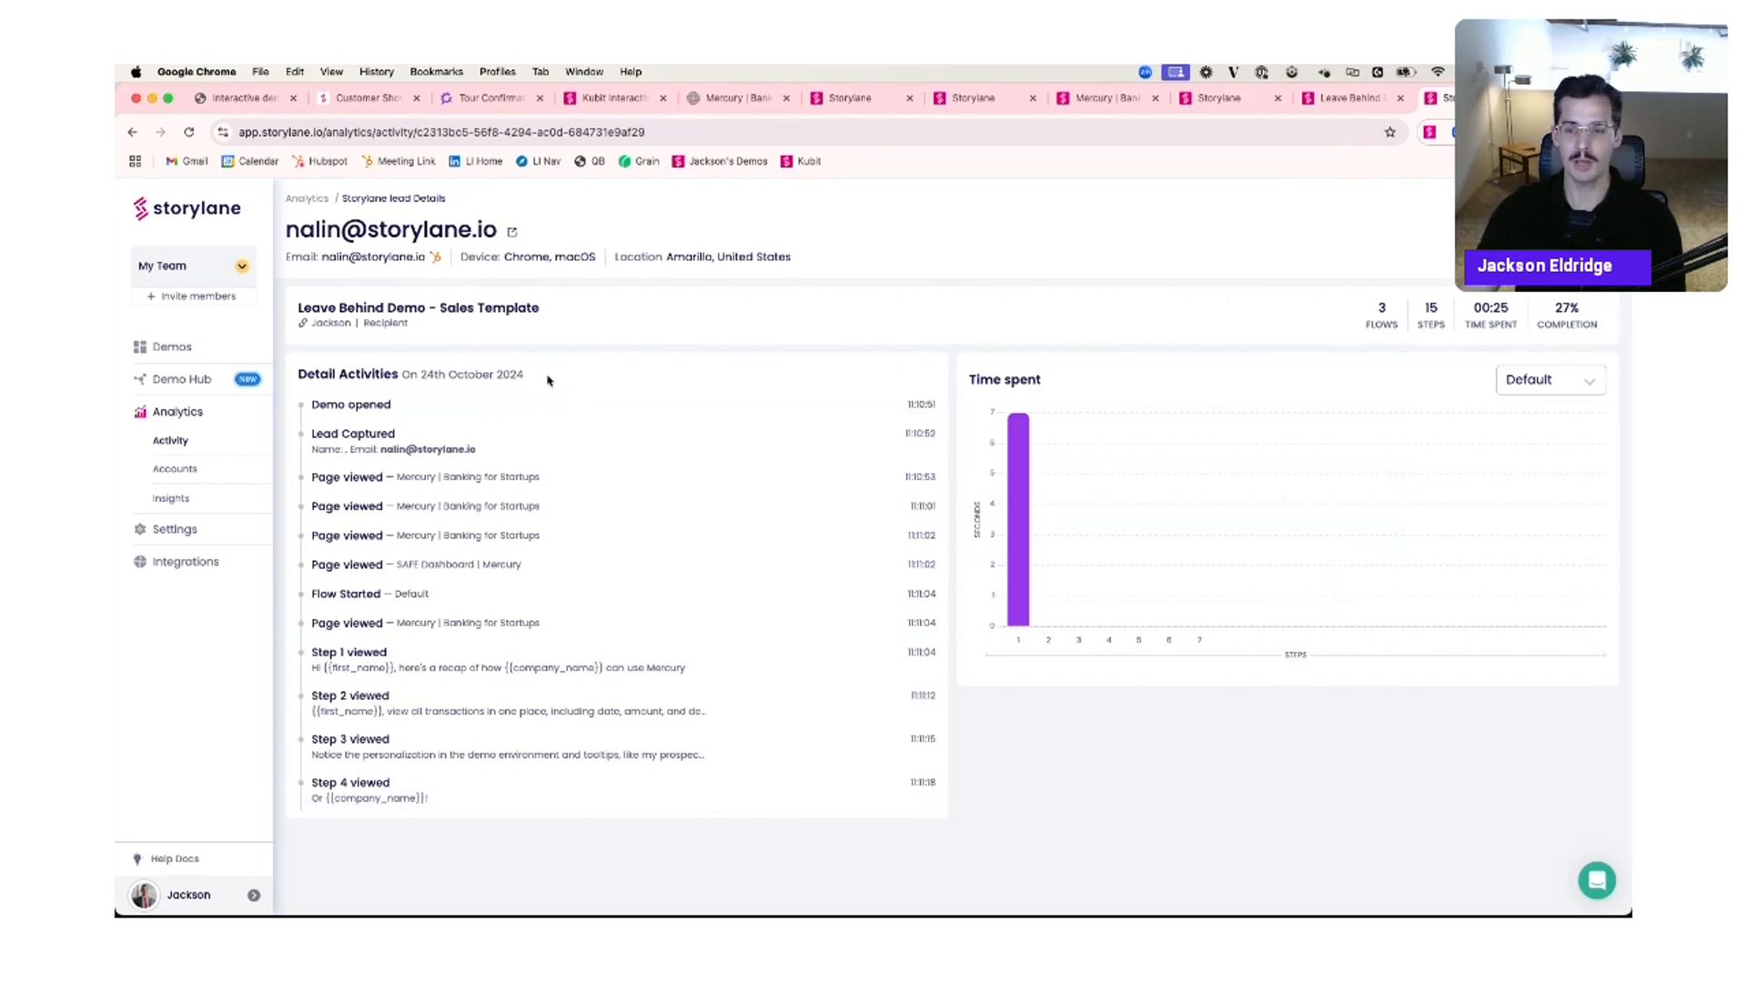
mouse_move(520, 515)
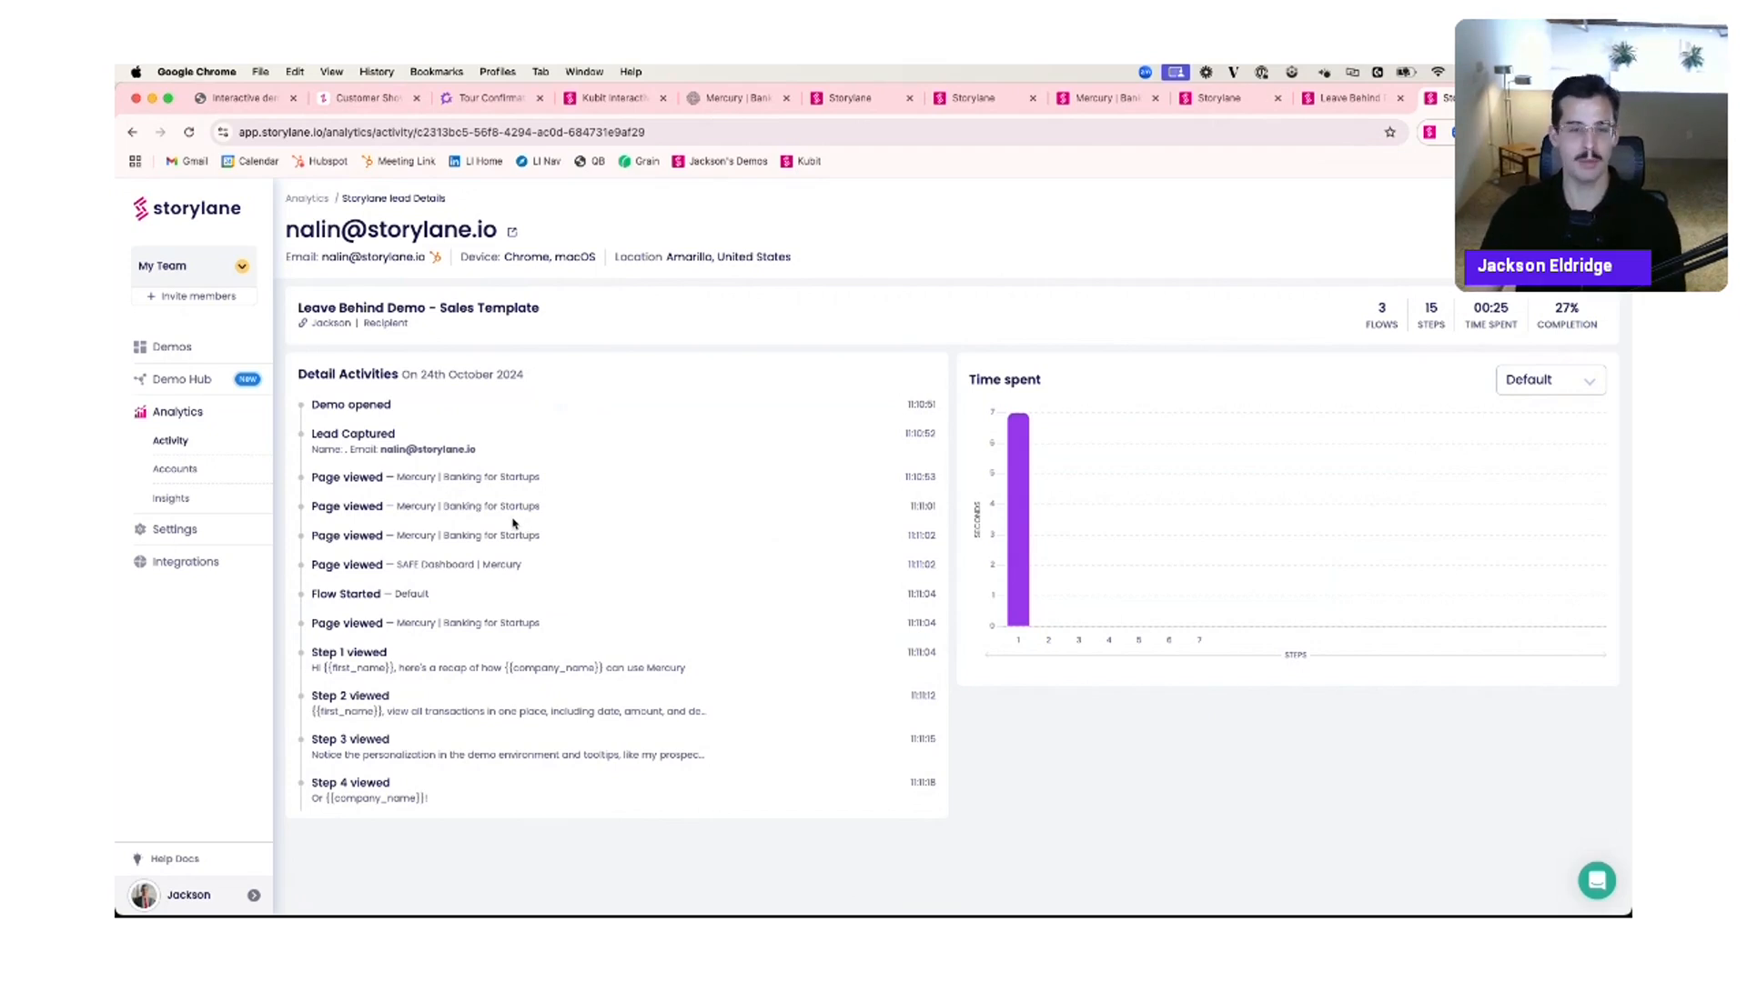
mouse_move(940, 593)
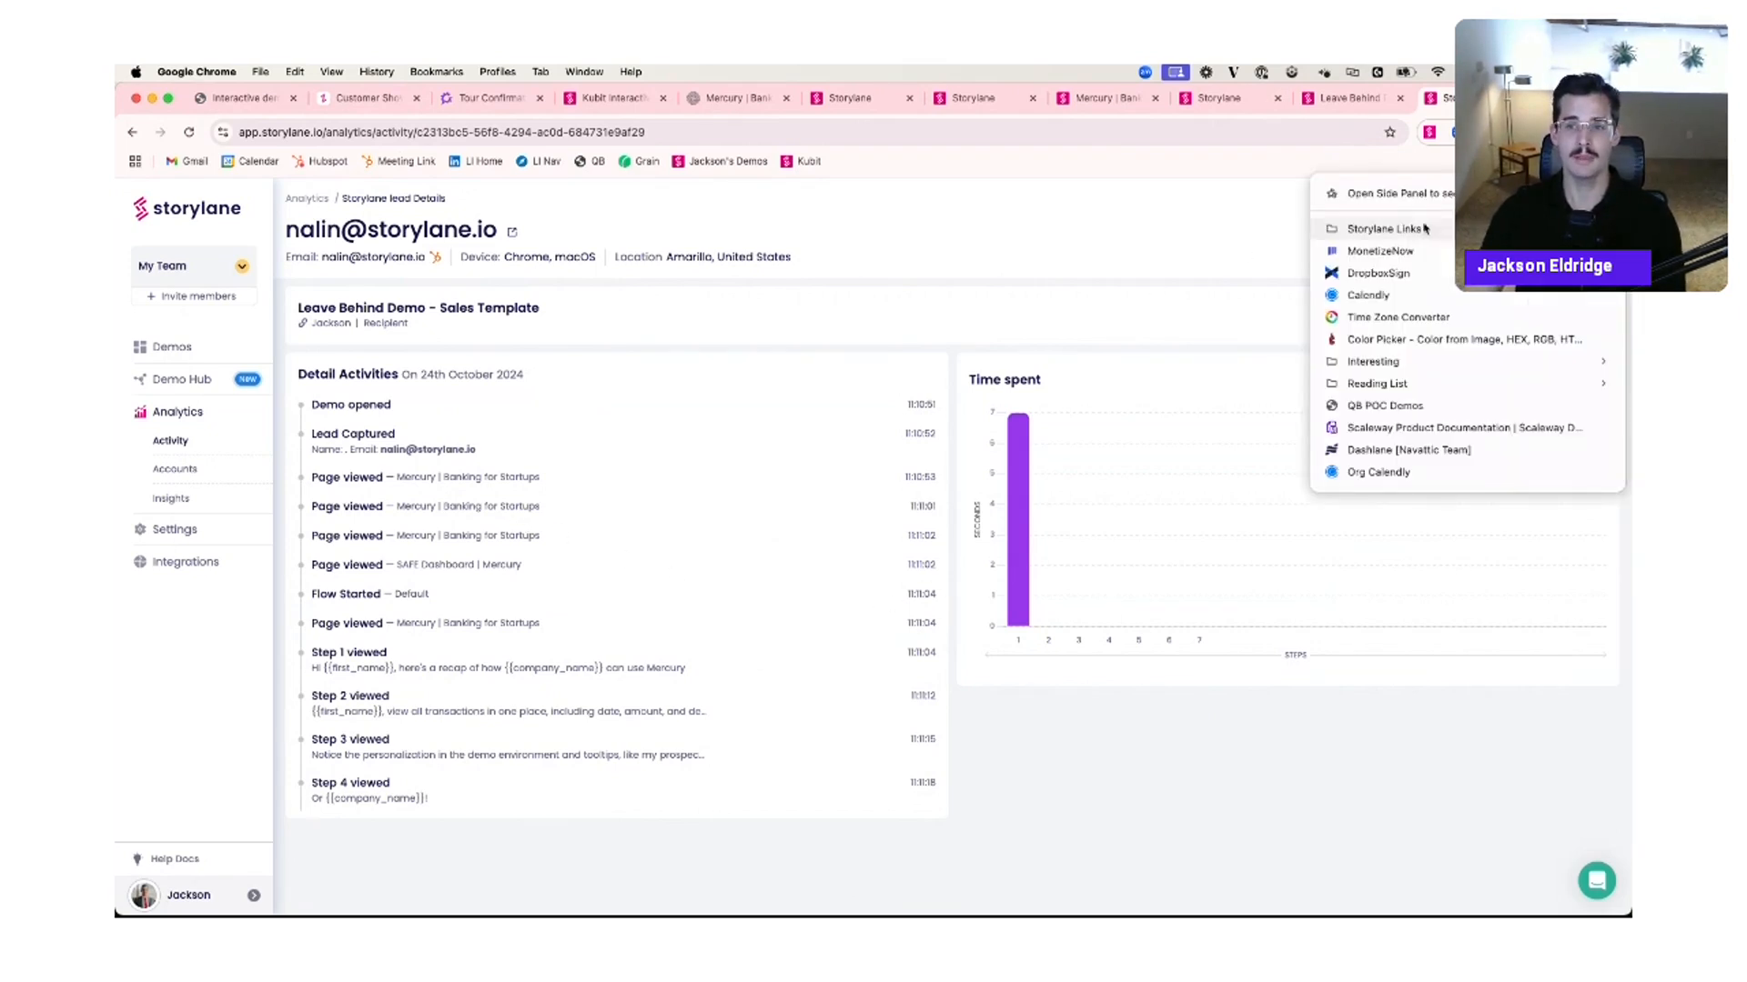
mouse_move(1381, 230)
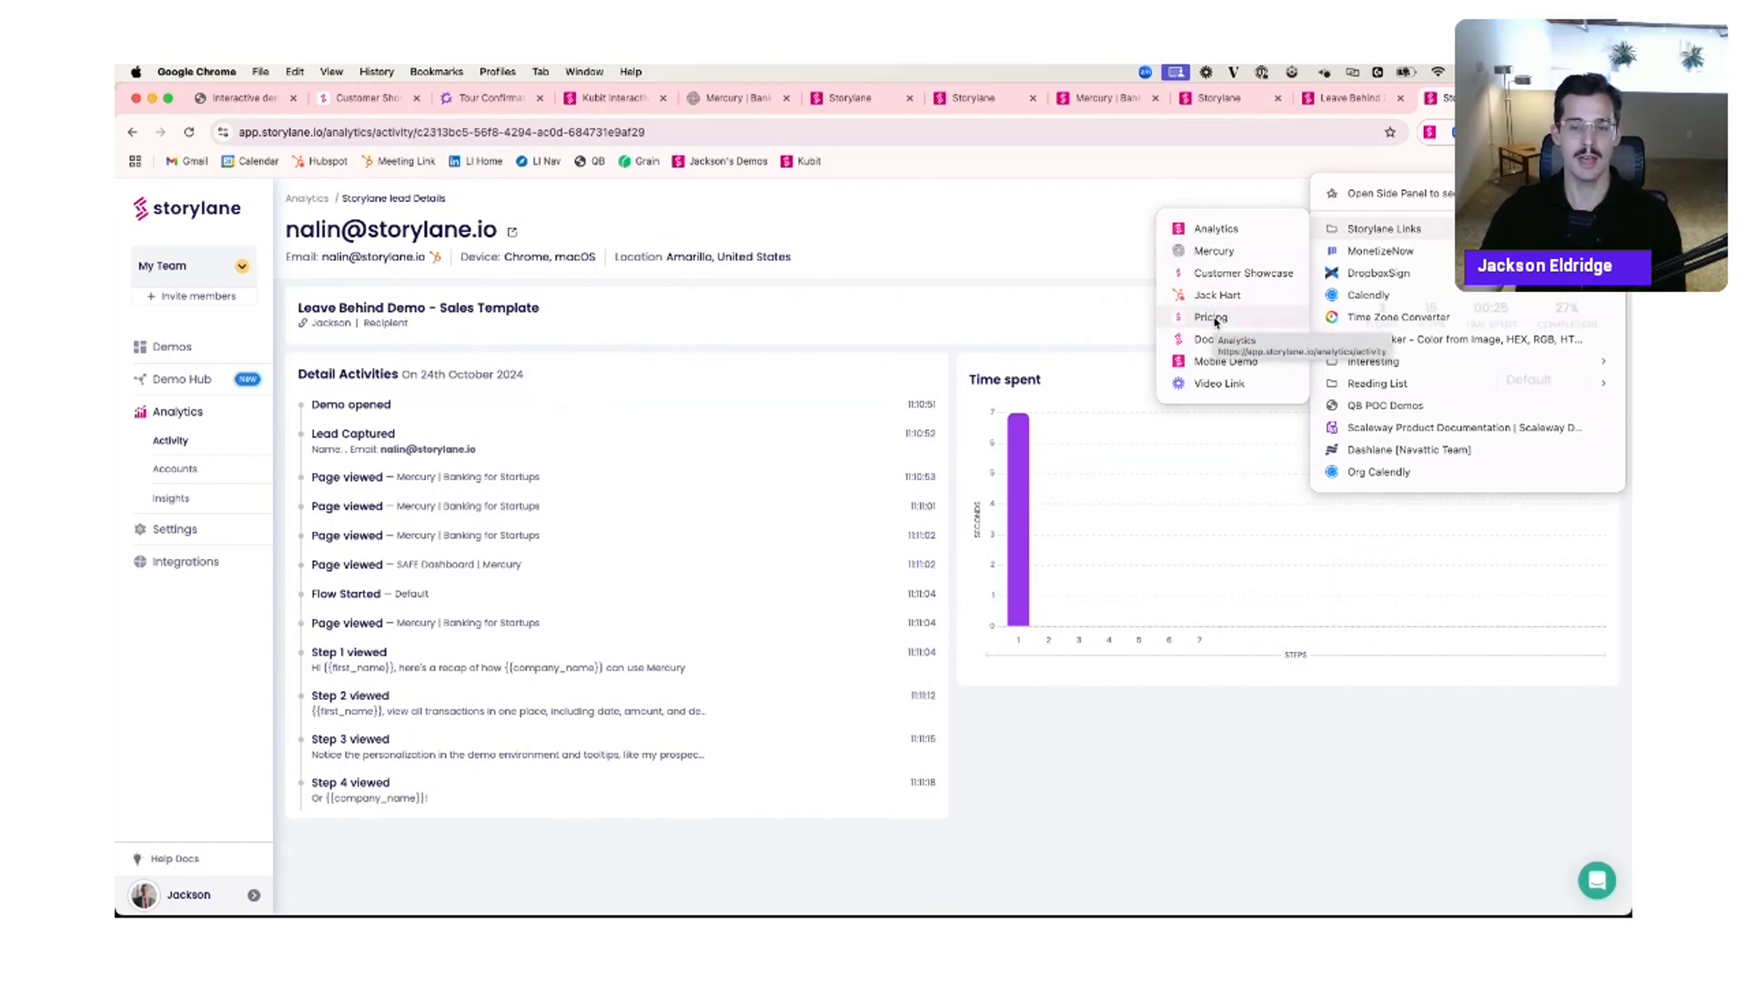
Step: Go to the Storylane Pricing page from the Storylane Links bookmarks
click(1209, 317)
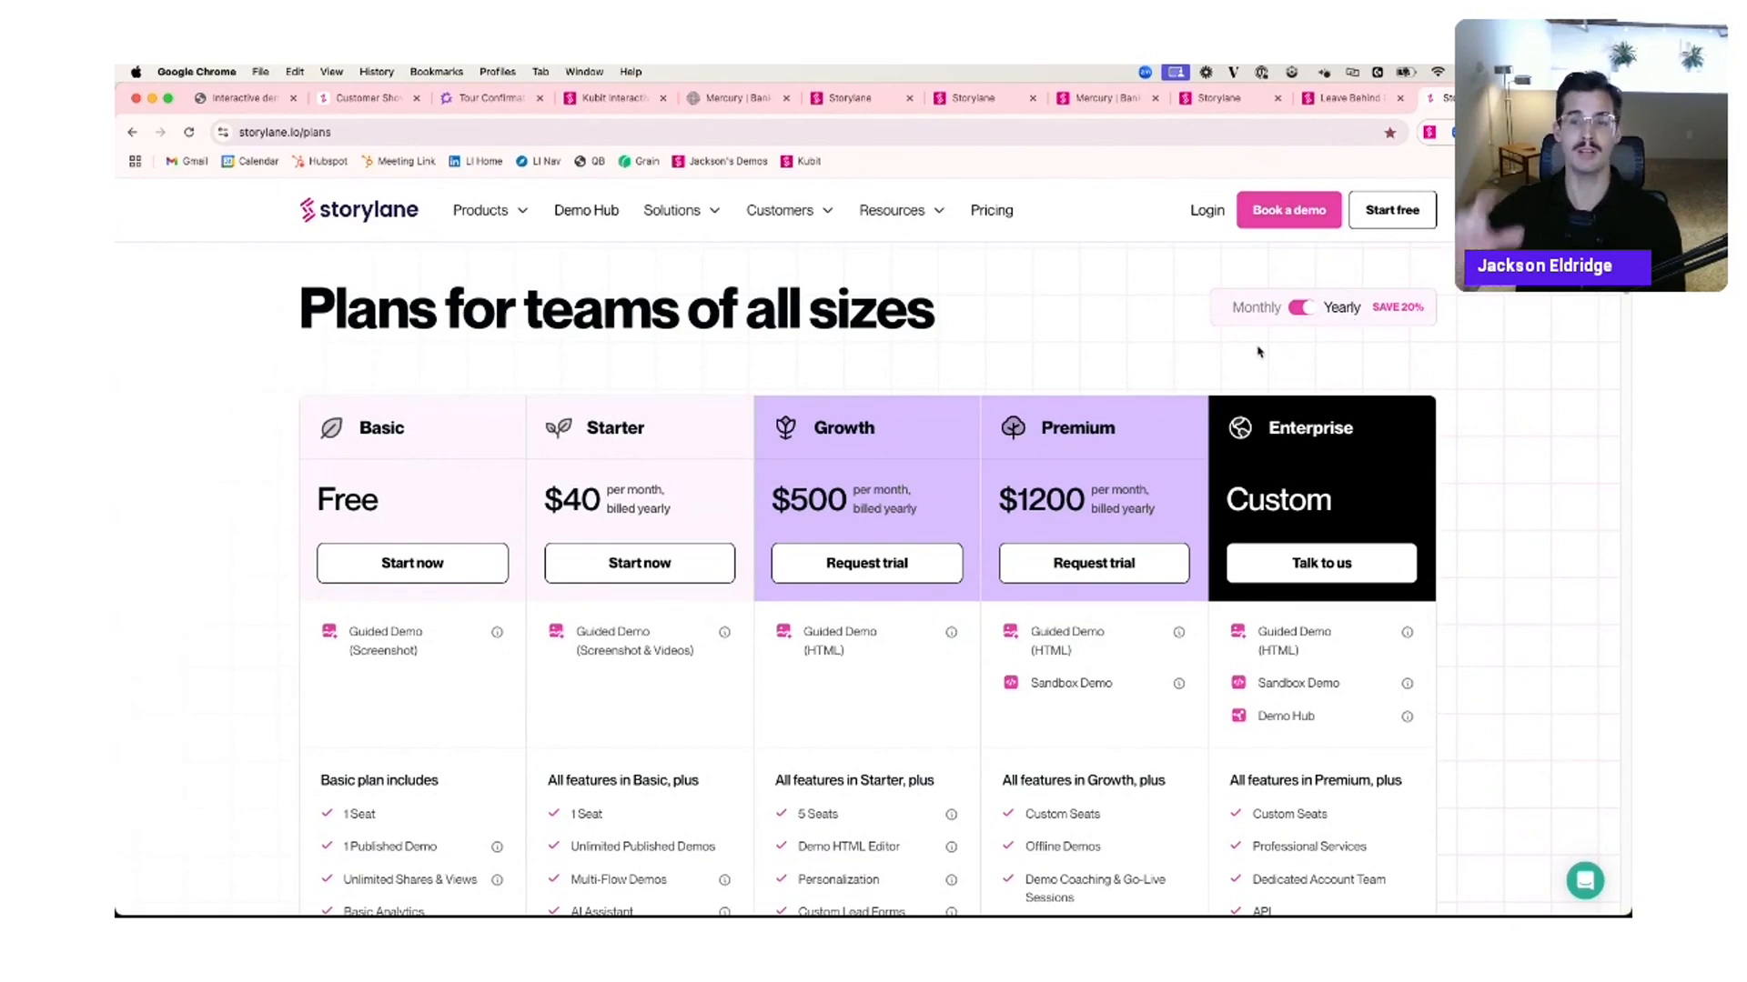
mouse_move(824, 419)
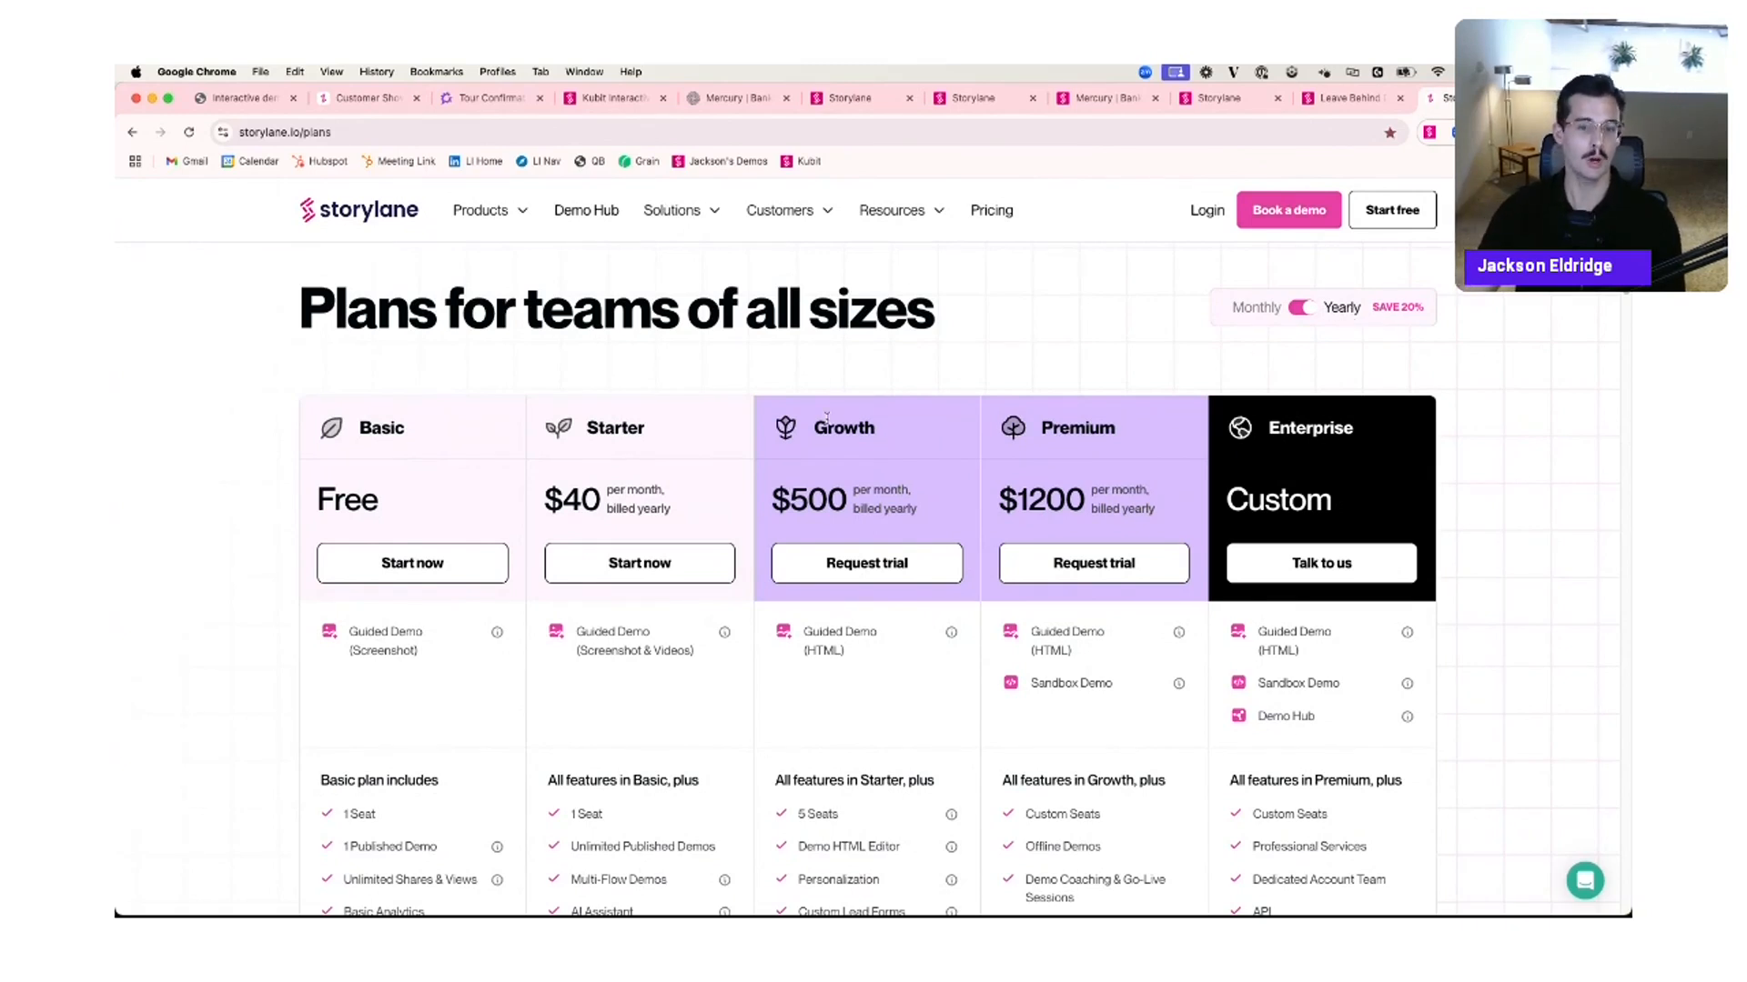